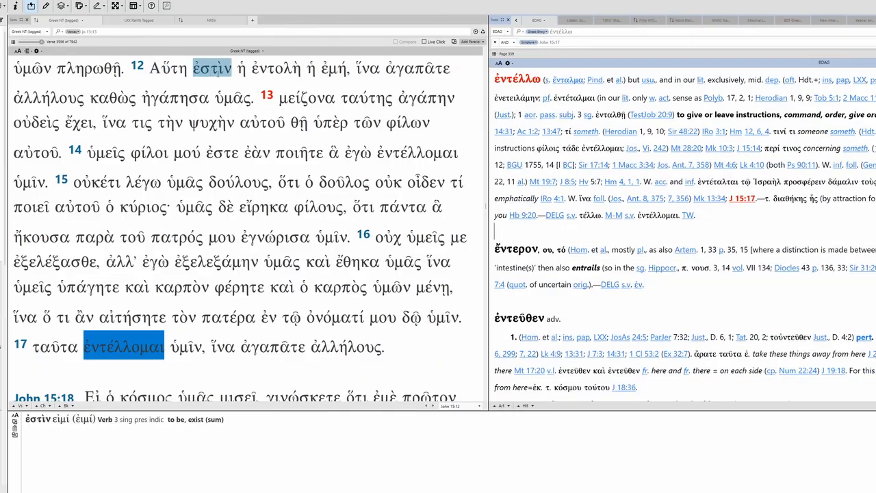
# Step: Check the parsing and gloss of ἐμή, ἠγάπησα, μείζονα, ἀγάπην, ἵνα and τῶν in verses 12–13
pyautogui.click(334, 69)
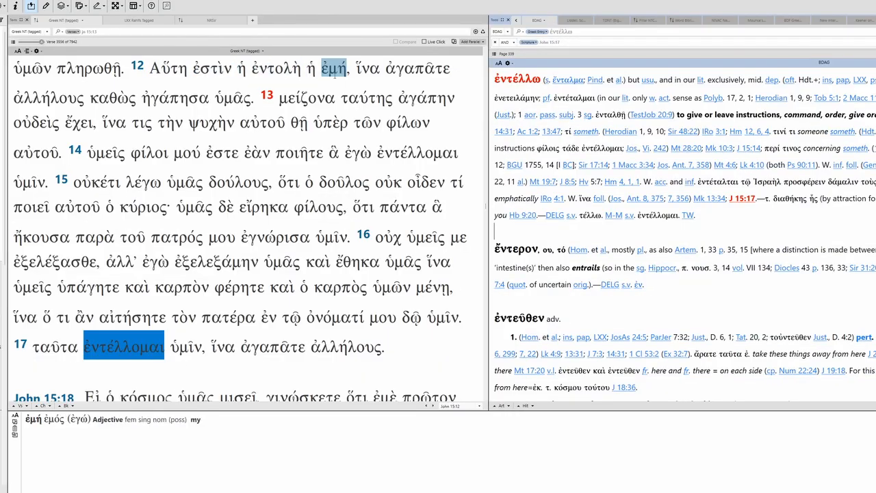
pyautogui.click(176, 97)
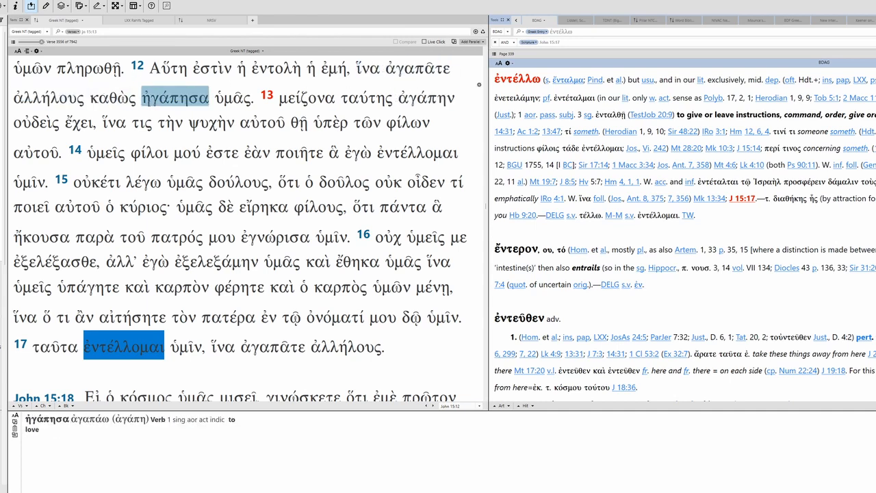
pyautogui.click(307, 97)
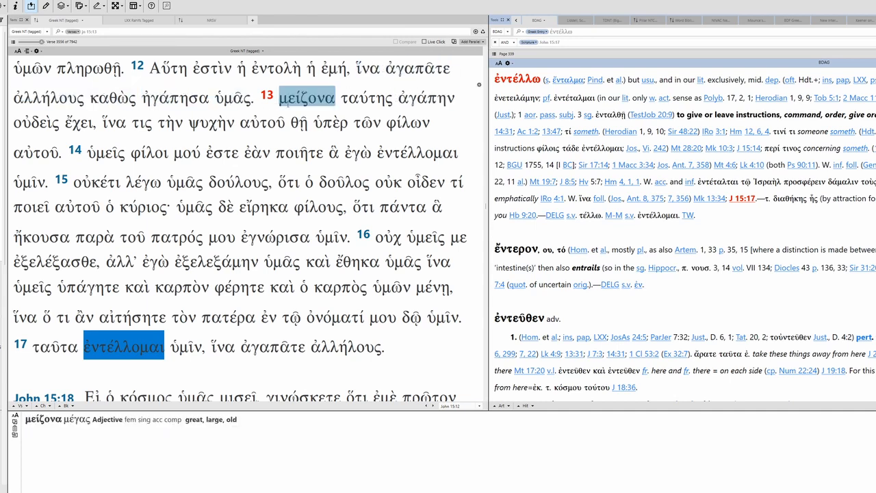
pyautogui.click(424, 97)
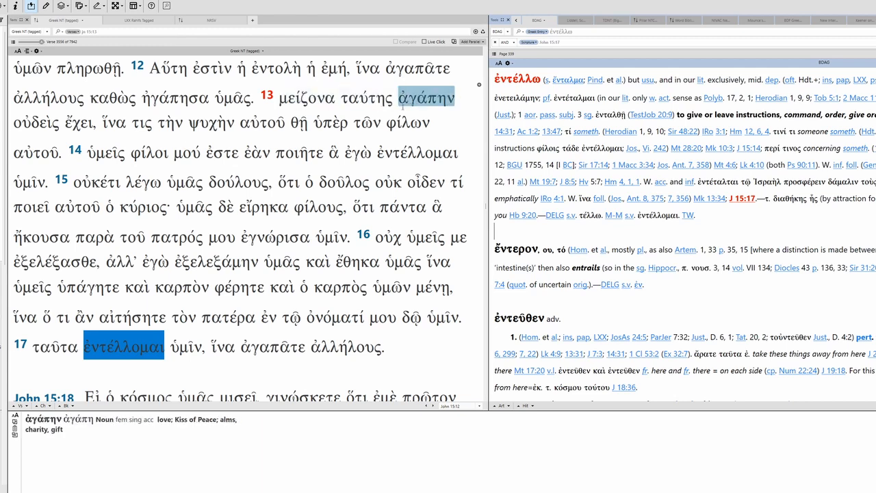
pyautogui.click(113, 123)
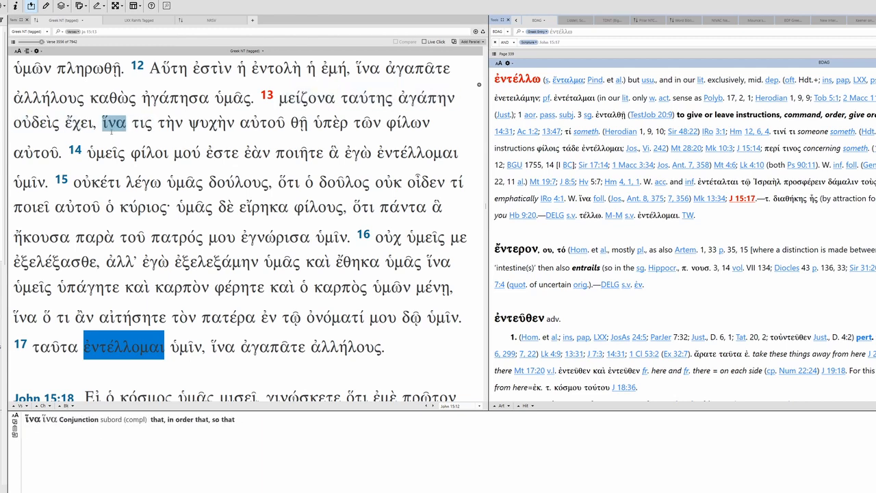
pyautogui.click(211, 124)
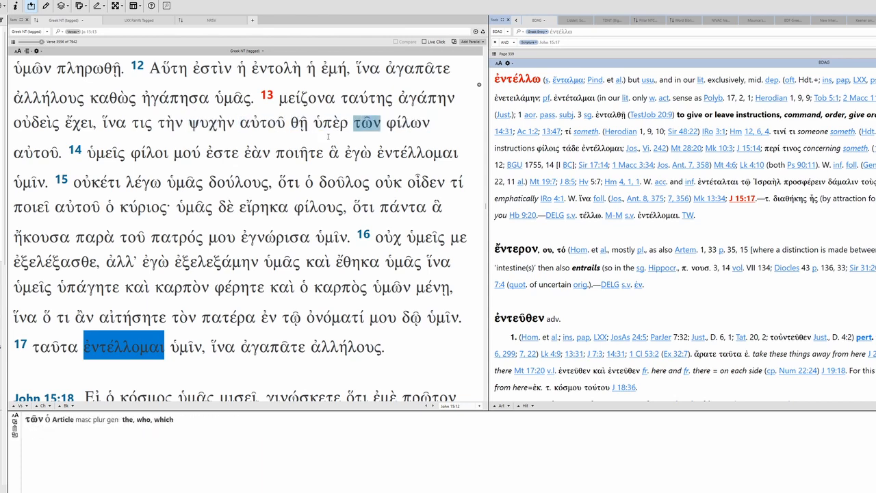
# Step: Check the parsing of ὑμεῖς, μου, ὑμᾶς, δοῦλος, οὐκ, ποιεῖ and αὐτοῦ in verses 14–15
pyautogui.click(104, 152)
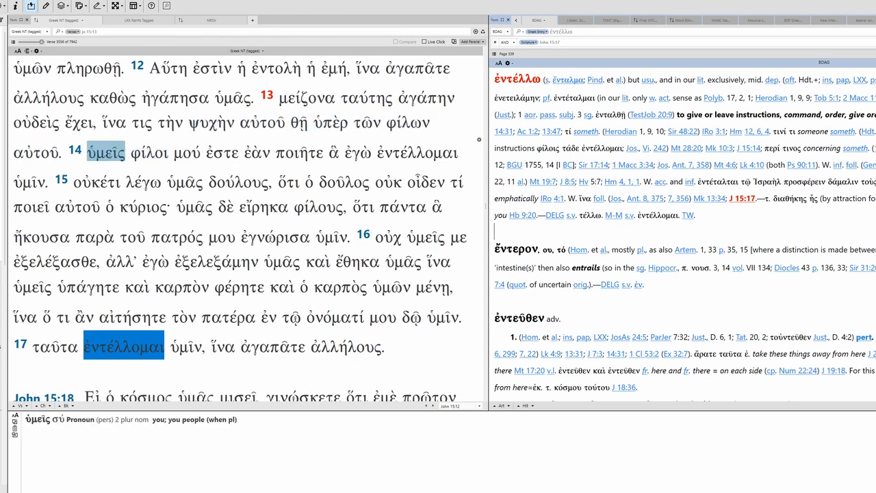
pyautogui.click(186, 153)
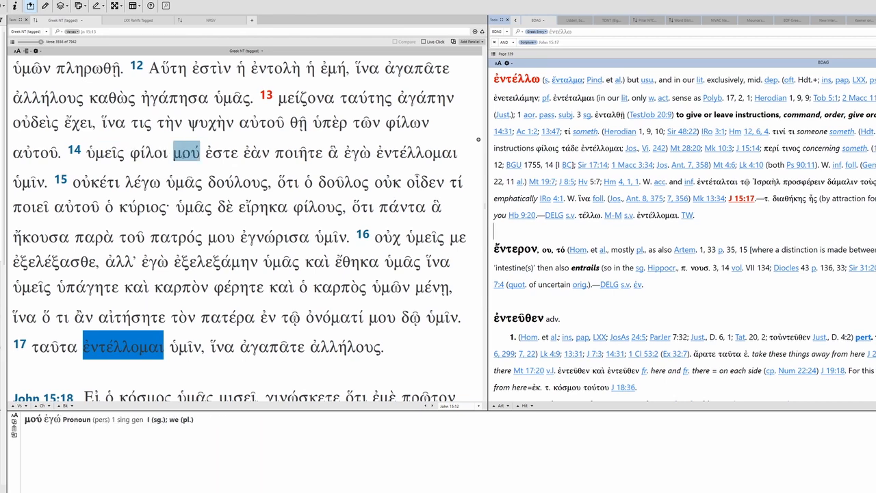
pyautogui.click(298, 152)
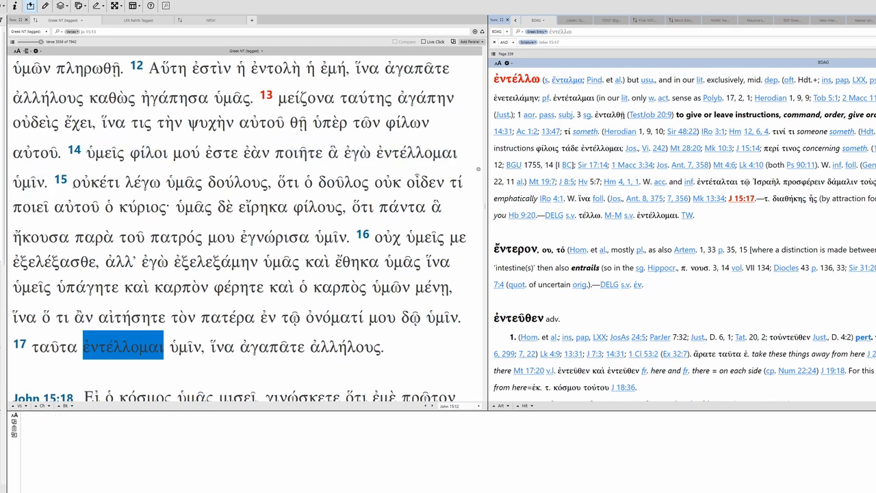
pyautogui.click(184, 181)
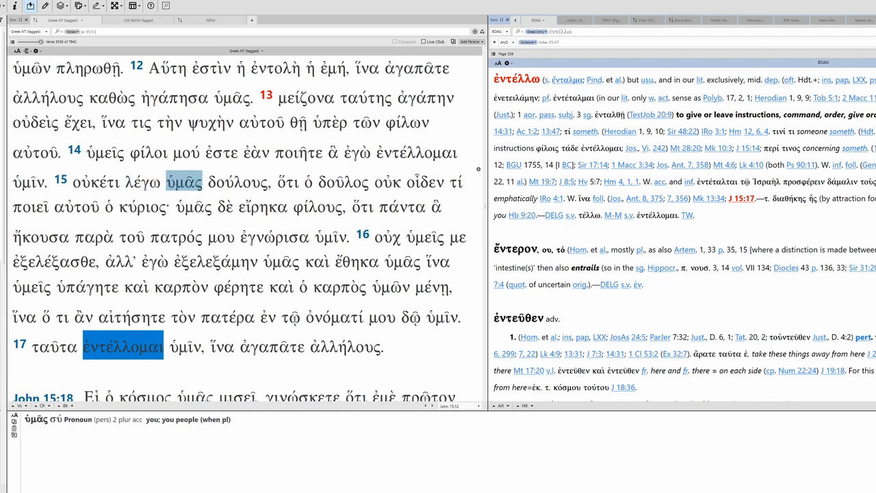
pyautogui.click(342, 180)
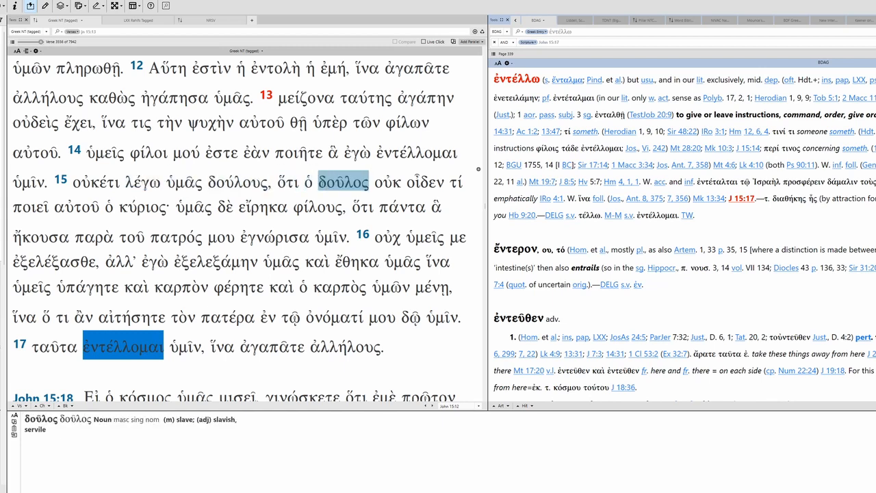
pyautogui.click(387, 180)
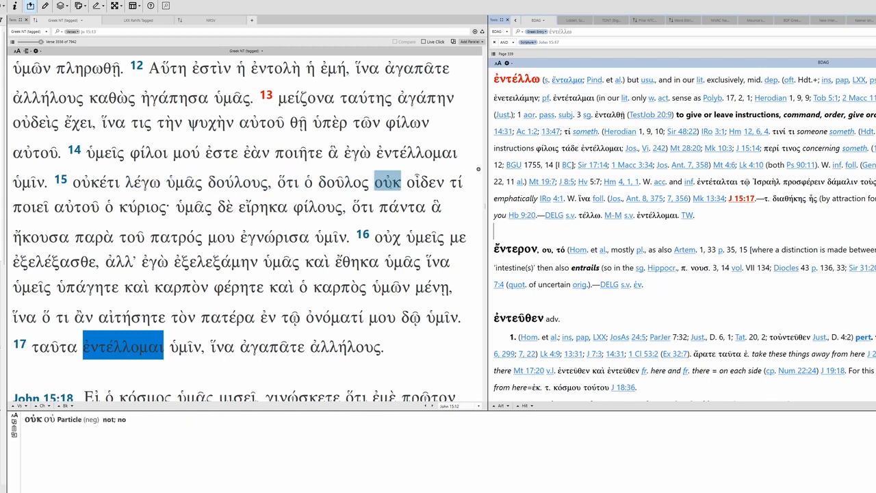
pyautogui.click(30, 207)
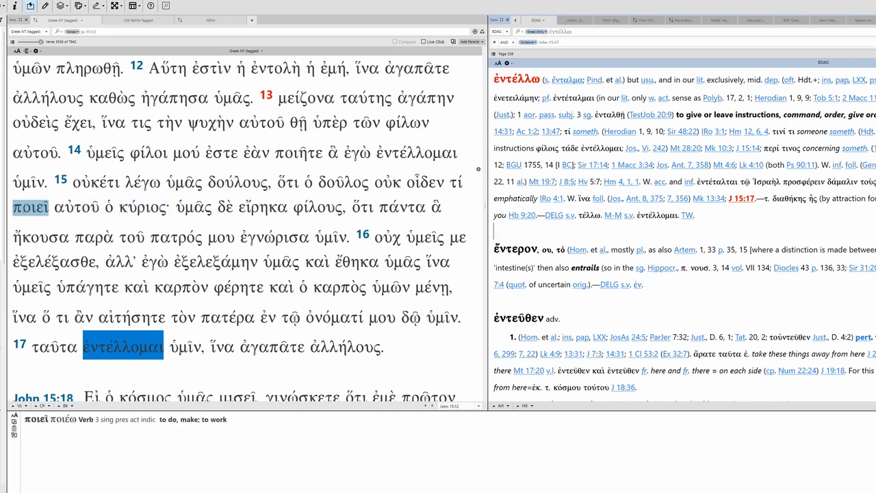
pyautogui.click(77, 207)
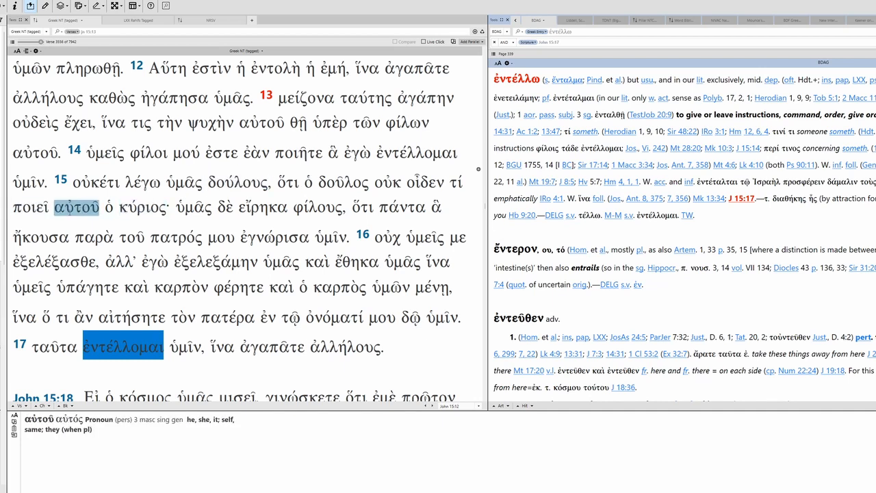
# Step: Check the parsing of εἴρηκα, φίλους, κύριος, ἤκουσα, μου, ὑμῖν and ὑμεῖς in verse 15–16
pyautogui.click(264, 207)
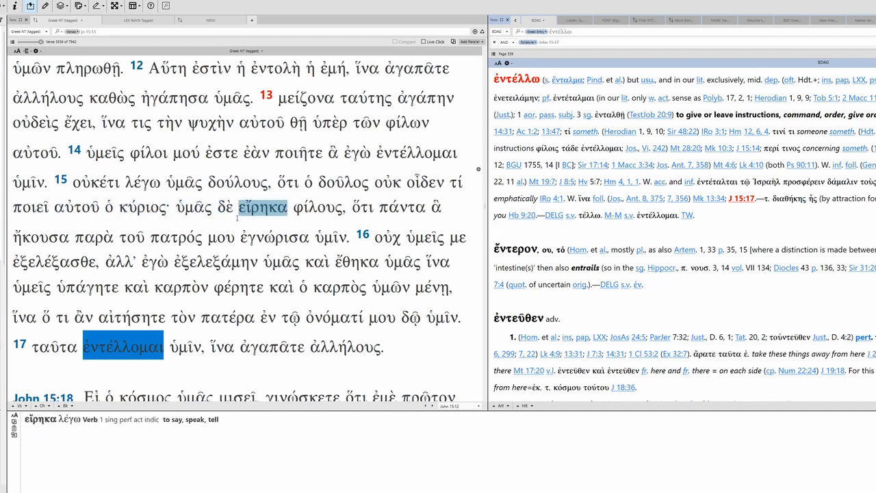
pyautogui.click(318, 207)
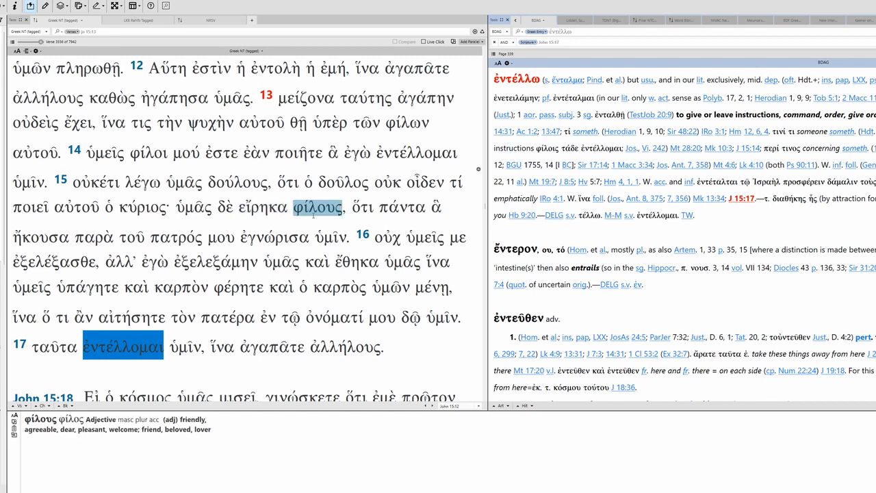
pyautogui.click(142, 207)
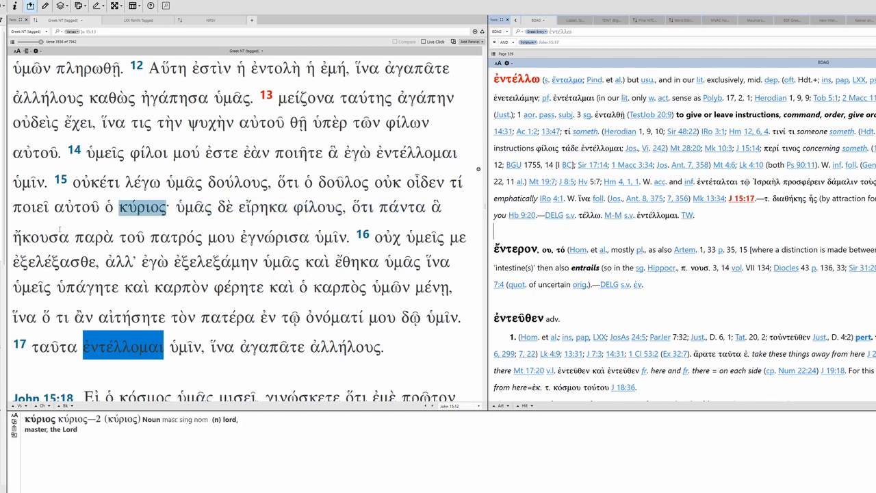
pyautogui.click(41, 235)
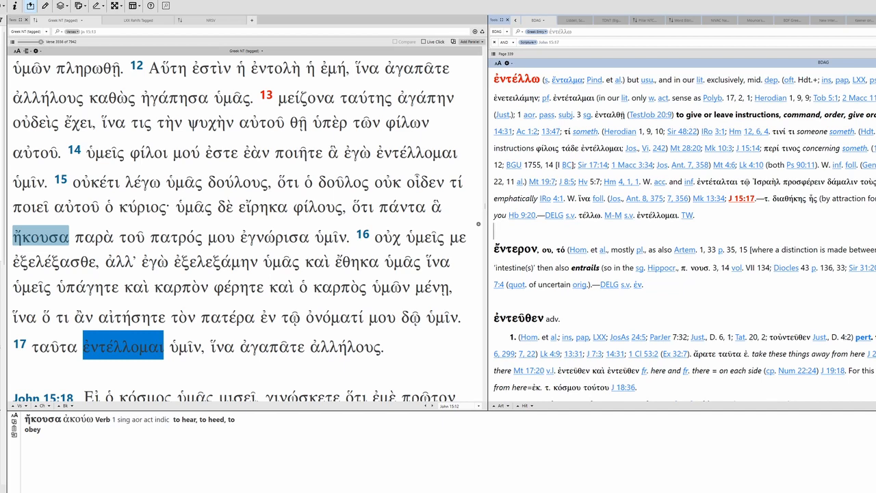
pyautogui.click(222, 236)
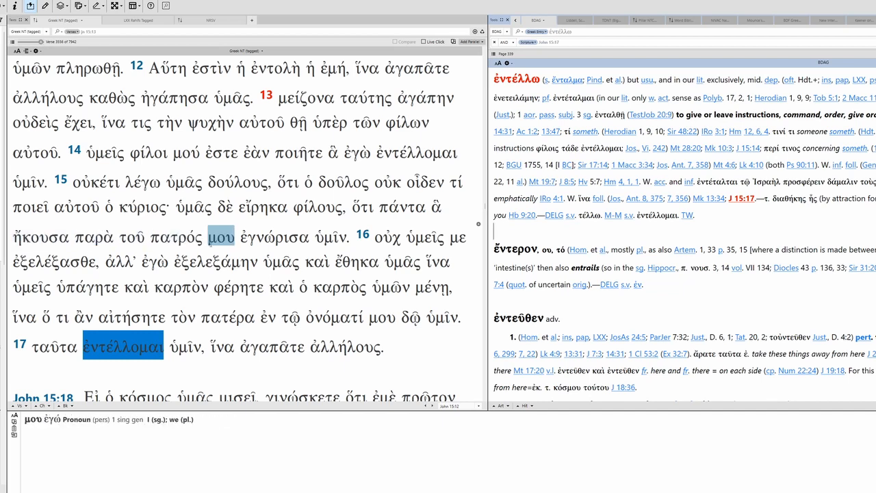
pyautogui.click(330, 236)
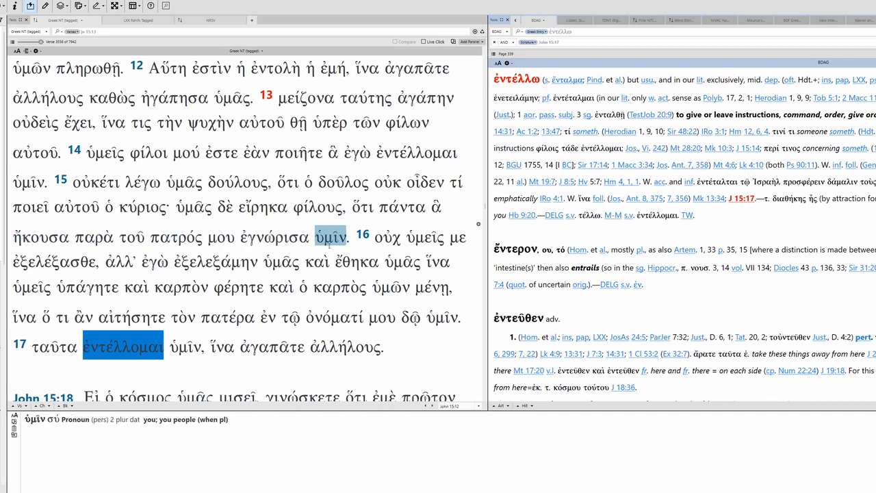
pyautogui.click(425, 236)
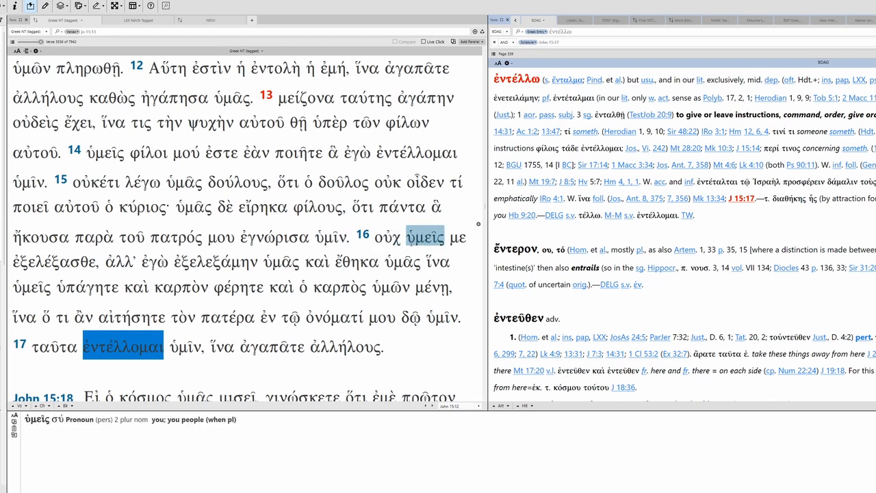
# Step: Check the parsing of ἐξελέξασθε, ἀλλ᾽, ἔθηκα, ὑμεῖς, ὑπάγητε, ὁ and μένῃ in verse 16
pyautogui.click(55, 261)
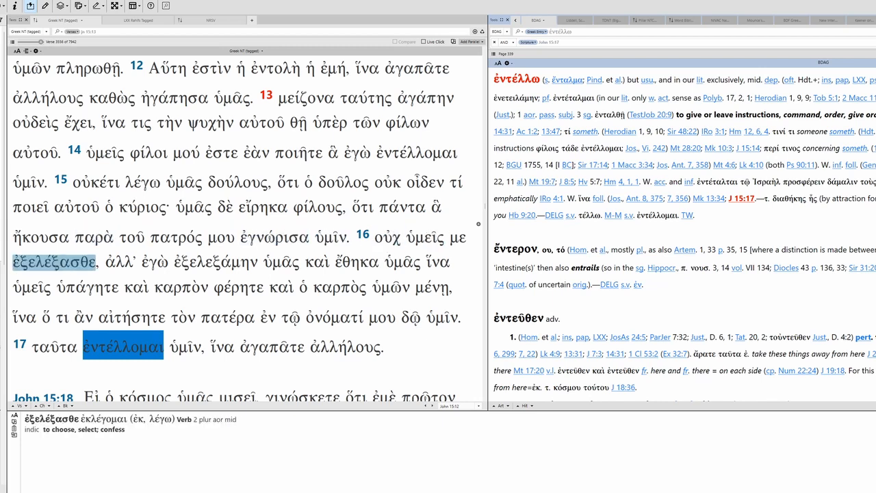
pyautogui.click(120, 261)
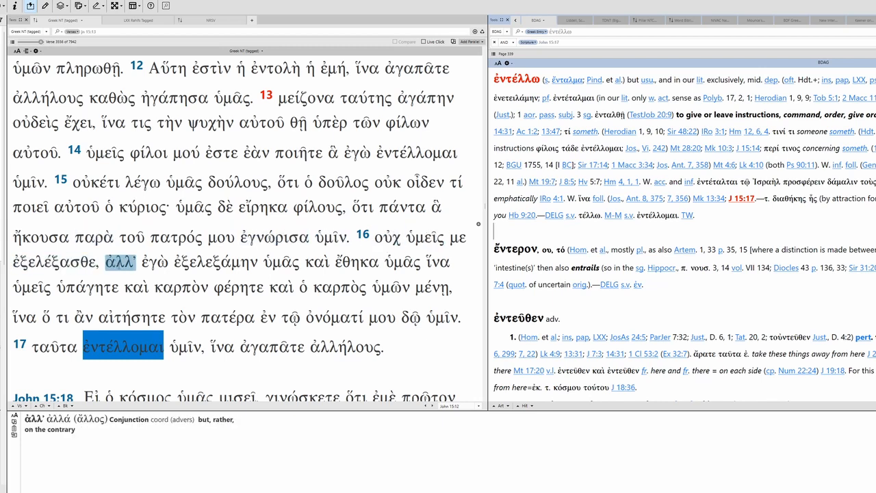
pyautogui.click(279, 262)
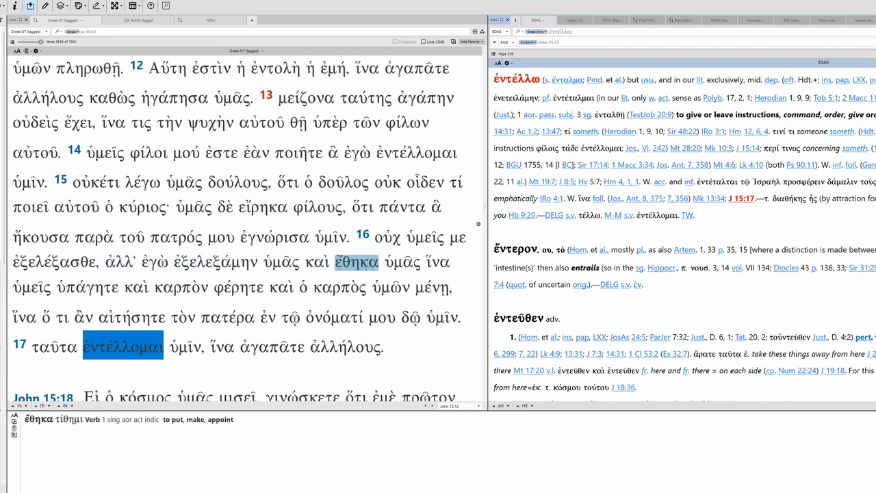
pyautogui.click(30, 288)
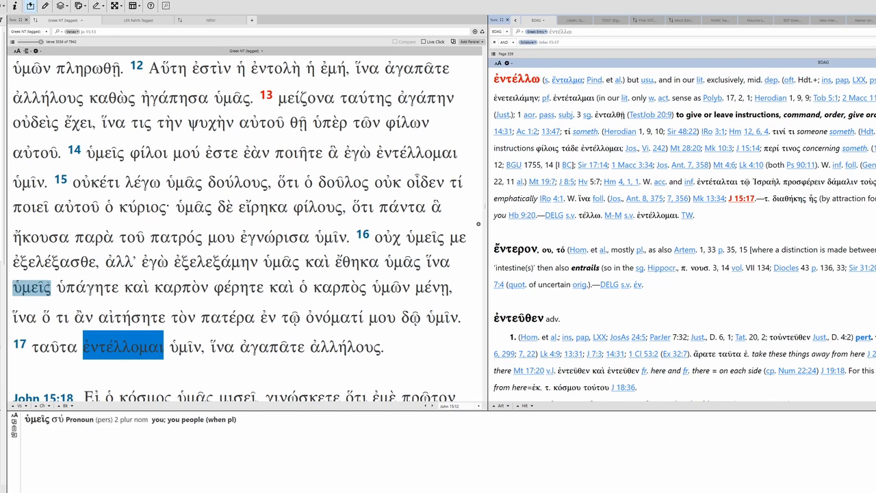
pyautogui.click(88, 288)
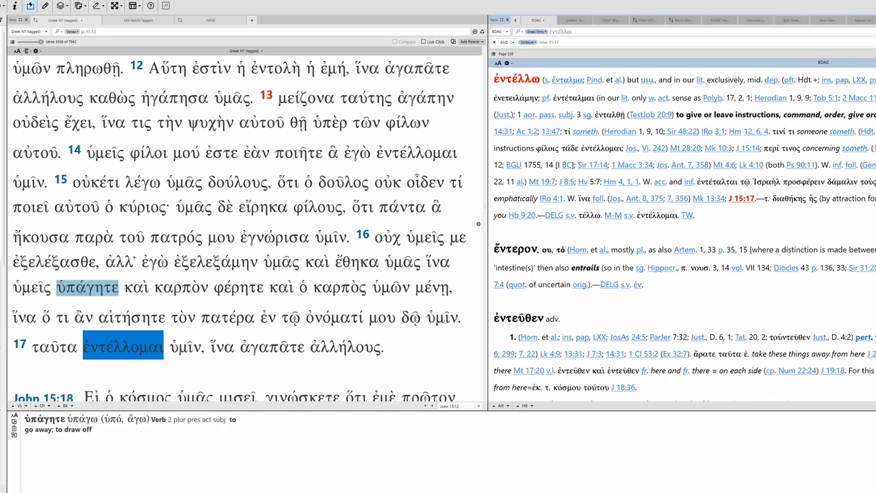
pyautogui.click(238, 287)
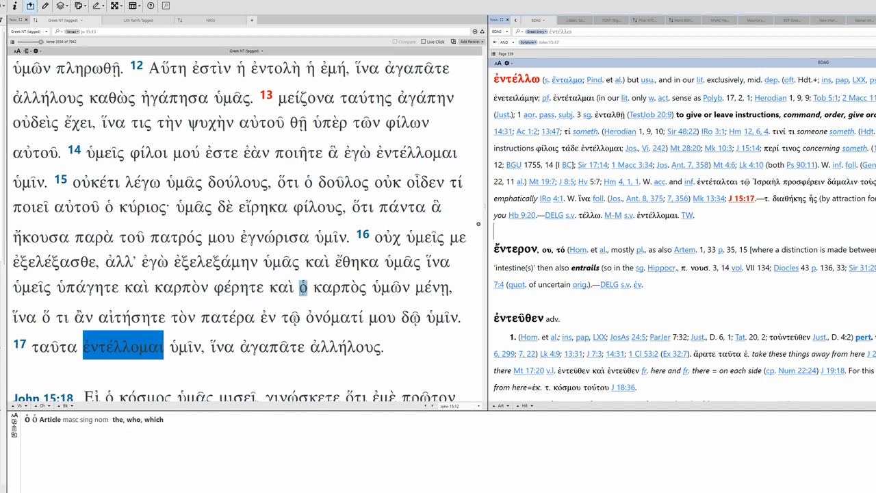
pyautogui.click(432, 288)
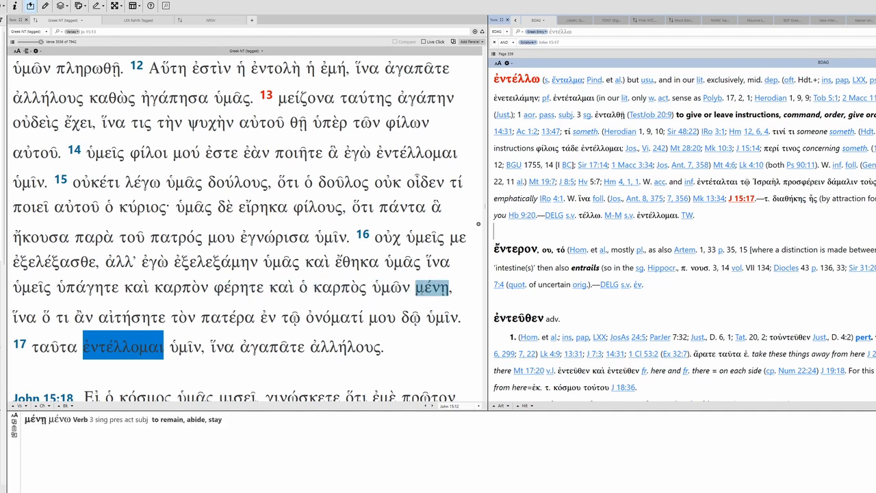
# Step: Check the parsing of ὅ τι, αἰτήσητε, πατέρα and verse 17's ἐντέλλομαι, 'to command'
pyautogui.click(55, 316)
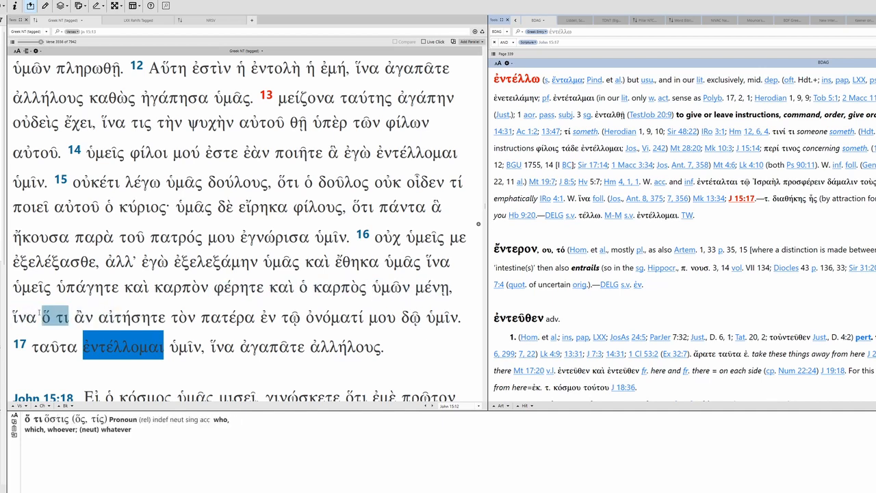
pyautogui.click(128, 316)
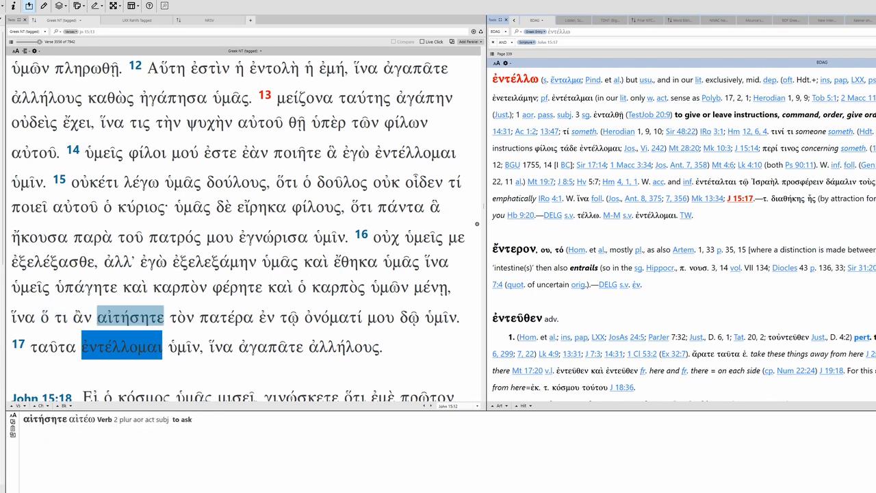
pyautogui.click(225, 316)
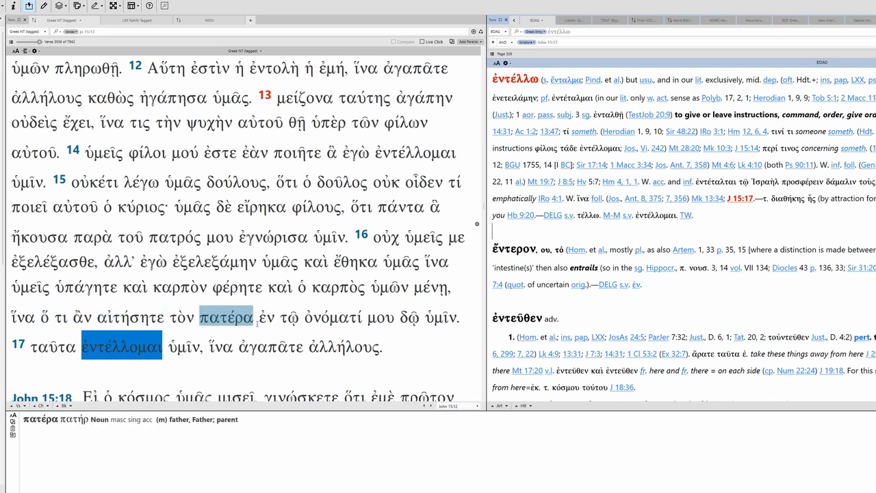
pyautogui.click(408, 316)
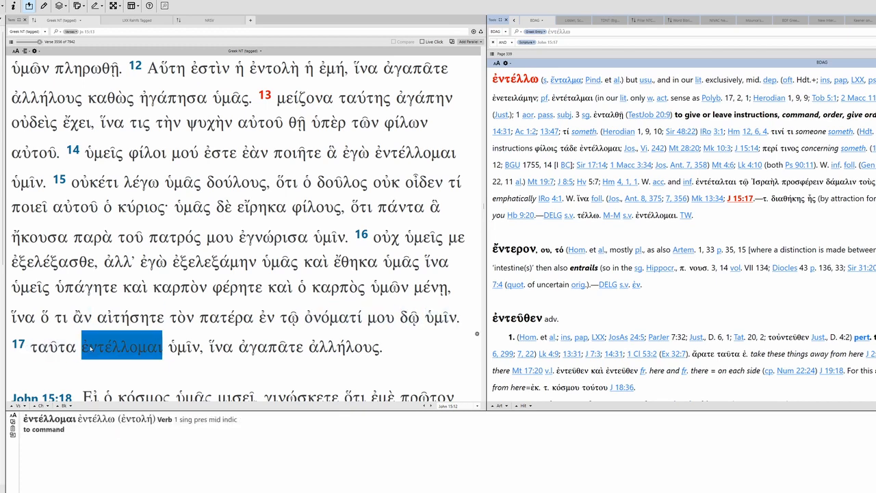
pyautogui.click(219, 347)
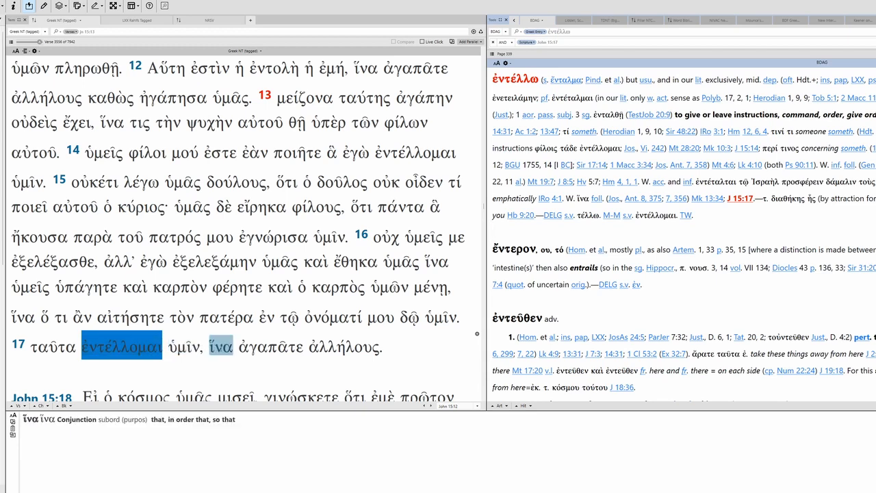
pyautogui.click(343, 346)
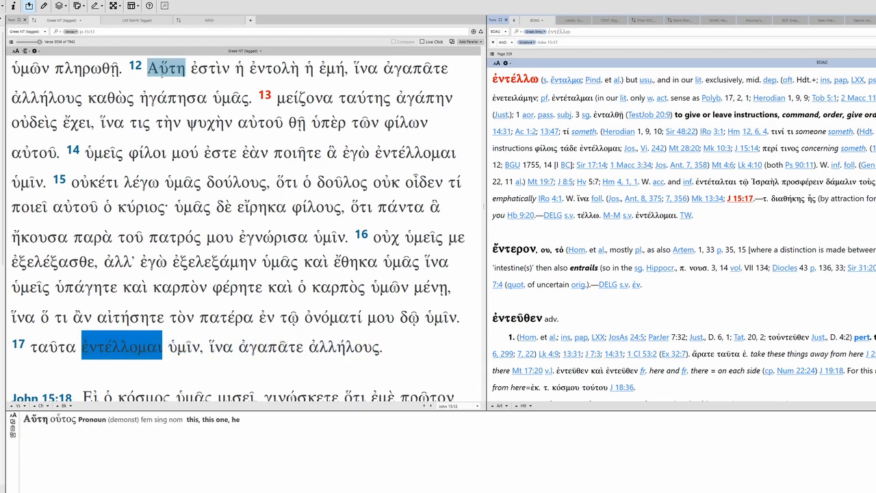
pyautogui.click(366, 68)
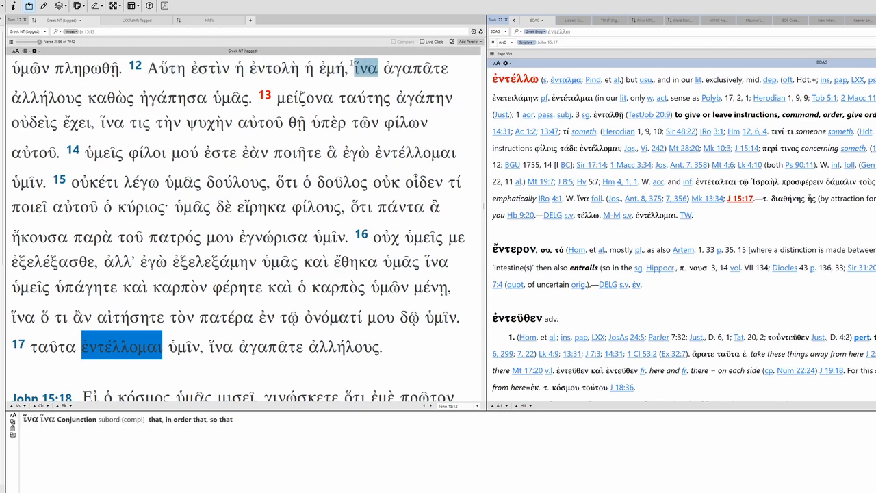
pyautogui.click(274, 69)
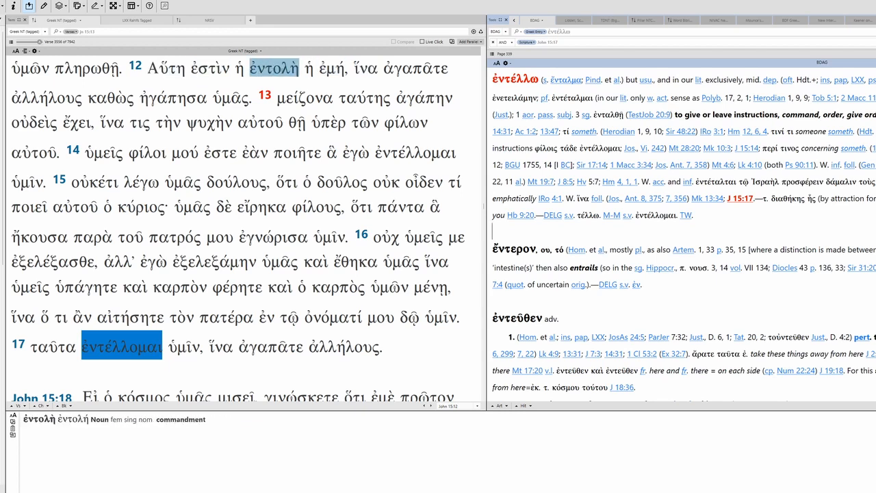
pyautogui.click(364, 68)
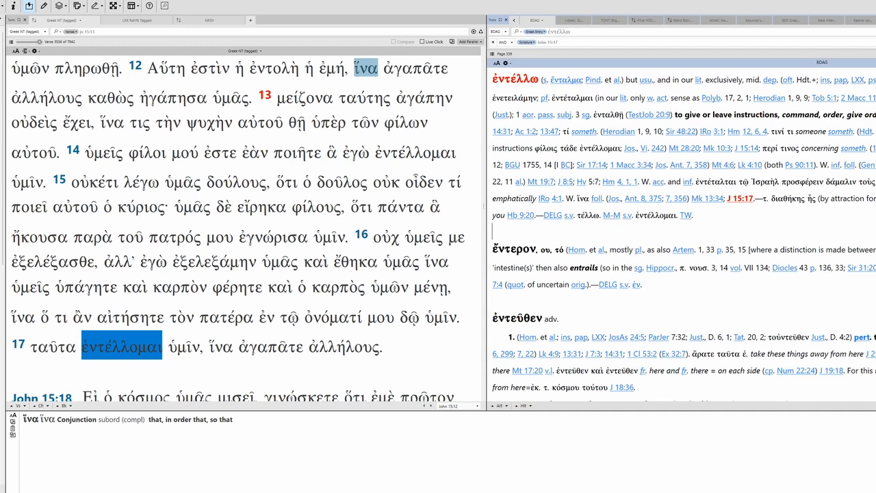
pyautogui.click(332, 68)
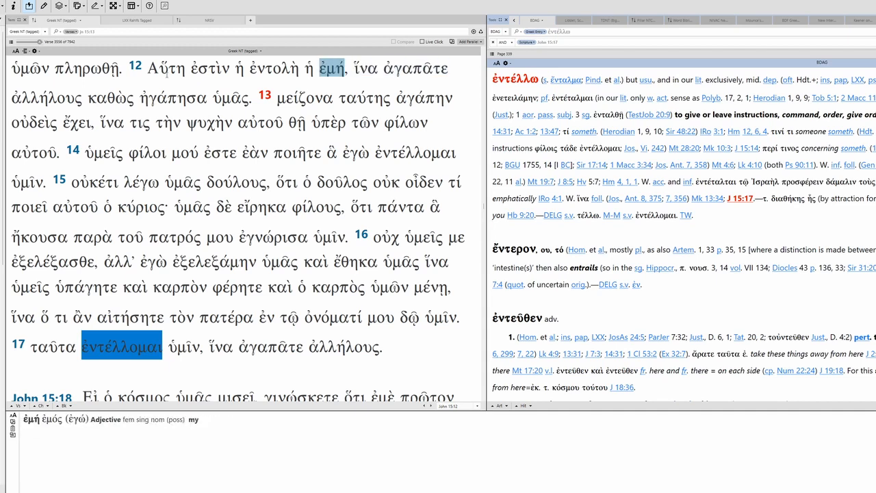
pyautogui.click(110, 97)
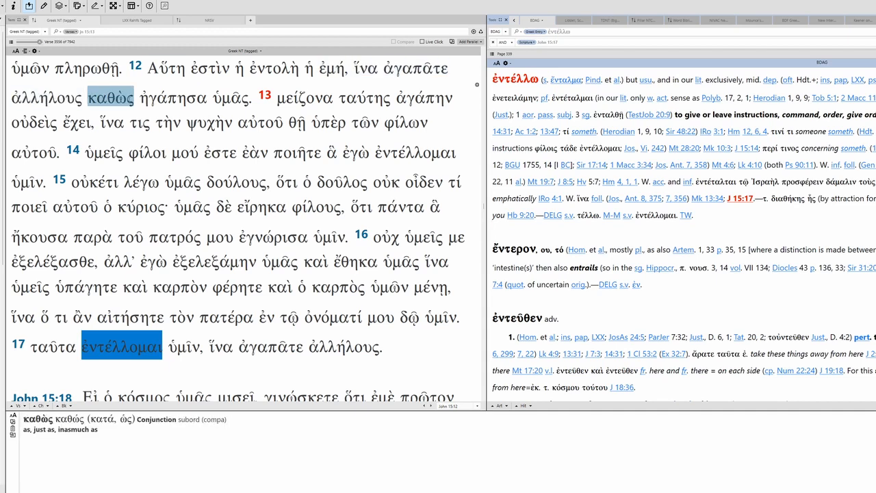
pyautogui.click(230, 98)
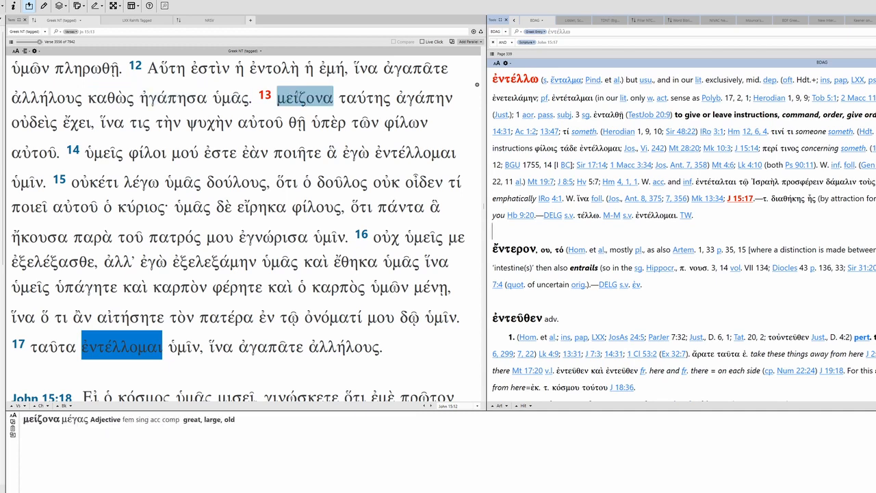
pyautogui.click(364, 97)
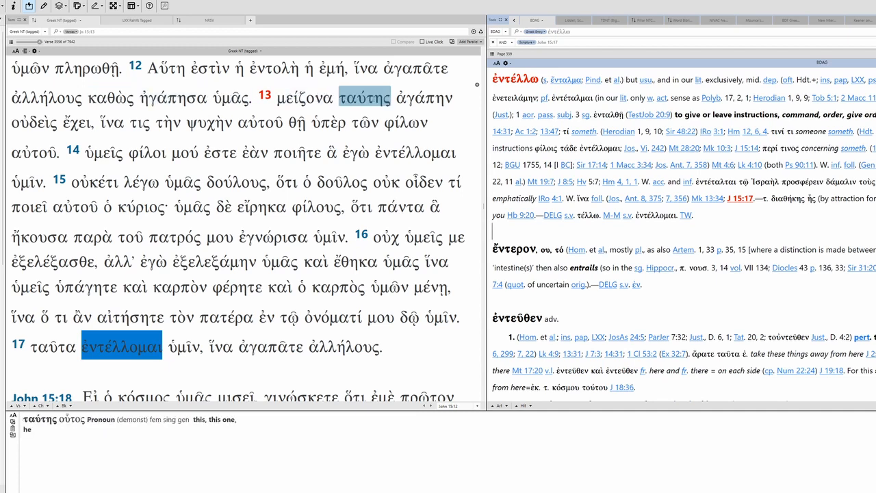
pyautogui.click(33, 124)
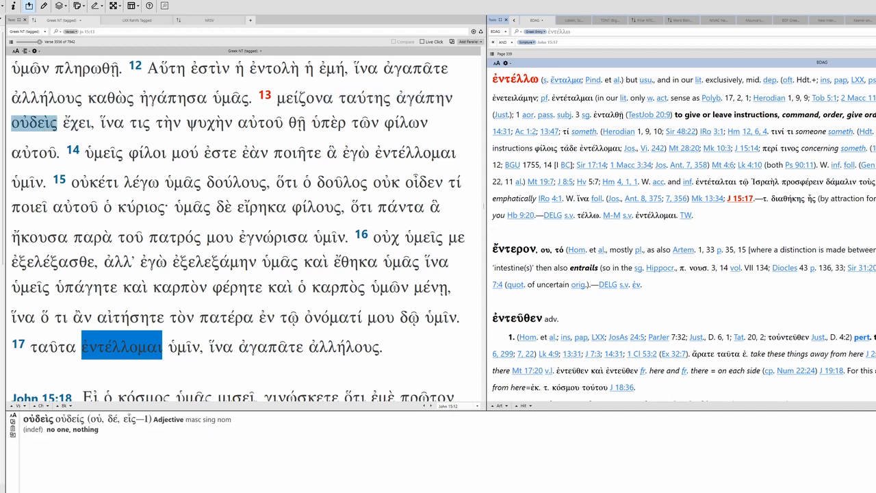
pyautogui.click(113, 123)
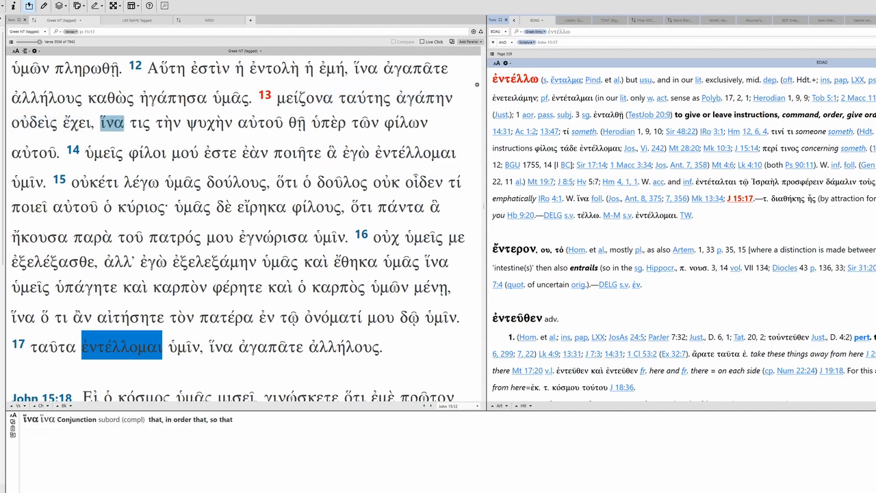
pyautogui.click(140, 123)
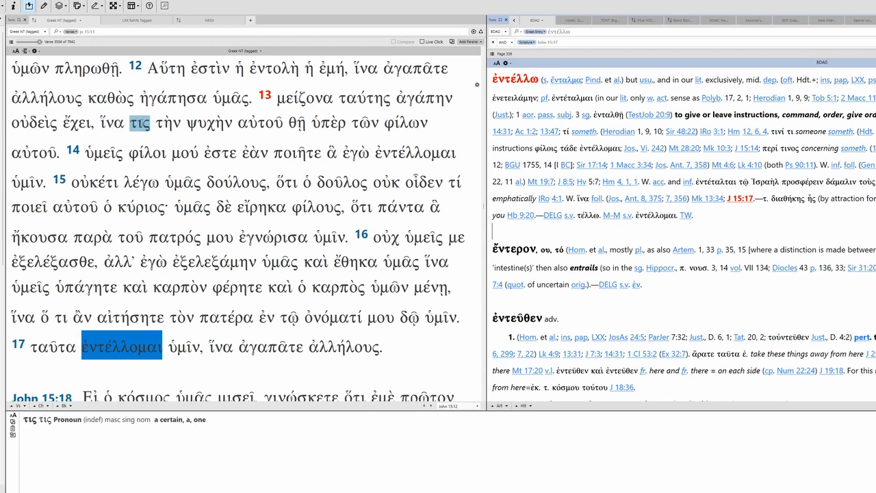
pyautogui.click(168, 124)
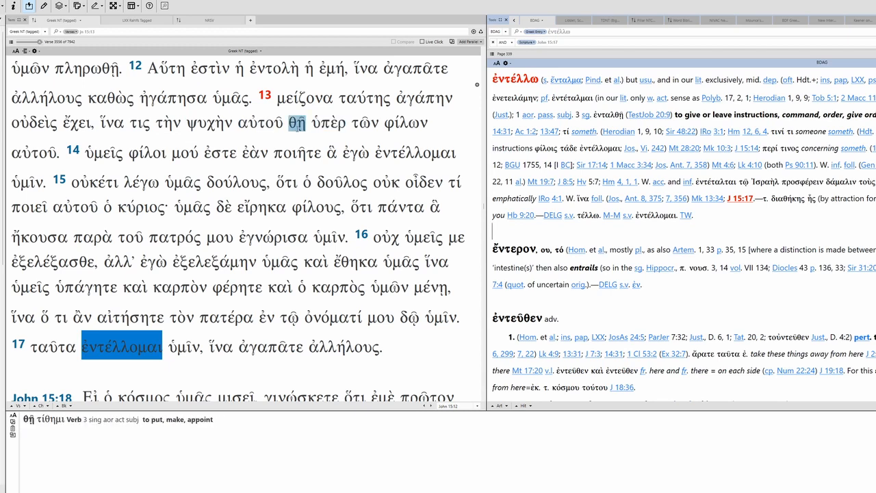
pyautogui.click(328, 123)
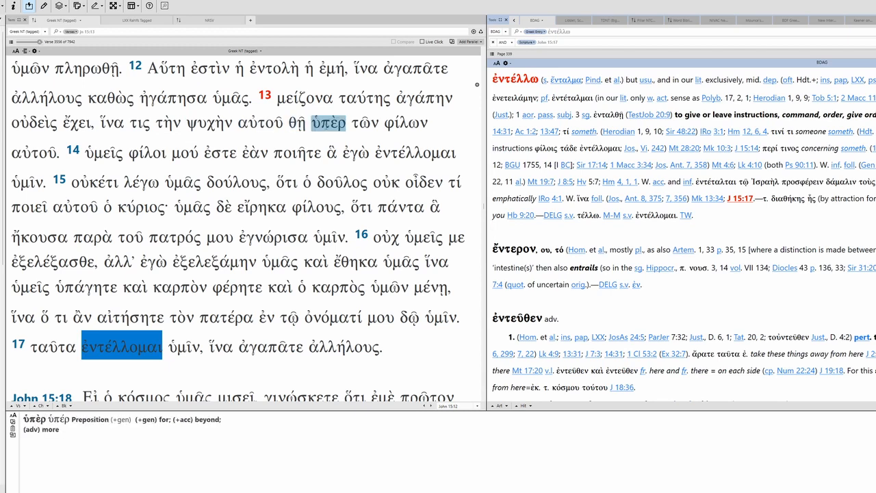
pyautogui.click(104, 152)
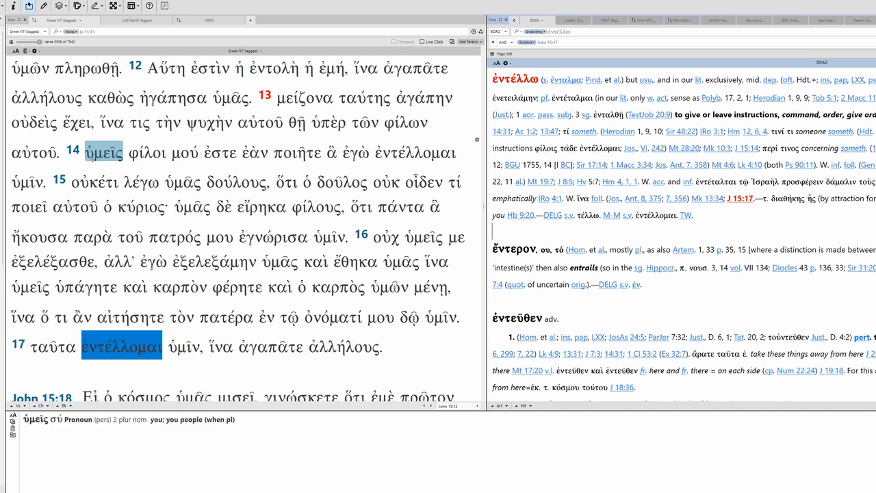
pyautogui.click(145, 152)
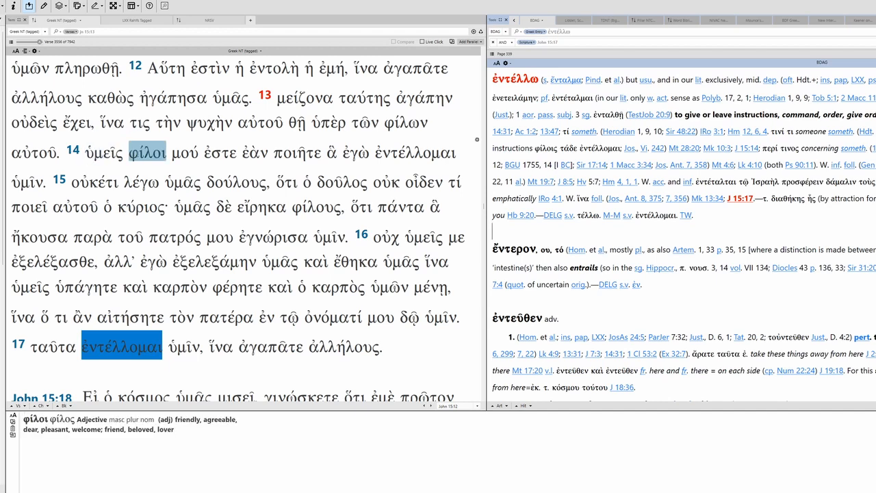
pyautogui.click(185, 152)
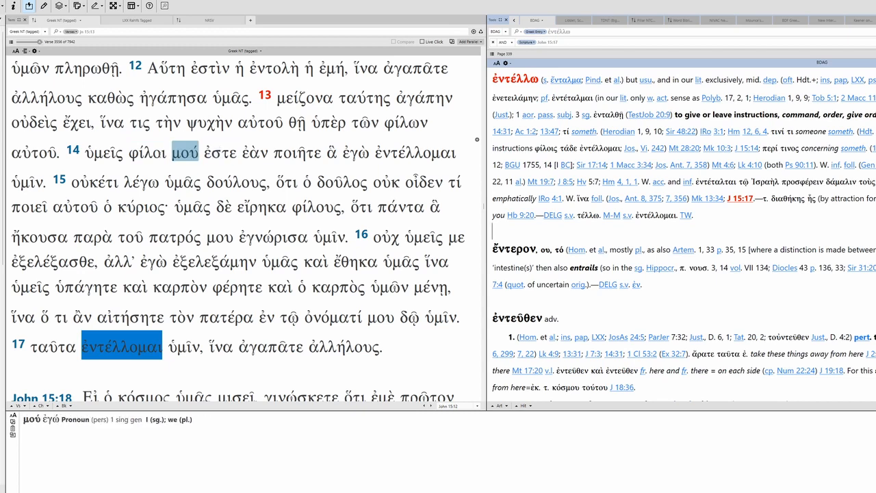
pyautogui.click(295, 153)
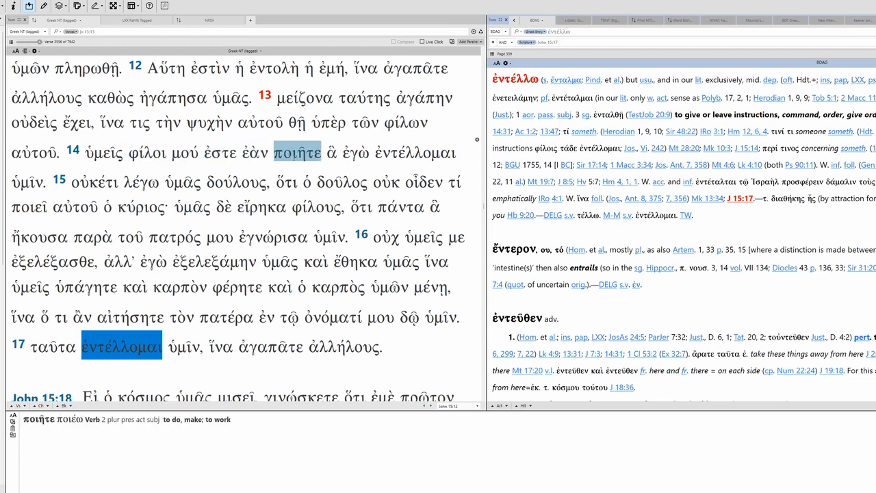
pyautogui.click(101, 152)
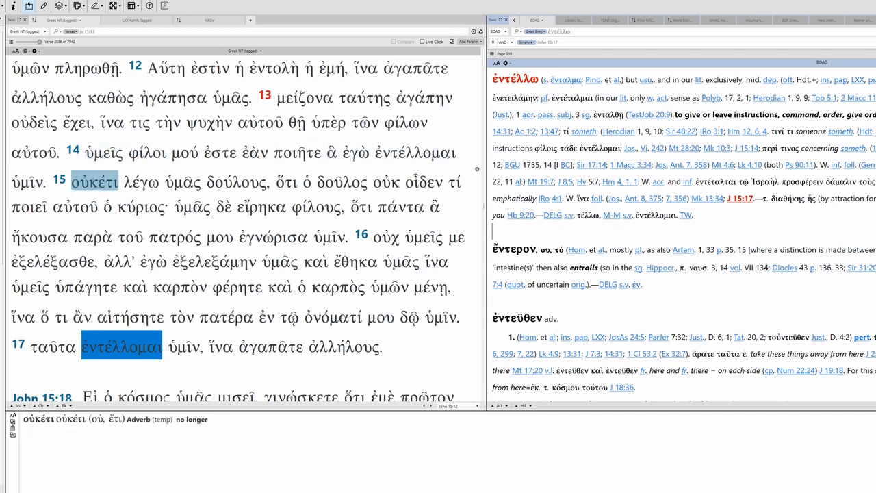
pyautogui.click(141, 182)
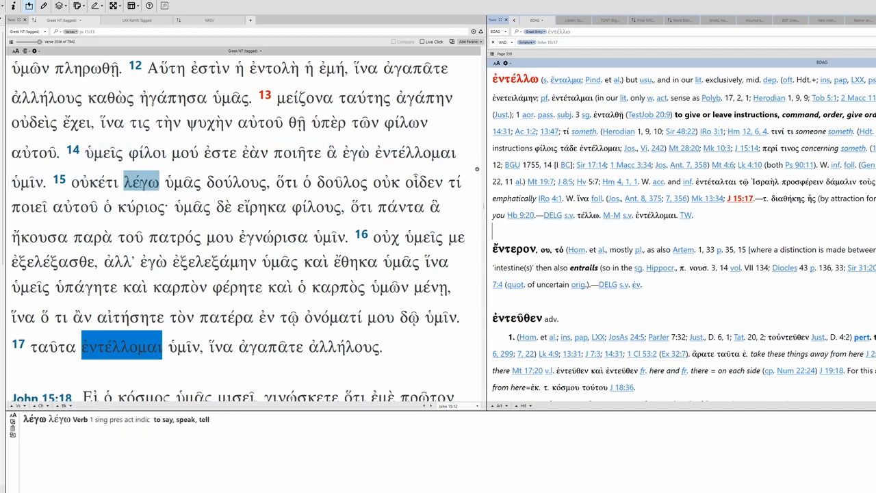
pyautogui.click(235, 181)
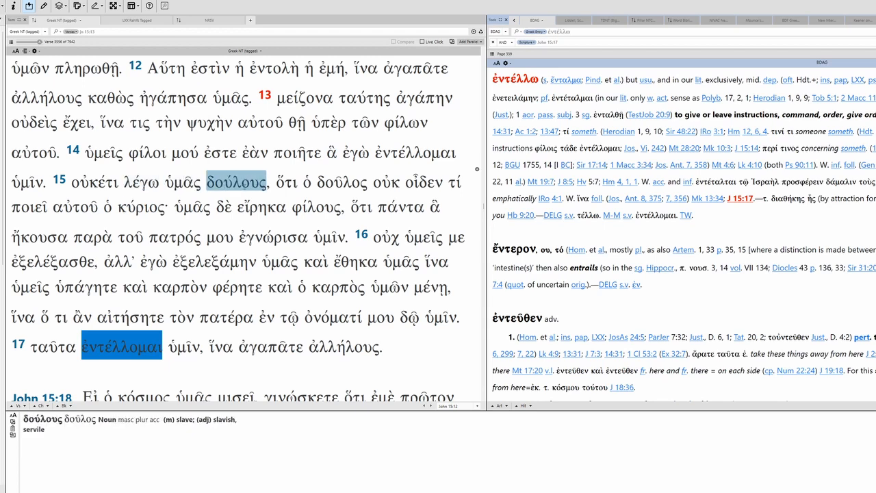
pyautogui.click(386, 180)
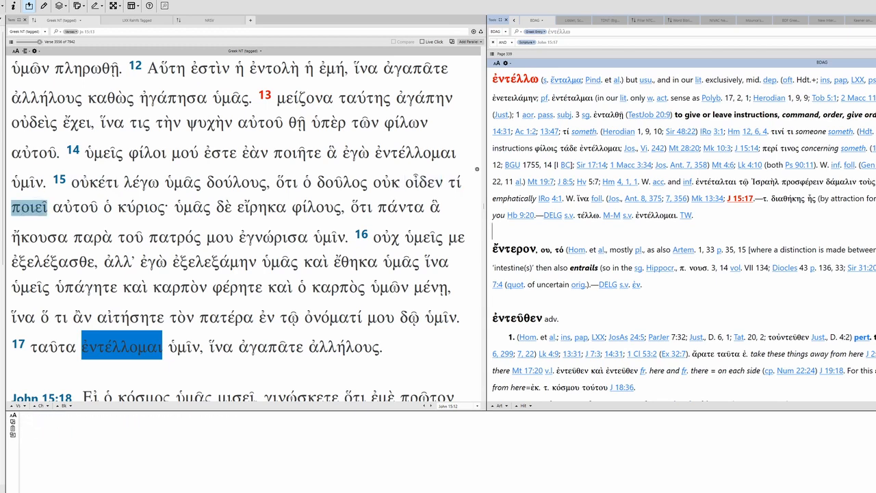
pyautogui.click(141, 207)
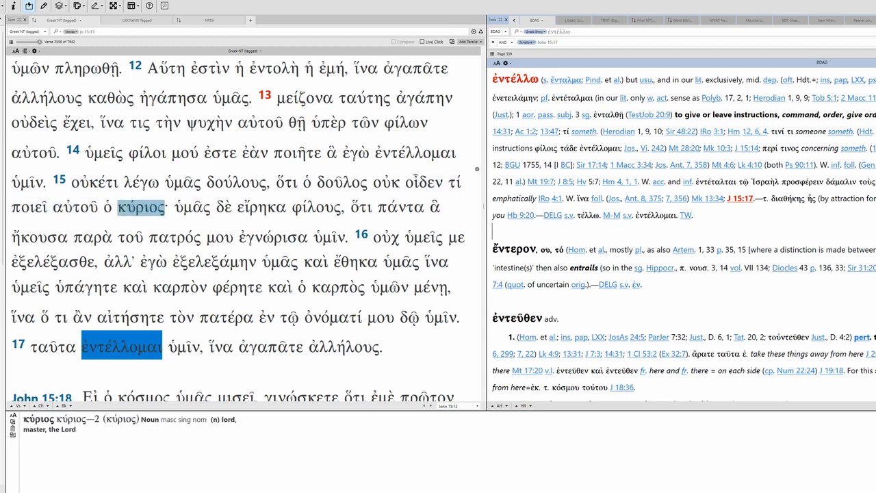
pyautogui.click(192, 207)
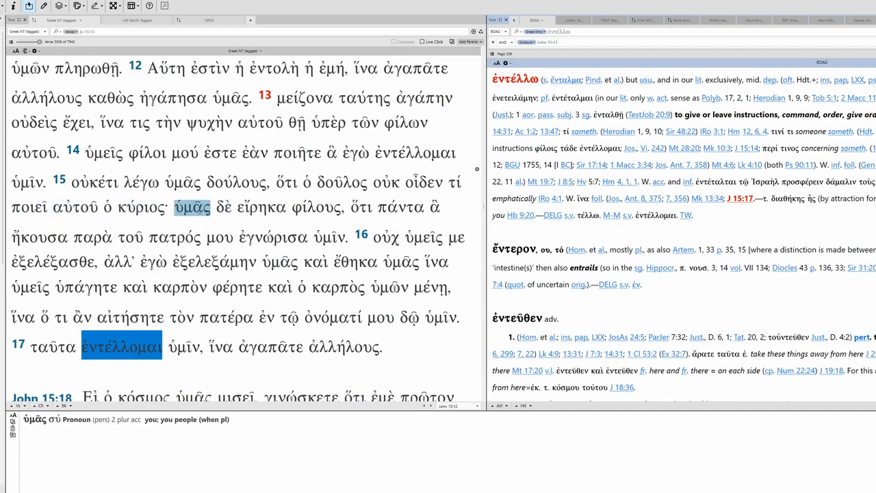
pyautogui.click(263, 206)
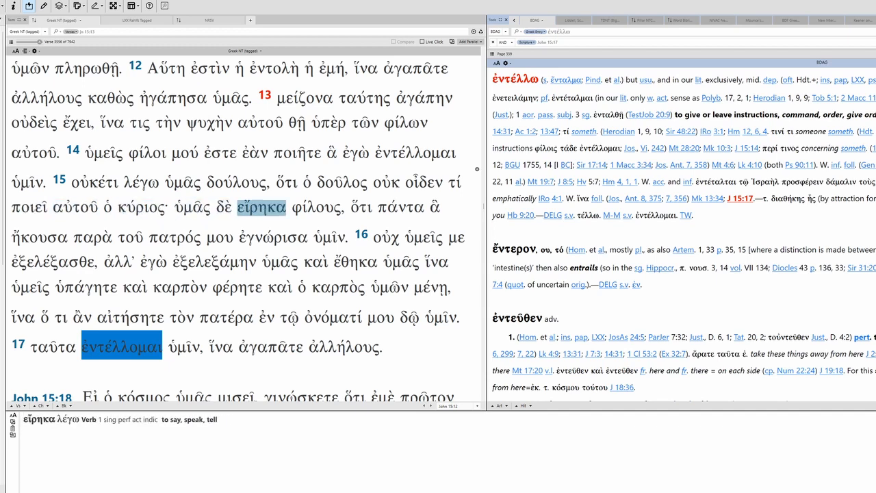
pyautogui.click(317, 207)
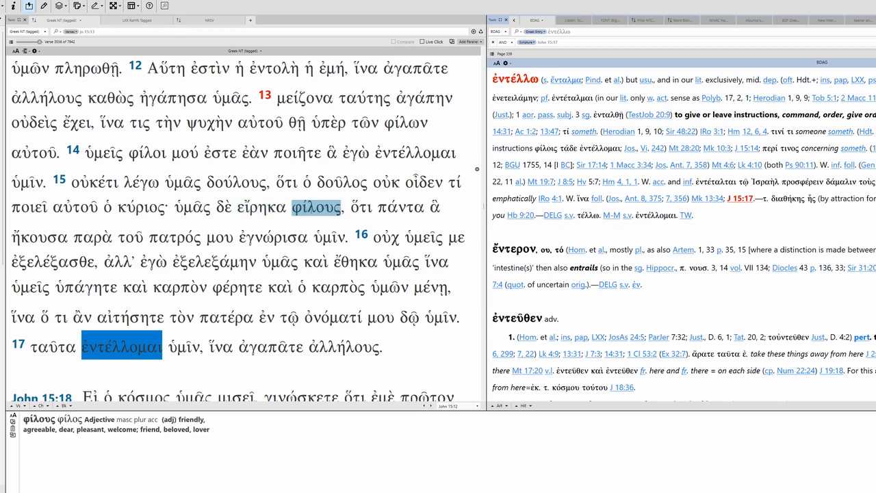
pyautogui.click(400, 207)
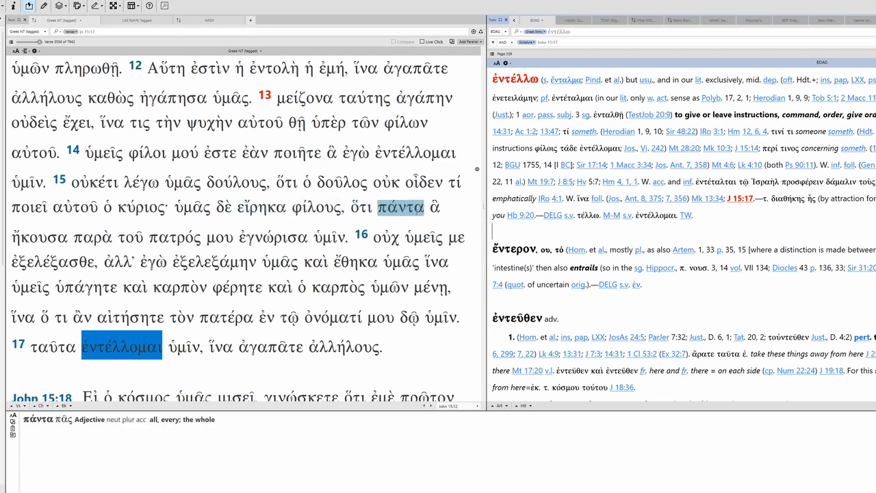
pyautogui.click(39, 235)
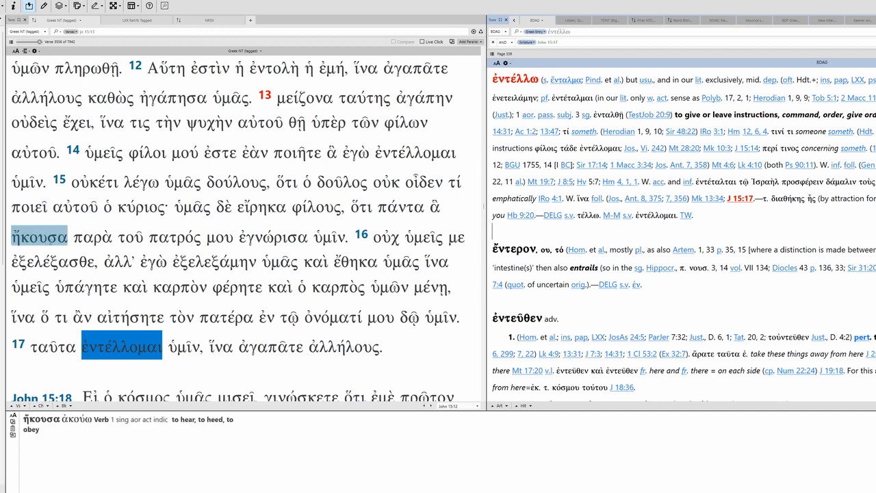
pyautogui.click(175, 237)
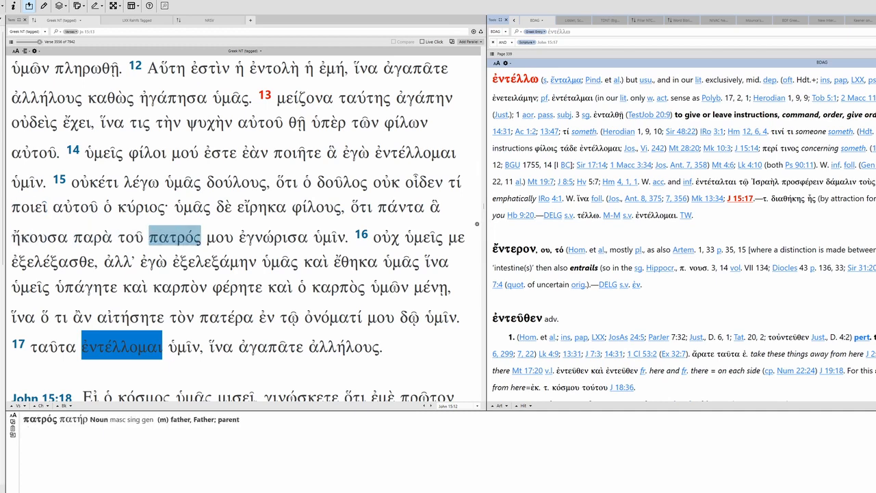
pyautogui.click(272, 235)
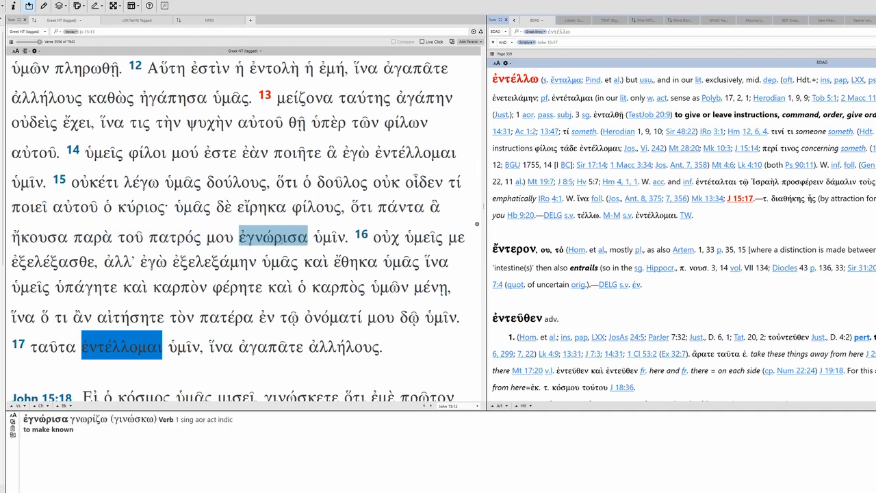
pyautogui.click(329, 236)
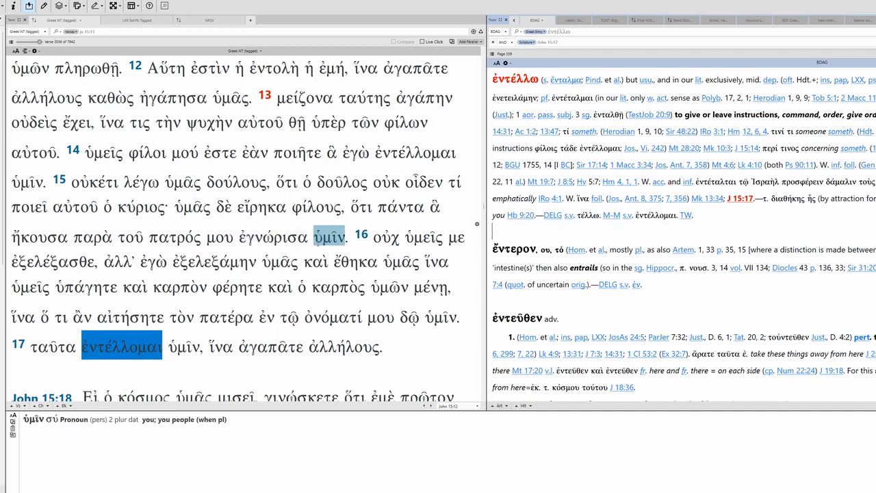
pyautogui.click(386, 236)
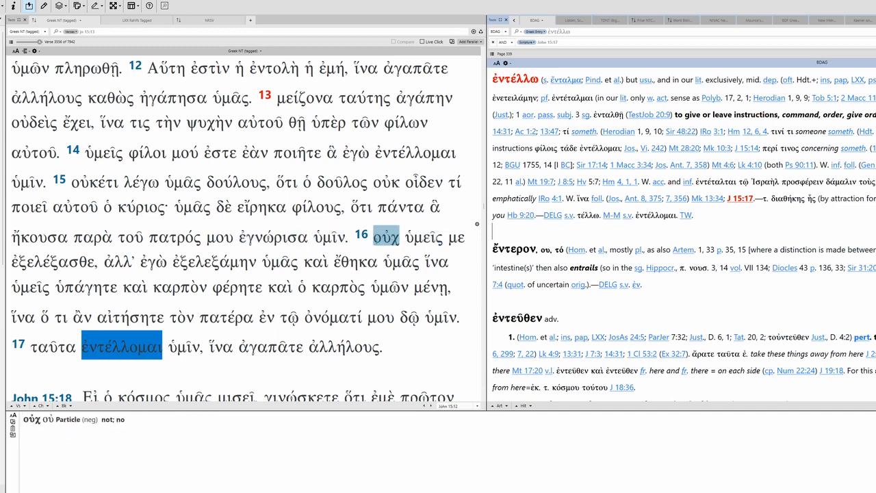
pyautogui.click(52, 261)
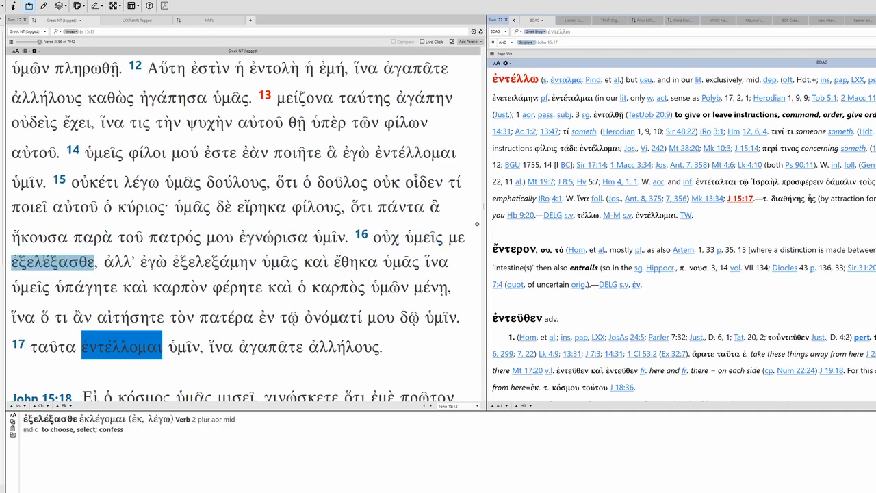
pyautogui.click(118, 261)
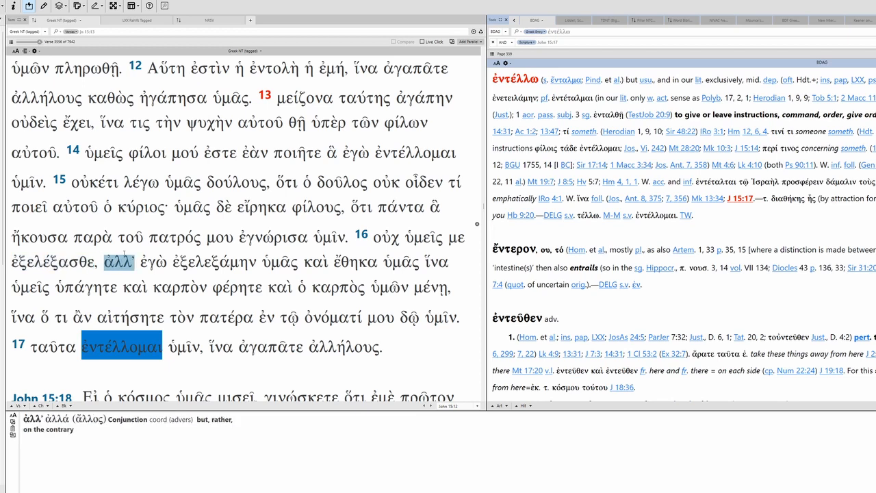
pyautogui.click(279, 261)
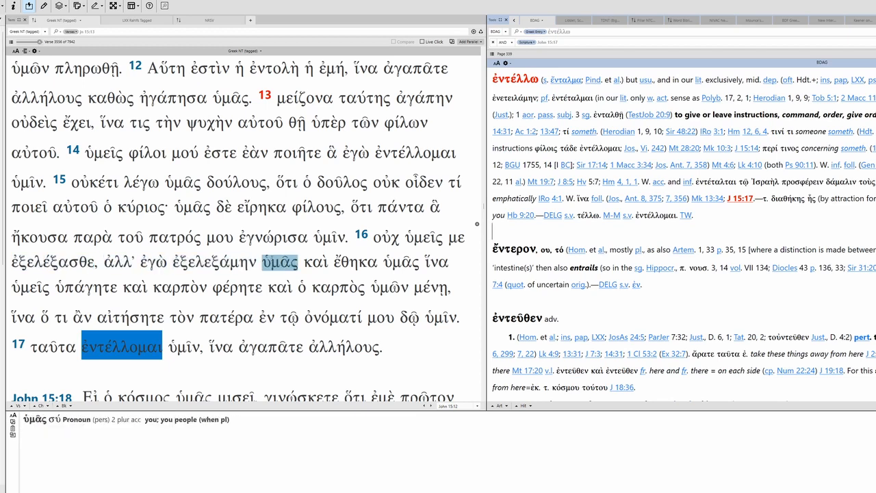
pyautogui.click(355, 262)
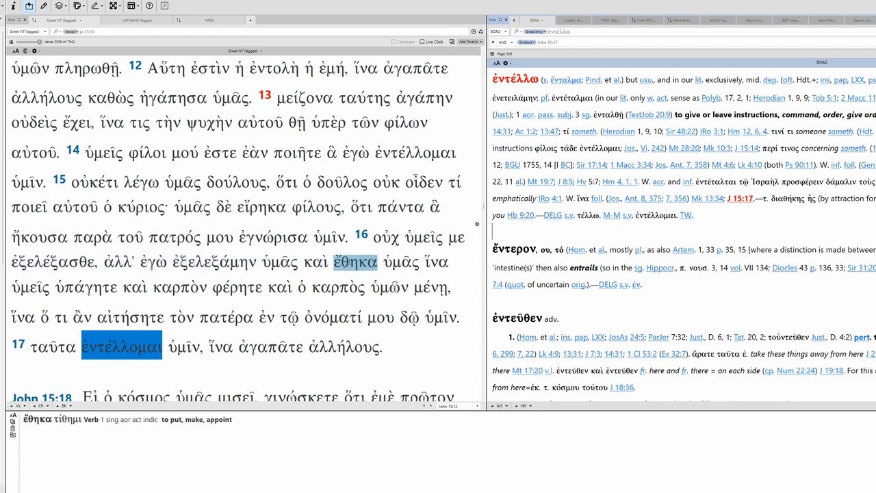
pyautogui.click(29, 287)
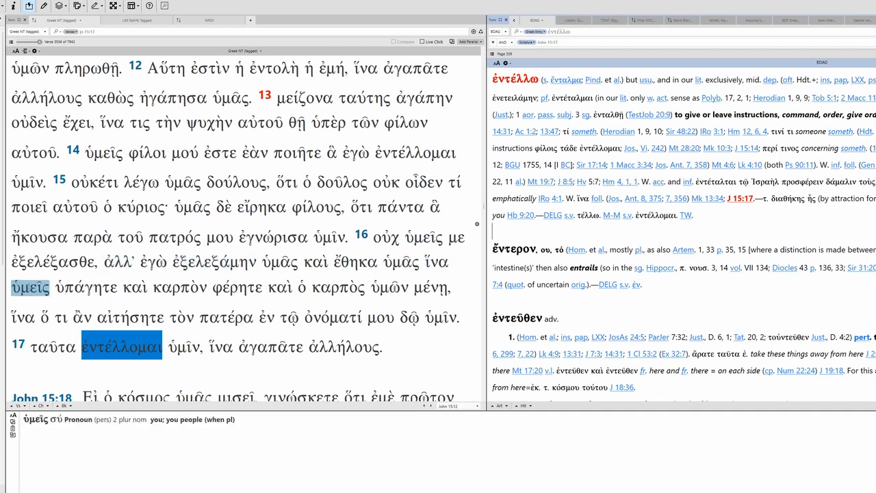
pyautogui.click(85, 288)
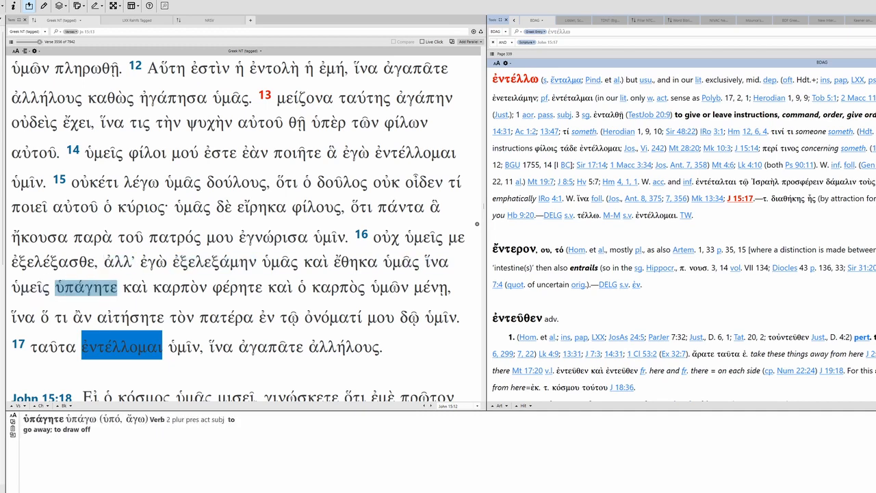
pyautogui.click(179, 287)
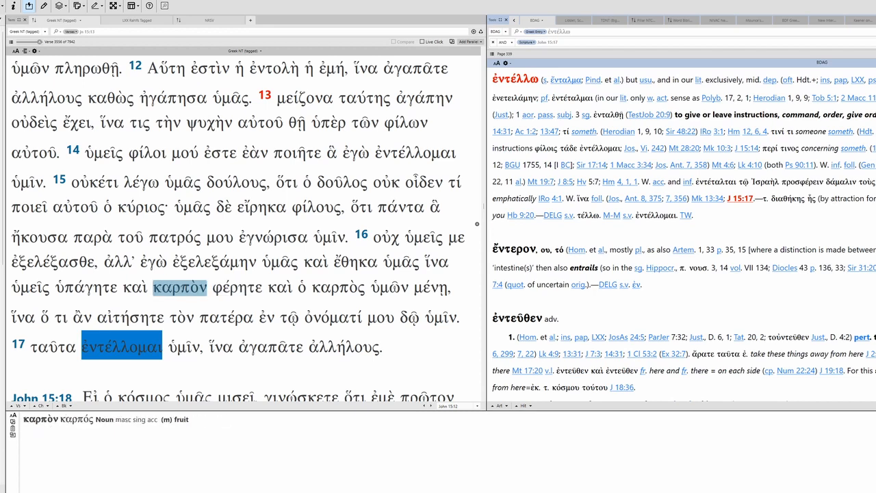
pyautogui.click(337, 287)
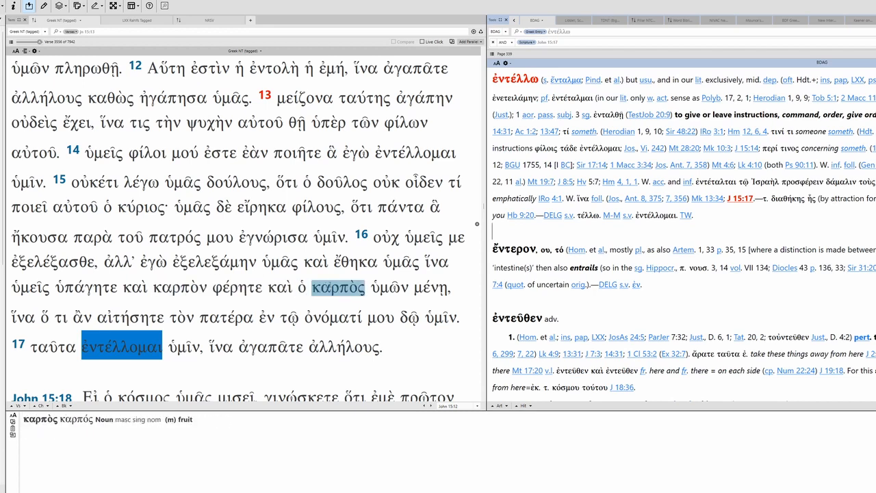
pyautogui.click(430, 287)
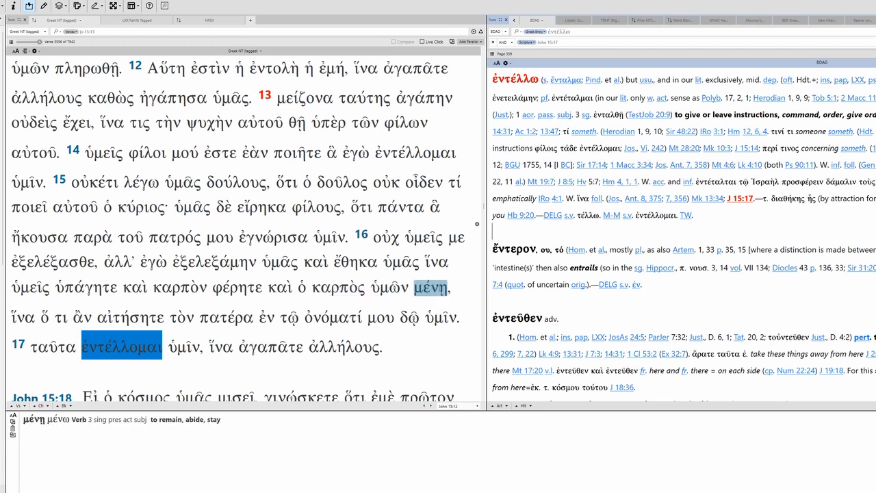
pyautogui.click(84, 288)
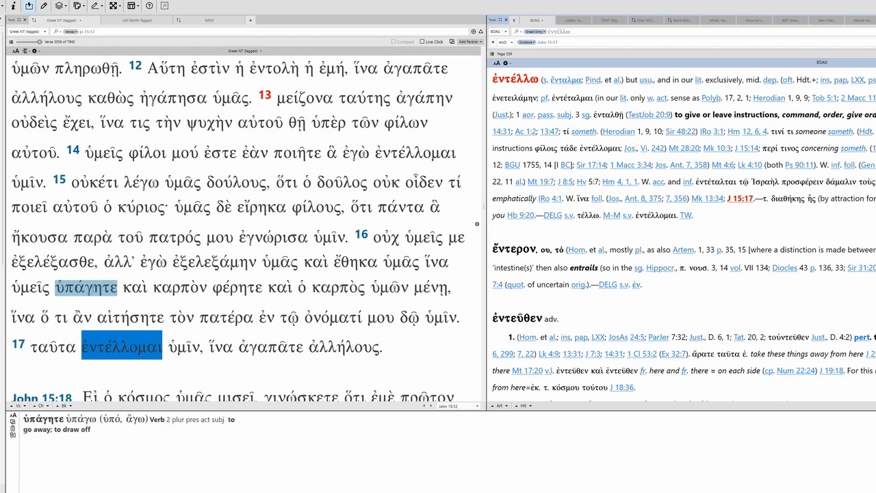
pyautogui.click(22, 318)
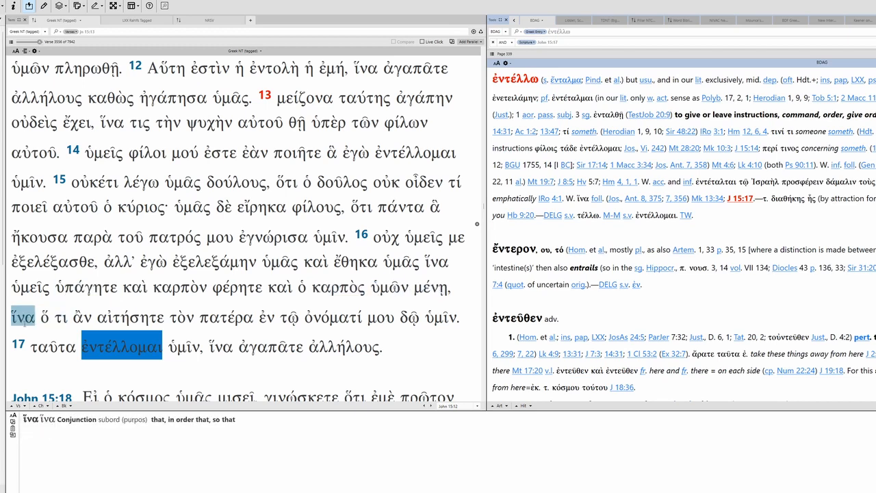
pyautogui.click(52, 316)
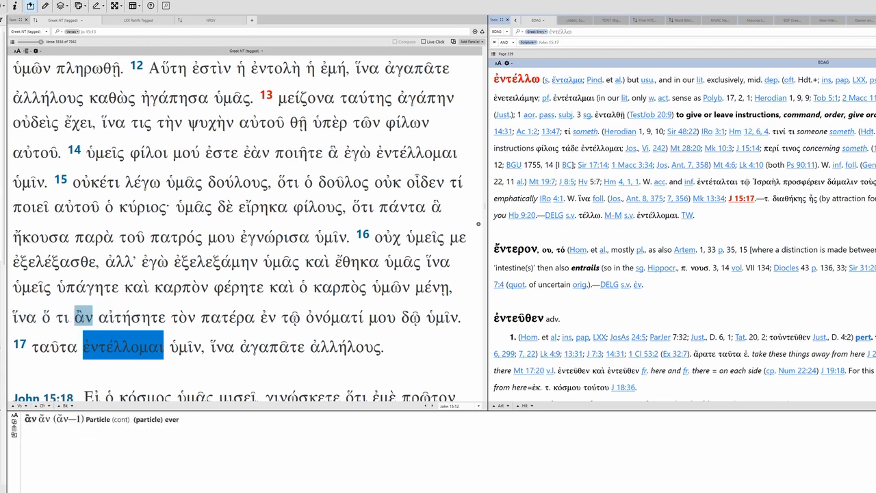
pyautogui.click(131, 316)
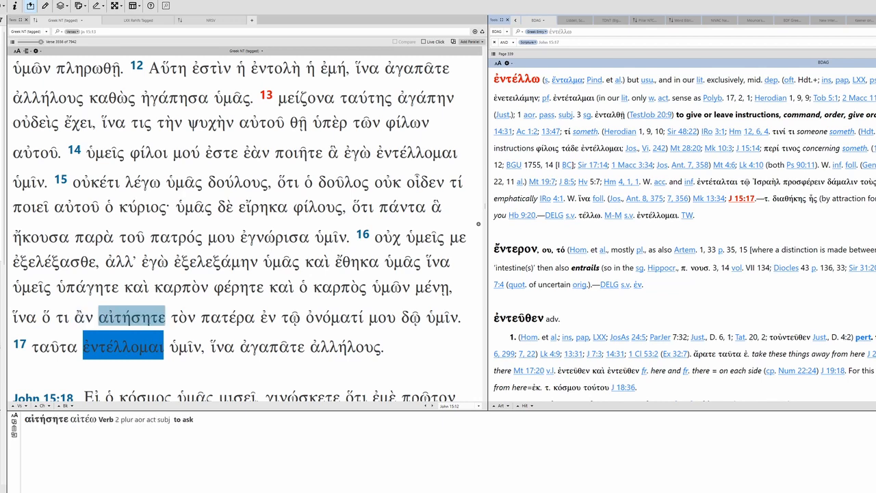
pyautogui.click(380, 316)
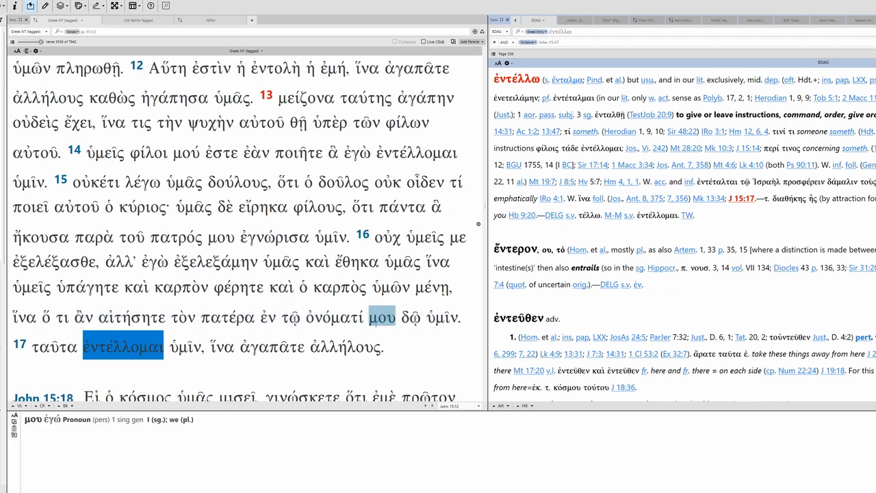
pyautogui.click(410, 318)
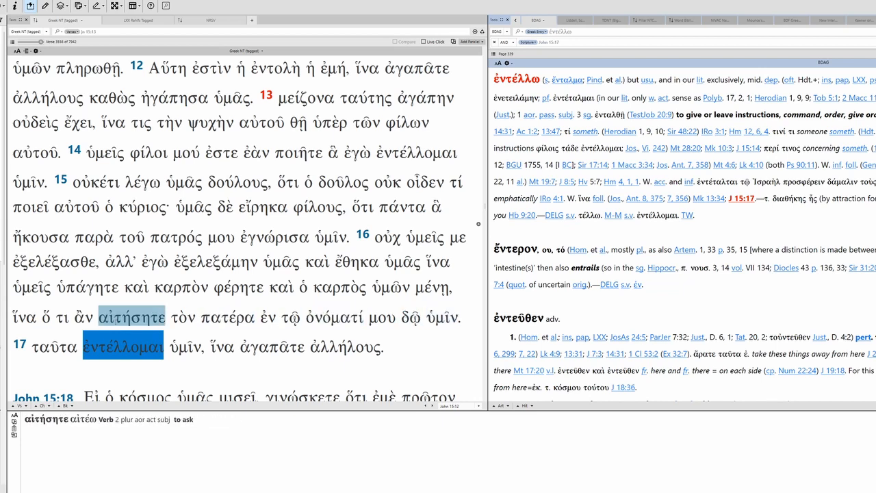
pyautogui.click(54, 345)
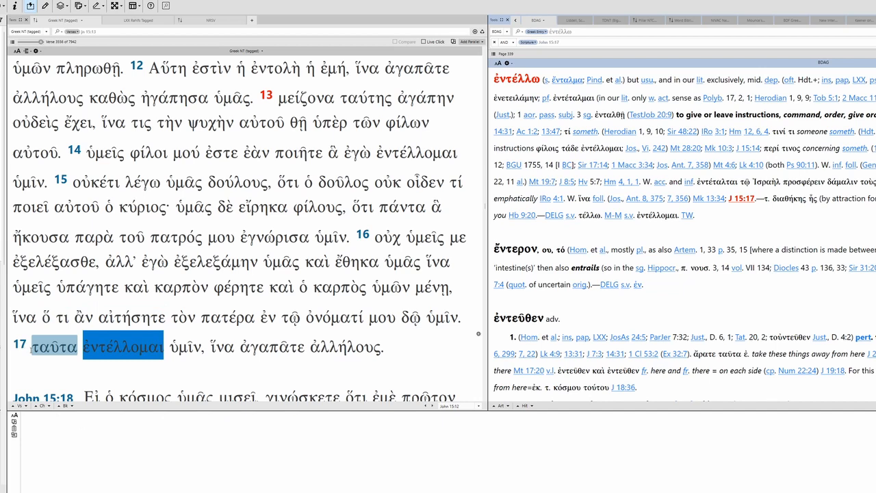
pyautogui.click(124, 345)
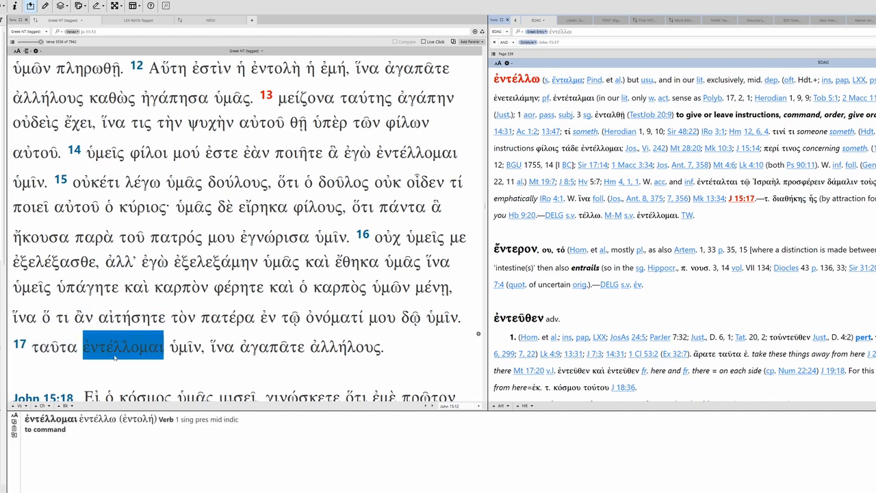
pyautogui.click(222, 345)
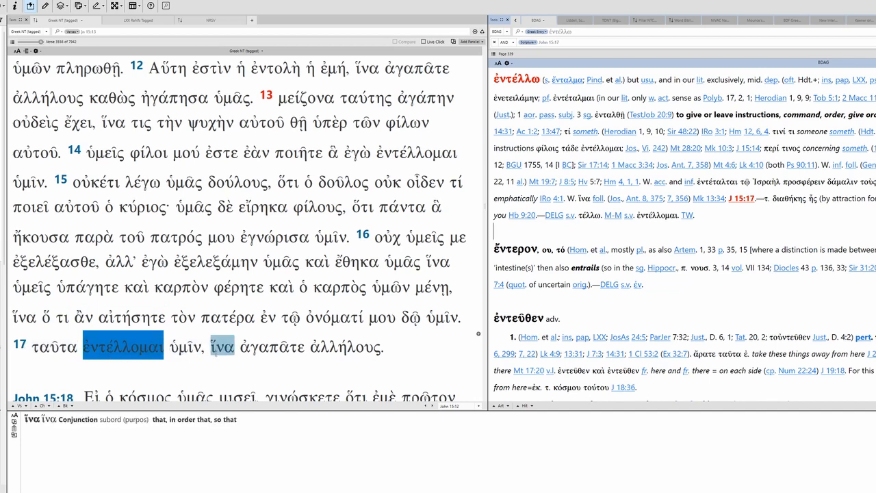
pyautogui.click(345, 347)
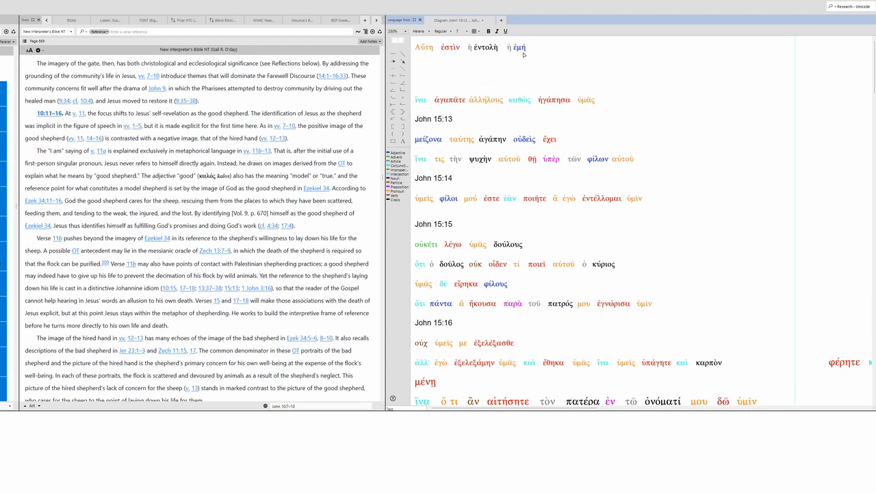
pyautogui.moveTo(422, 103)
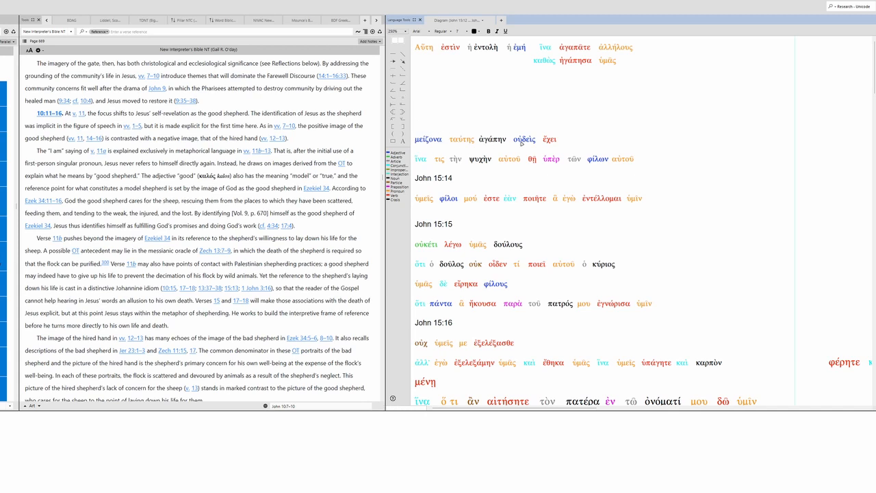
# Step: Indent verse 13's ἵνα clause under its main clause, setting ὑπὲρ τῶν φίλων αὐτοῦ apart
pyautogui.click(539, 140)
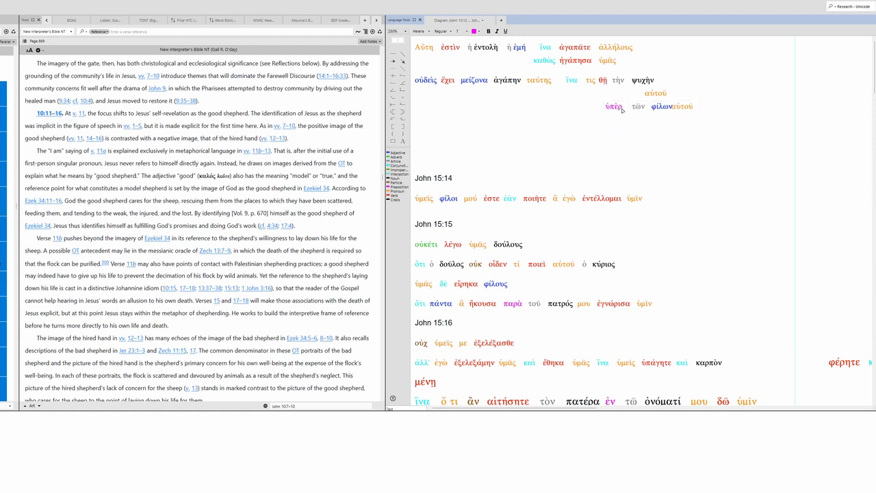
# Step: Indent verse 14 in the diagram and move λέγω οὐκέτι ὑμᾶς δούλους up beneath it
pyautogui.doubleClick(677, 106)
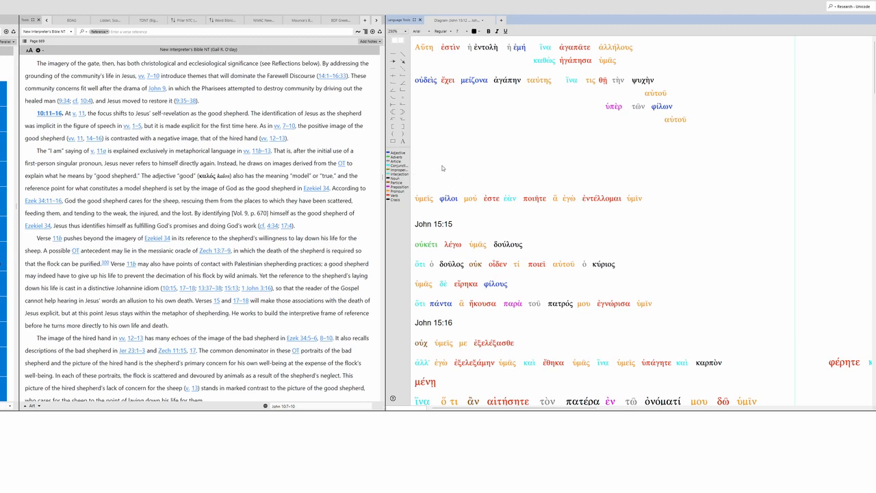
pyautogui.moveTo(435, 156)
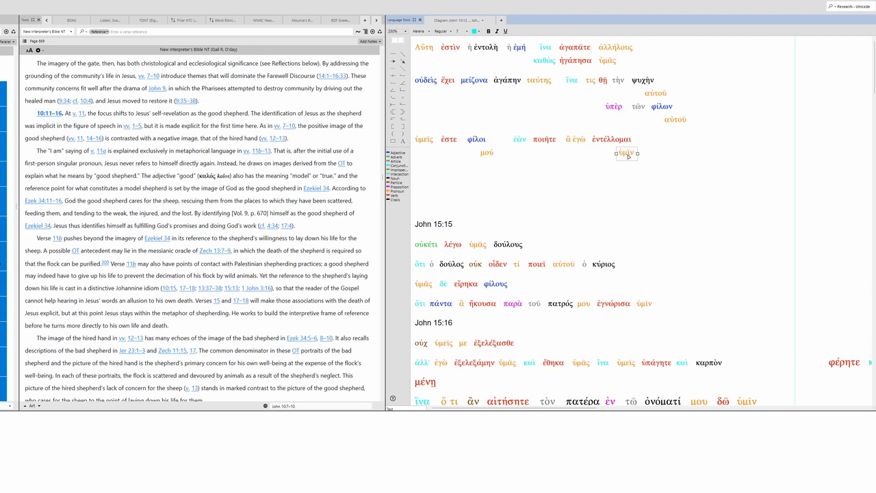
pyautogui.moveTo(619, 146)
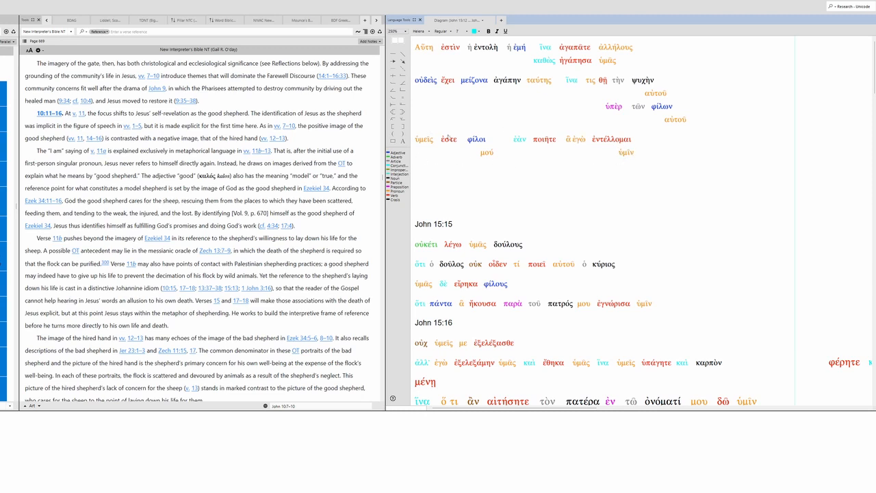
pyautogui.click(433, 225)
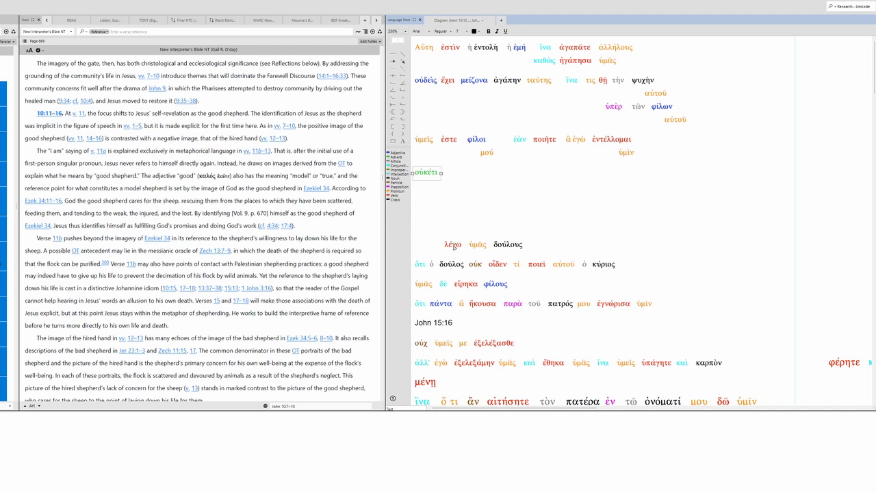
pyautogui.moveTo(425, 173); pyautogui.dragTo(472, 173)
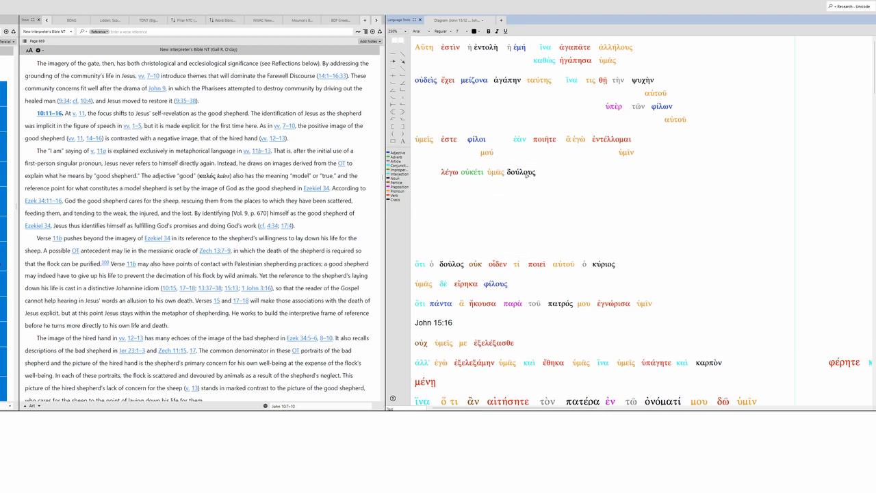
pyautogui.moveTo(484, 199)
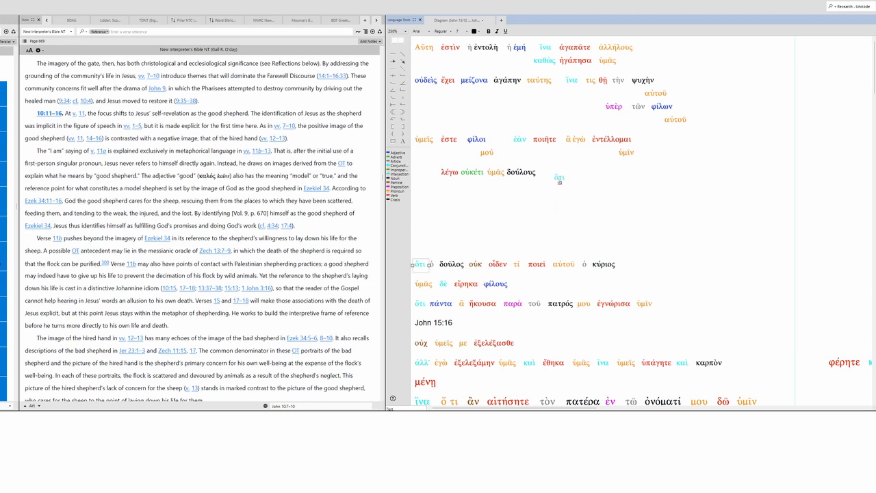
pyautogui.moveTo(559, 176)
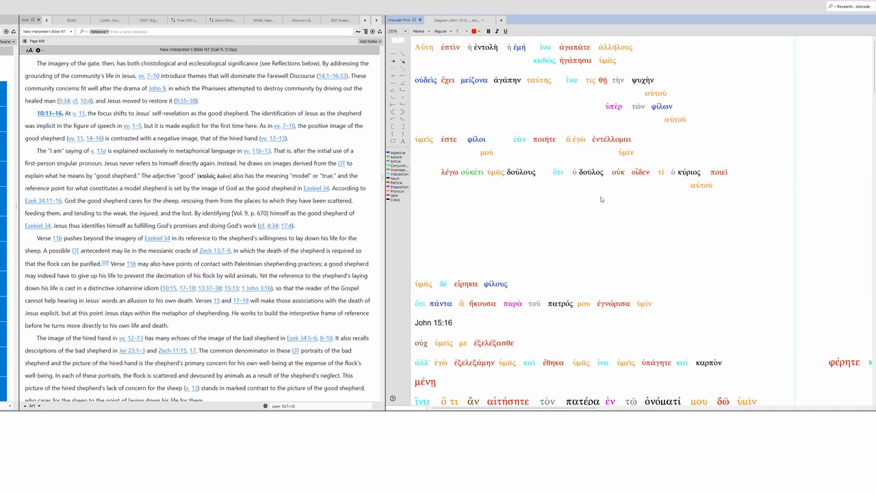
pyautogui.moveTo(603, 200)
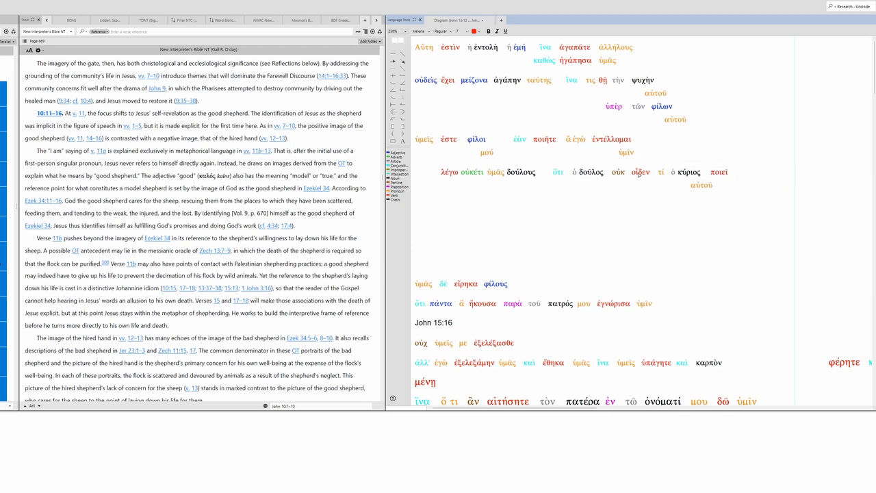
pyautogui.moveTo(703, 181)
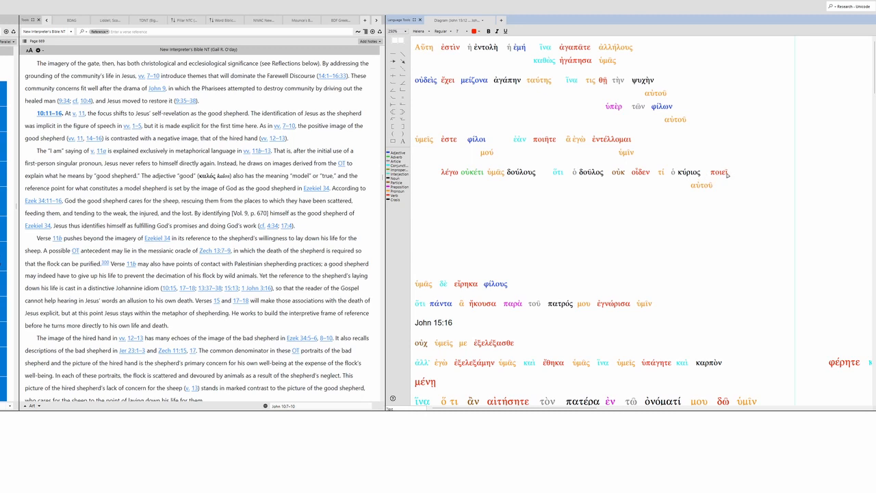
pyautogui.moveTo(465, 211)
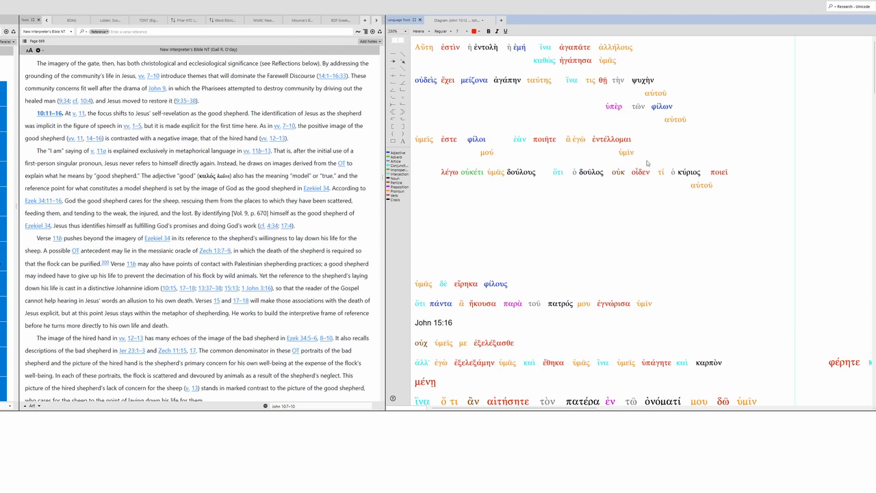
pyautogui.moveTo(432, 273)
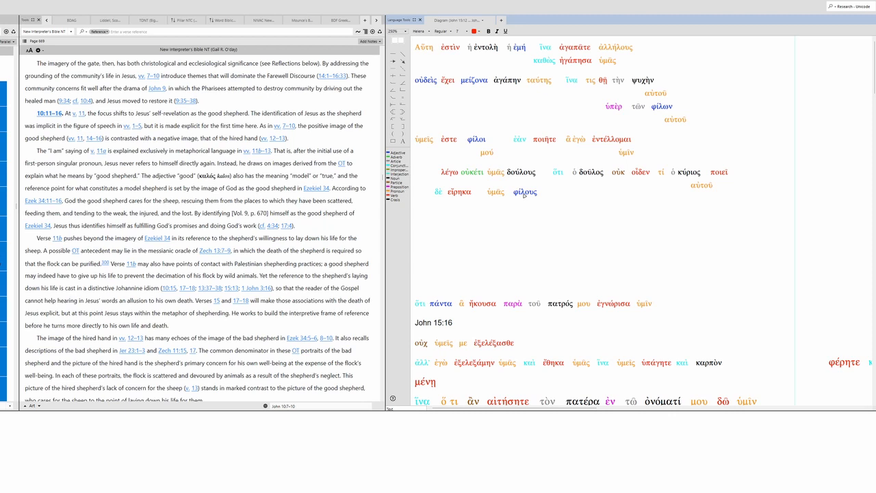
pyautogui.moveTo(536, 194)
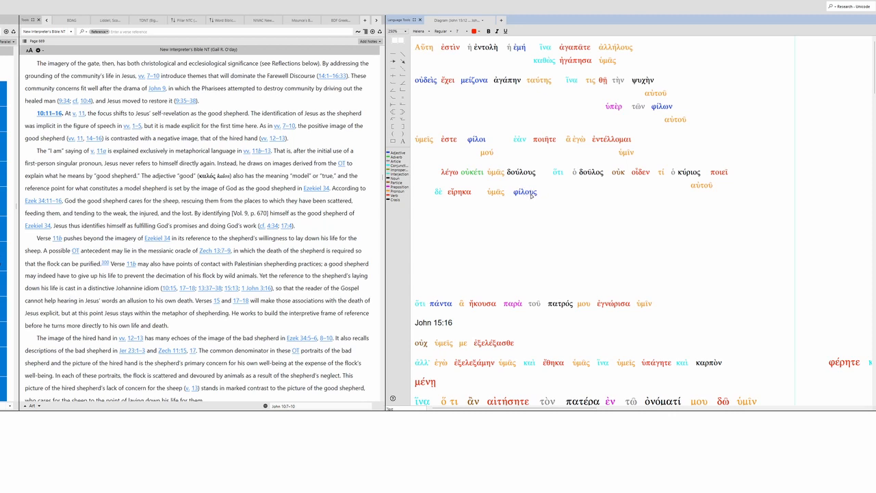
pyautogui.moveTo(528, 200)
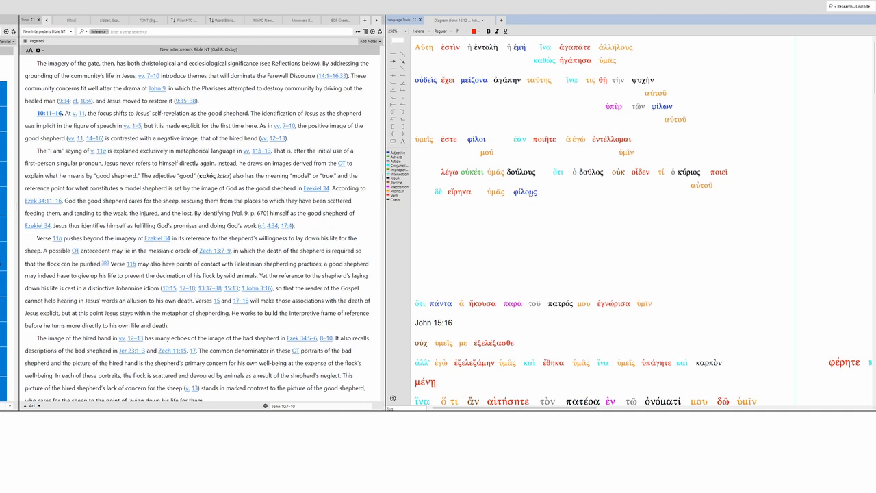
pyautogui.moveTo(517, 201)
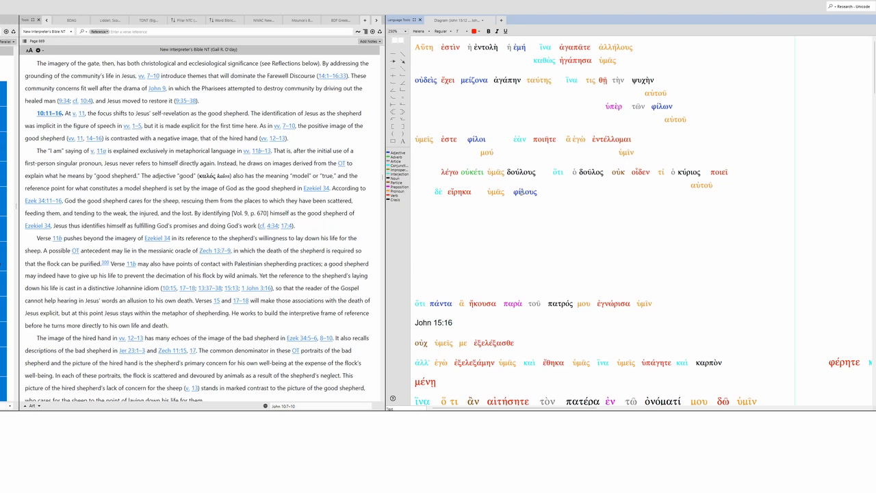
pyautogui.moveTo(464, 266)
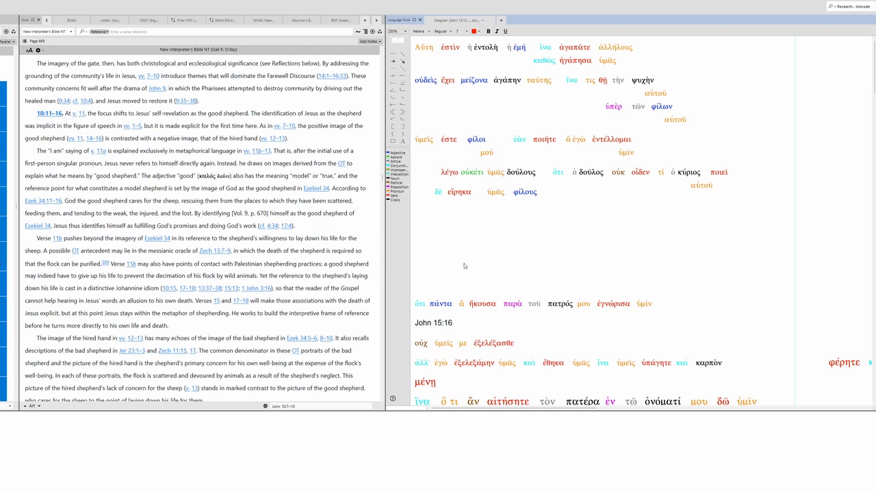
pyautogui.moveTo(438, 293)
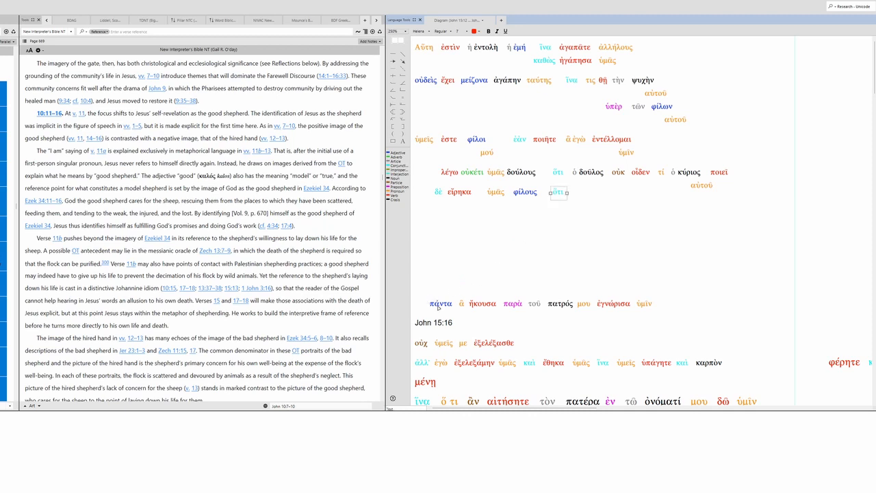
pyautogui.moveTo(600, 307)
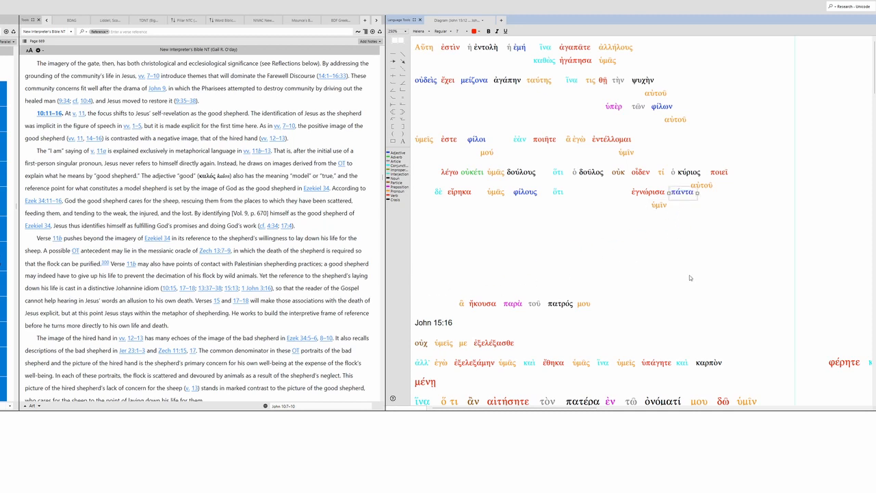
pyautogui.moveTo(455, 301)
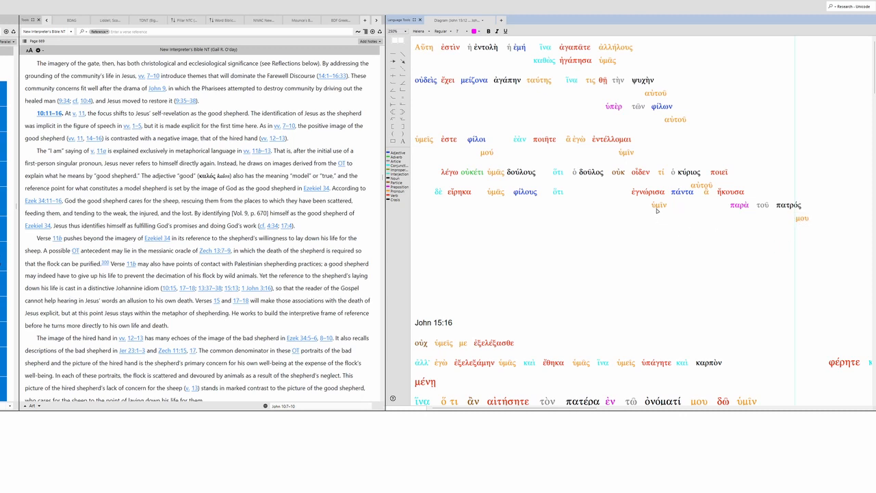
pyautogui.moveTo(676, 208)
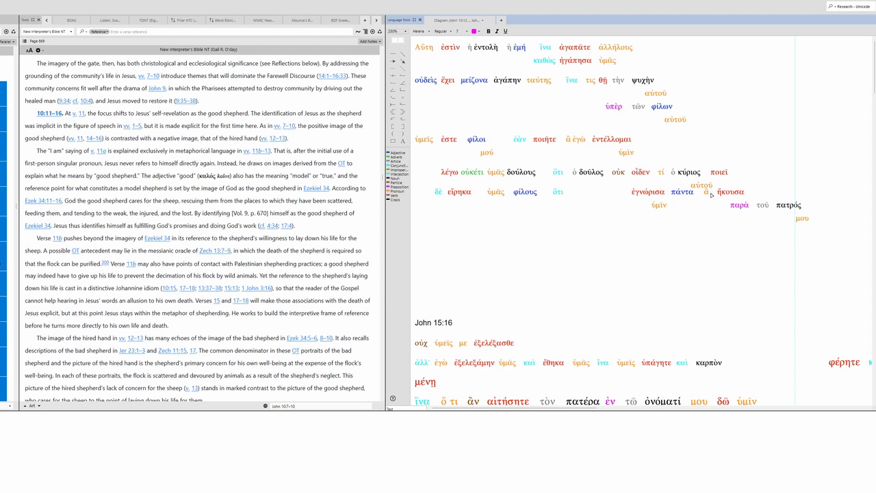
pyautogui.moveTo(801, 212)
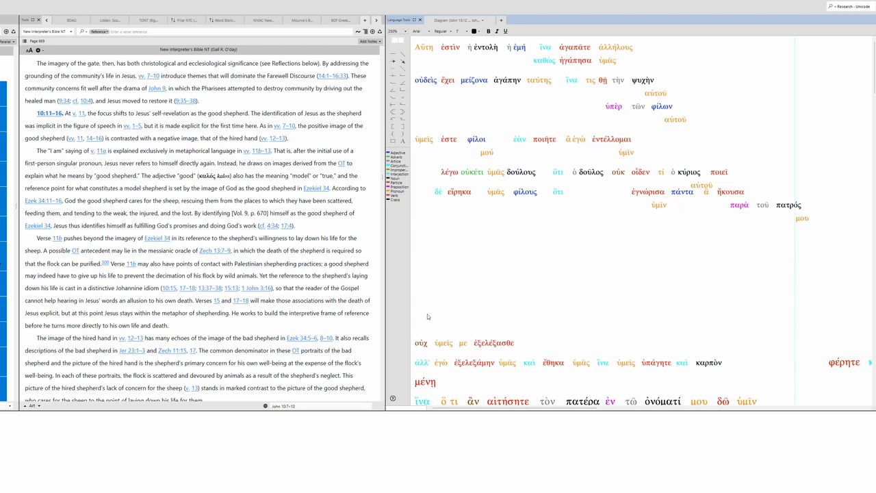
pyautogui.moveTo(421, 345)
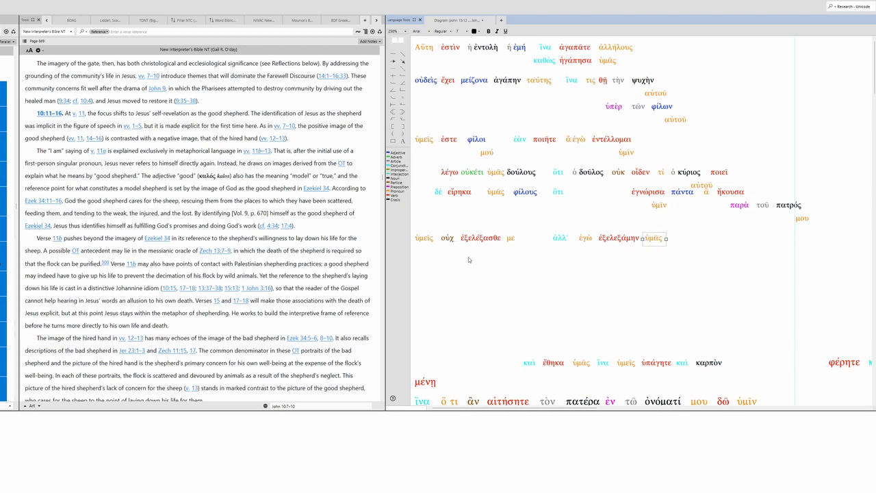
pyautogui.moveTo(527, 333)
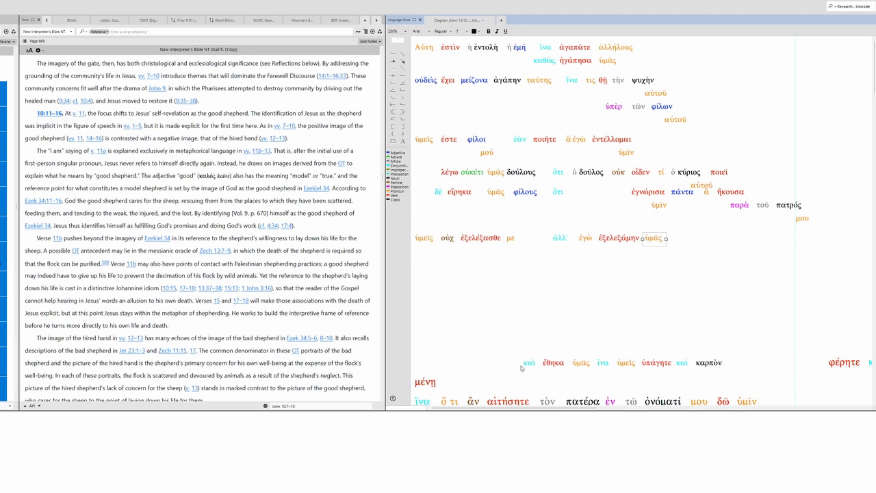
pyautogui.moveTo(669, 238)
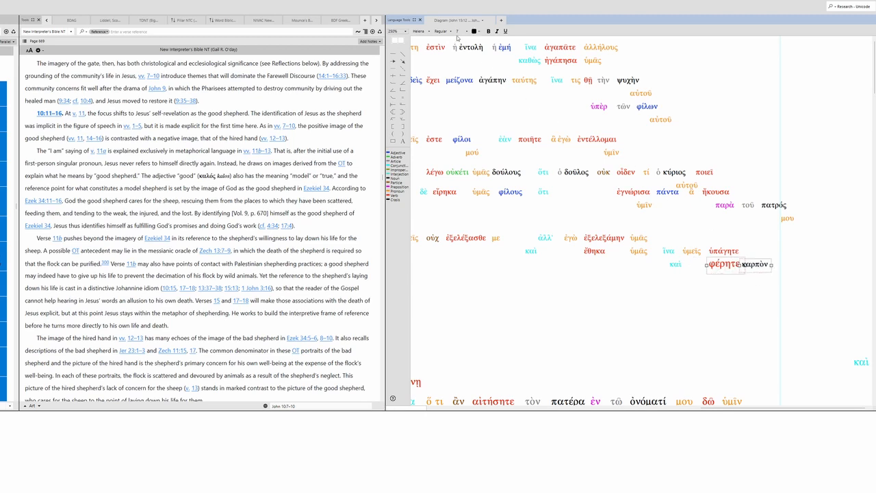
# Step: Move καὶ and μένῃ into a new line with ὁ καρπὸς ὑμῶν under φέρητε καρπὸν
pyautogui.doubleClick(719, 264)
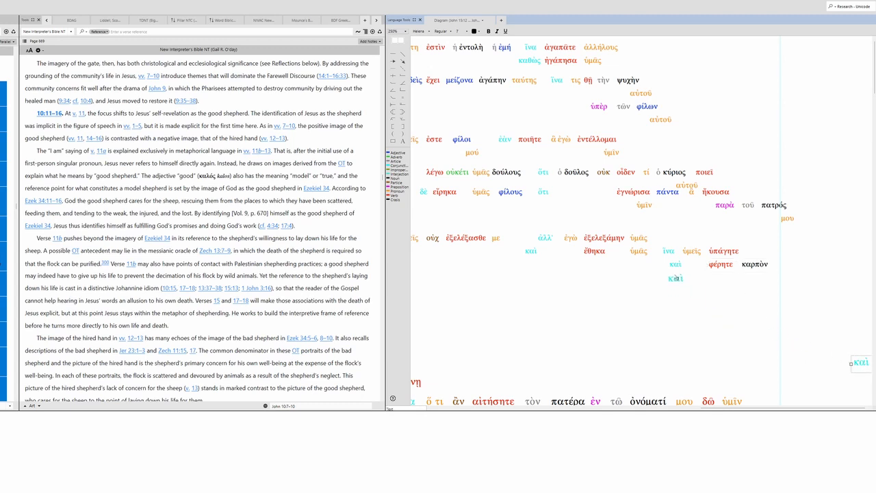
pyautogui.moveTo(860, 362); pyautogui.dragTo(677, 284)
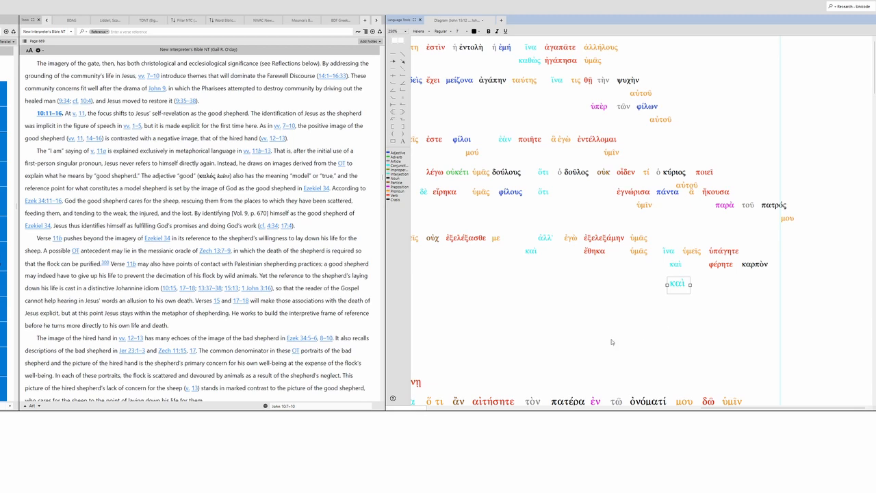
pyautogui.moveTo(710, 362)
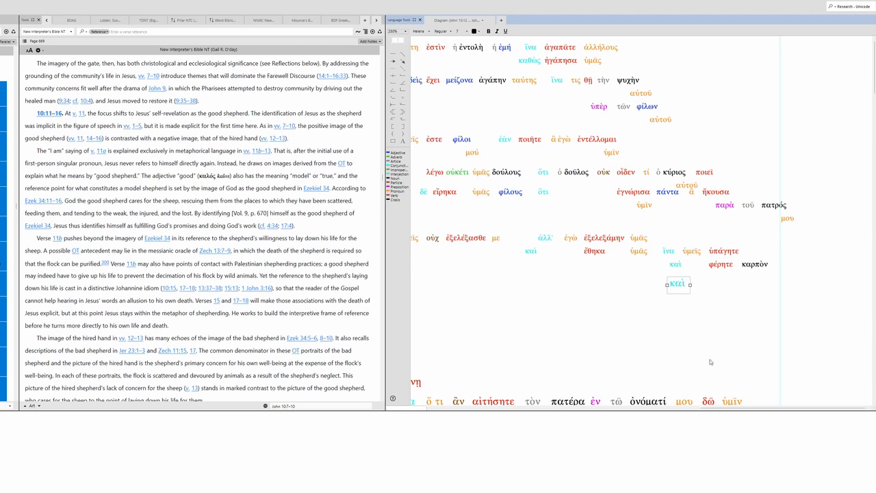
pyautogui.moveTo(463, 358)
pyautogui.write(' ὁ καρπὸς ὑμῶν')
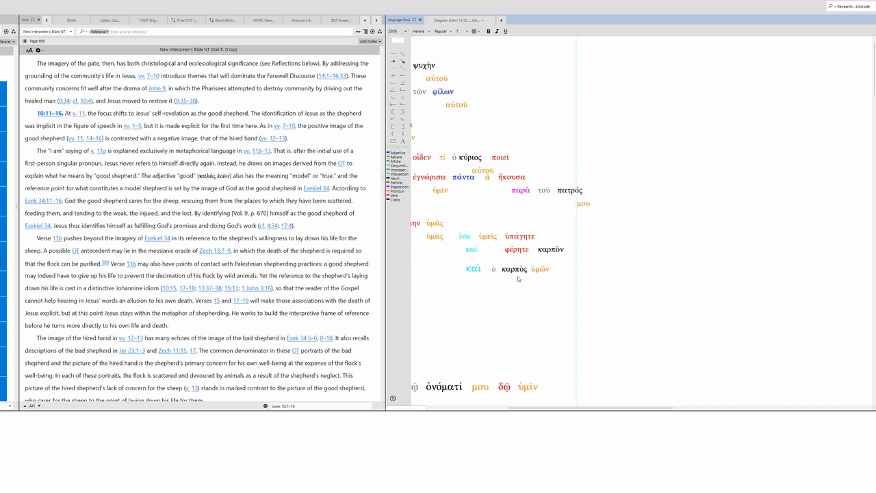
pyautogui.doubleClick(514, 268)
pyautogui.write('μένῃ')
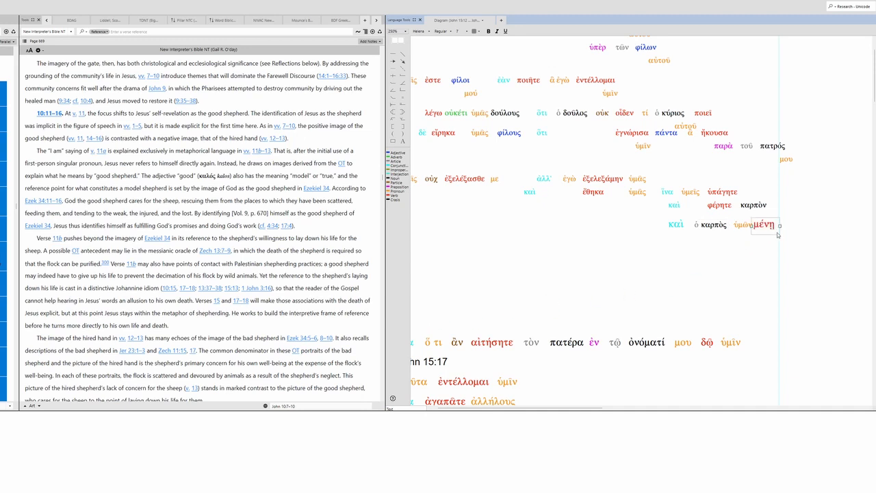
pyautogui.click(457, 32)
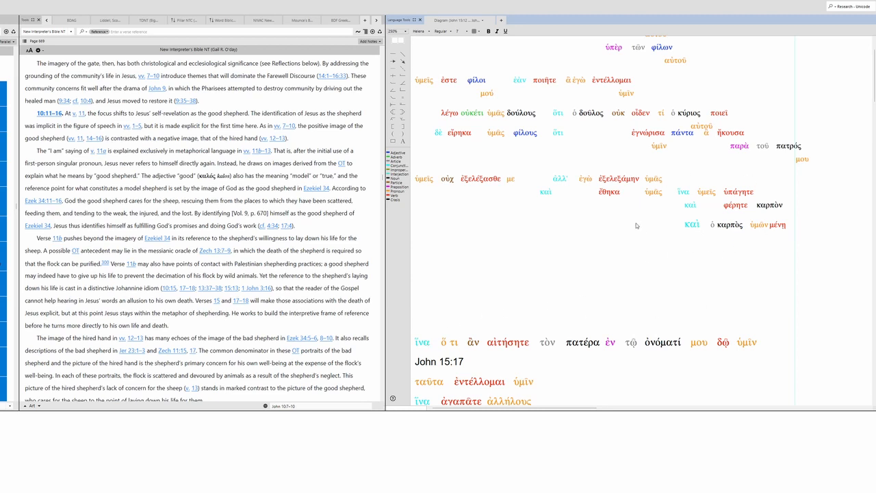
pyautogui.moveTo(427, 339)
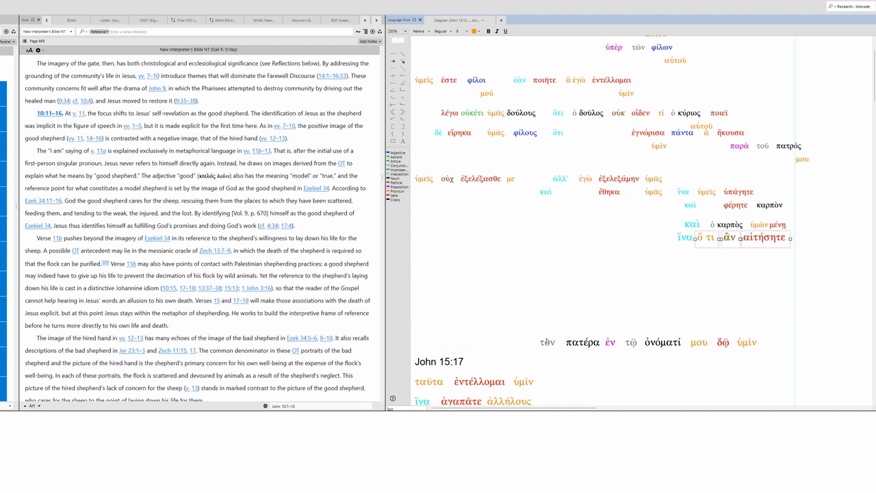
pyautogui.moveTo(539, 340)
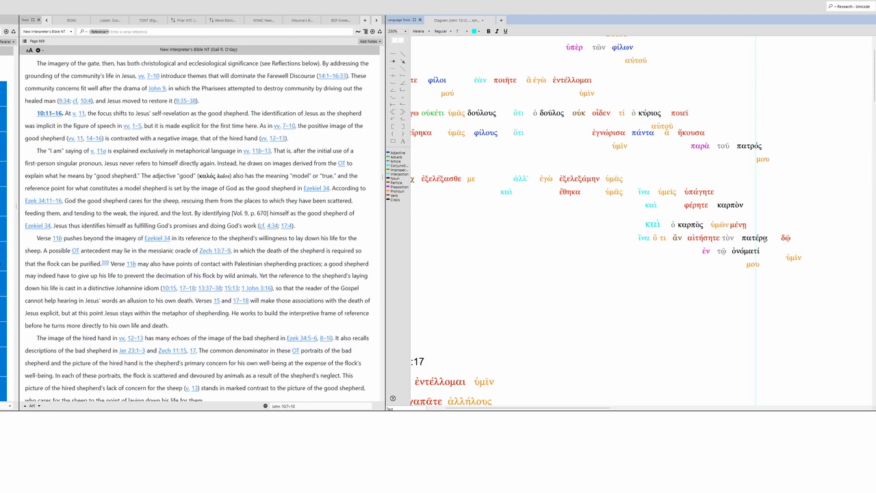
pyautogui.moveTo(798, 263)
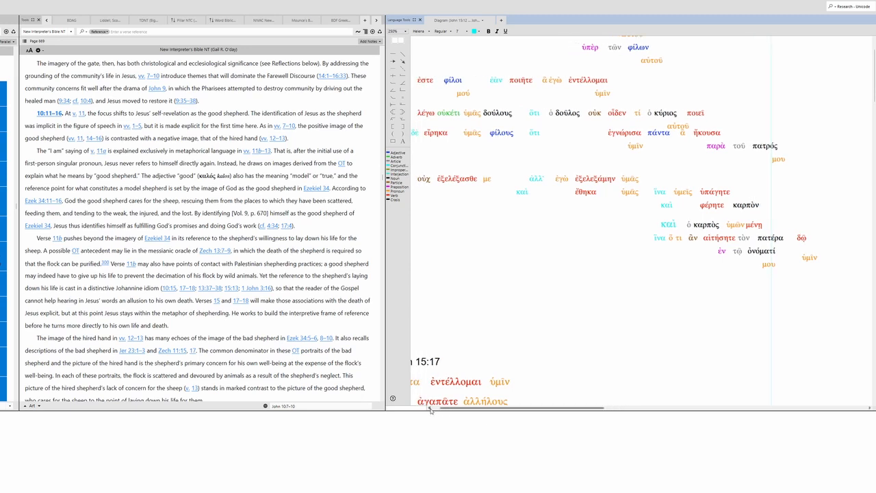
# Step: Scroll the notes down to the bottom of the diagram where verse 17 will go
pyautogui.scroll(-3)
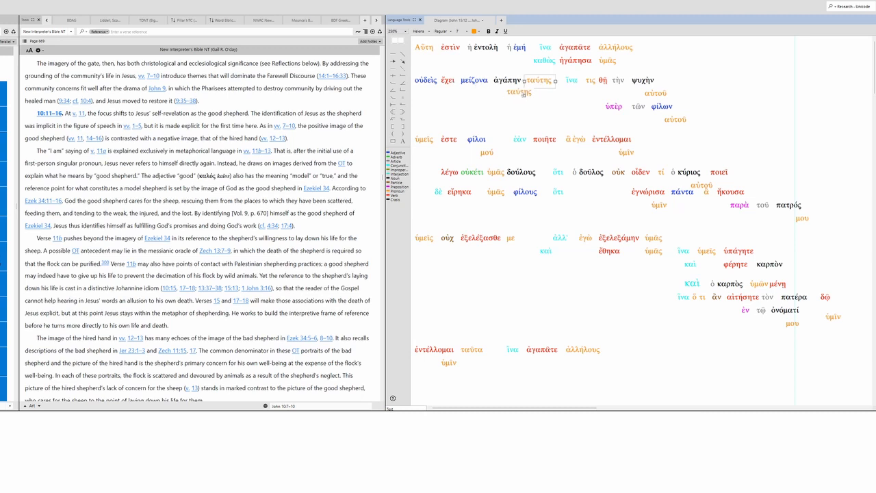
# Step: Move ταύτης below ἀγάπην in verse 13 of the diagram
pyautogui.moveTo(541, 80); pyautogui.dragTo(518, 93)
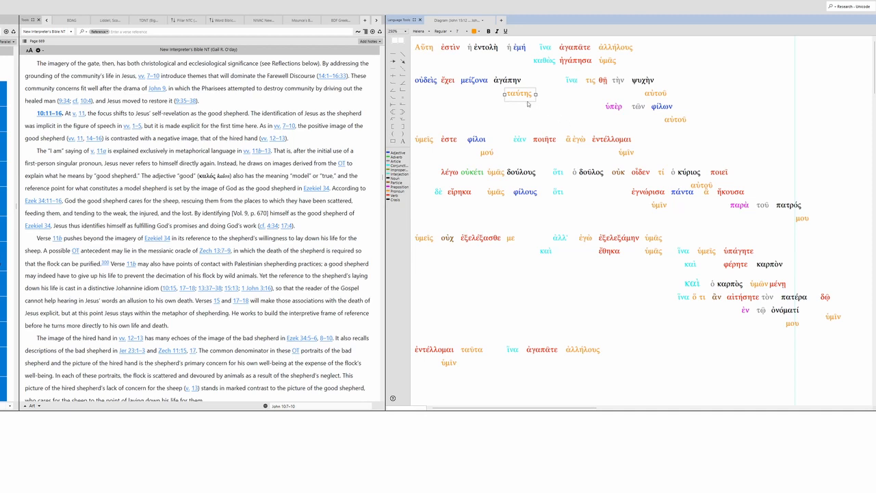
pyautogui.moveTo(554, 90)
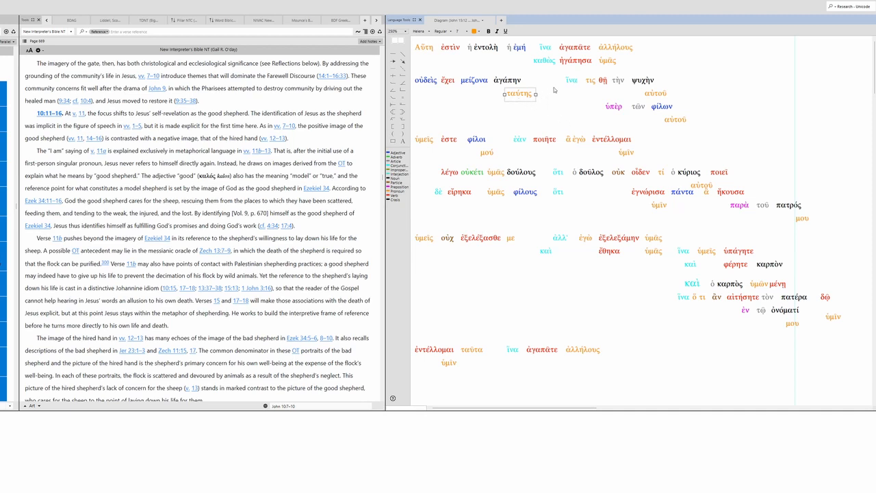
pyautogui.moveTo(547, 96)
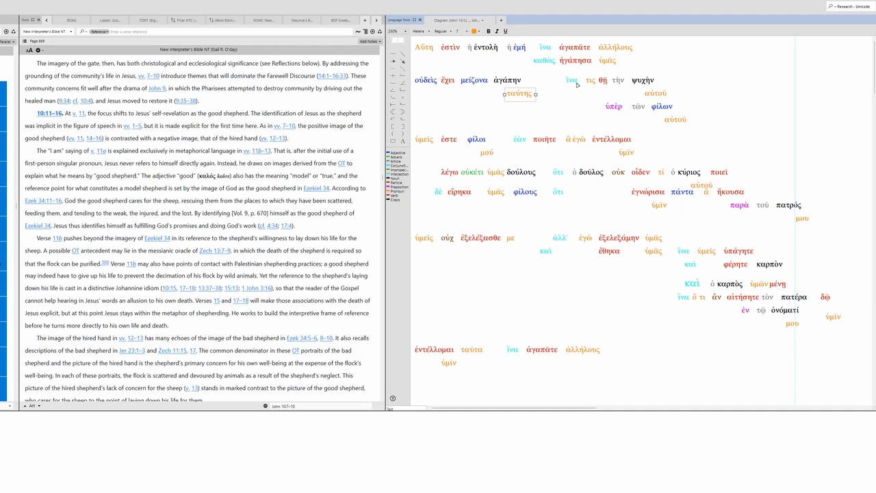
pyautogui.moveTo(597, 85)
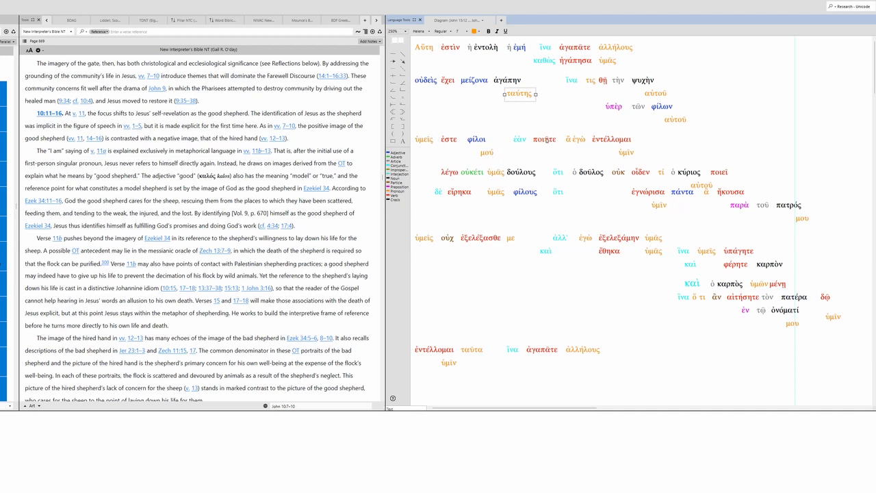
pyautogui.moveTo(616, 144)
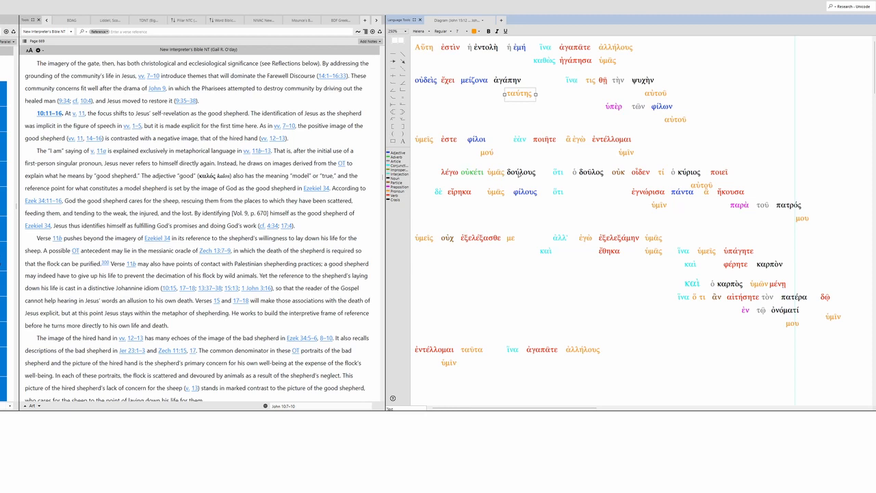
pyautogui.moveTo(578, 176)
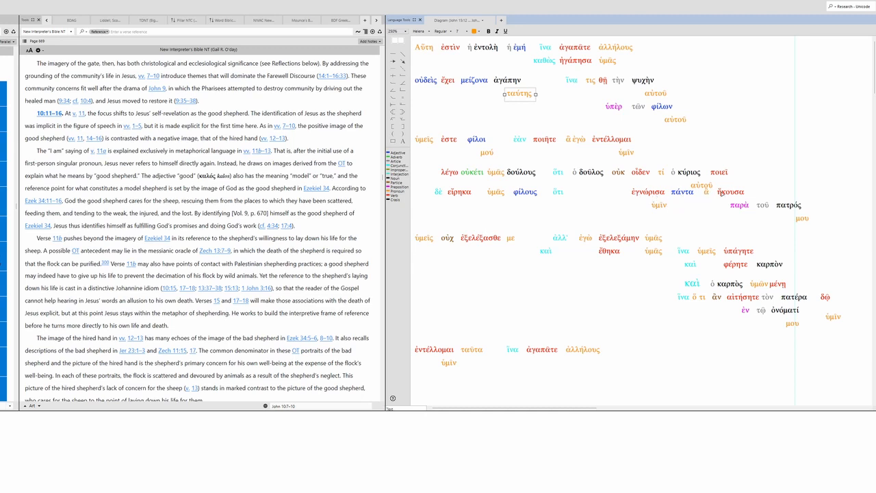
pyautogui.moveTo(745, 222)
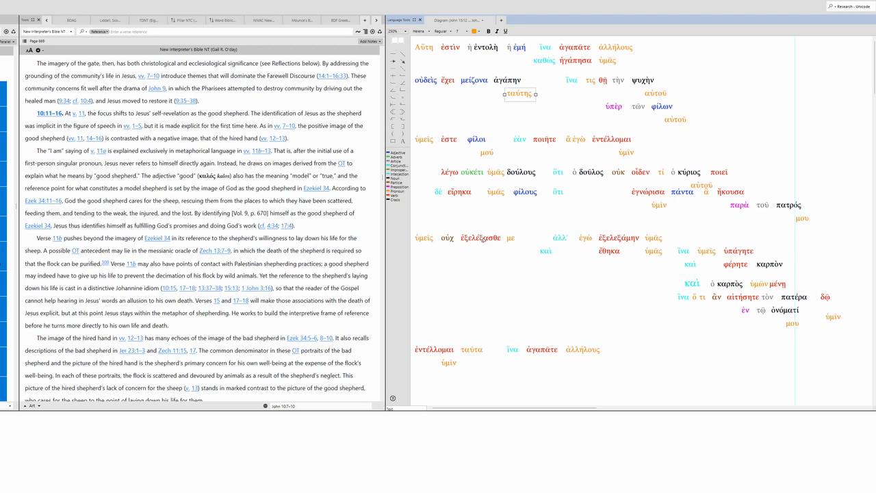
pyautogui.moveTo(564, 241)
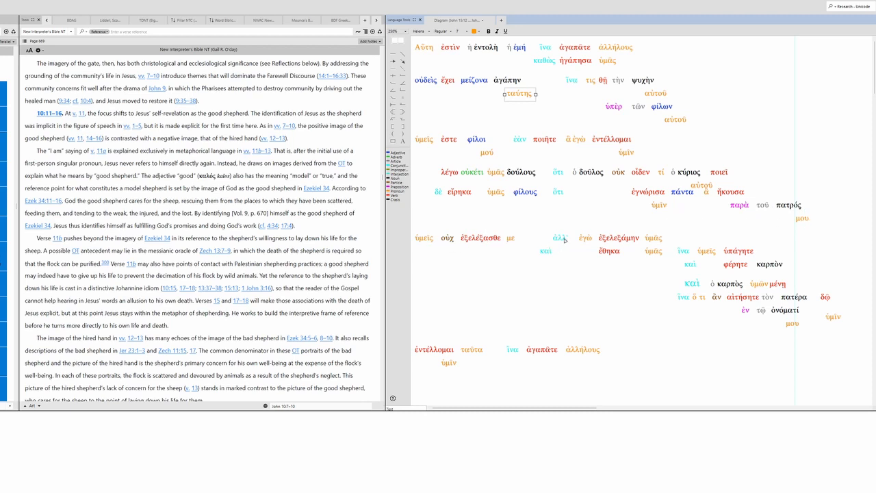
pyautogui.moveTo(581, 254)
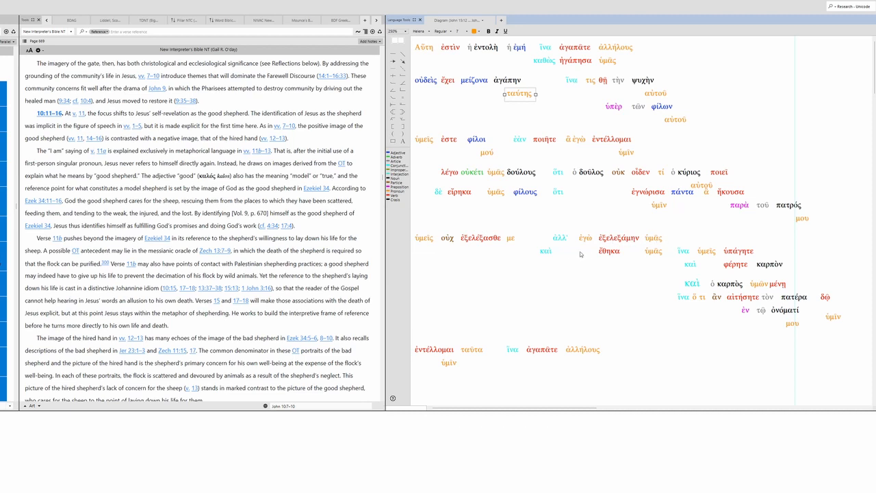
pyautogui.moveTo(695, 253)
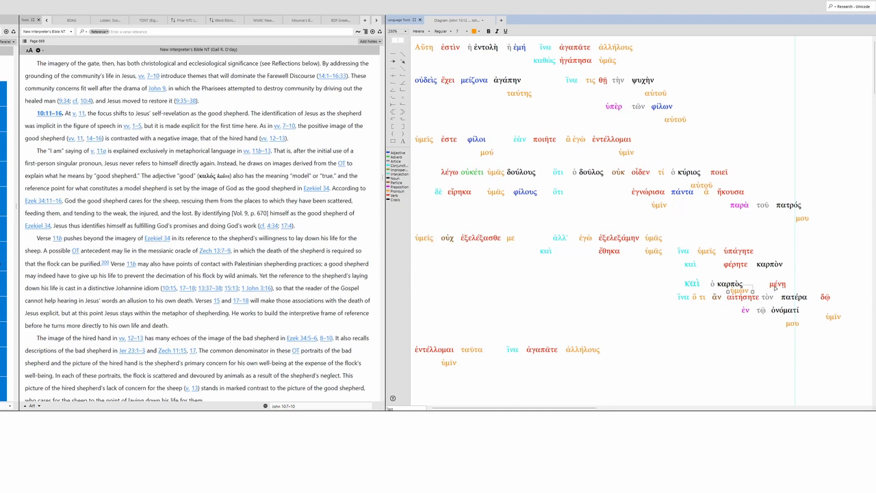
pyautogui.moveTo(703, 300)
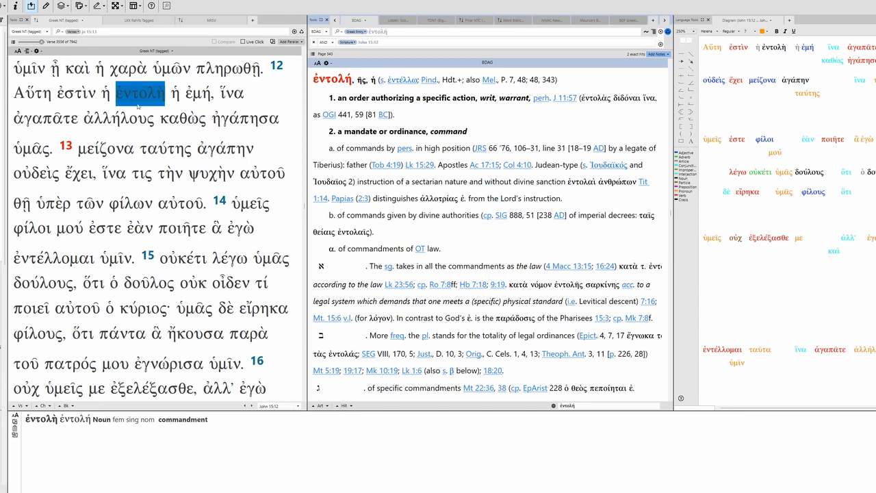
# Step: Read through the BDAG entry for ἐντολή, then look up ἐμή, glossed 'my'
pyautogui.click(182, 117)
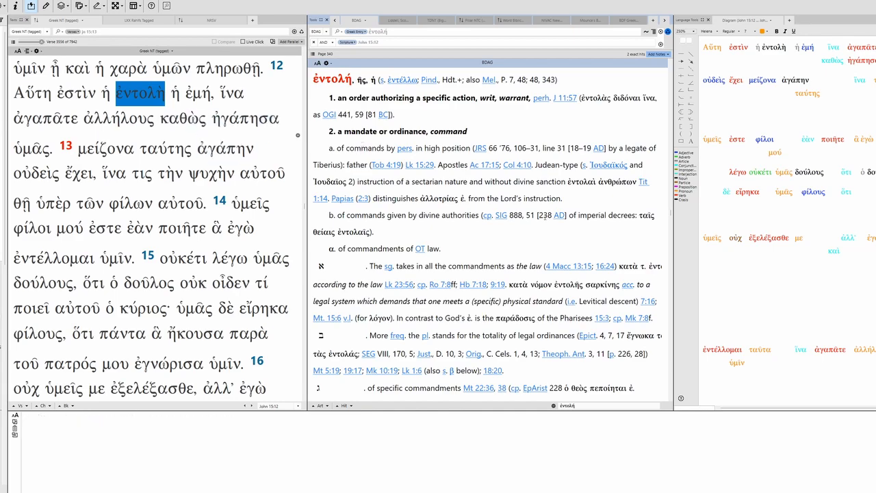
pyautogui.scroll(-3)
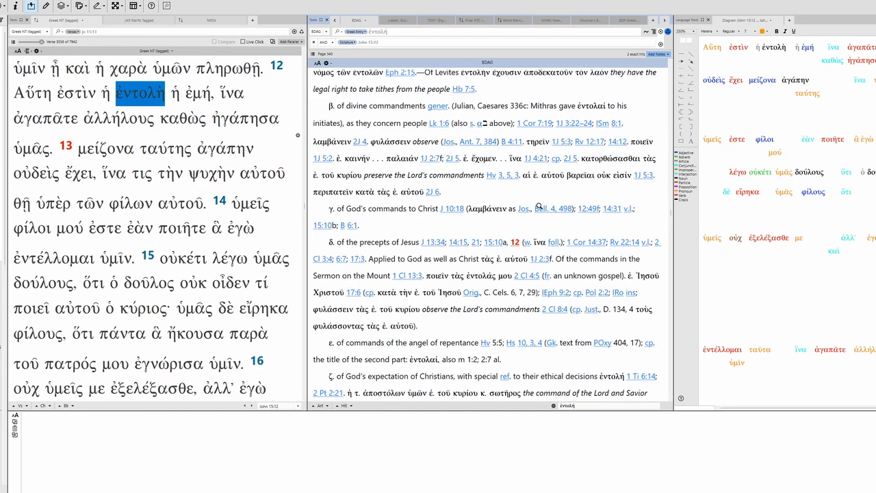
pyautogui.scroll(-3)
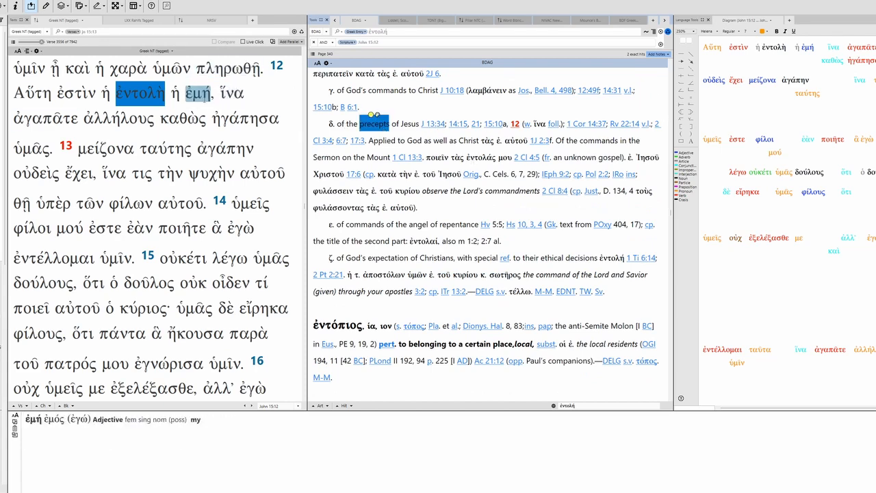
pyautogui.click(197, 94)
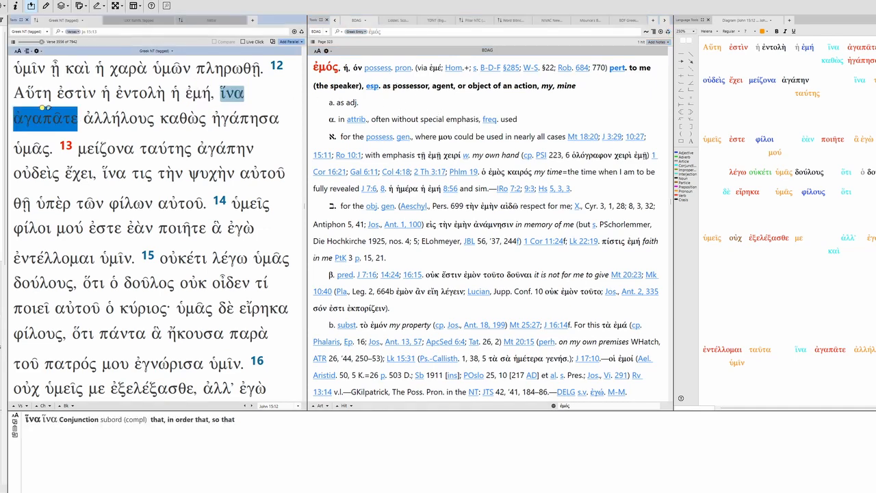
# Step: Read the BDAG entry for ἵνα down to its second sense, 'marker of objective, that'
pyautogui.click(231, 93)
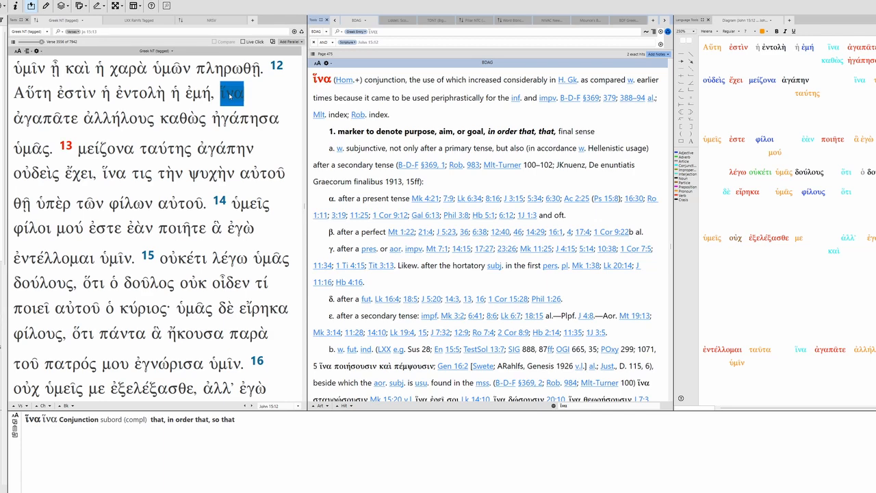
pyautogui.click(36, 172)
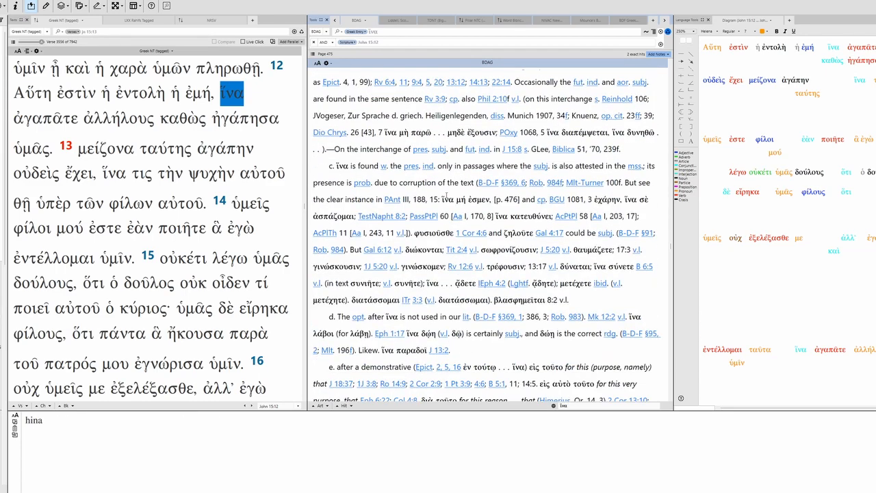
pyautogui.scroll(-3)
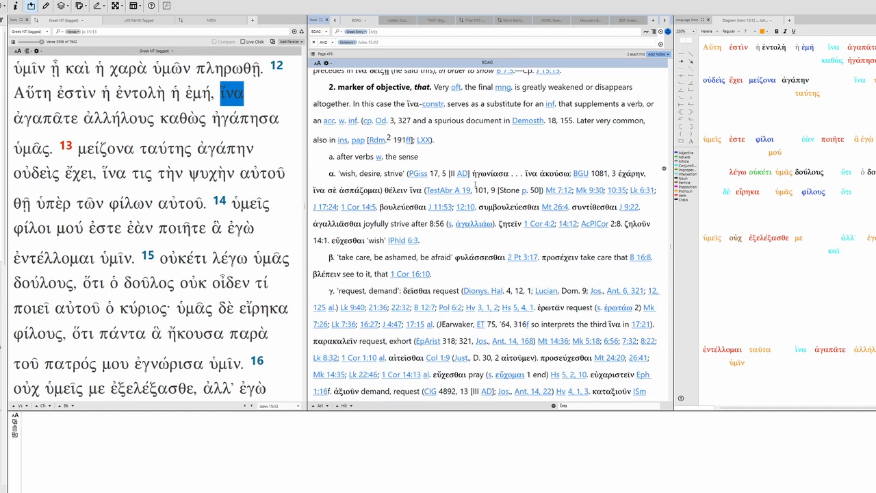
pyautogui.scroll(-3)
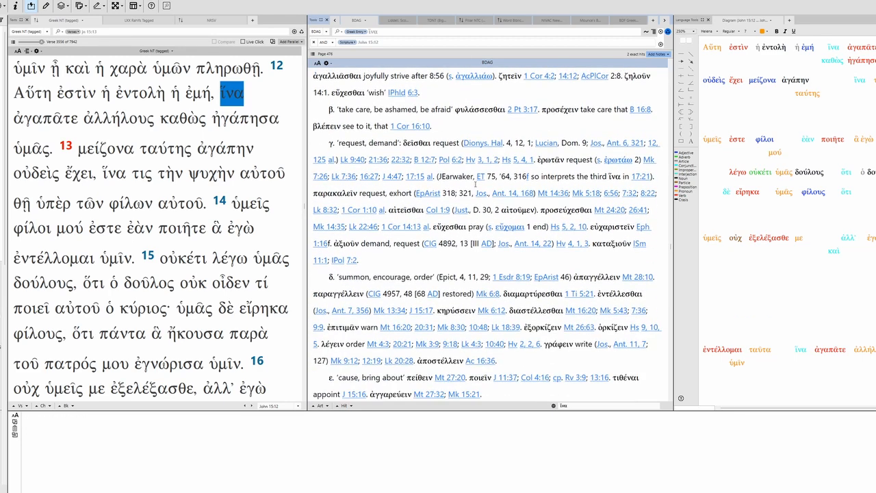
pyautogui.scroll(-3)
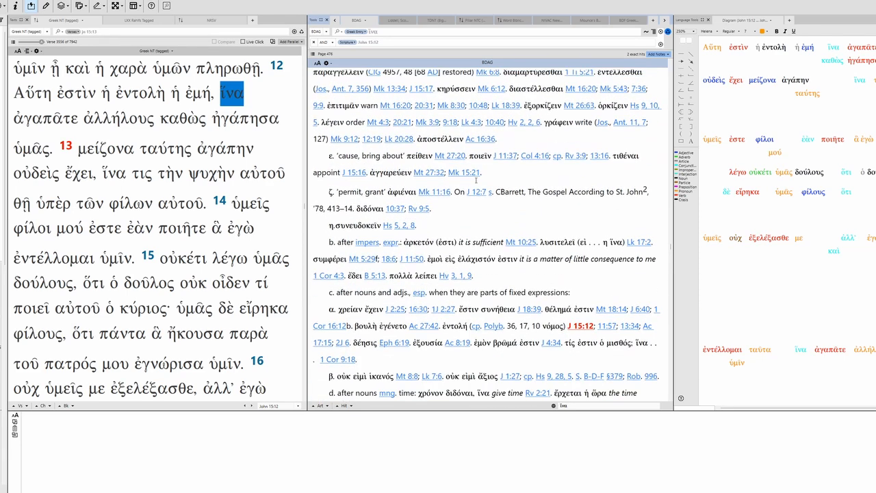
pyautogui.scroll(-3)
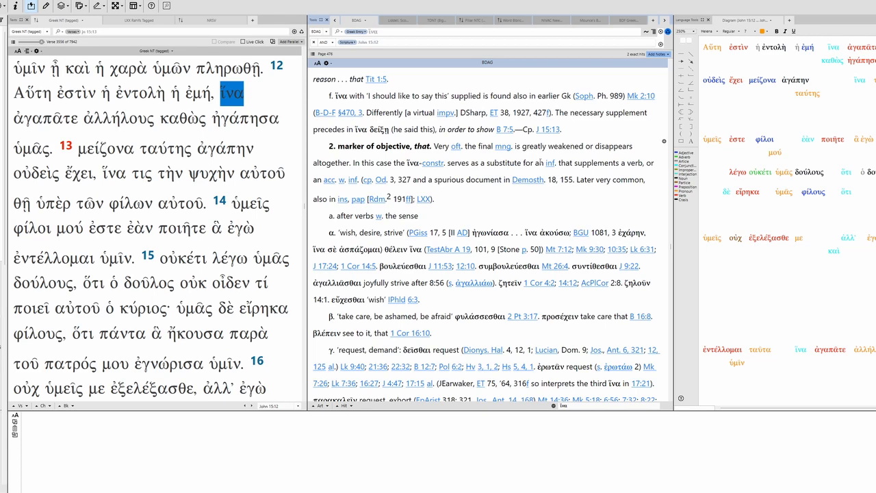
pyautogui.moveTo(329, 179)
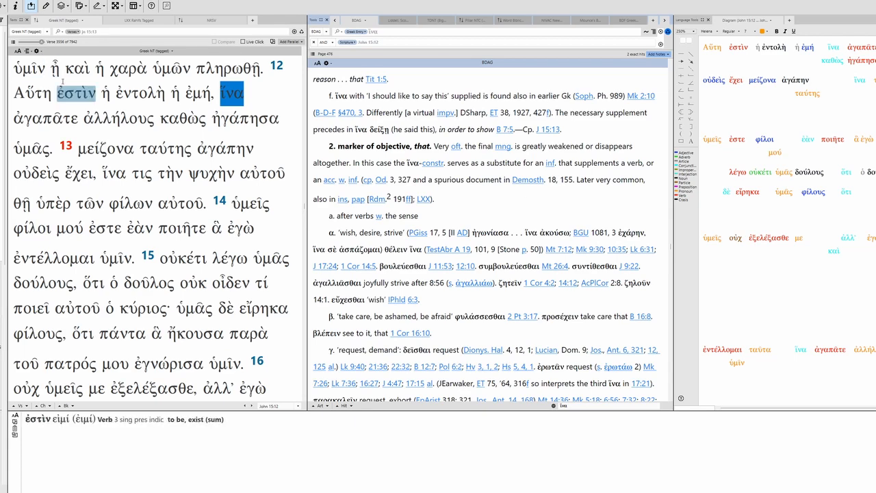
# Step: Check the parsing of ἀγαπᾶτε ('to love') and ἀλλήλους, then read BDAG's ἀλλήλων, 'one another'
pyautogui.click(44, 118)
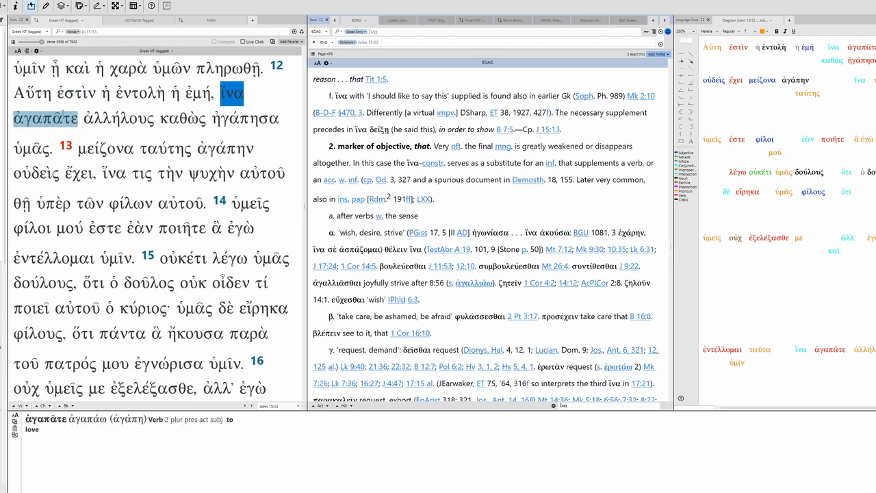
pyautogui.click(118, 118)
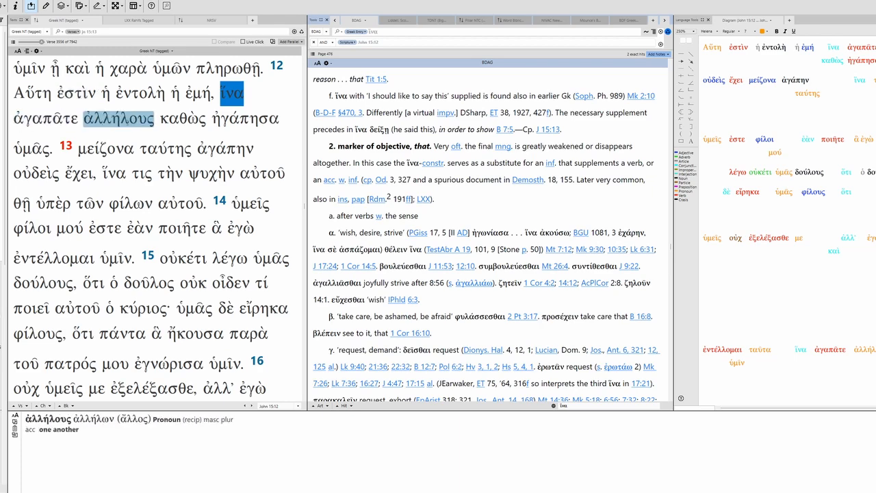
pyautogui.click(47, 118)
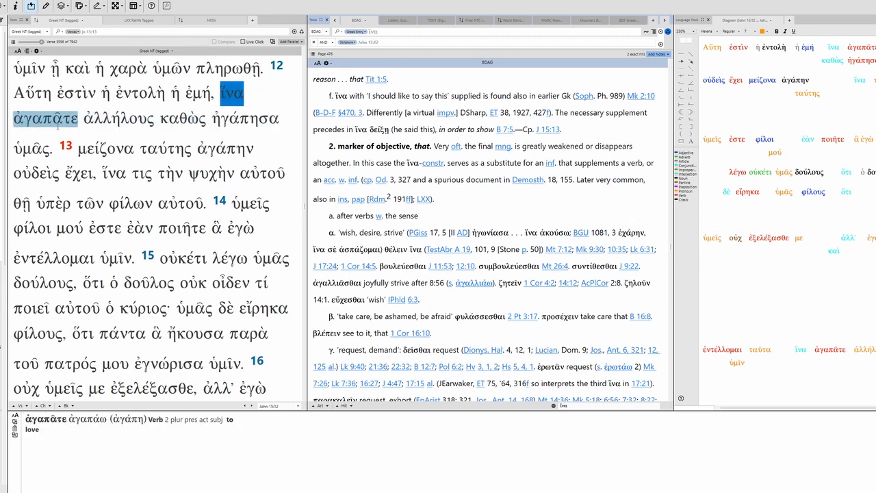
pyautogui.click(230, 93)
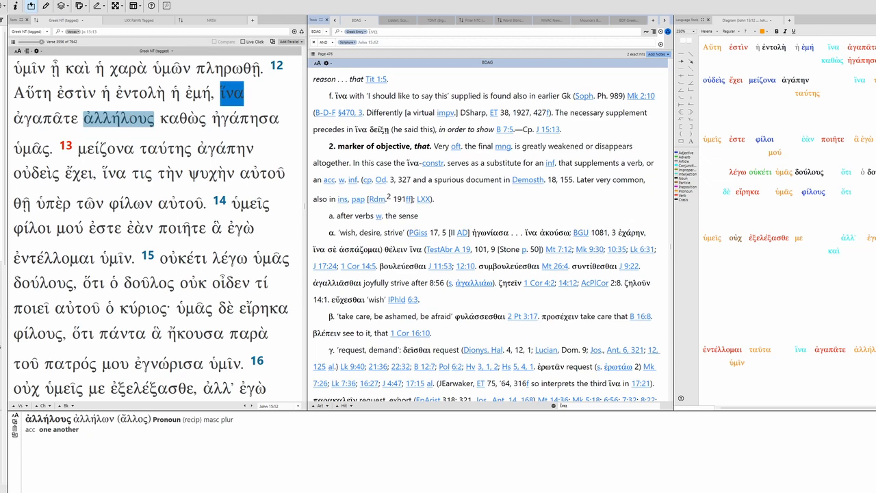
pyautogui.click(118, 118)
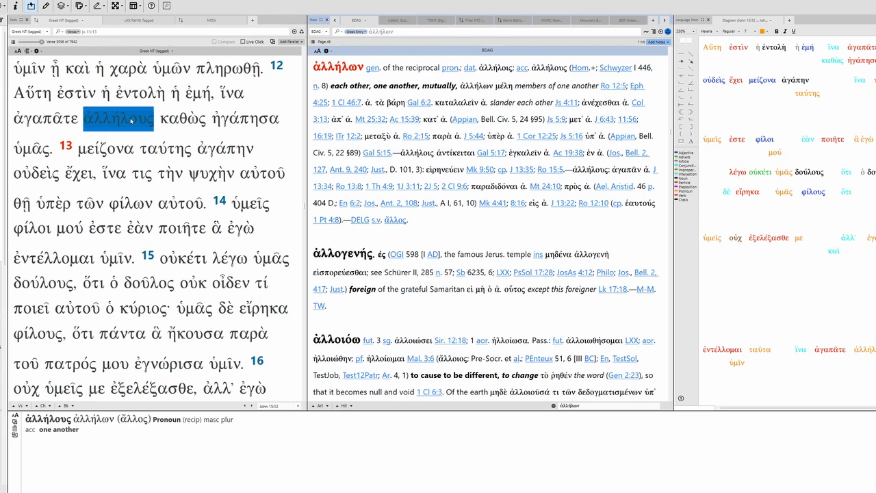
# Step: Check the parsing of ὑμᾶς, μείζονα (great), ἀγάπην (love) and ταύτης (this) in verse 13
pyautogui.click(244, 118)
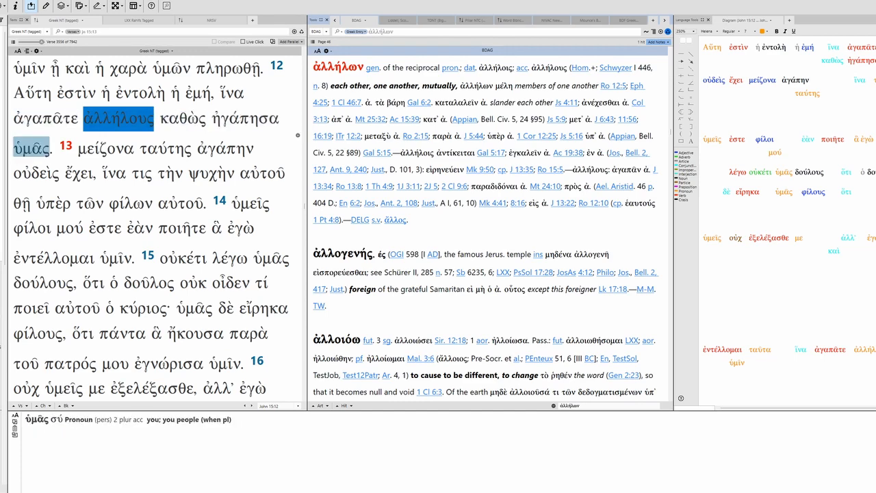
pyautogui.click(105, 148)
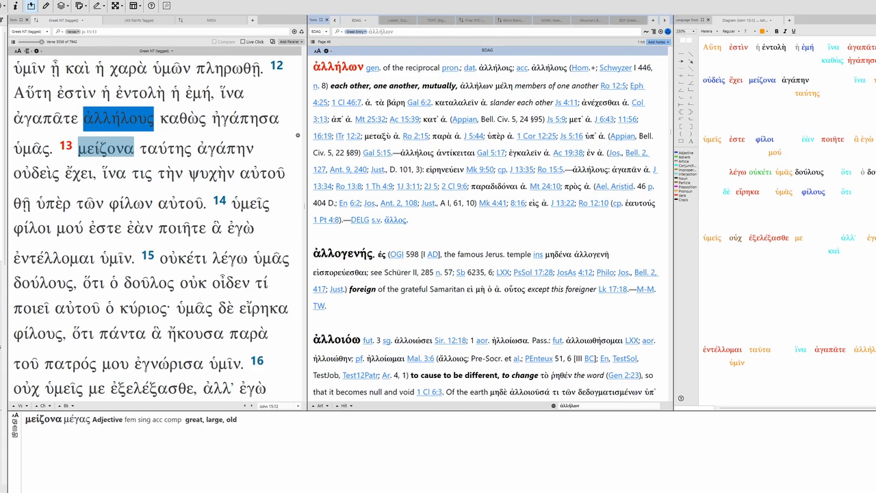
pyautogui.click(223, 148)
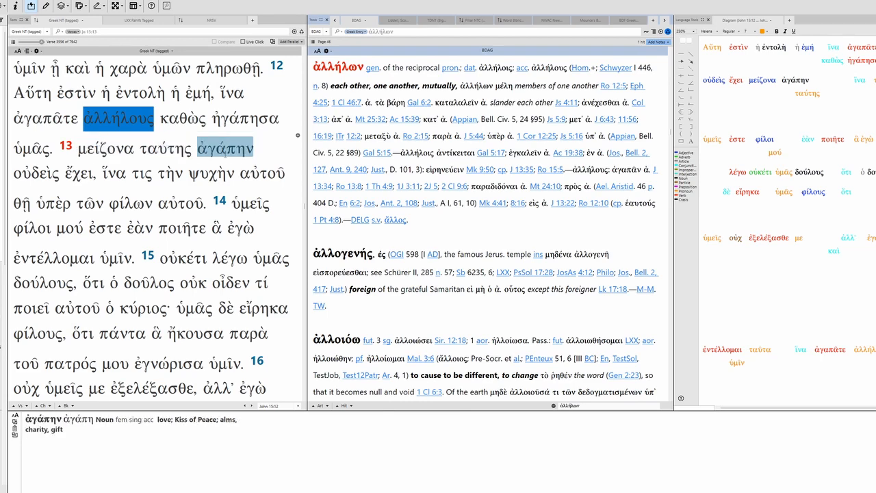
pyautogui.click(164, 148)
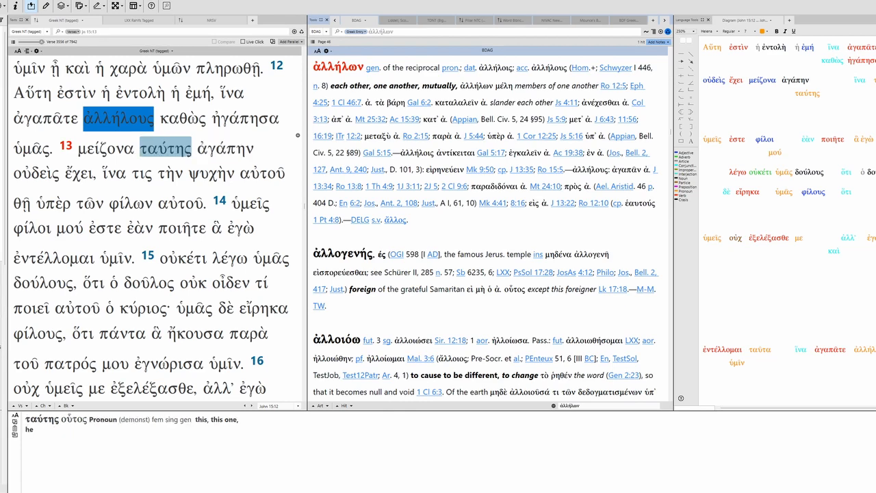
# Step: Read BDAG's μέγας entry for μείζονα to sense 4, then check parsing of ἀγάπην and οὐδεὶς ('no one')
pyautogui.click(104, 148)
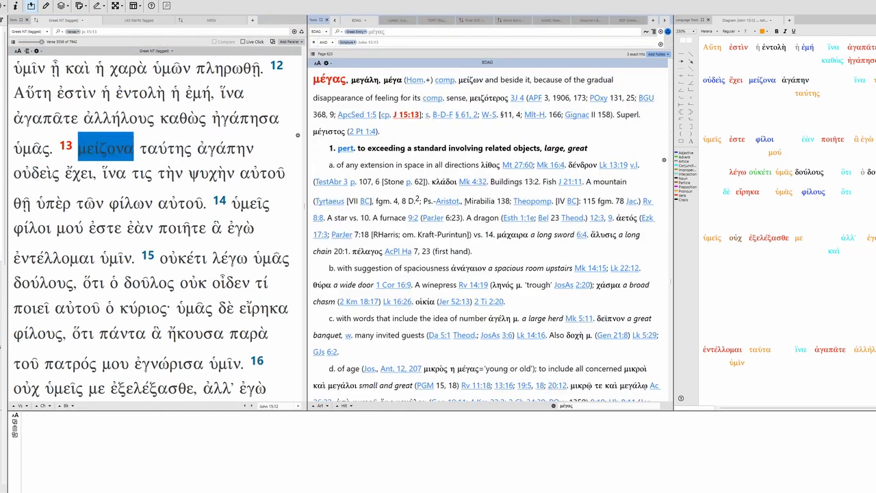
pyautogui.moveTo(447, 200)
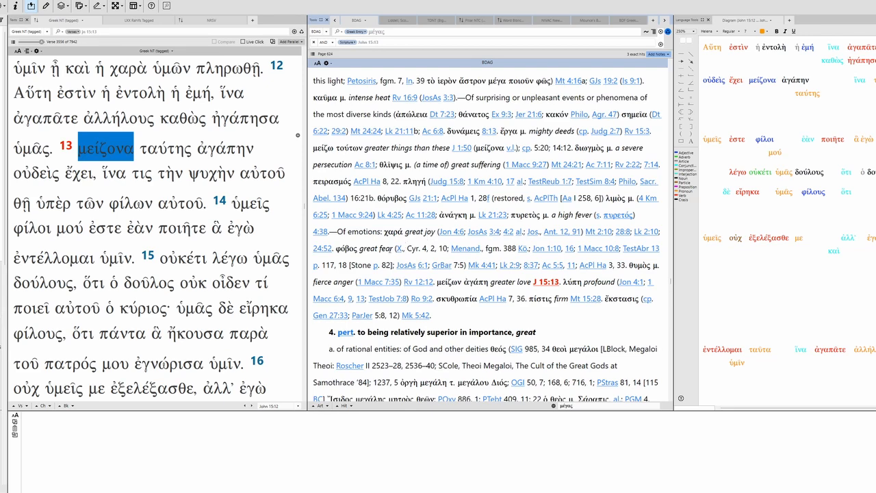
pyautogui.moveTo(405, 265)
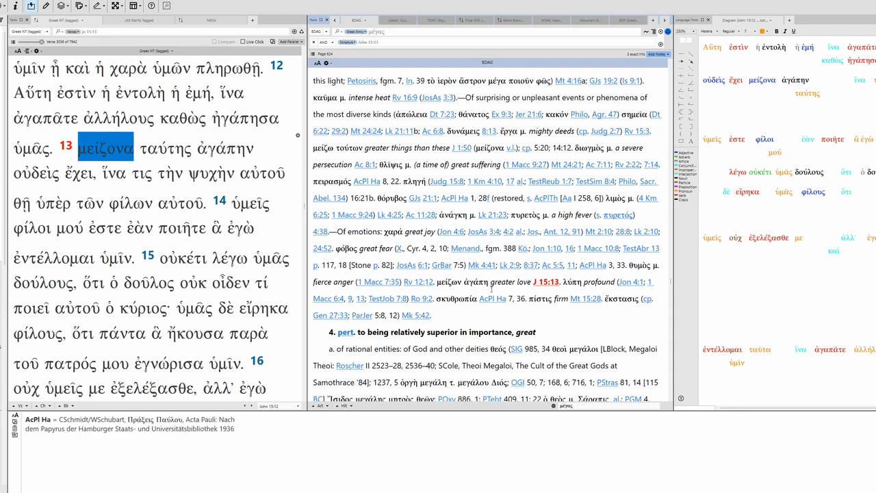
pyautogui.click(225, 148)
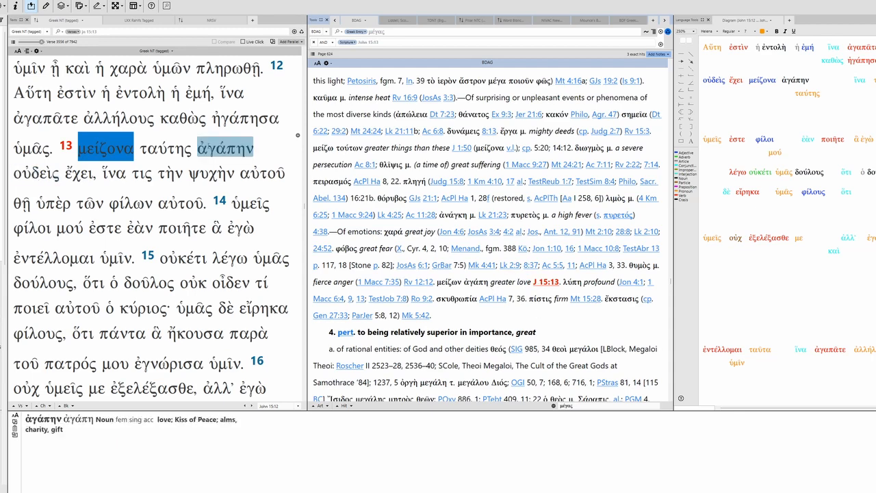
pyautogui.click(36, 172)
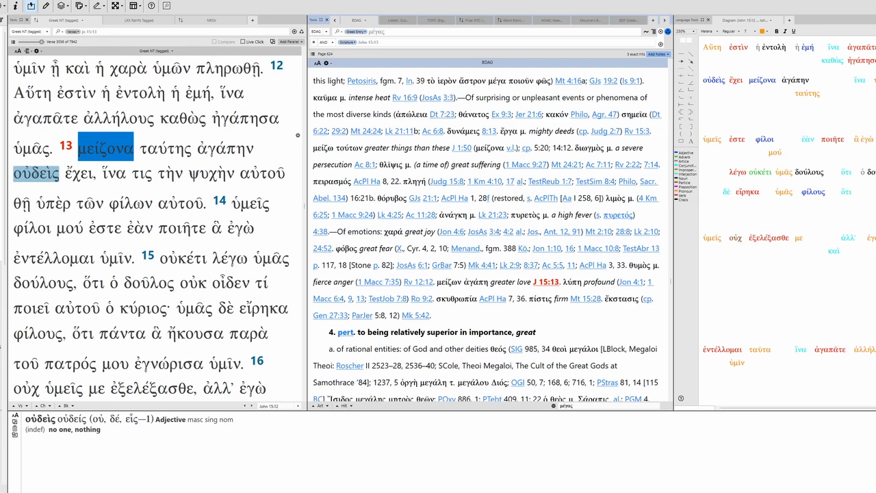
# Step: Select ἀγάπην then ταύτης in John 15:13 and bring up Wallace's grammar at the indicative with ὅτι
pyautogui.click(36, 172)
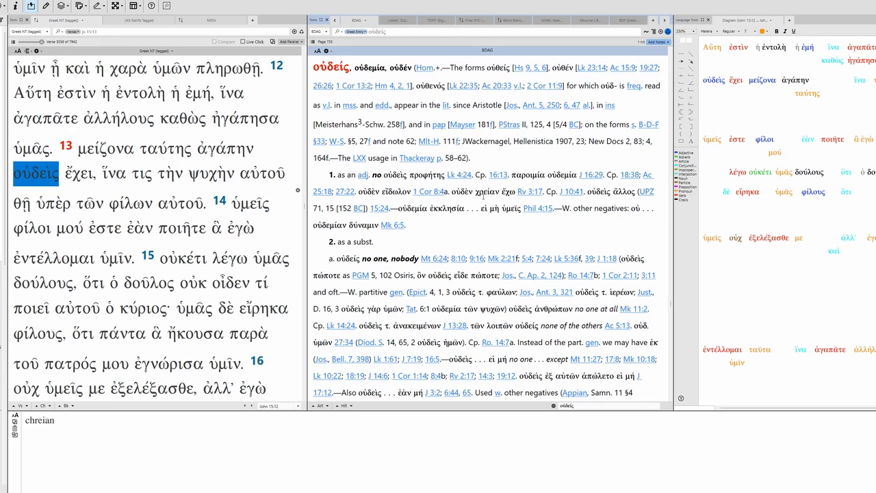
pyautogui.click(106, 148)
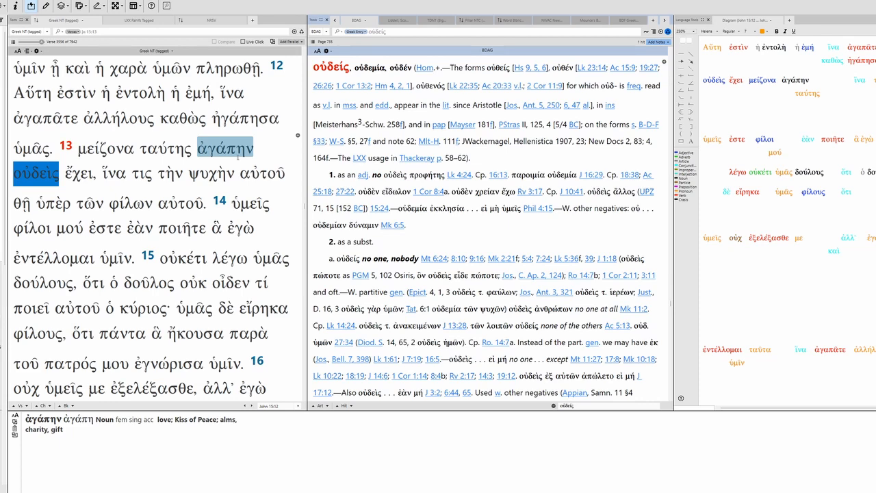
pyautogui.click(164, 148)
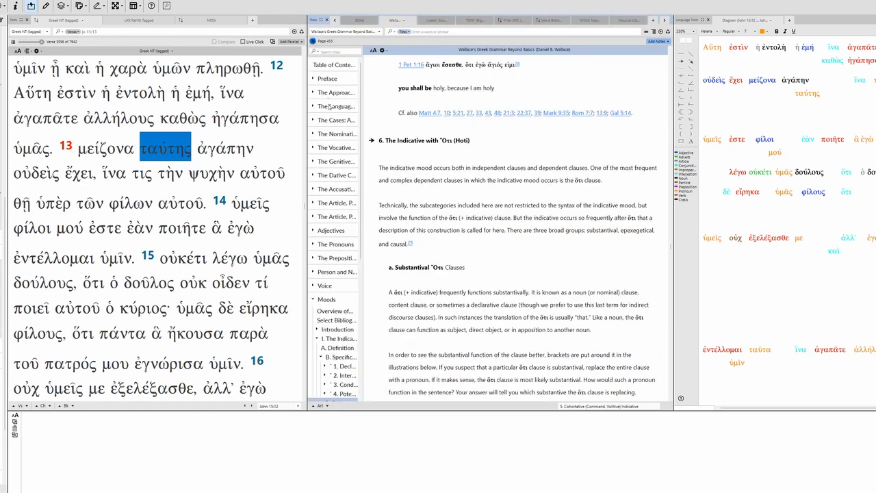
# Step: Go to Wallace's Genitive Case chapter, Overview of Genitive Uses, and scan the adjectival genitive categories
pyautogui.click(337, 162)
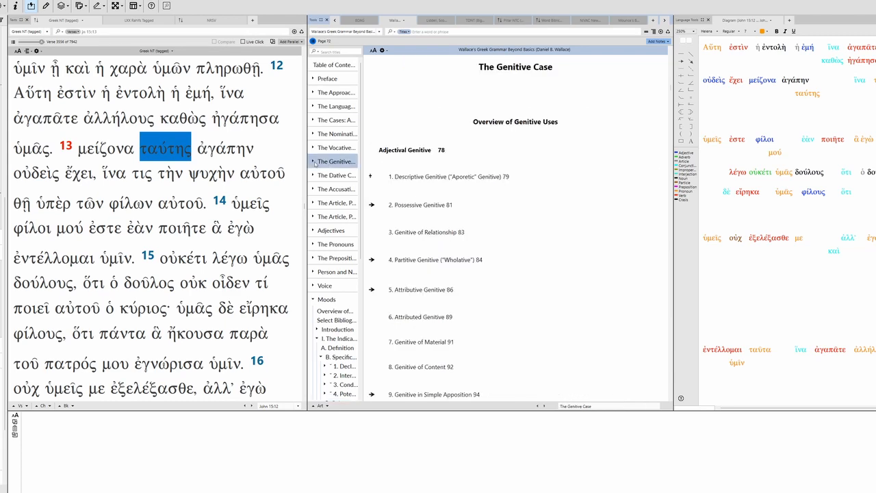
pyautogui.click(315, 161)
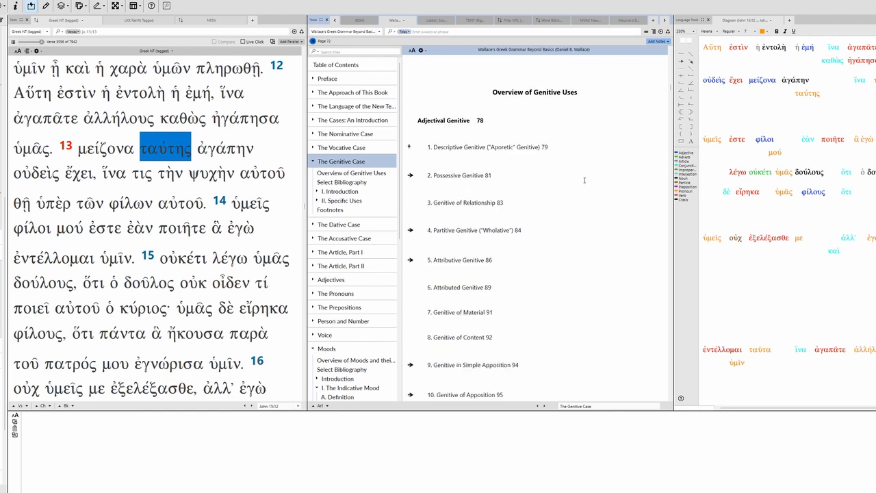
pyautogui.click(351, 173)
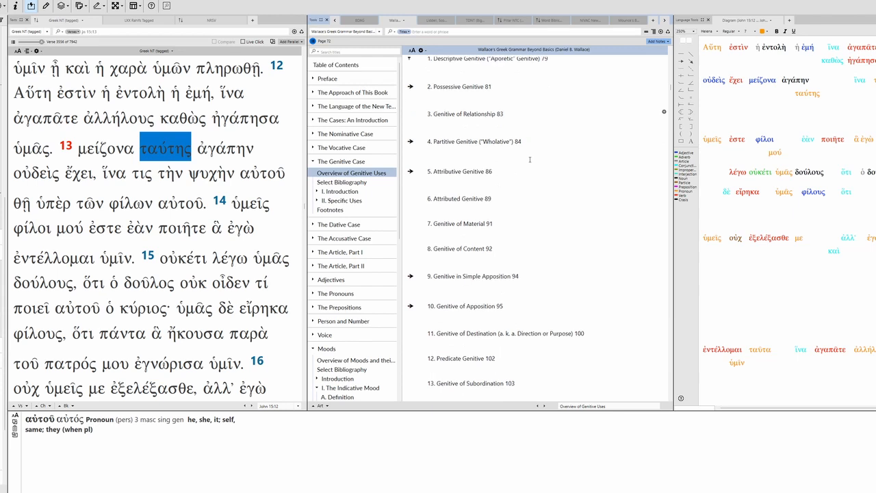
pyautogui.scroll(-3)
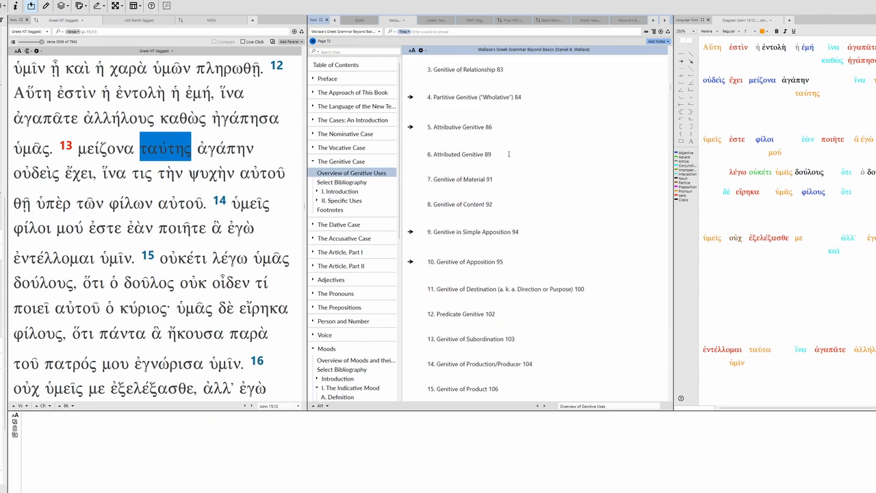
pyautogui.moveTo(473, 181)
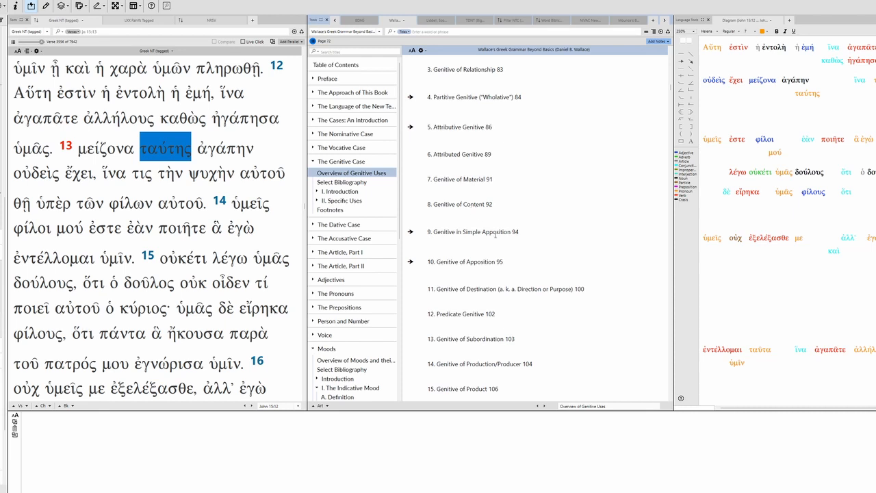
pyautogui.scroll(-3)
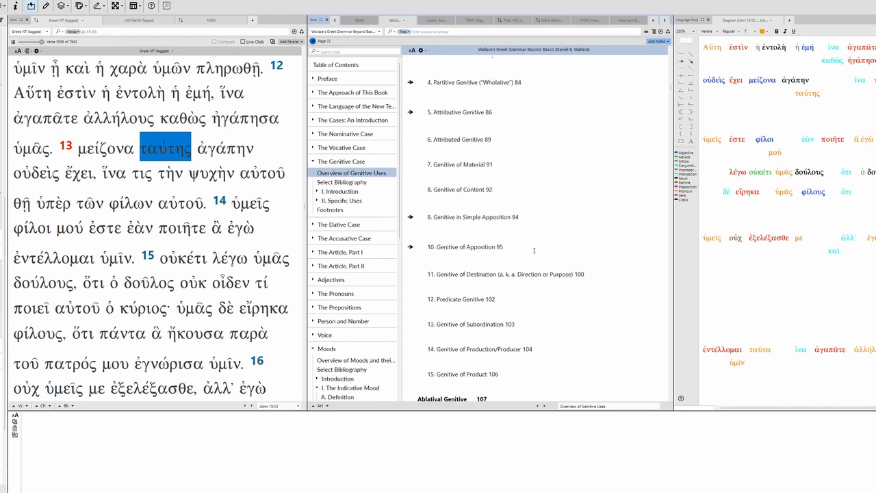
pyautogui.scroll(-3)
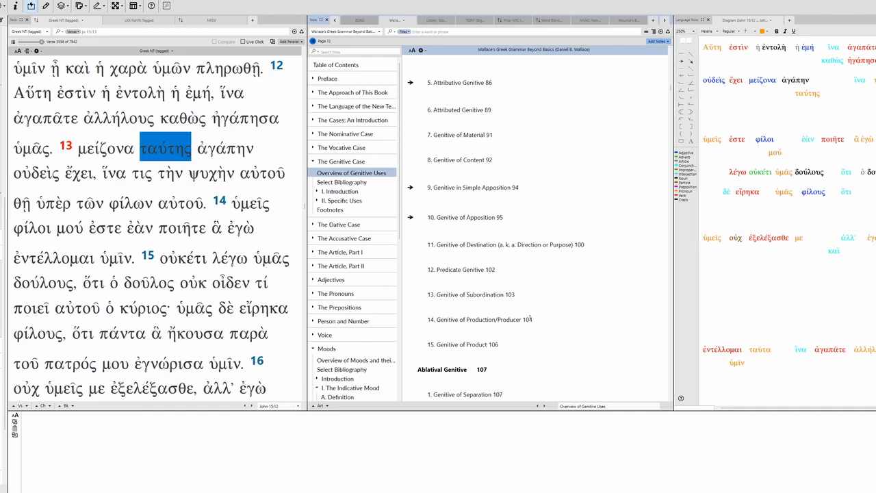
pyautogui.scroll(3)
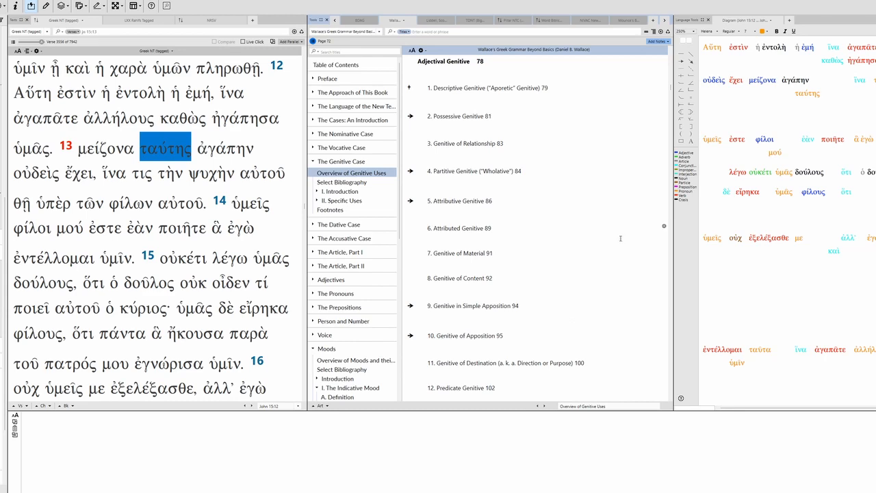
# Step: Enter Wallace's adjectival genitive section and recheck the parsing of ταύτης in verse 13
pyautogui.click(361, 219)
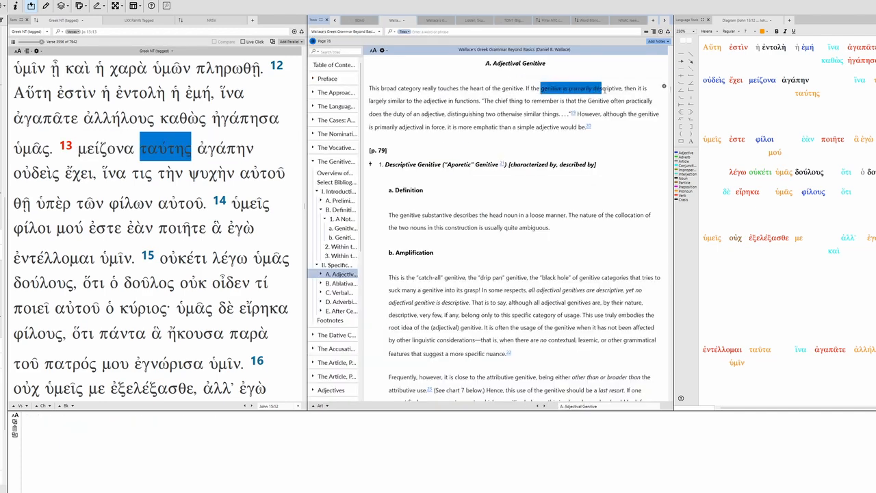
pyautogui.moveTo(602, 88); pyautogui.dragTo(424, 101)
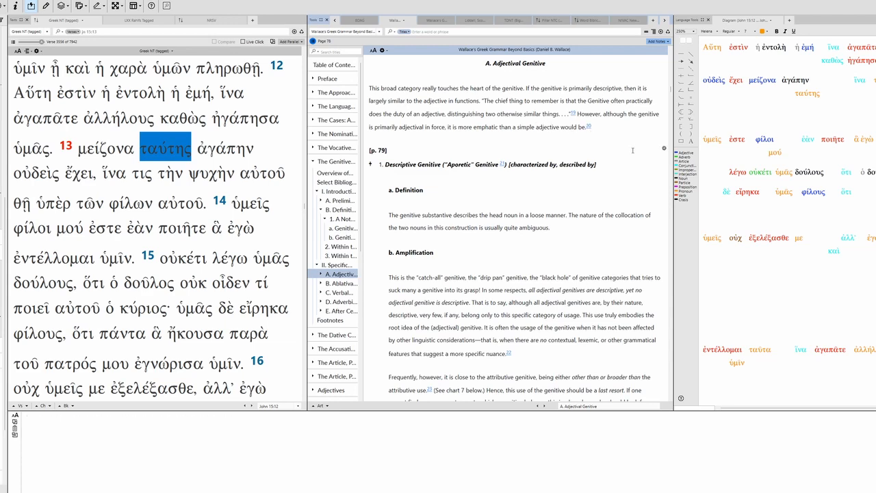
pyautogui.scroll(-3)
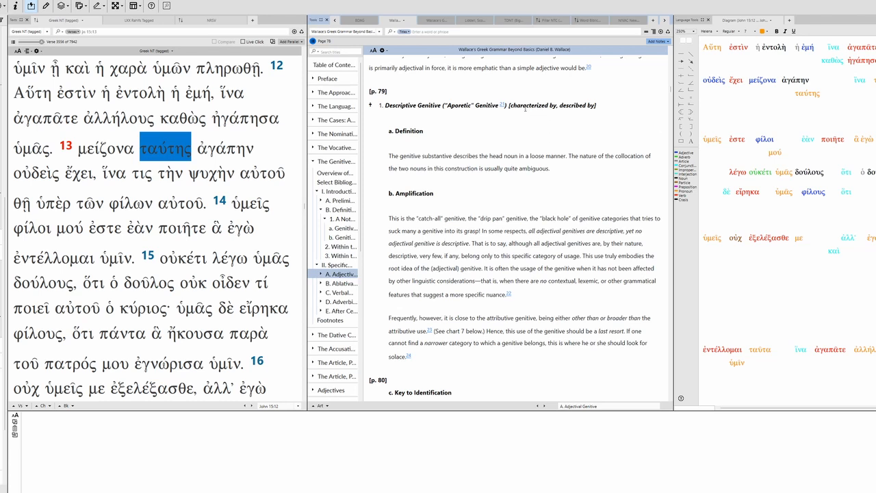
pyautogui.doubleClick(525, 104)
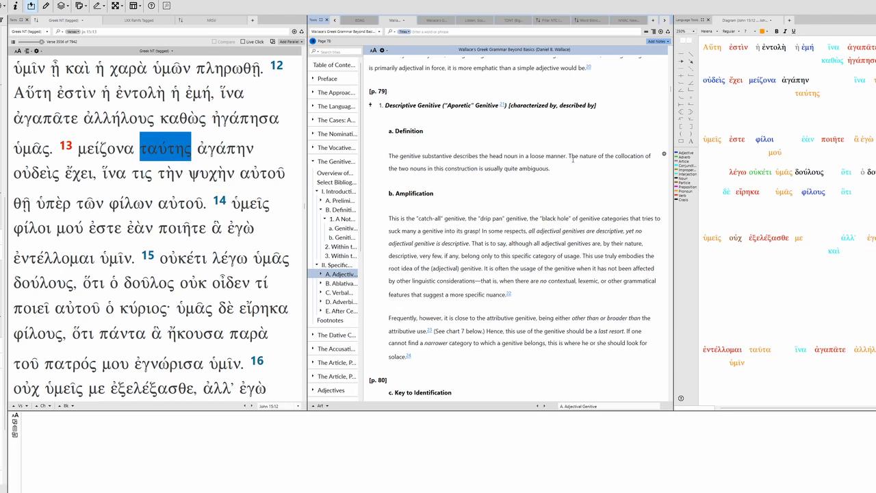
pyautogui.moveTo(463, 119)
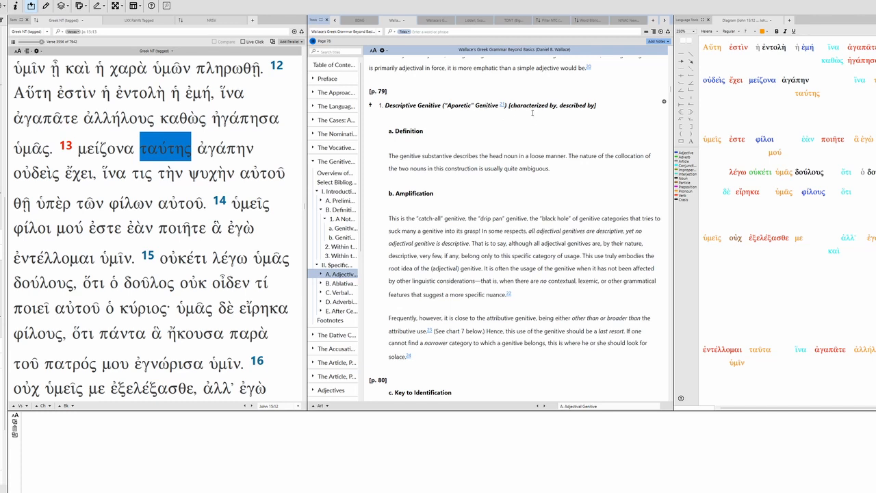
pyautogui.click(165, 148)
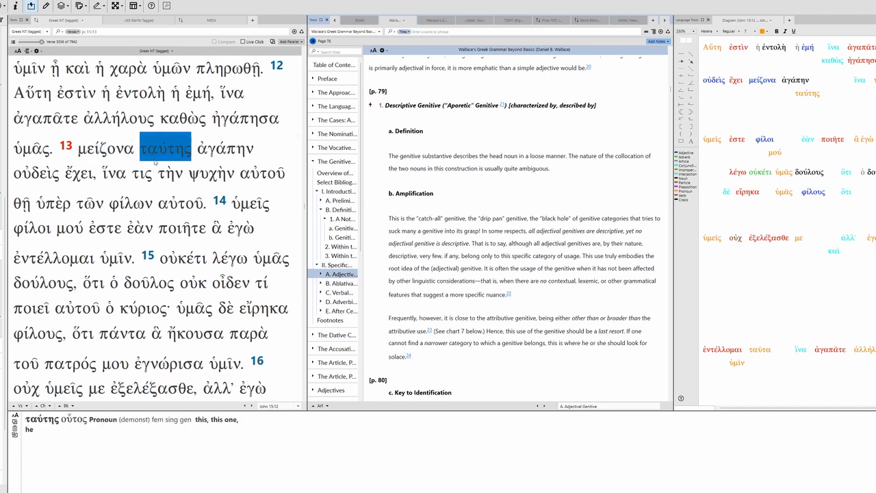
pyautogui.click(225, 148)
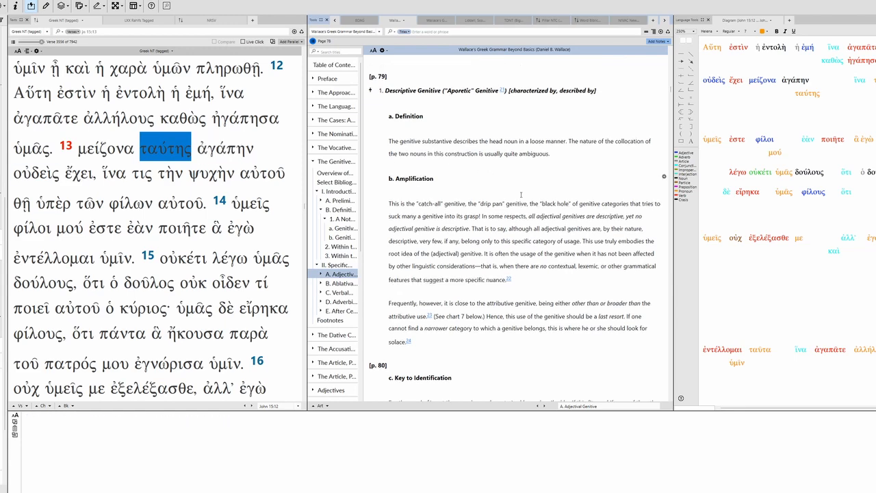
# Step: Read down through the attributive, attributed and material genitives to the Genitive of Content illustrations
pyautogui.scroll(-3)
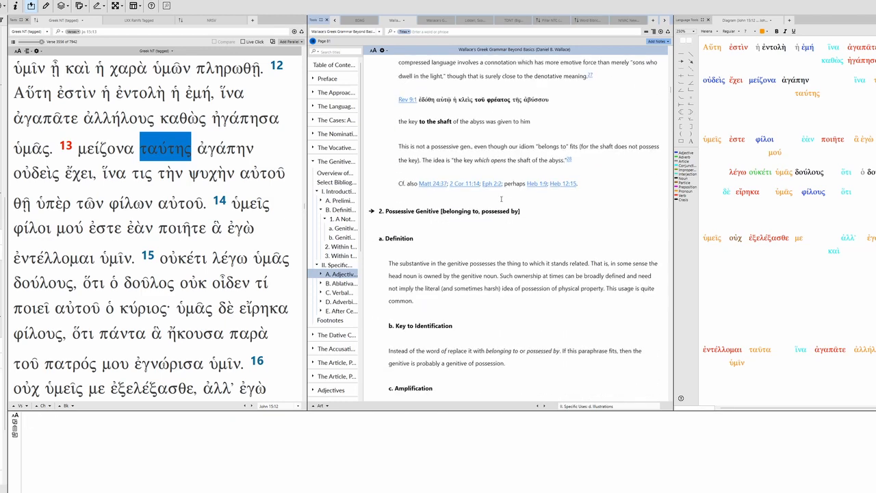
pyautogui.scroll(-3)
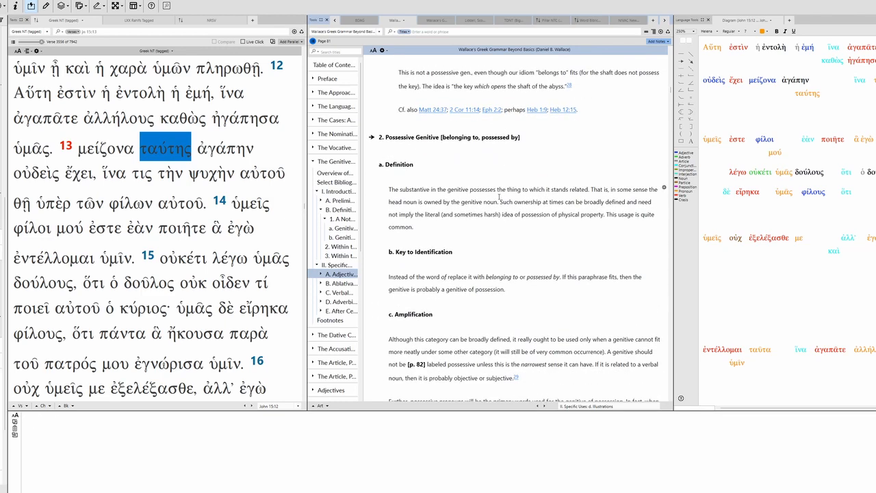
pyautogui.scroll(-3)
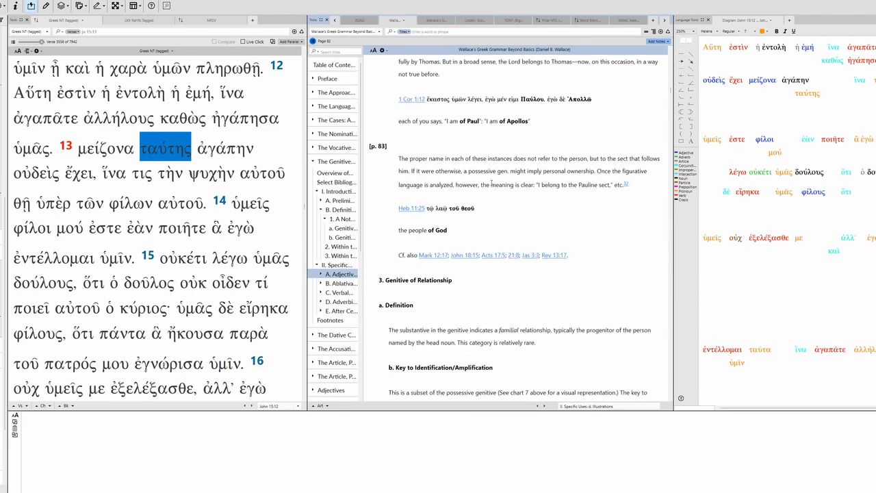
pyautogui.scroll(-3)
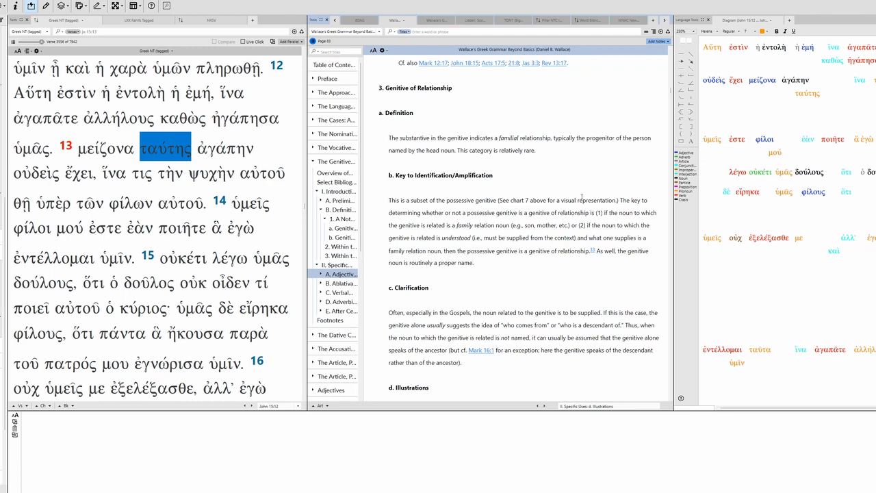
pyautogui.scroll(-3)
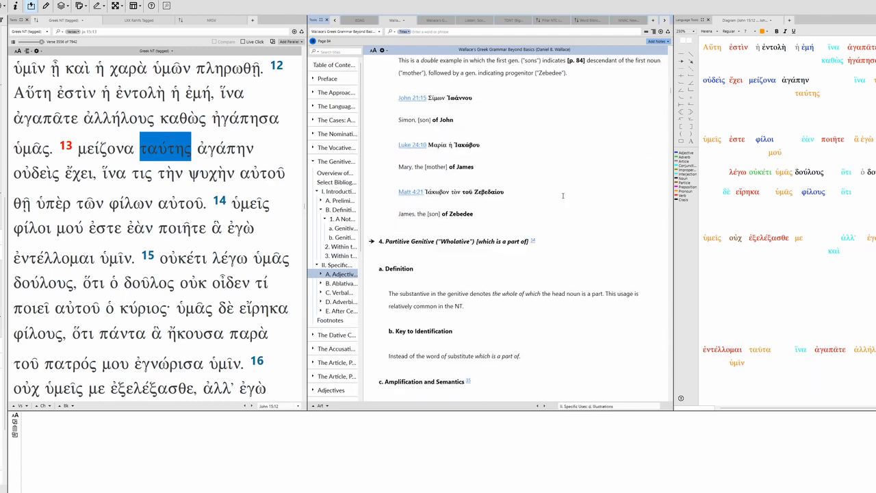
pyautogui.scroll(-3)
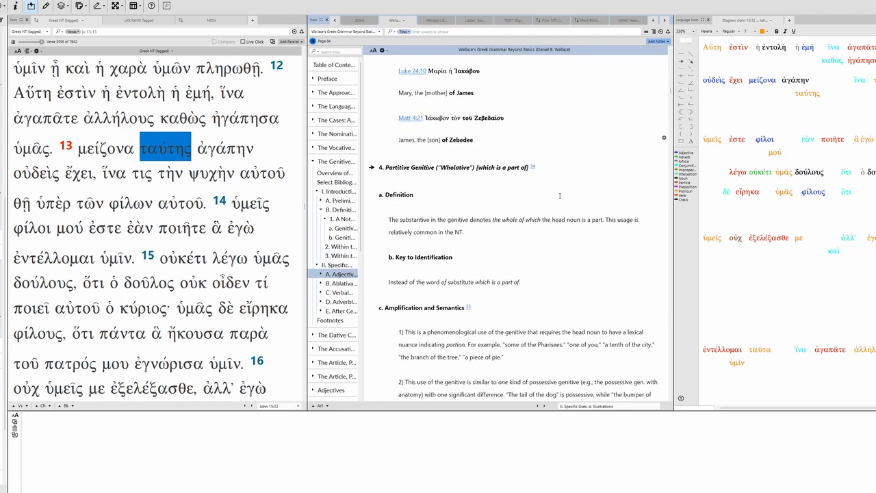
pyautogui.scroll(-3)
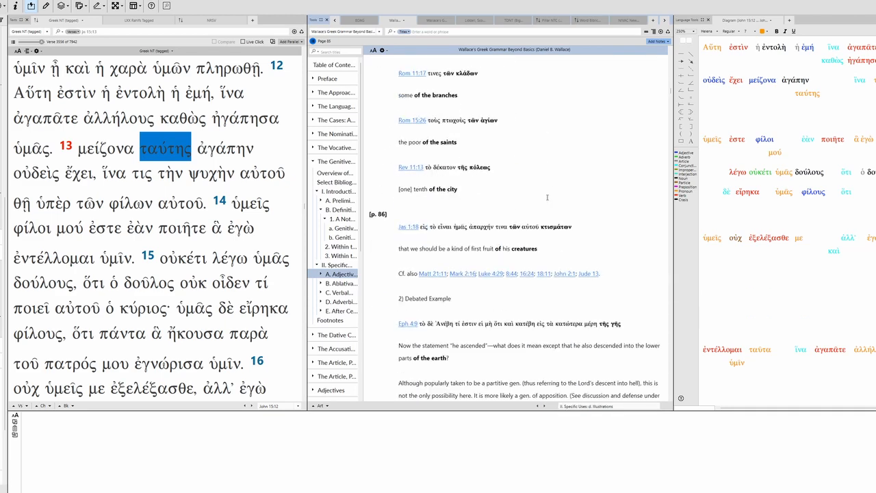
pyautogui.scroll(-3)
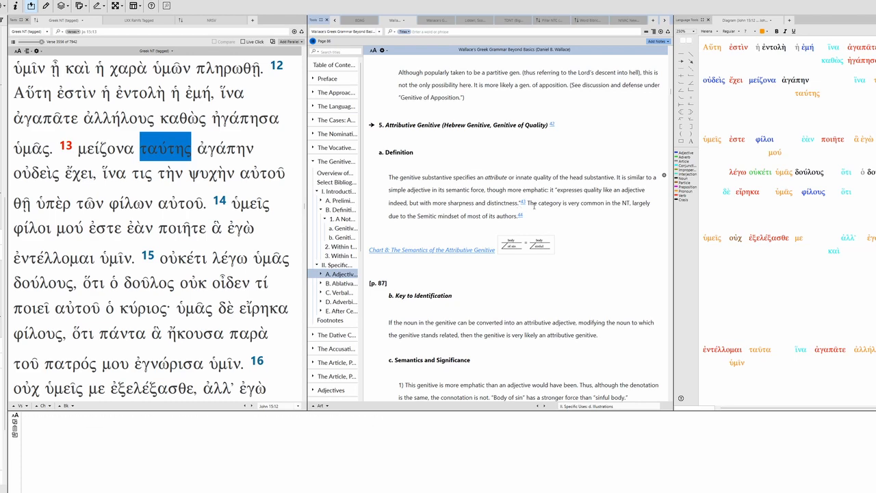
pyautogui.scroll(-3)
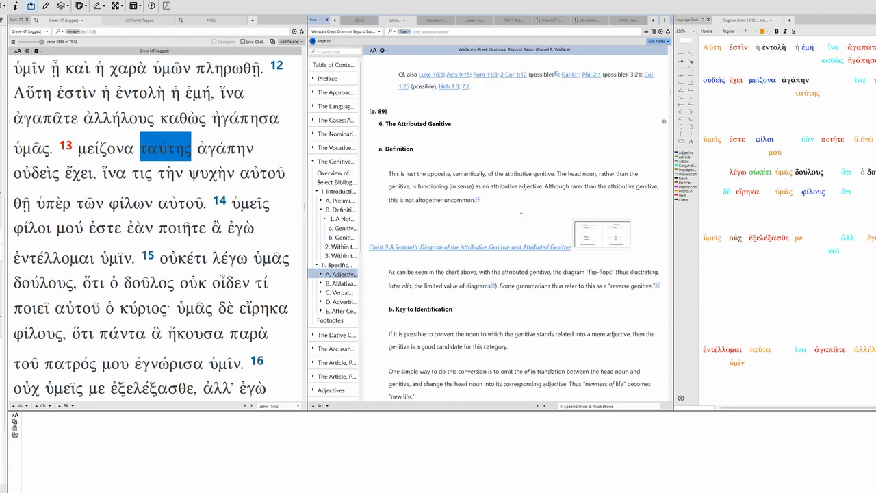
pyautogui.scroll(-3)
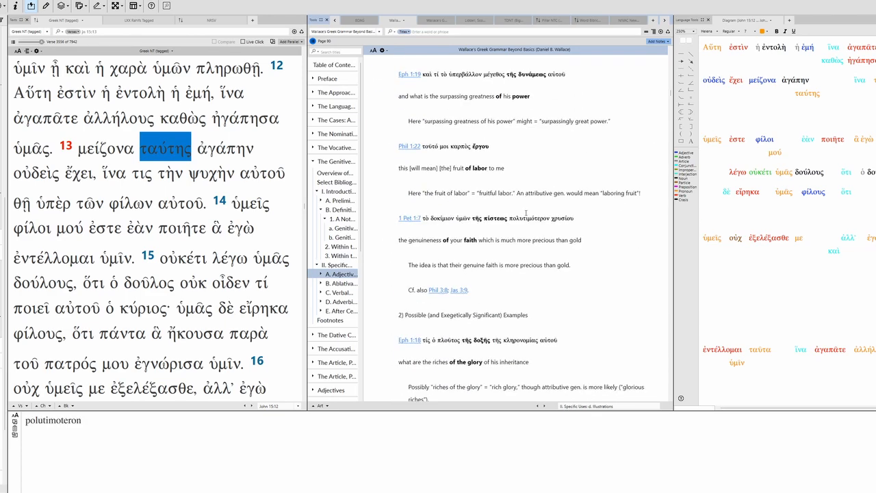
pyautogui.scroll(-3)
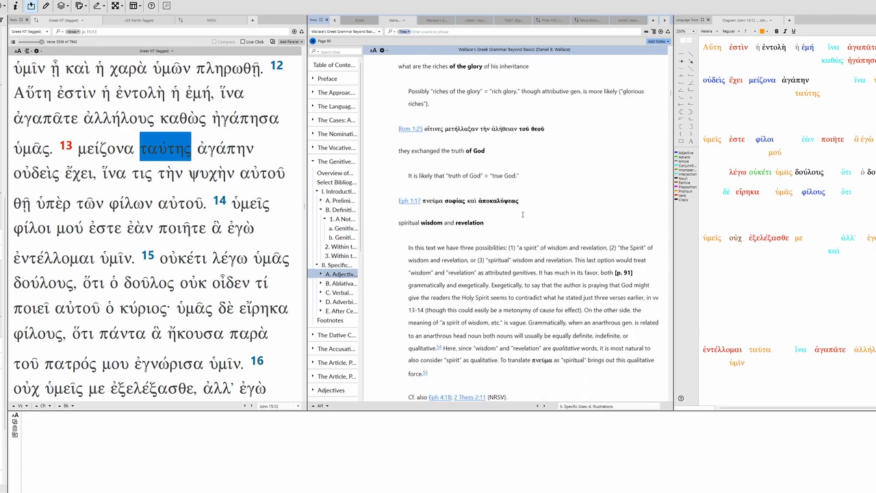
pyautogui.scroll(-3)
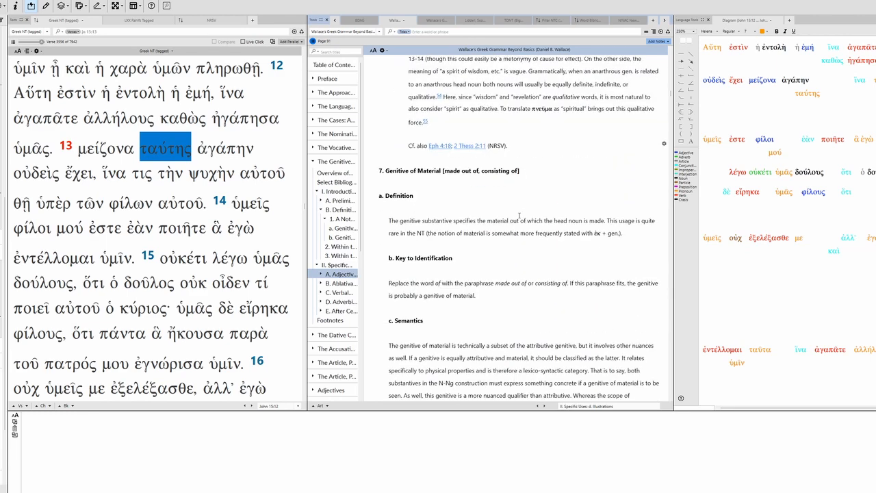
pyautogui.scroll(-3)
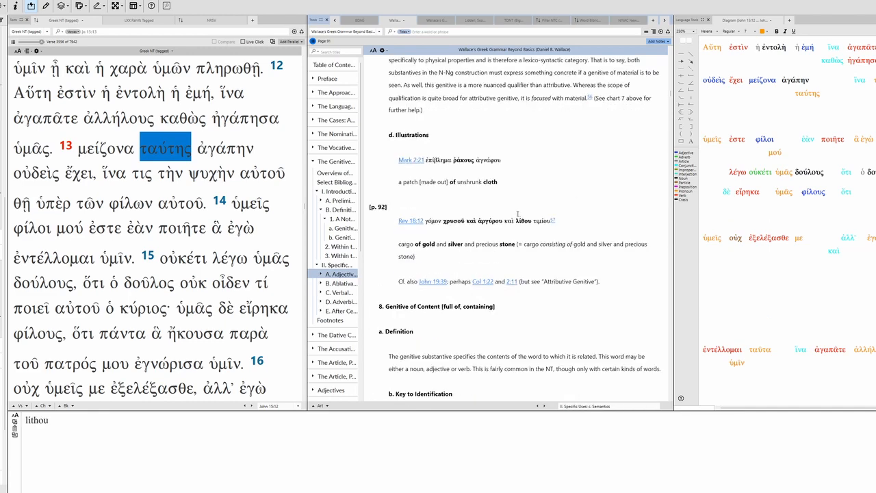
pyautogui.scroll(-3)
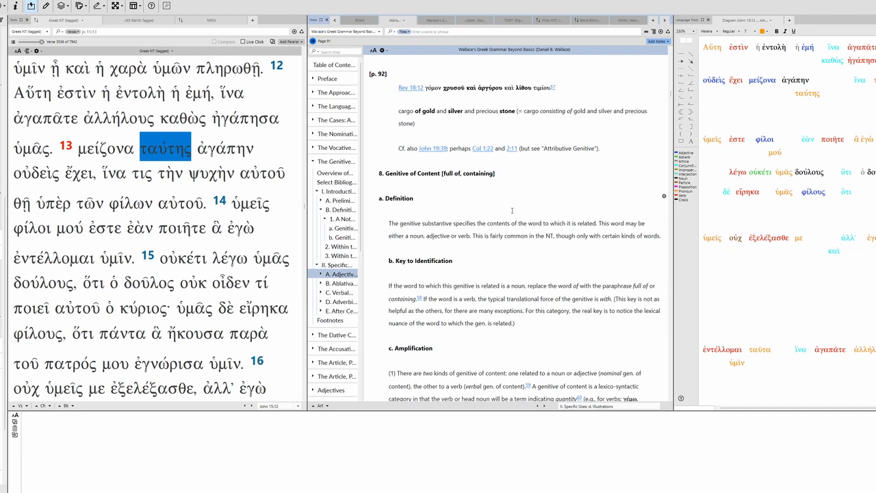
pyautogui.scroll(-3)
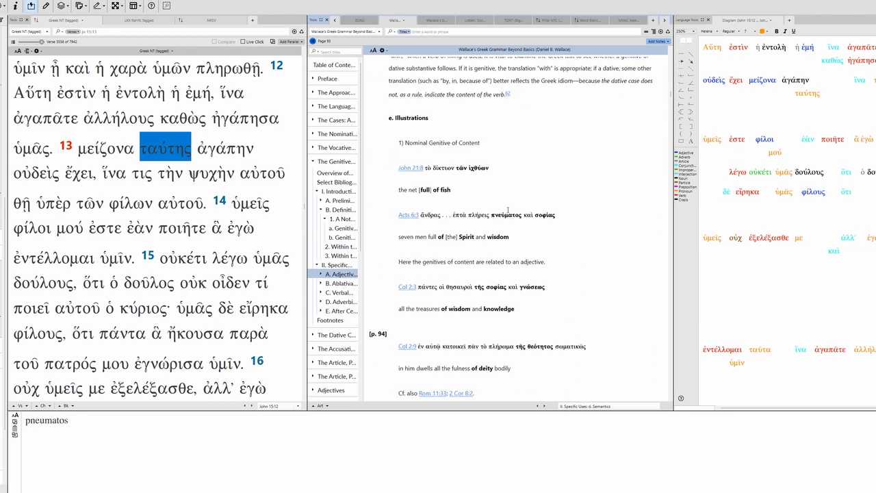
# Step: Read the Genitive of Apposition and pick out its gloss 'which is, who is'
pyautogui.scroll(-3)
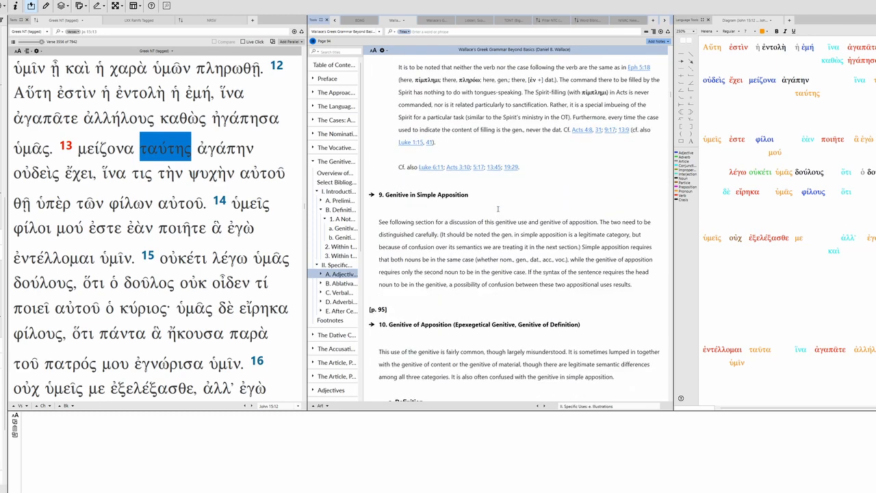
pyautogui.scroll(-3)
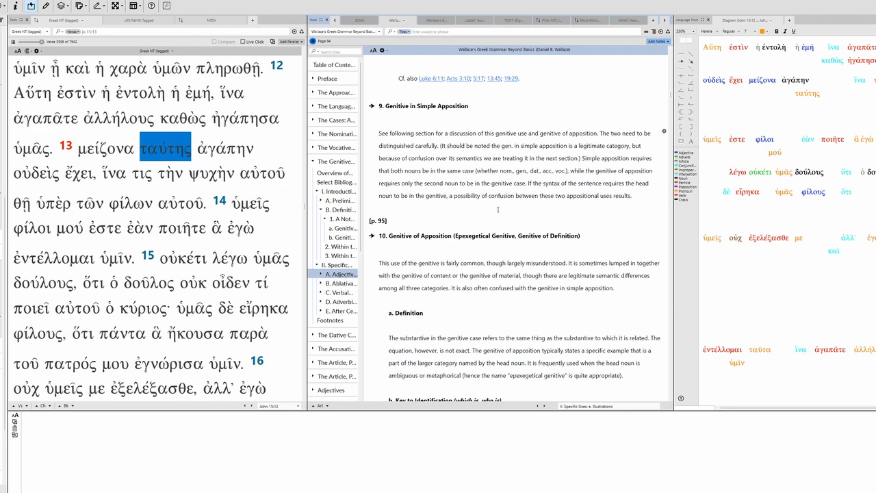
pyautogui.scroll(-3)
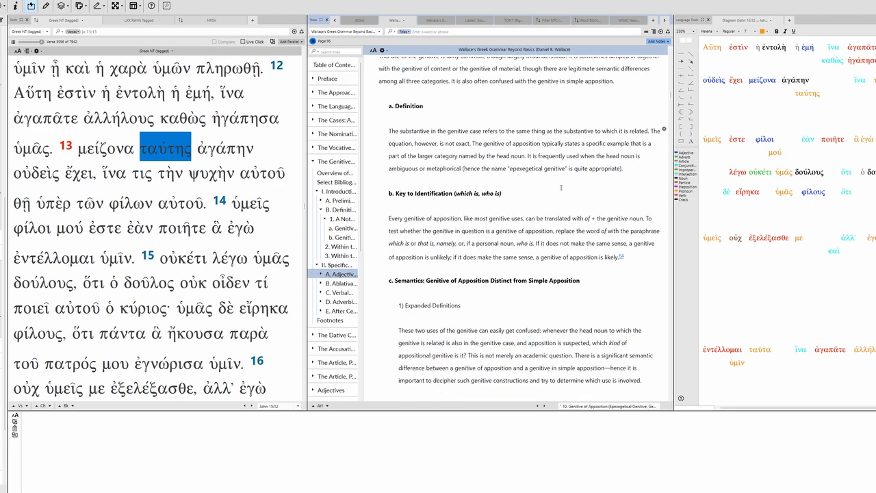
pyautogui.doubleClick(476, 193)
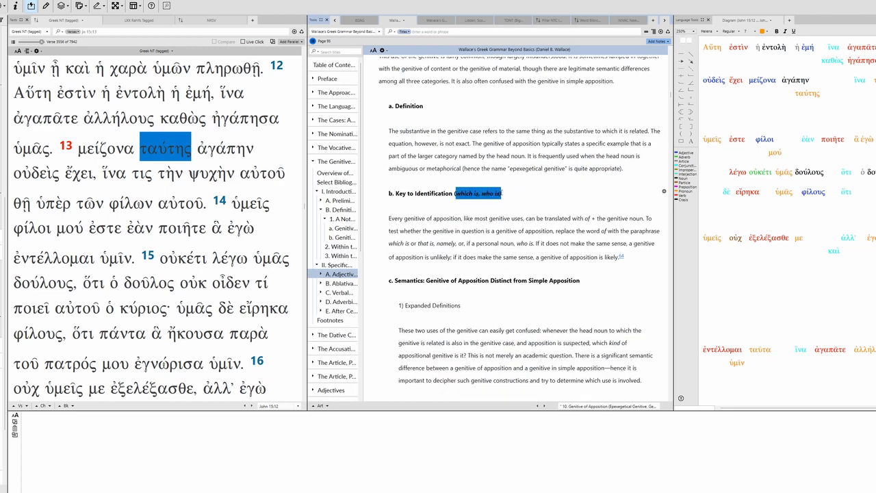
# Step: Continue past the genitives of destination, subordination, production and product to the ablatival genitive of separation
pyautogui.scroll(-3)
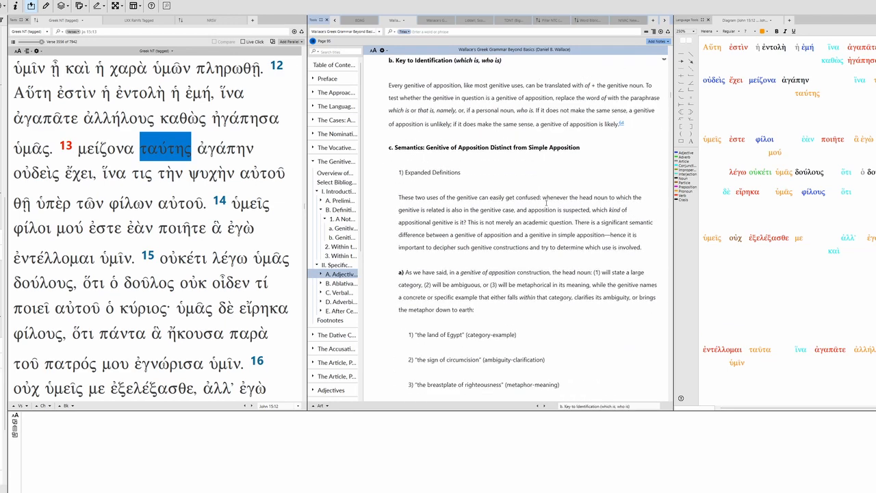
pyautogui.scroll(-3)
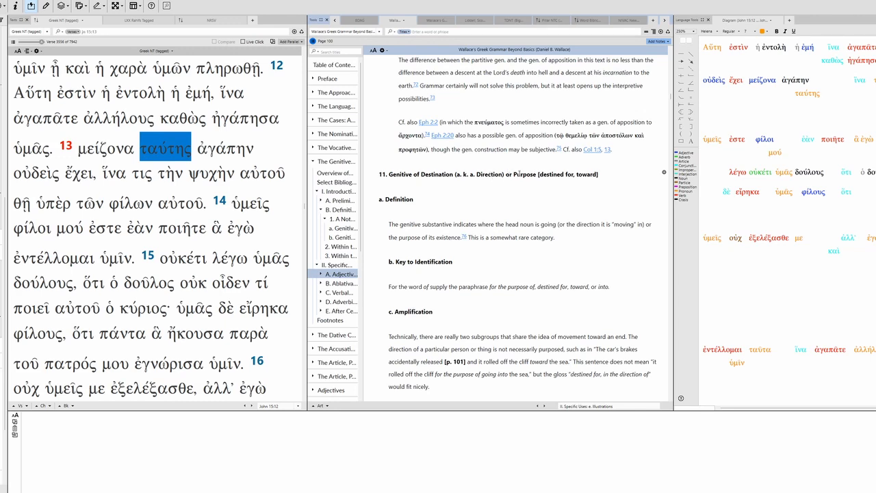
pyautogui.scroll(-3)
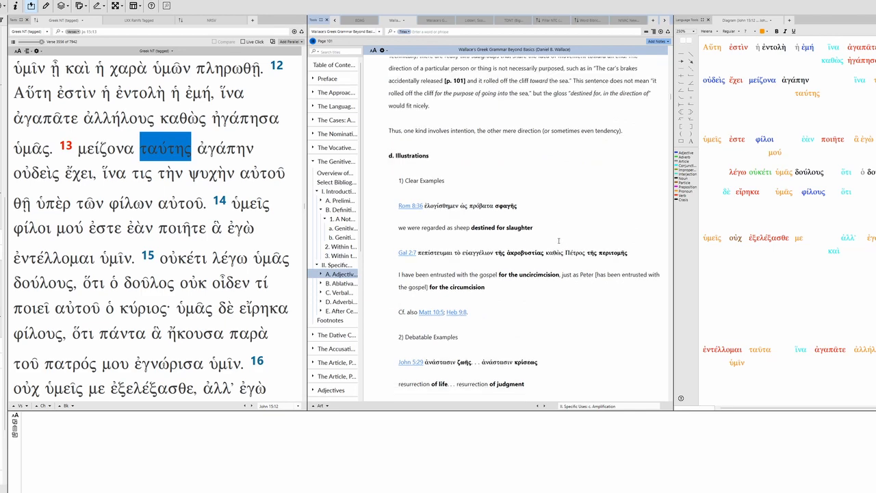
pyautogui.scroll(-3)
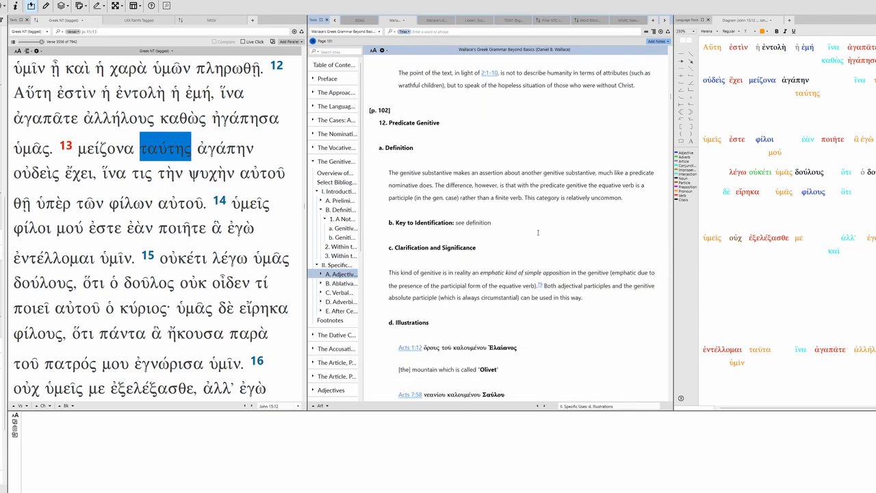
pyautogui.scroll(-3)
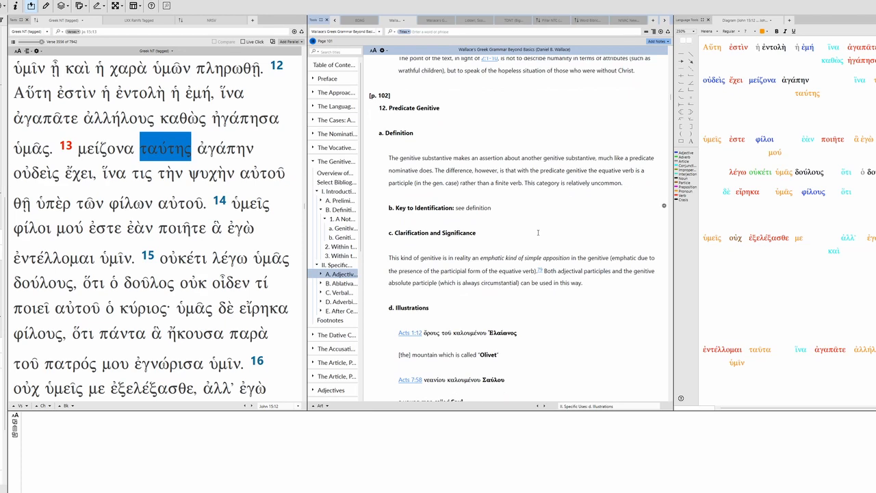
pyautogui.moveTo(575, 229)
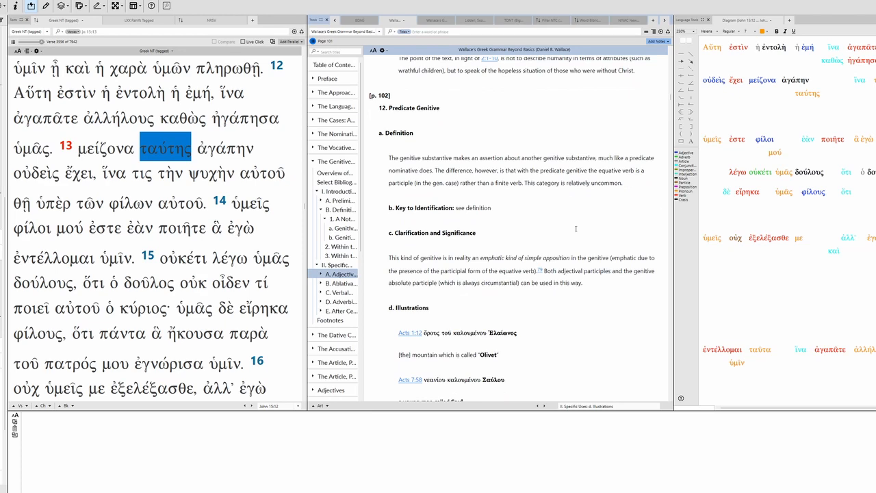
pyautogui.scroll(-3)
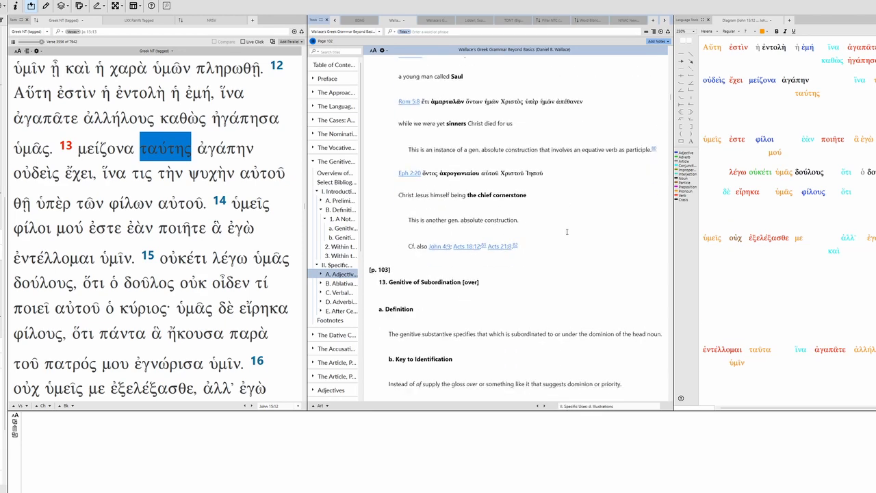
pyautogui.scroll(-3)
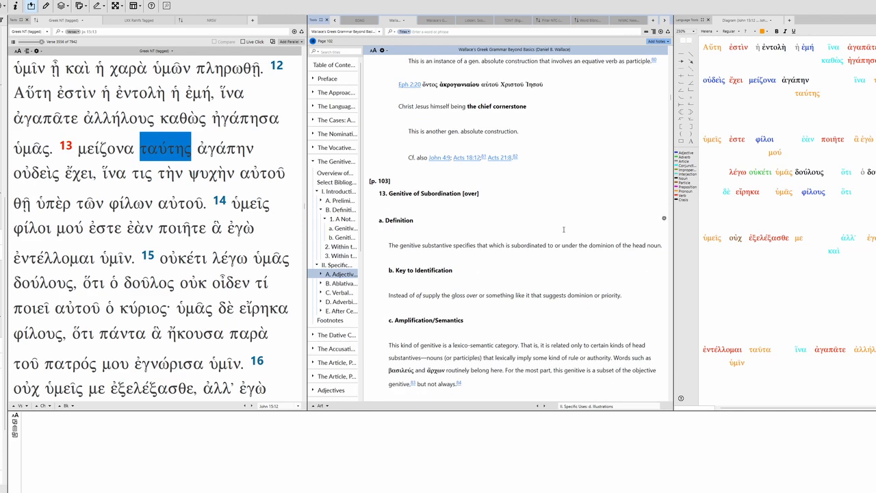
pyautogui.scroll(-3)
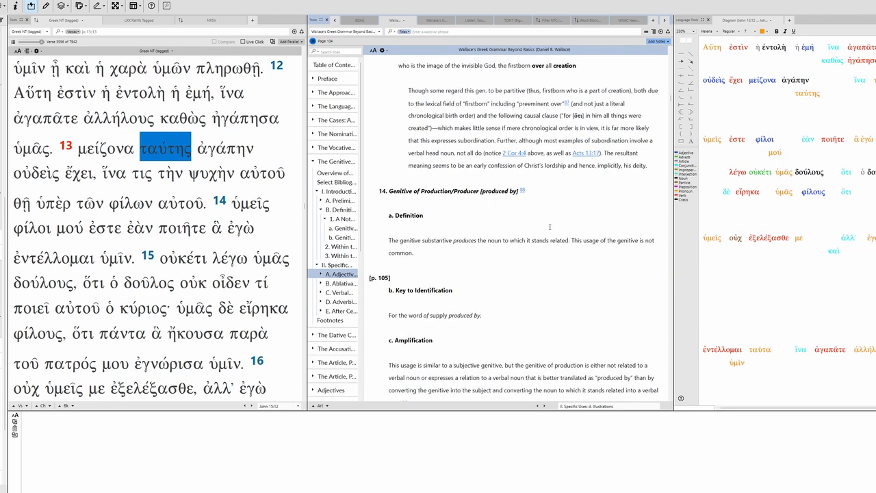
pyautogui.scroll(-3)
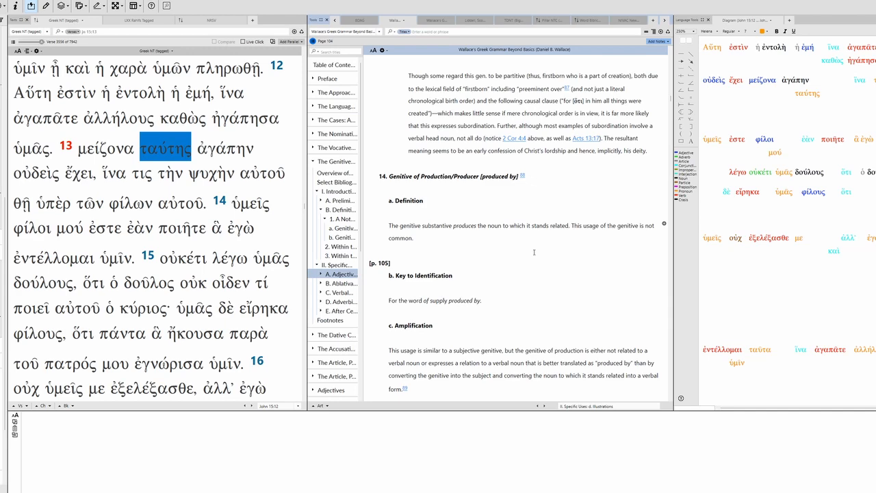
pyautogui.scroll(-3)
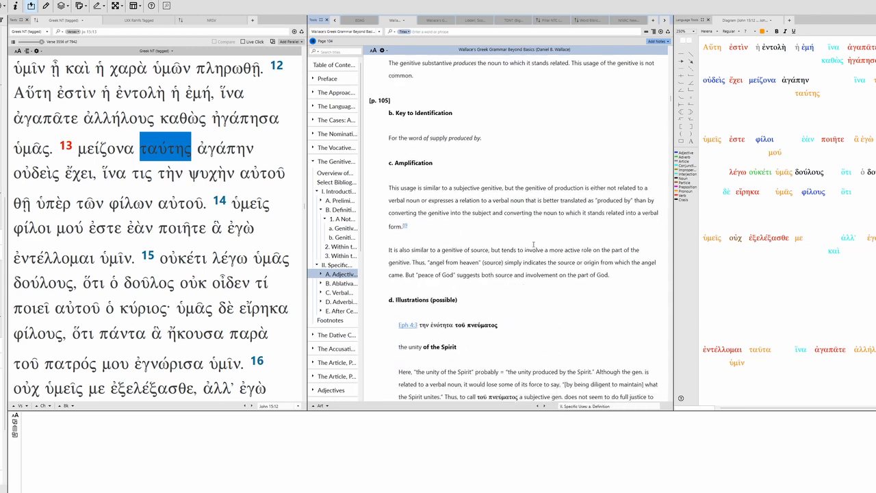
pyautogui.scroll(-3)
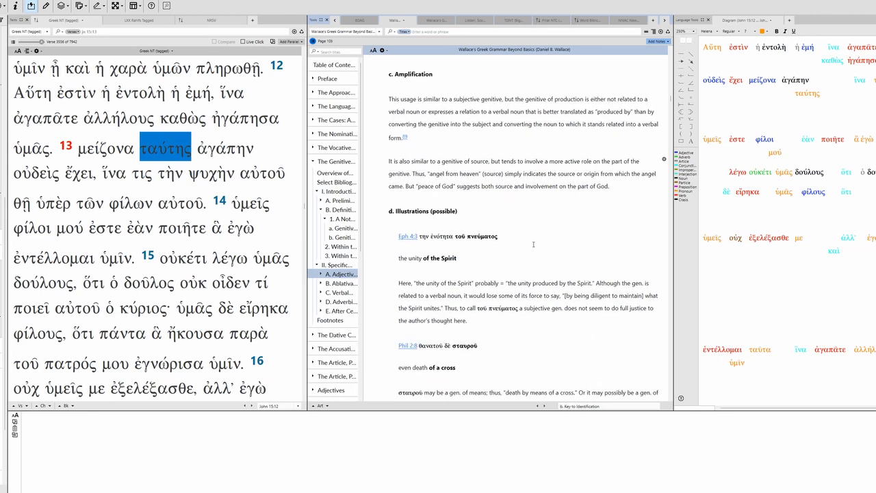
pyautogui.scroll(-3)
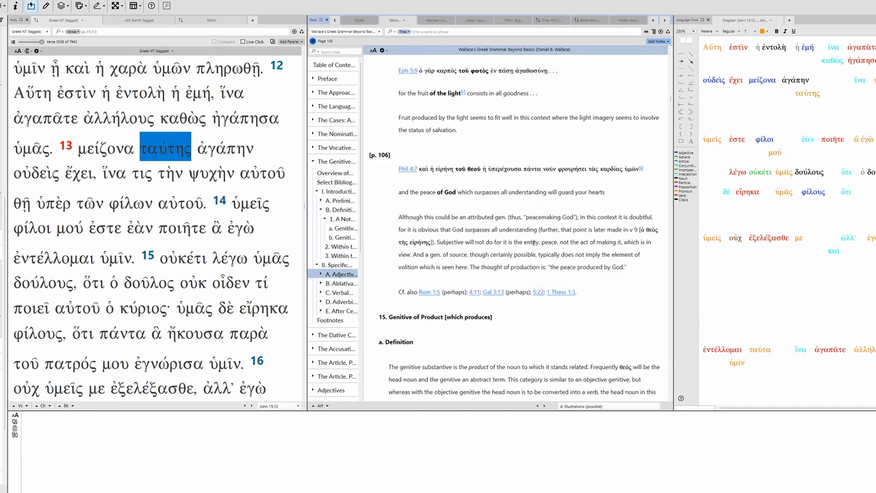
pyautogui.scroll(-3)
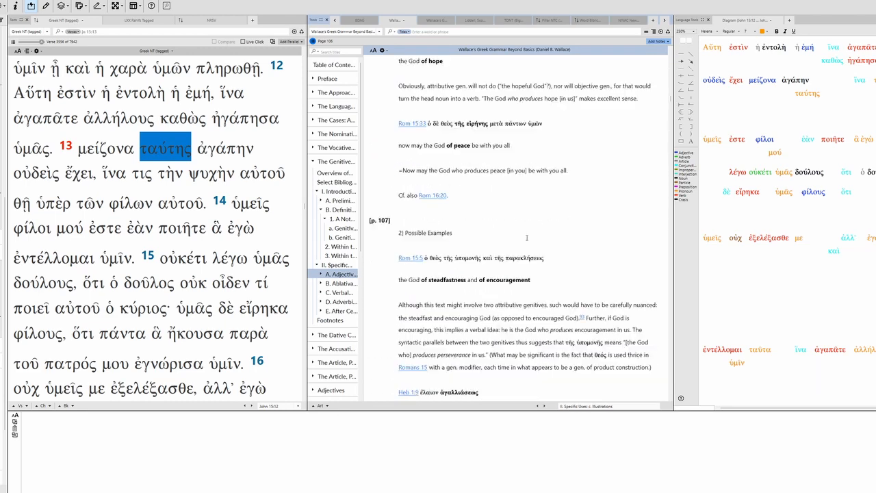
pyautogui.scroll(-3)
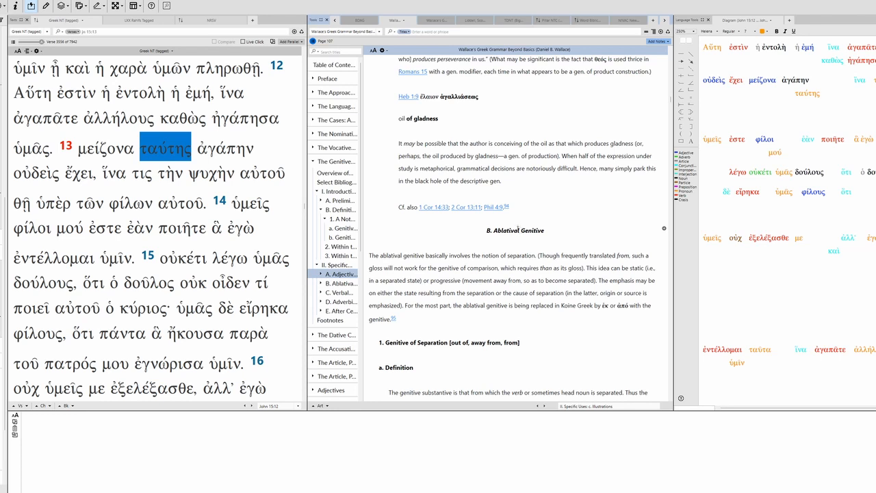
pyautogui.moveTo(479, 249)
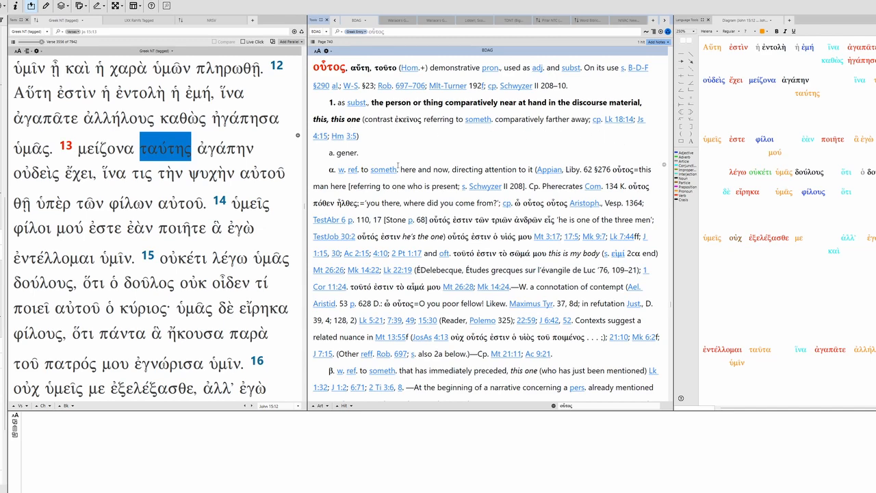
# Step: Read BDAG's οὗτος, αὕτη, τοῦτο entry through its adjectival senses to οὑτοσί, noting 'geneas'
pyautogui.scroll(-3)
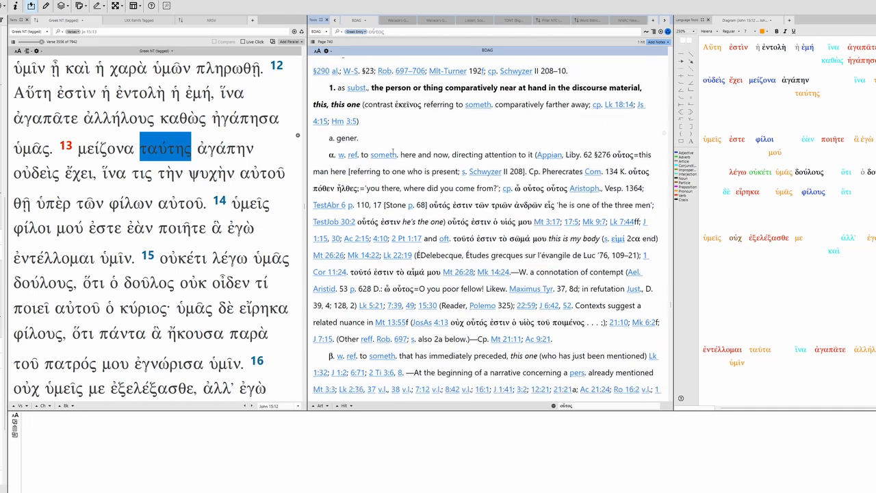
pyautogui.scroll(-3)
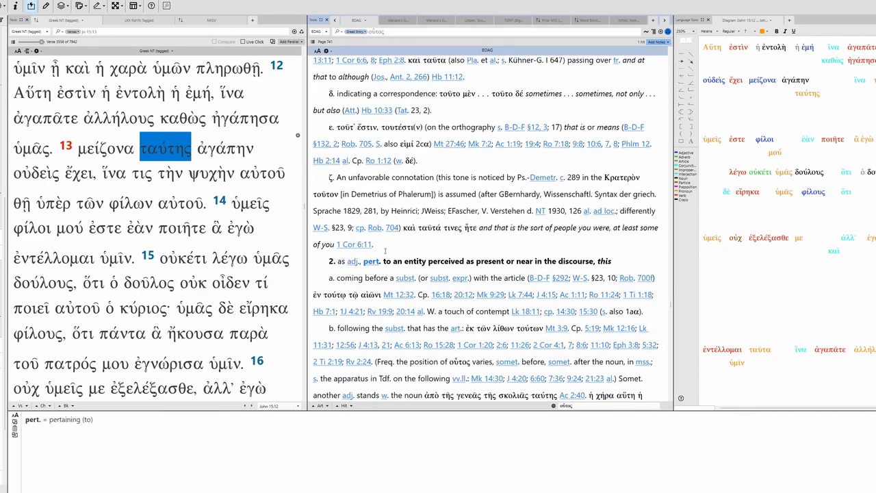
pyautogui.scroll(-3)
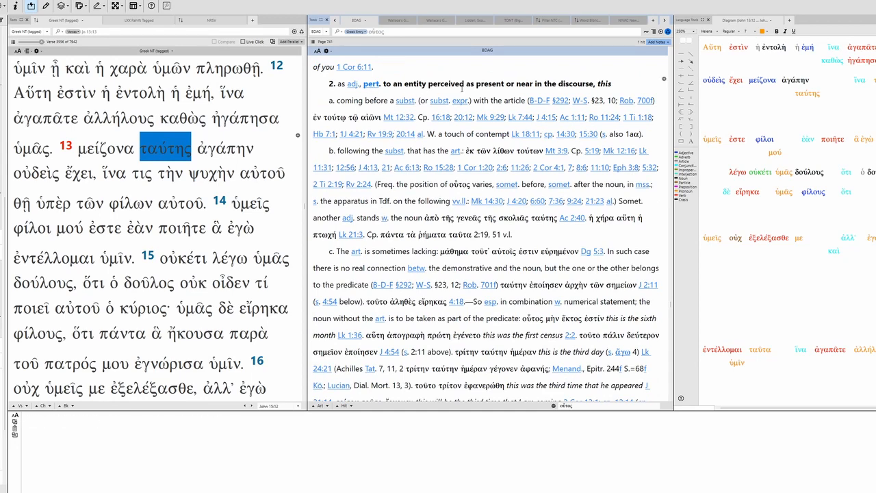
pyautogui.write('geneas')
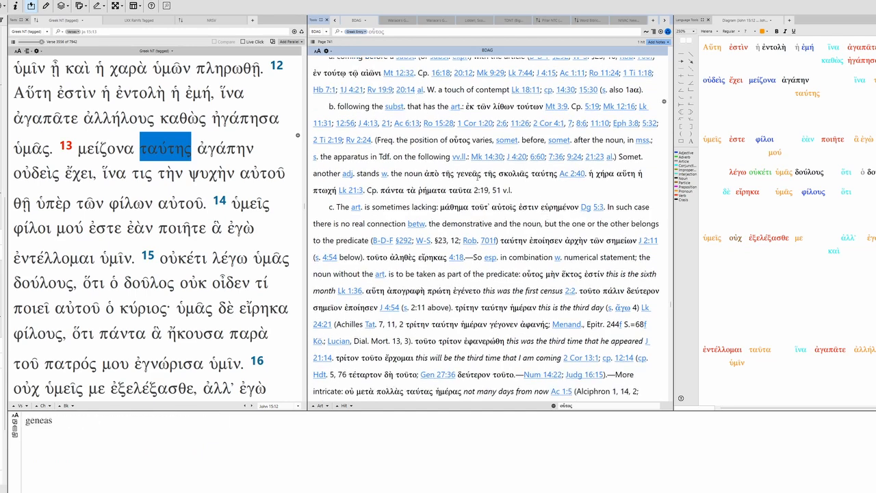
pyautogui.scroll(-3)
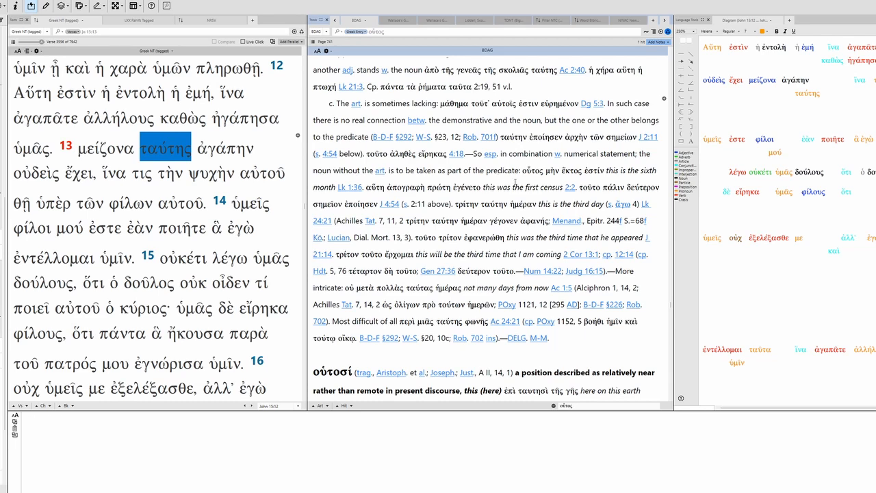
# Step: Note the example words houtos, palin, pollas, hēmeras, mias, phōnēs, peri, phōnēs
pyautogui.write('houtos')
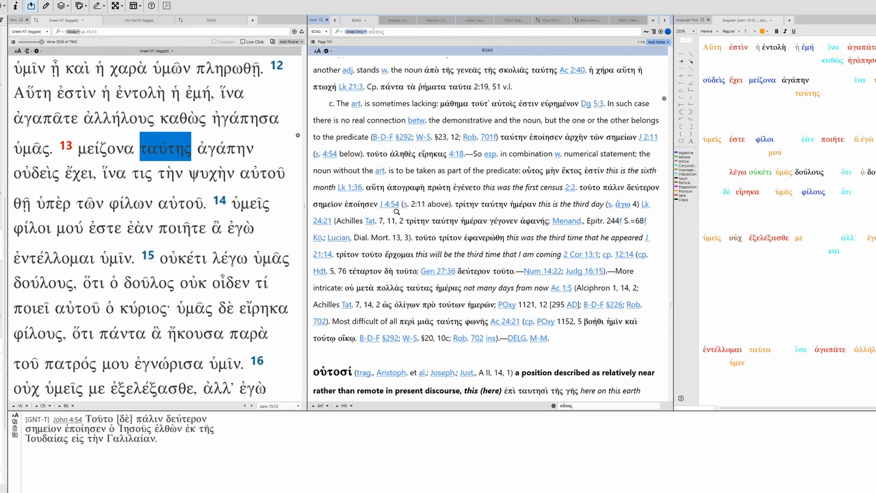
pyautogui.write('palin')
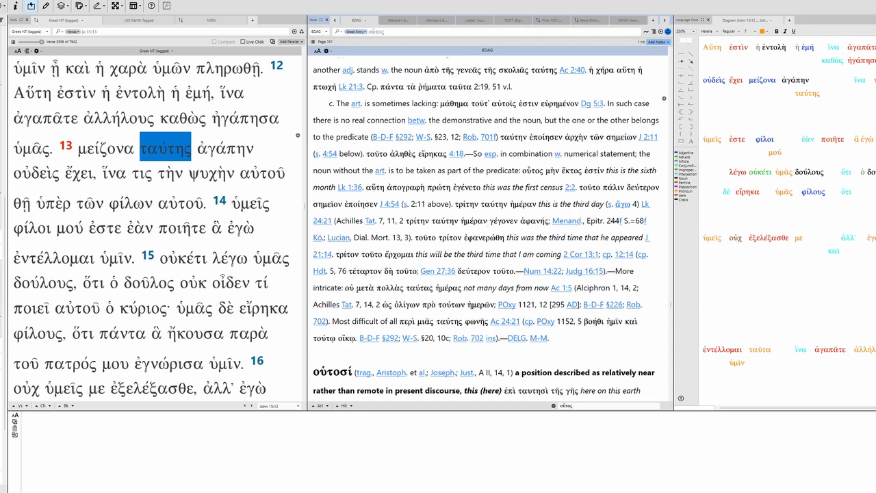
pyautogui.write('pollas')
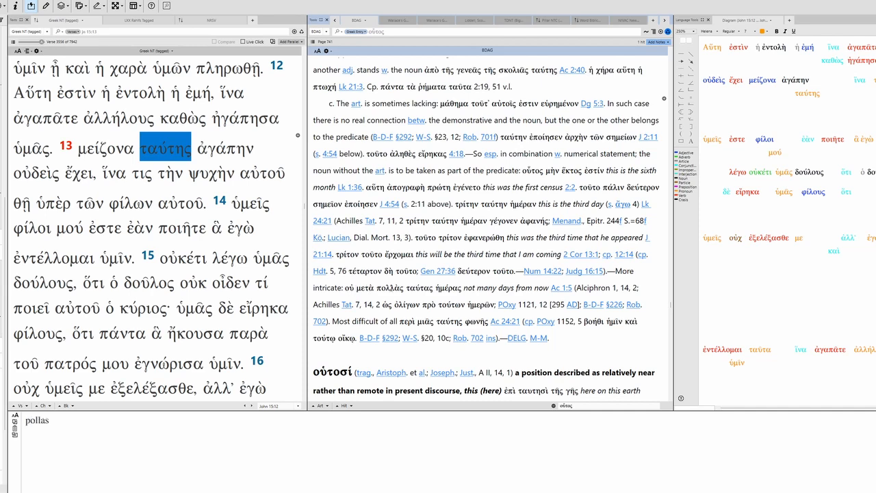
pyautogui.write('hēmeras')
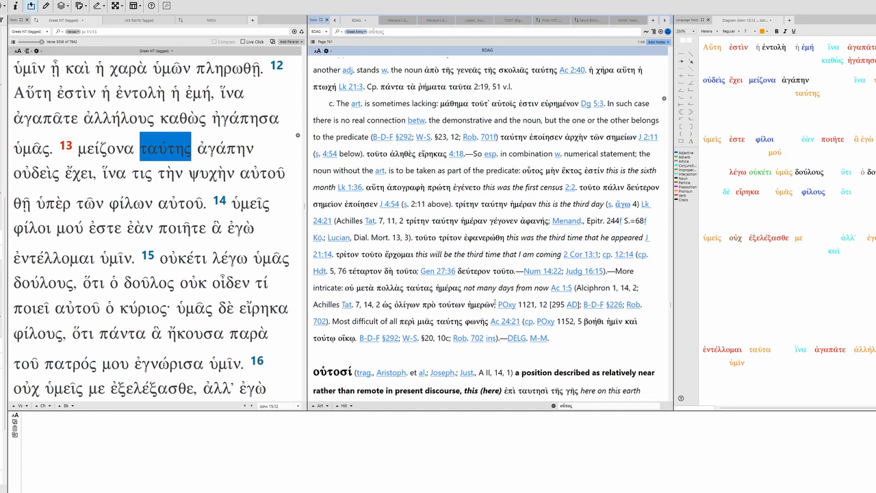
pyautogui.write('mias')
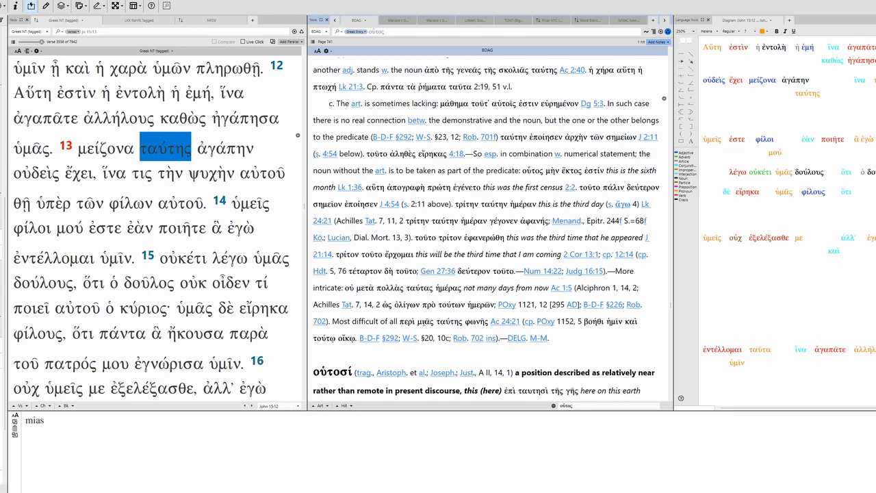
pyautogui.write('phōnēs')
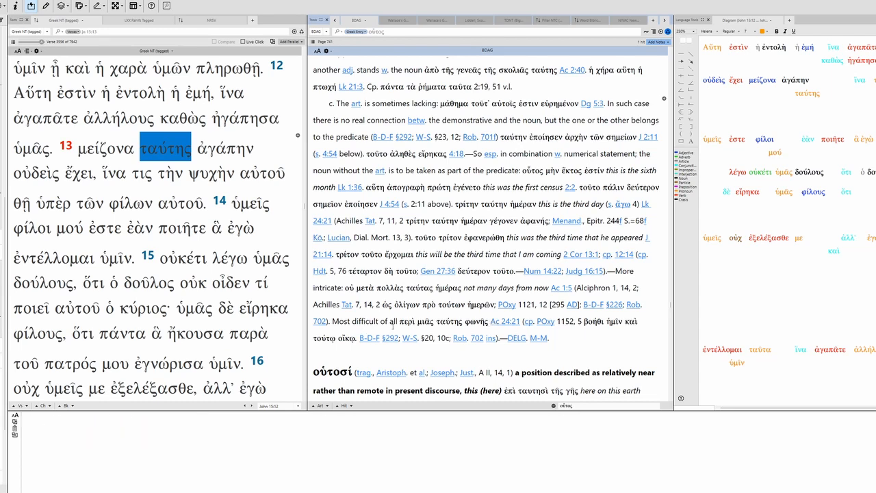
pyautogui.write('peri')
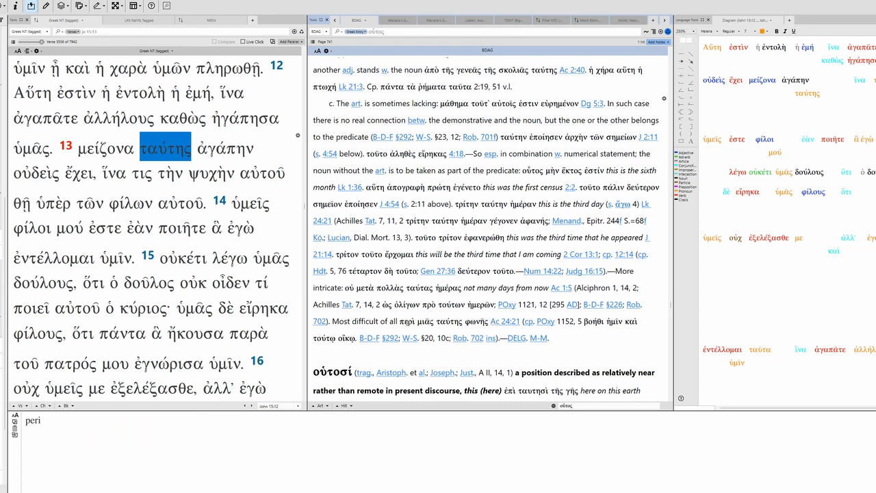
pyautogui.write('phōnēs')
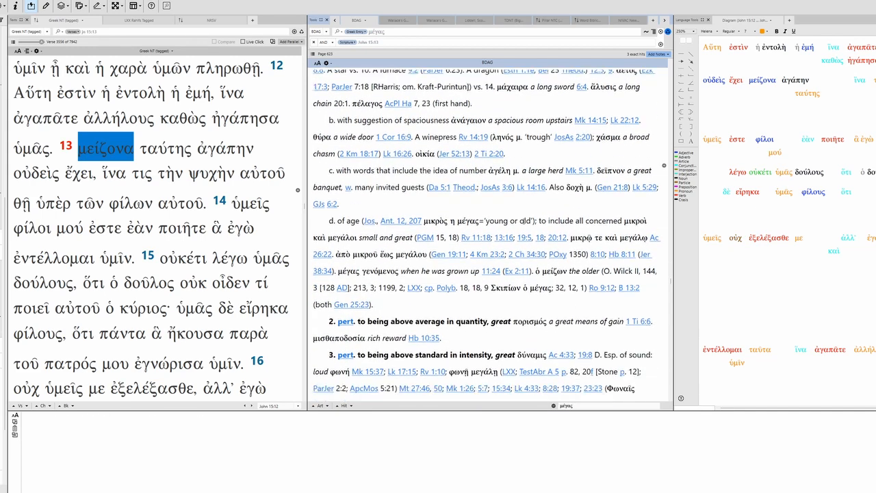
# Step: Reread BDAG's μέγας entry to sense 4 and return to Wallace's grammar at the ablatival genitive
pyautogui.scroll(-3)
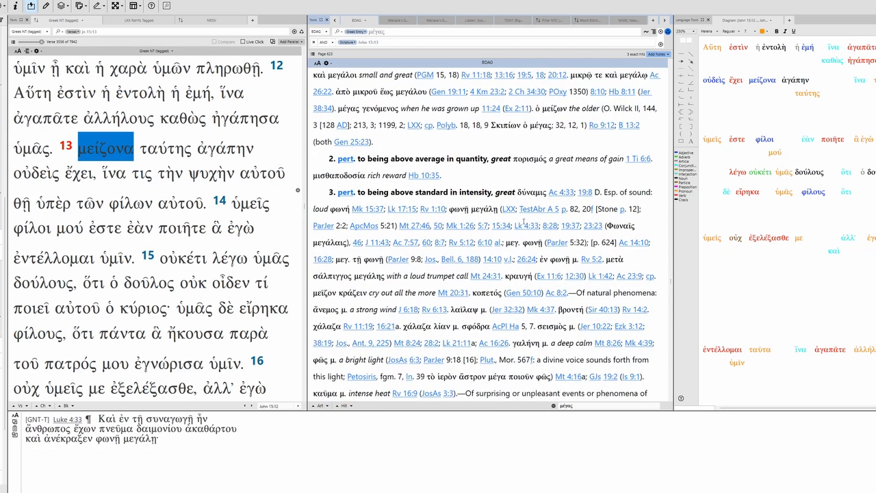
pyautogui.click(166, 148)
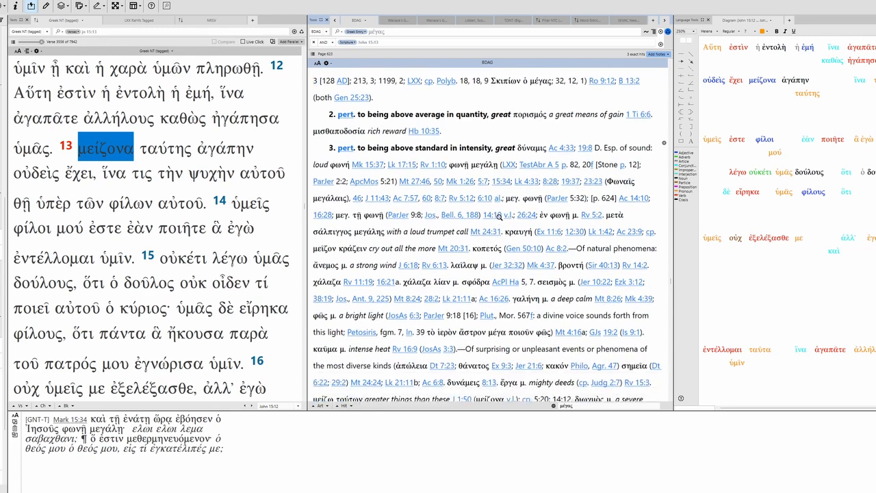
pyautogui.scroll(-3)
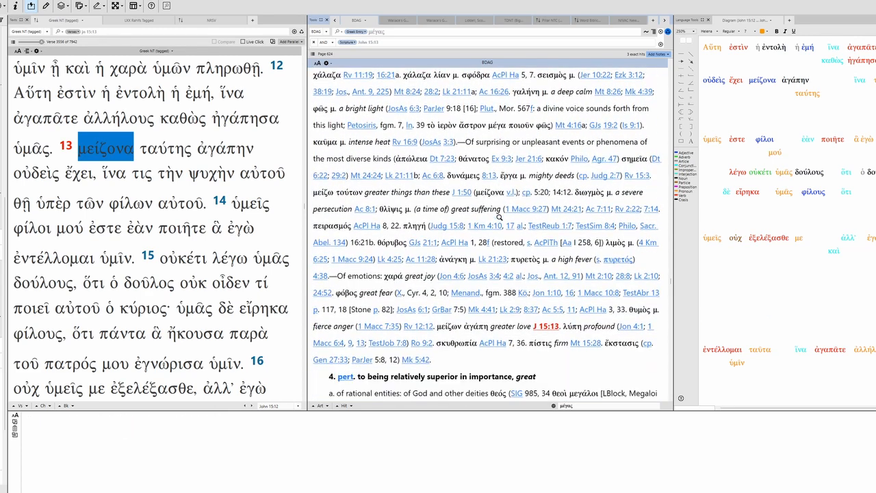
pyautogui.scroll(-3)
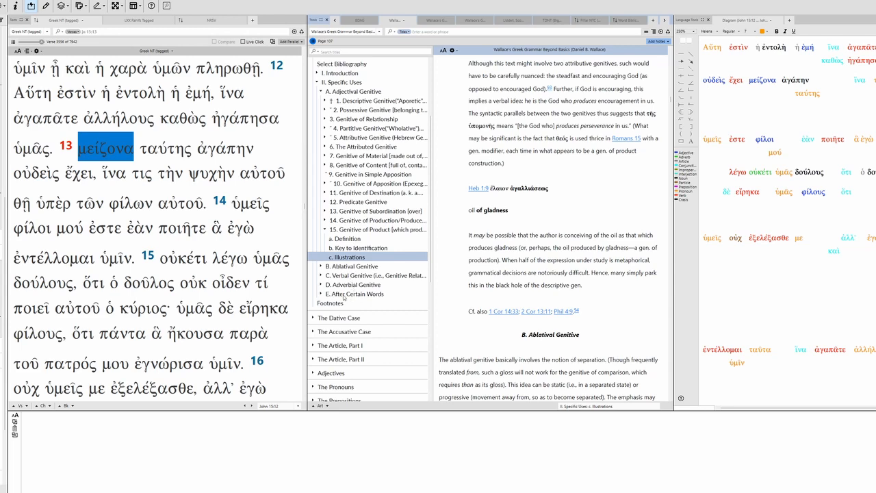
# Step: Turn Wallace to 'E. After Certain Words' and read through genitive after verbs to the adjectives part
pyautogui.click(355, 293)
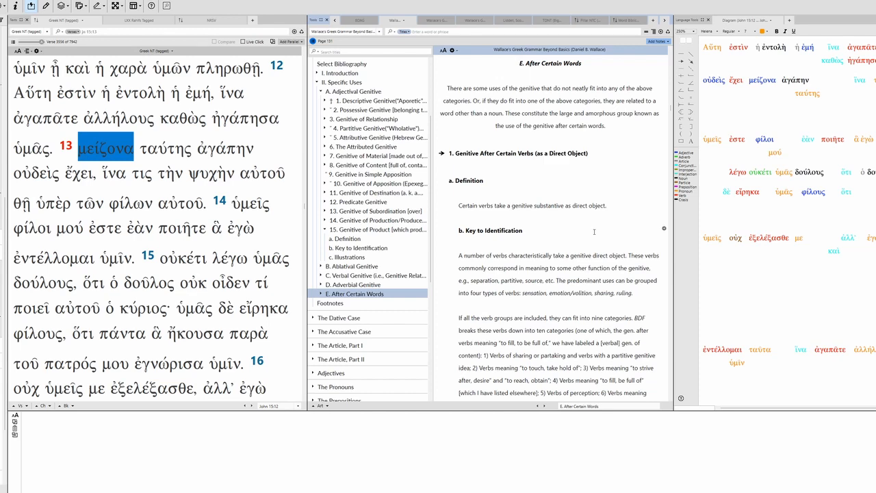
pyautogui.scroll(-3)
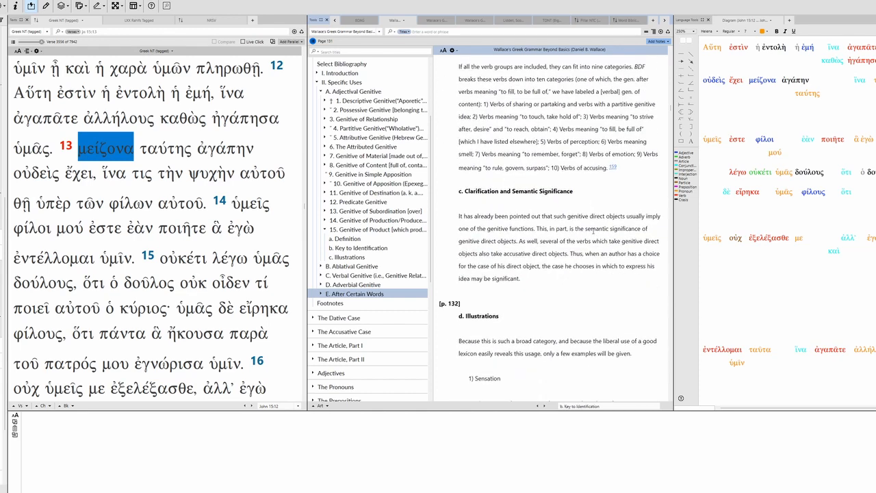
pyautogui.scroll(-3)
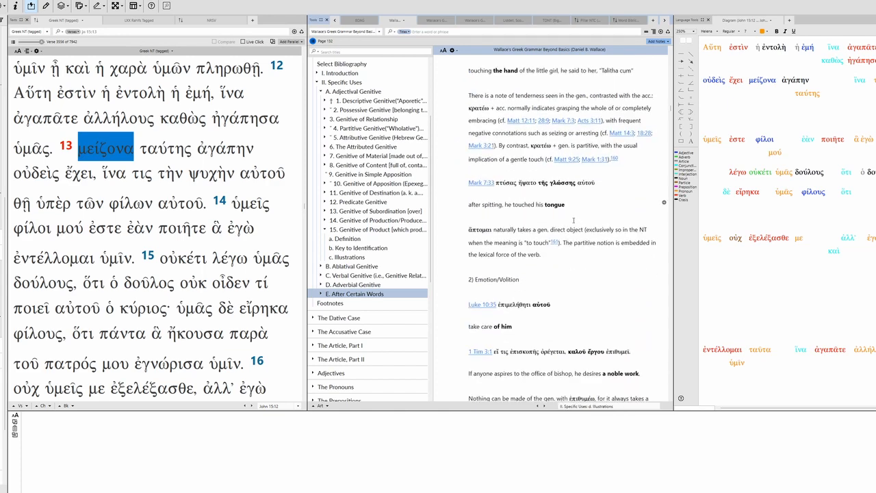
pyautogui.scroll(-3)
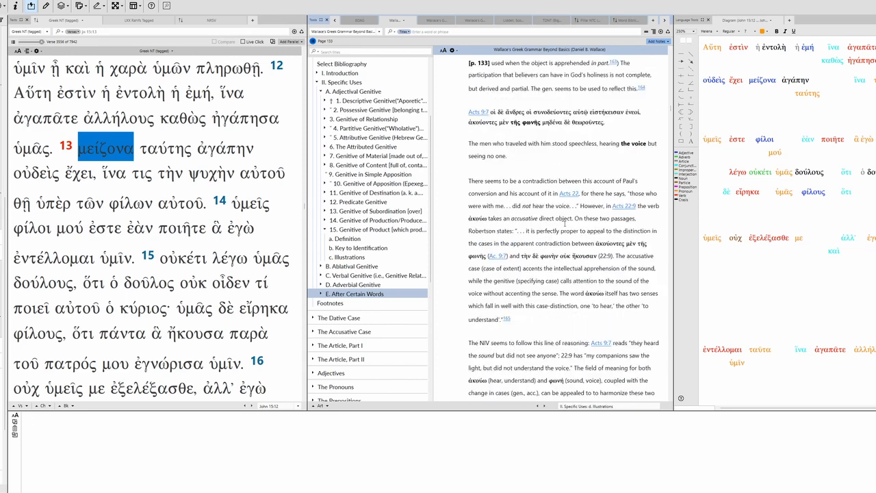
pyautogui.scroll(-3)
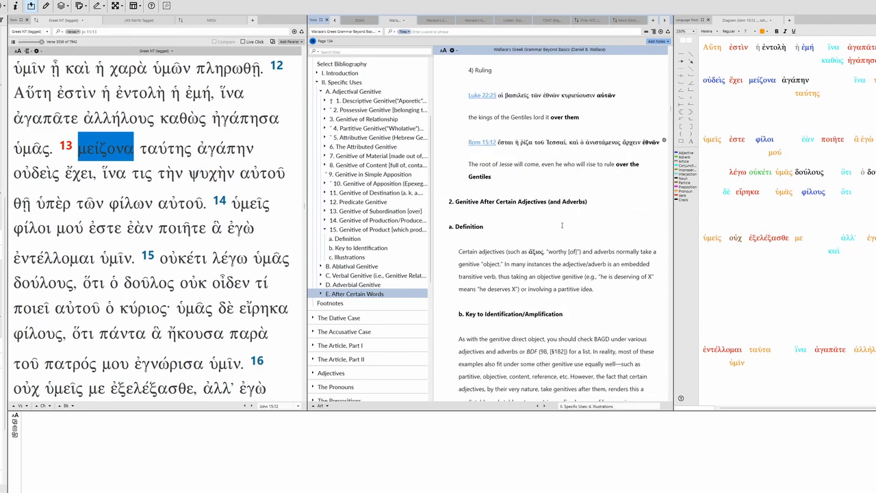
pyautogui.scroll(-3)
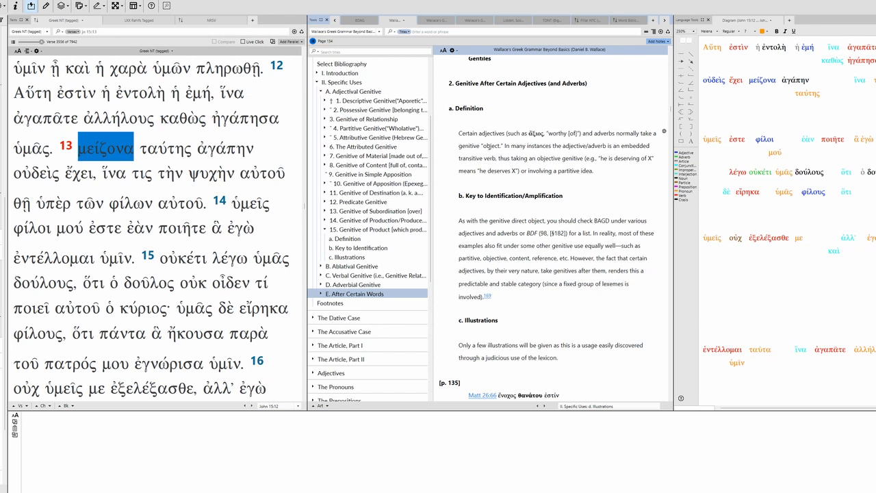
# Step: Note 'axios' and read the genitive after certain adjectives, nouns and prepositions down to the footnotes
pyautogui.write('axios')
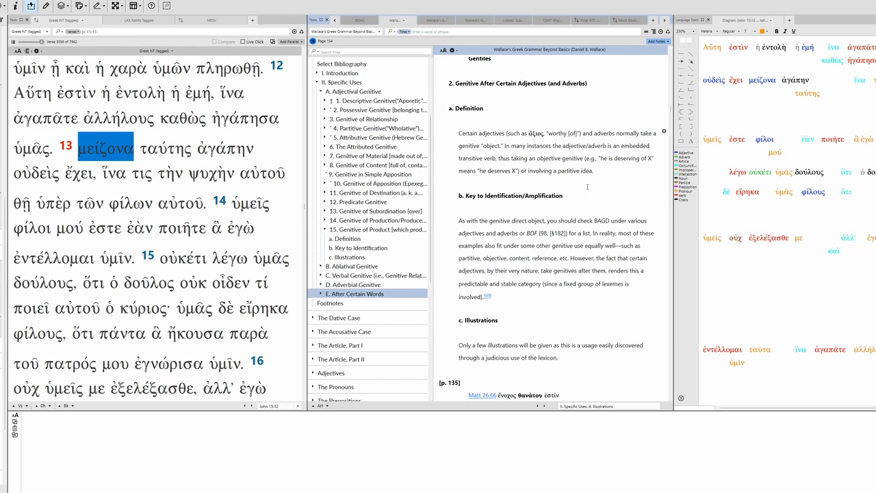
pyautogui.scroll(-3)
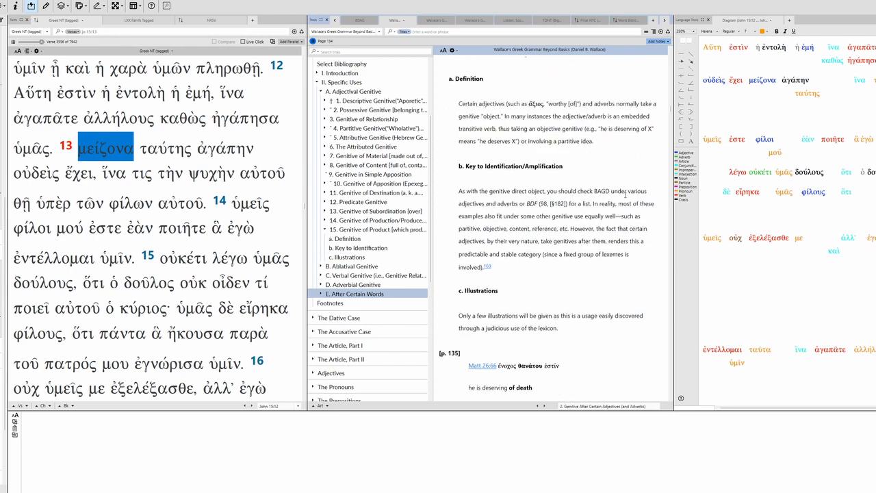
pyautogui.scroll(-3)
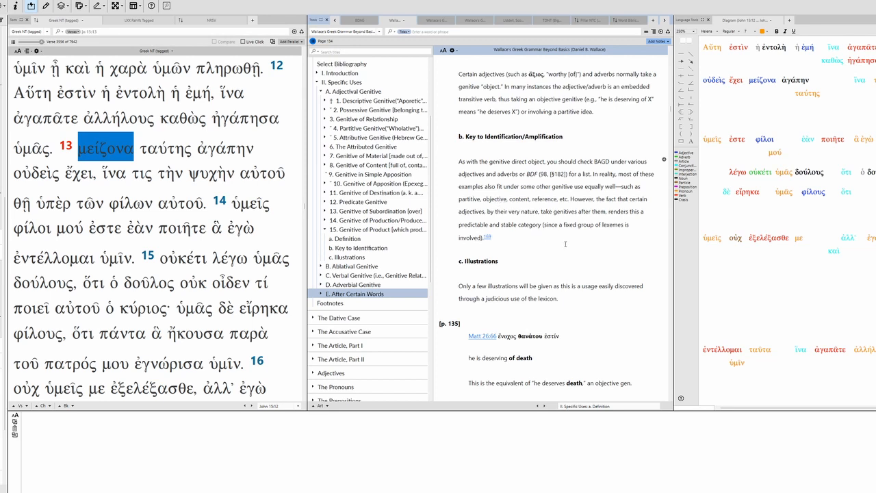
pyautogui.moveTo(583, 246)
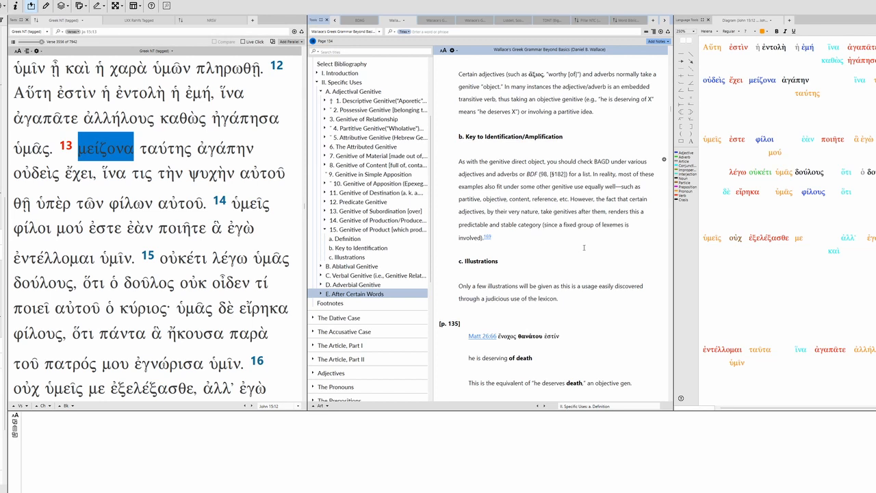
pyautogui.scroll(-3)
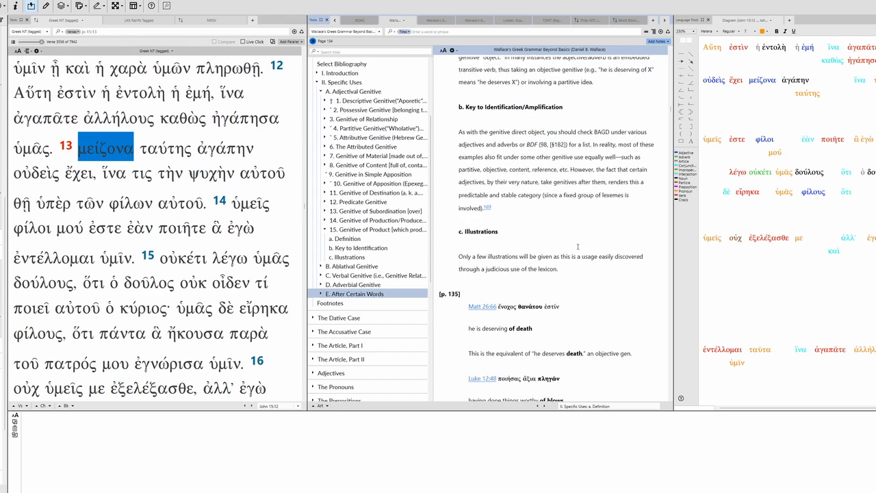
pyautogui.scroll(-3)
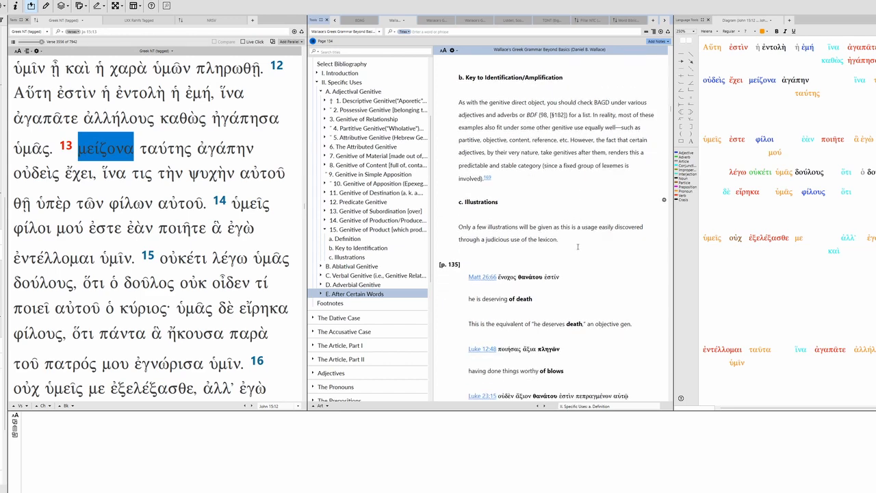
pyautogui.scroll(-3)
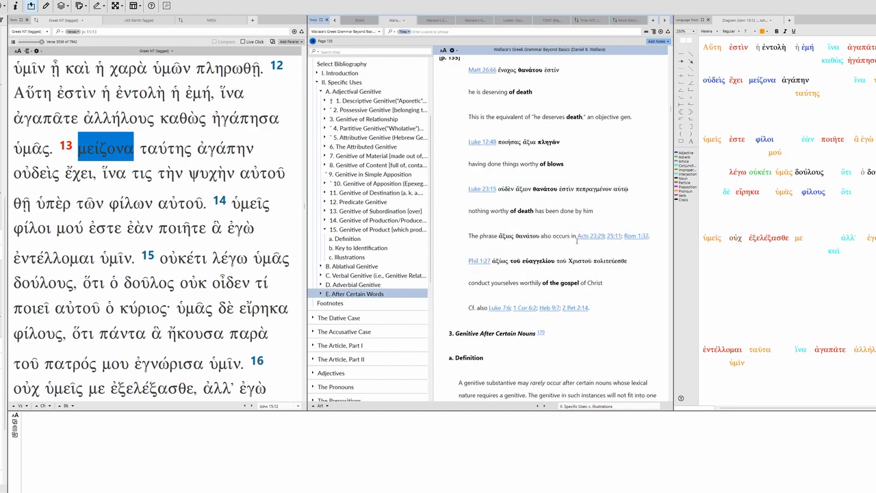
pyautogui.scroll(-3)
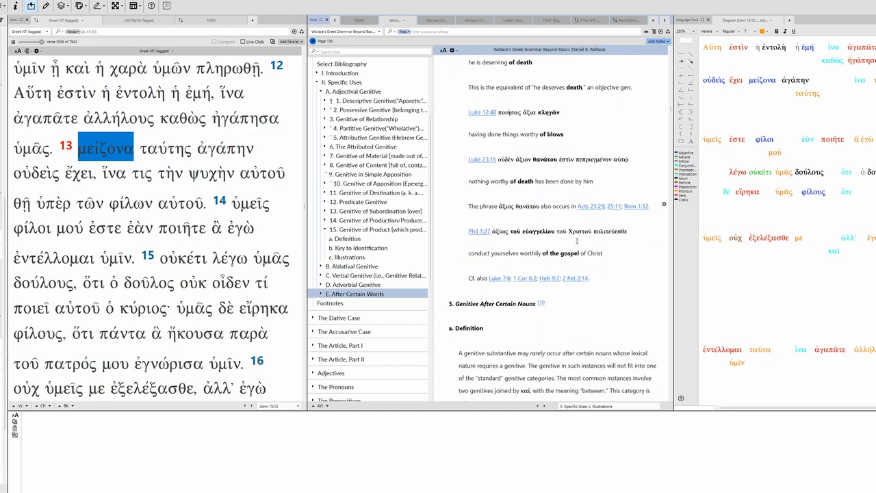
pyautogui.scroll(-3)
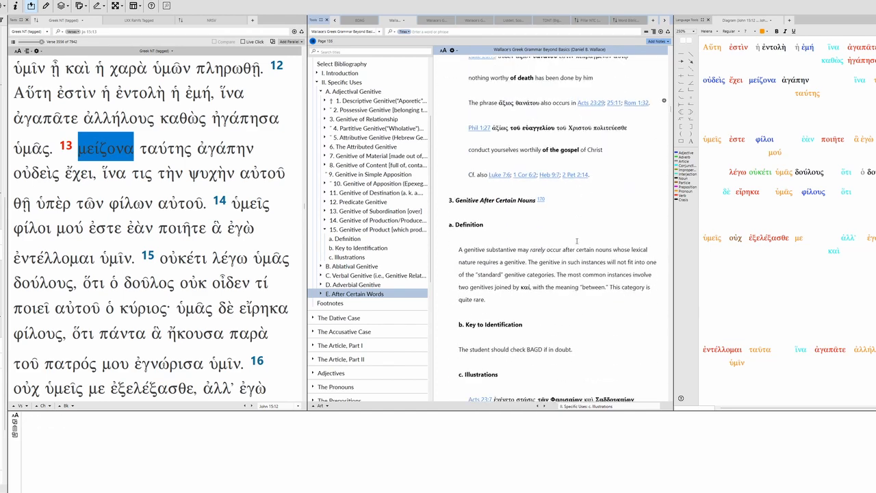
pyautogui.scroll(-3)
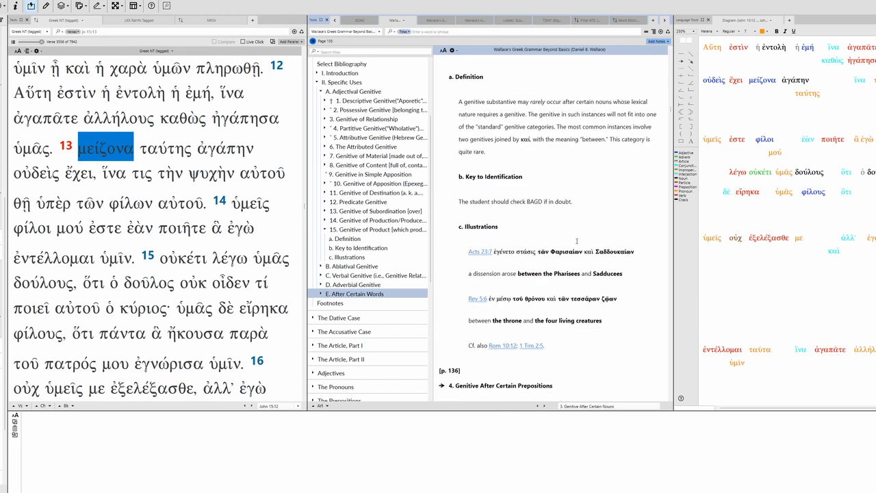
pyautogui.scroll(-3)
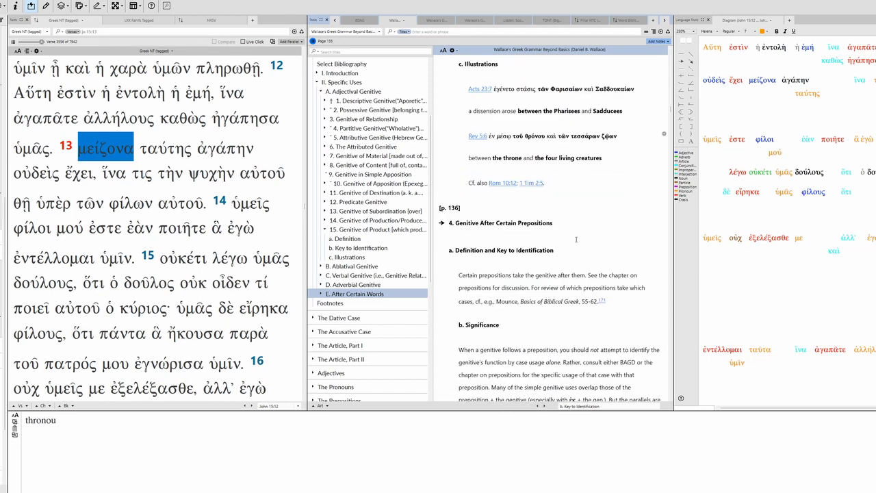
pyautogui.scroll(-3)
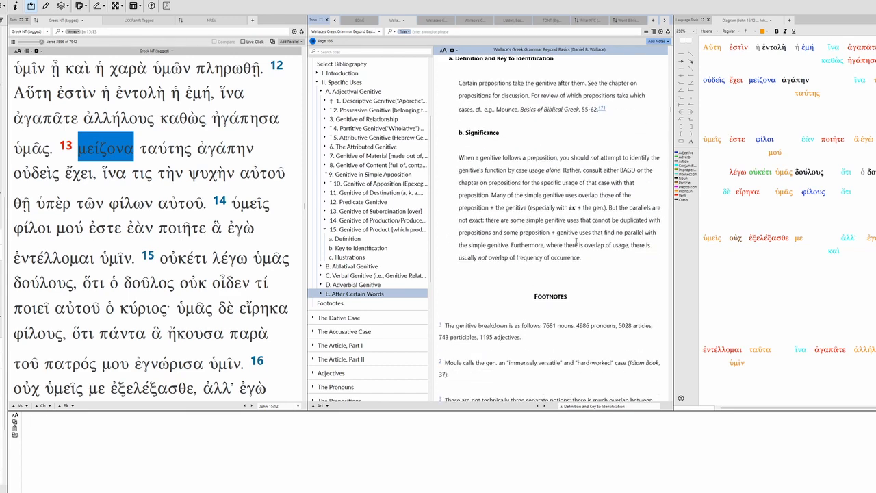
# Step: Revisit BDAG's μέγας entry via μείζονα through sense 4, then return to Wallace's genitive after prepositions
pyautogui.click(170, 173)
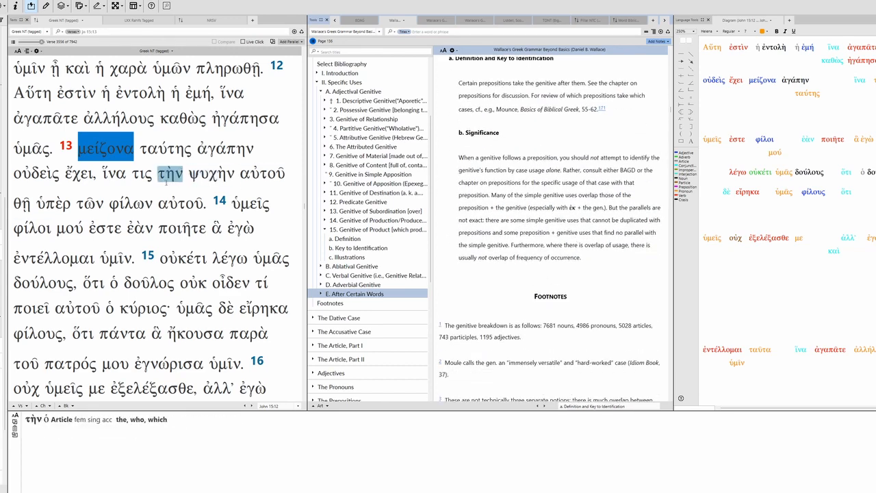
pyautogui.click(107, 147)
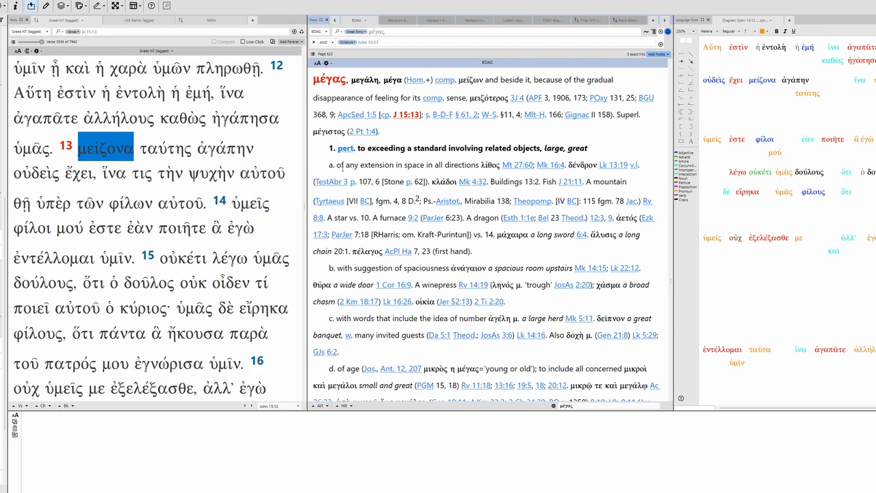
pyautogui.write('megas')
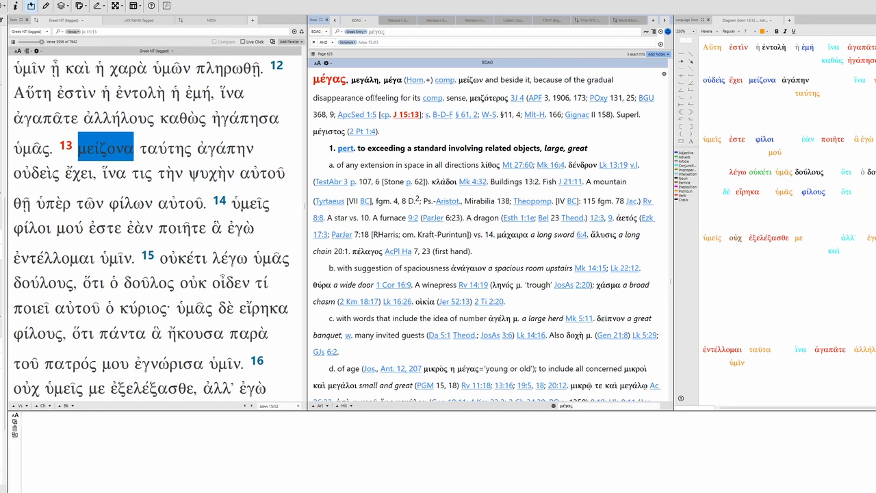
pyautogui.scroll(-3)
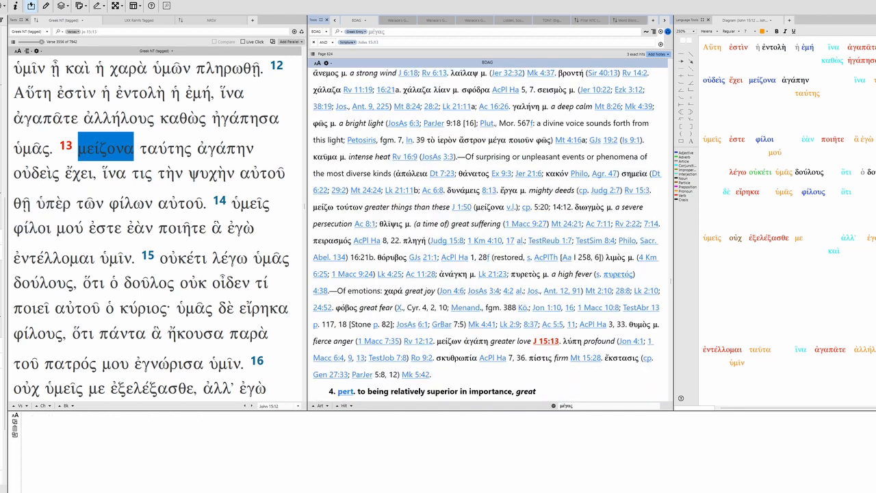
pyautogui.click(44, 282)
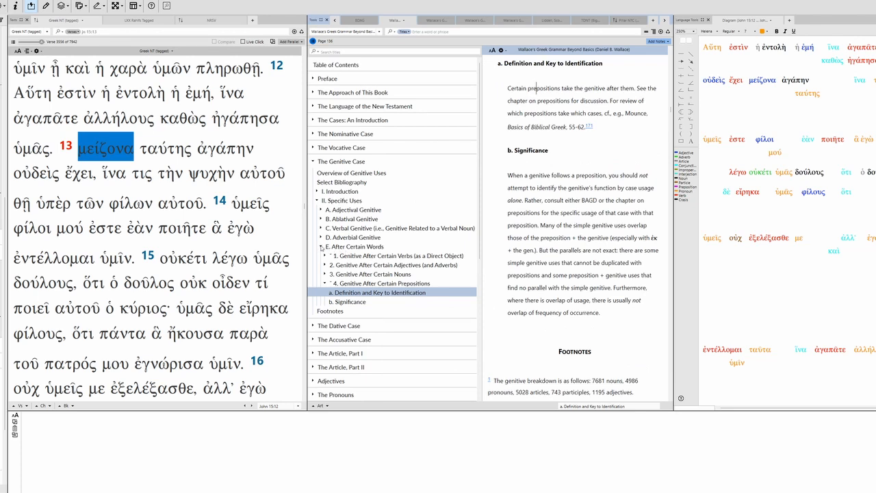
# Step: Go to 'B. Ablatival Genitive' in Wallace's Table of Contents, landing at the genitive of separation
pyautogui.click(322, 247)
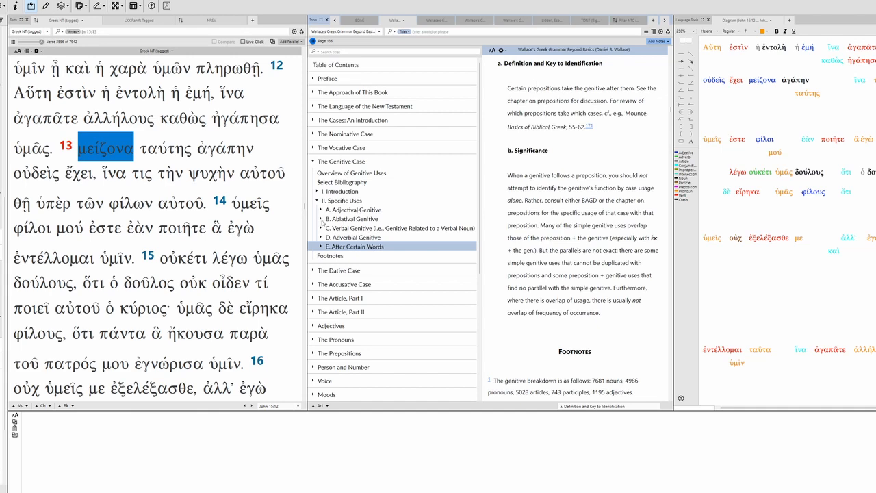
pyautogui.click(350, 219)
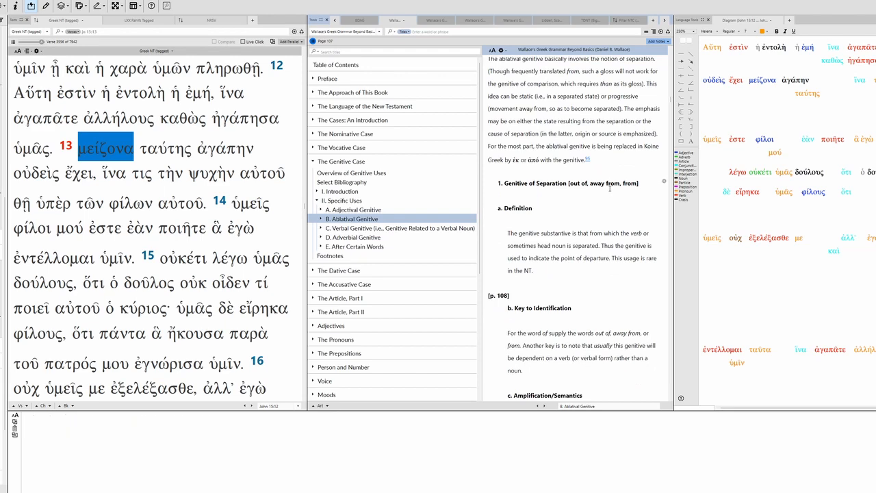
# Step: Scroll Wallace's grammar past the genitives of separation and source to the genitive of comparison
pyautogui.scroll(-3)
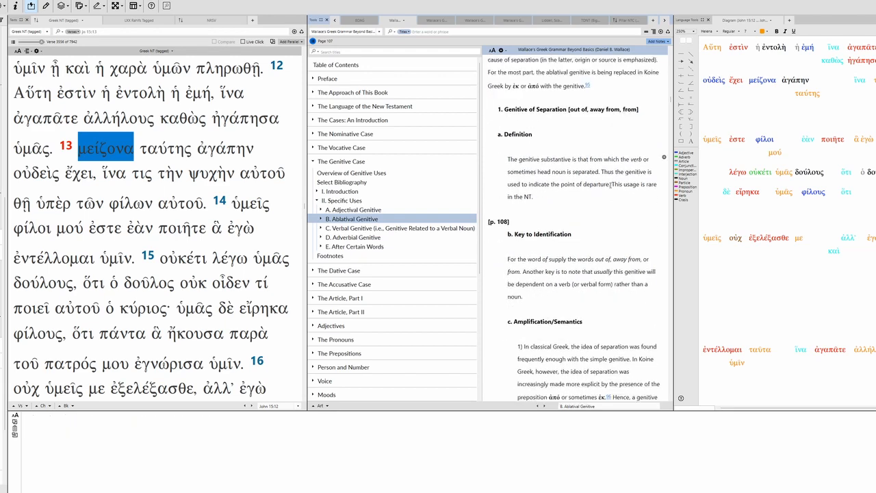
pyautogui.scroll(-3)
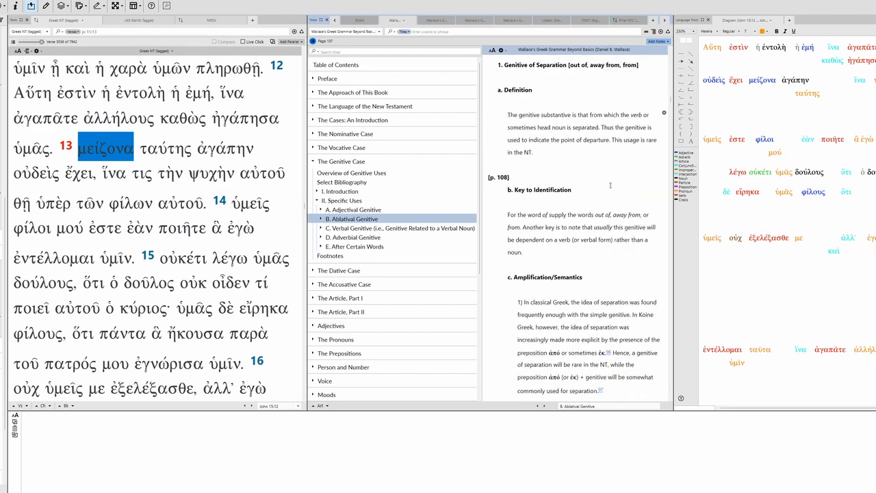
pyautogui.scroll(-3)
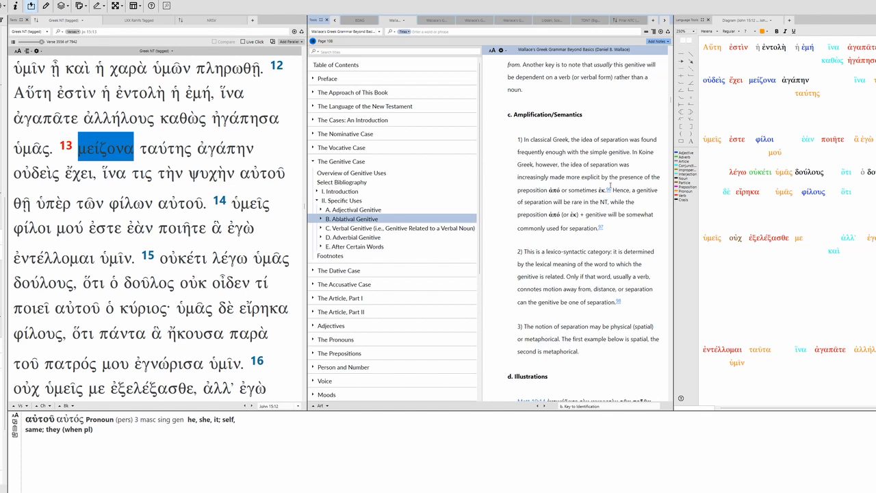
pyautogui.scroll(-3)
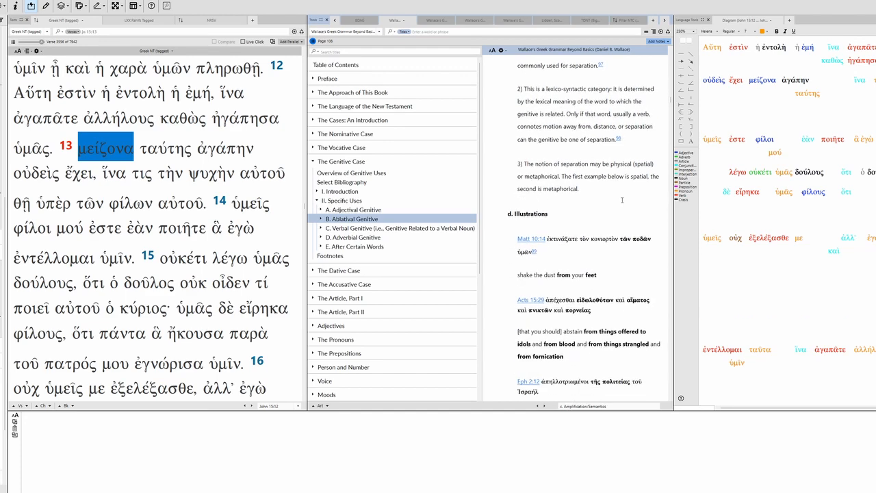
pyautogui.scroll(-3)
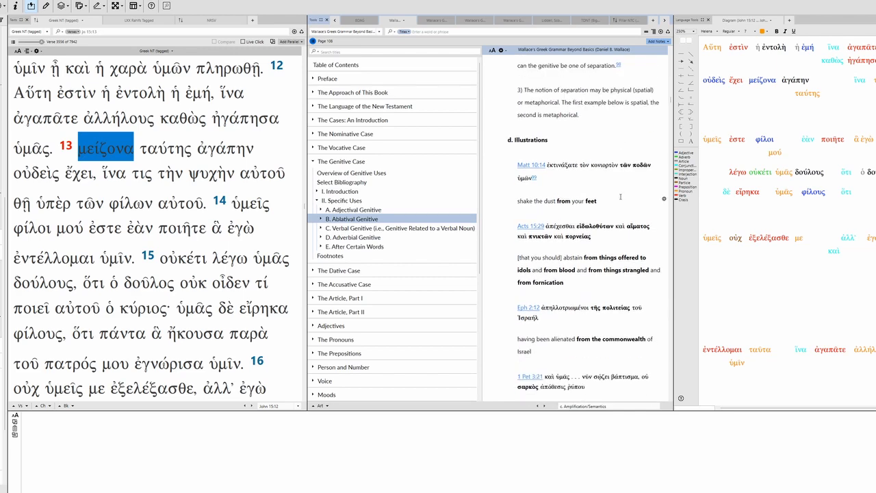
pyautogui.scroll(-3)
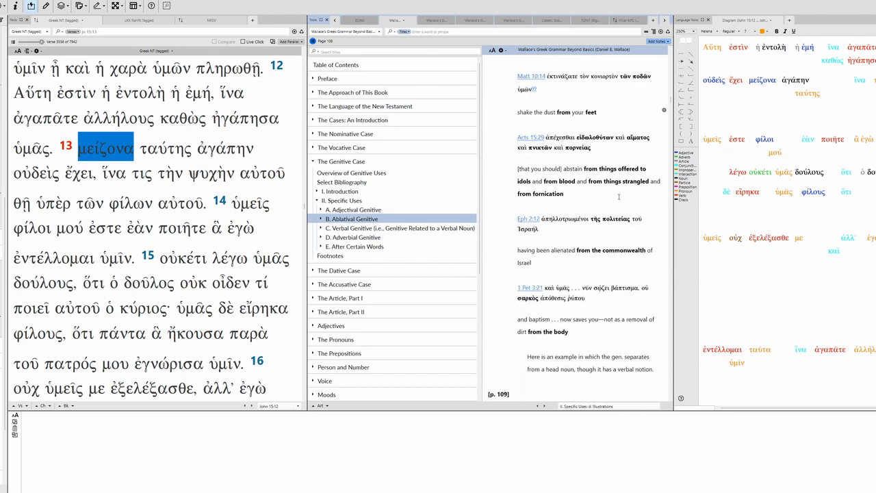
pyautogui.scroll(-3)
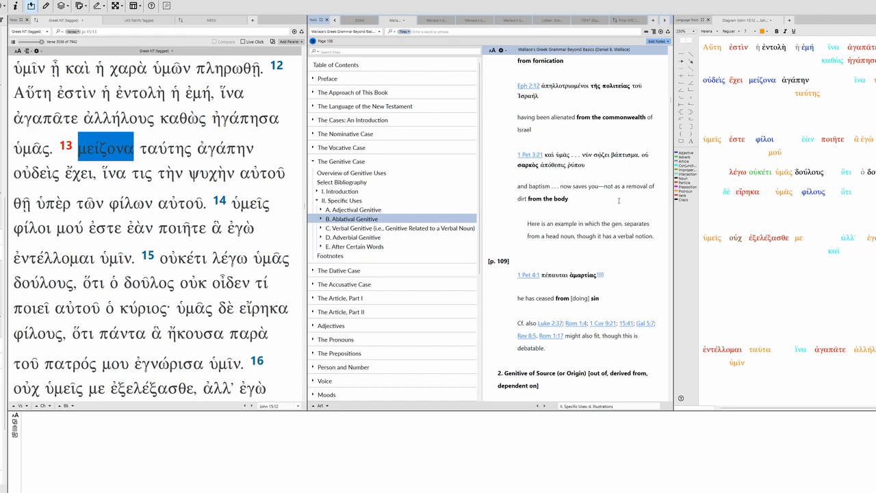
pyautogui.scroll(-3)
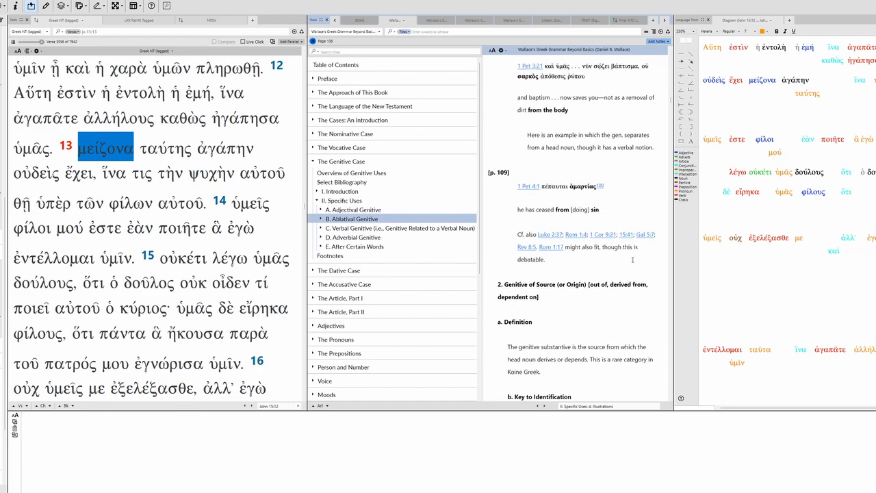
pyautogui.scroll(-3)
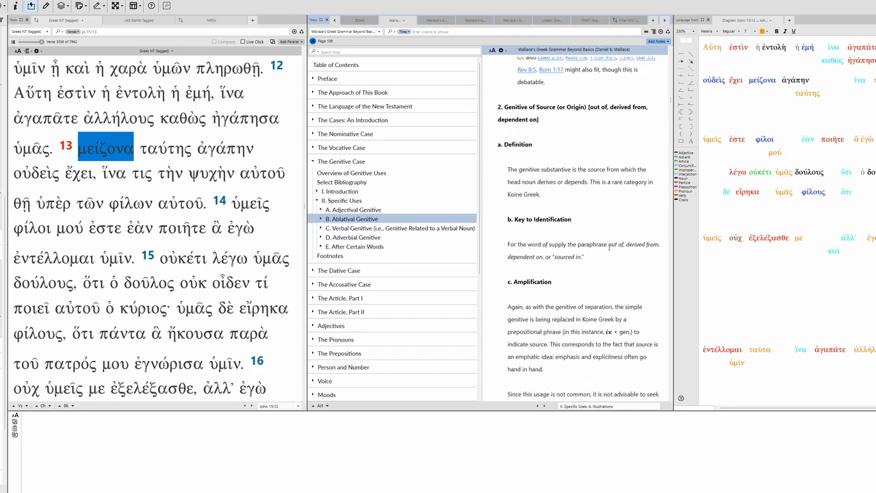
pyautogui.scroll(-3)
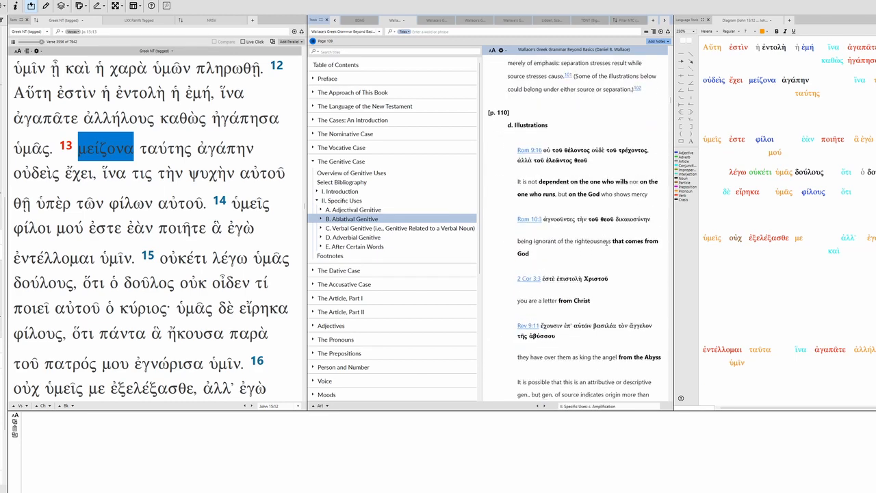
pyautogui.scroll(-3)
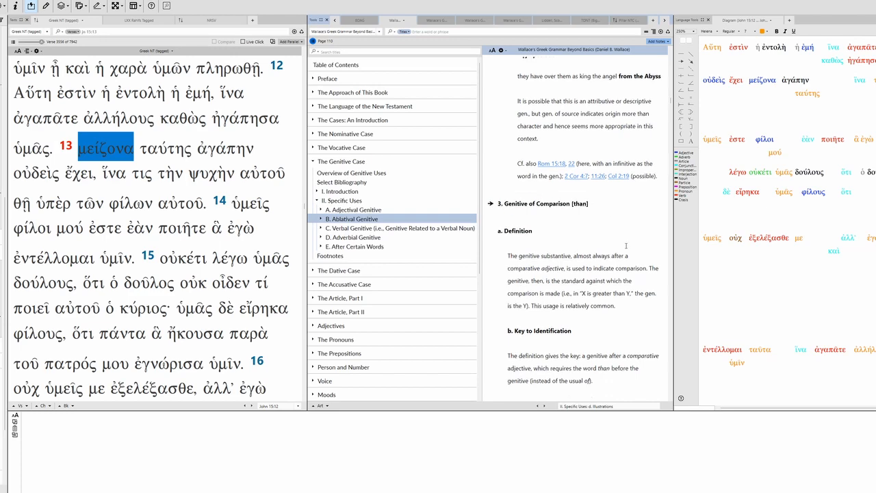
pyautogui.scroll(-3)
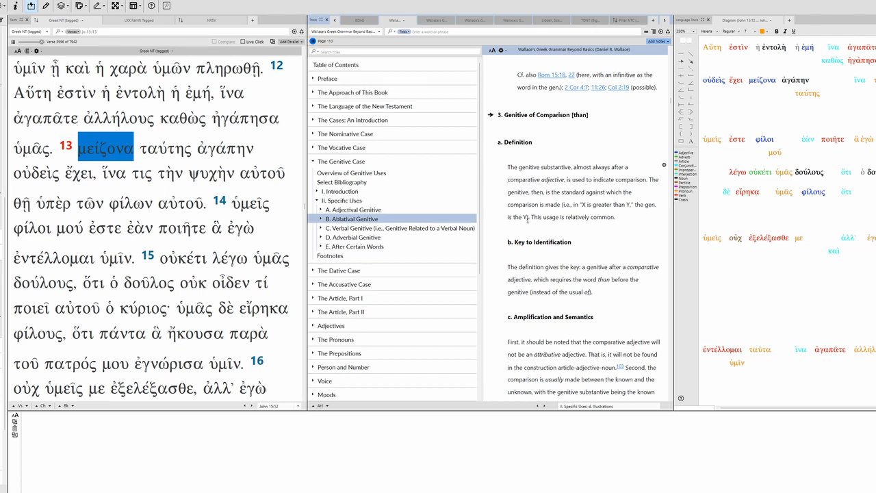
pyautogui.click(164, 147)
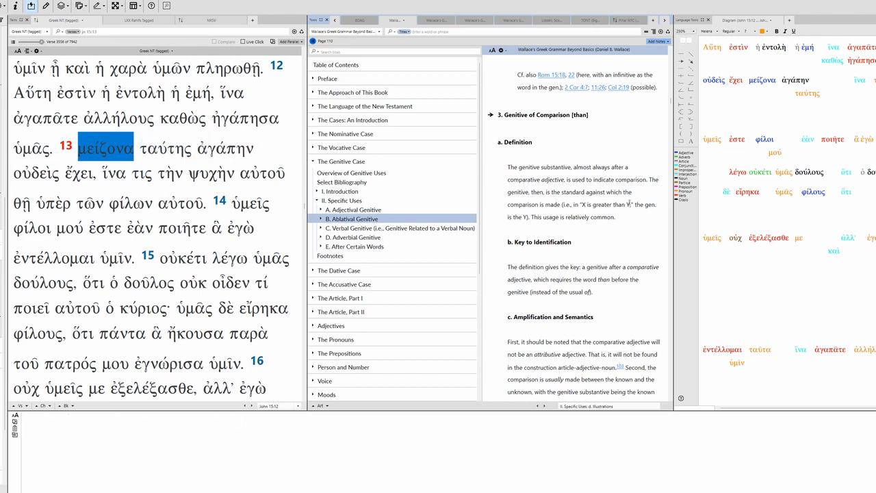
pyautogui.click(35, 173)
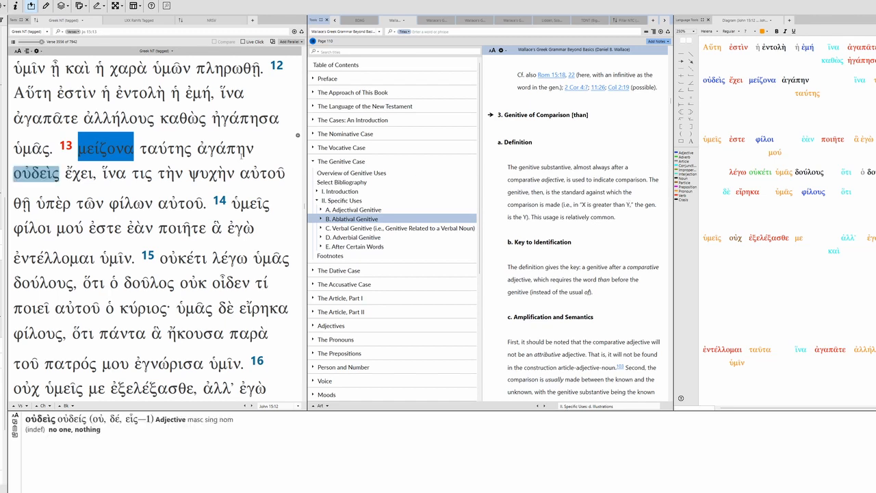
pyautogui.click(164, 148)
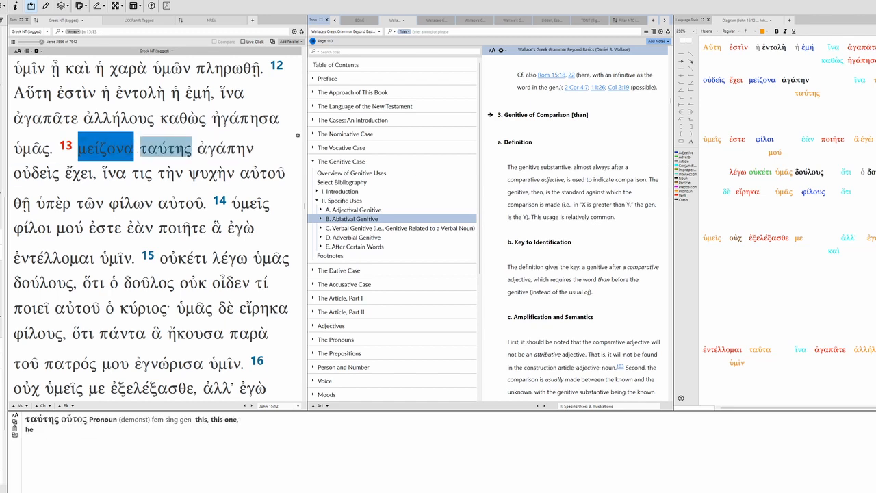
pyautogui.click(104, 148)
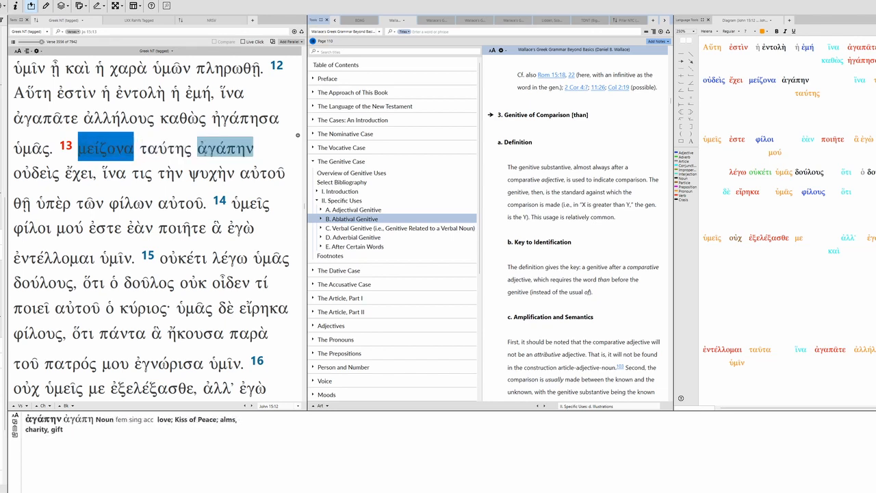
pyautogui.click(165, 148)
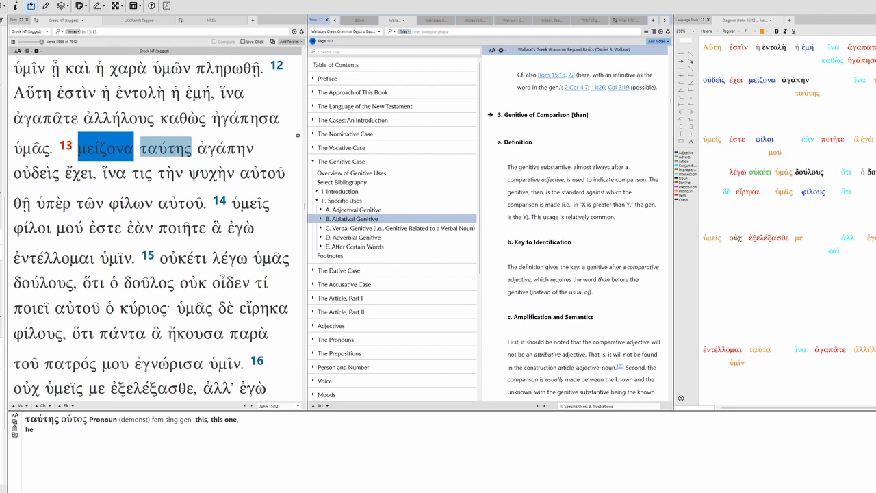
pyautogui.click(36, 172)
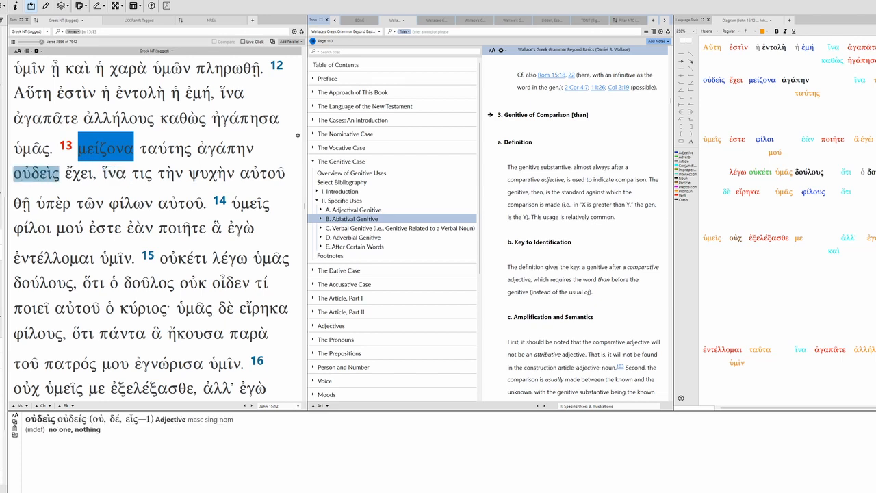
pyautogui.click(78, 172)
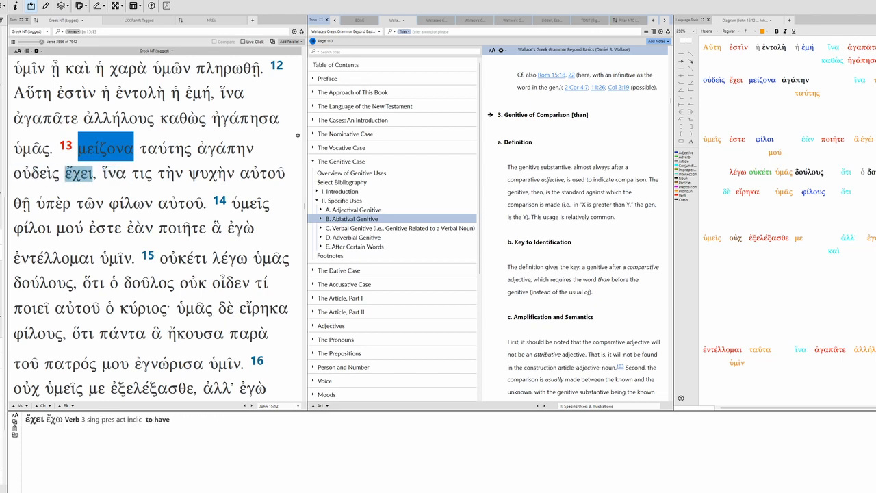
pyautogui.click(226, 148)
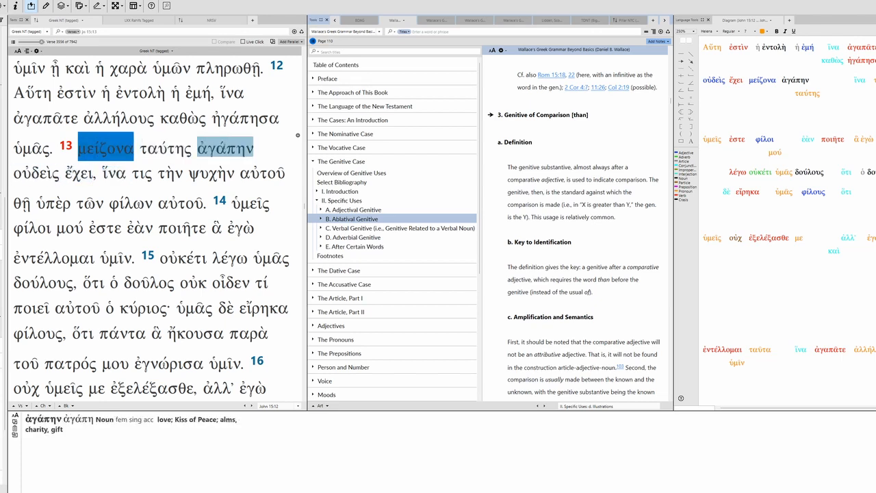
pyautogui.click(114, 172)
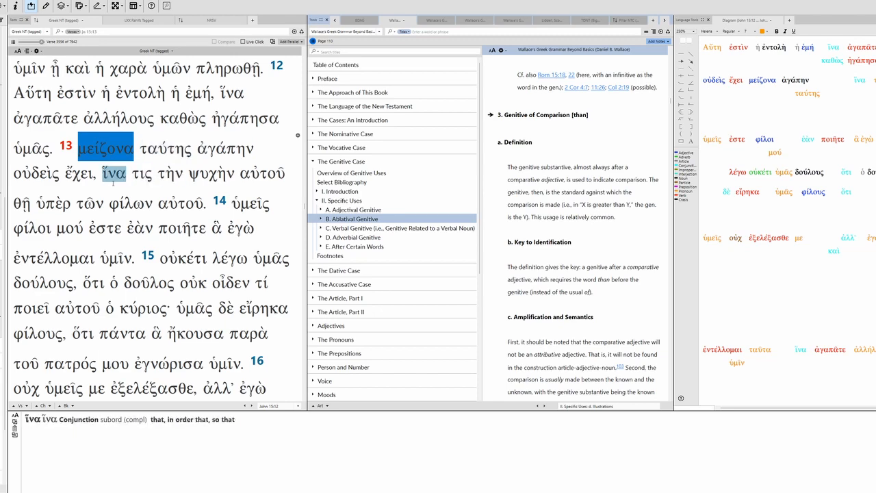
# Step: Look up τις in BDAG, recheck ἵνα and τις parsings, then load BDAG's τίθημι entry from θῇ
pyautogui.click(143, 173)
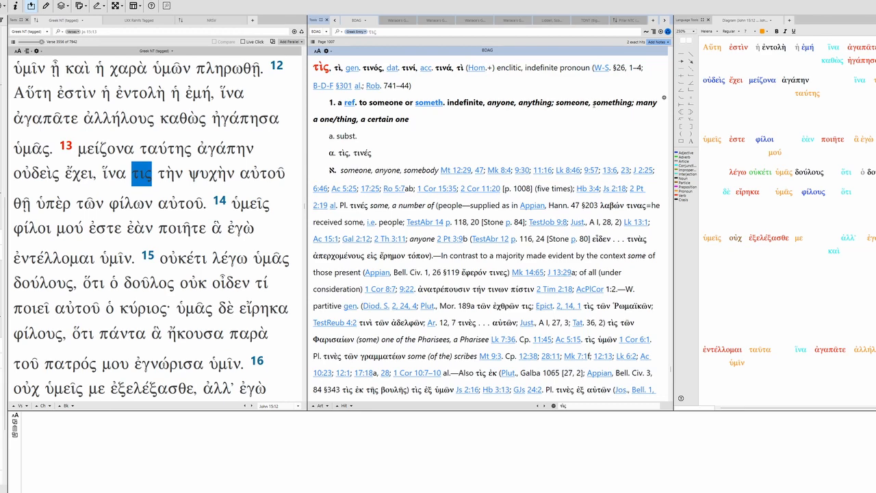
pyautogui.moveTo(425, 141)
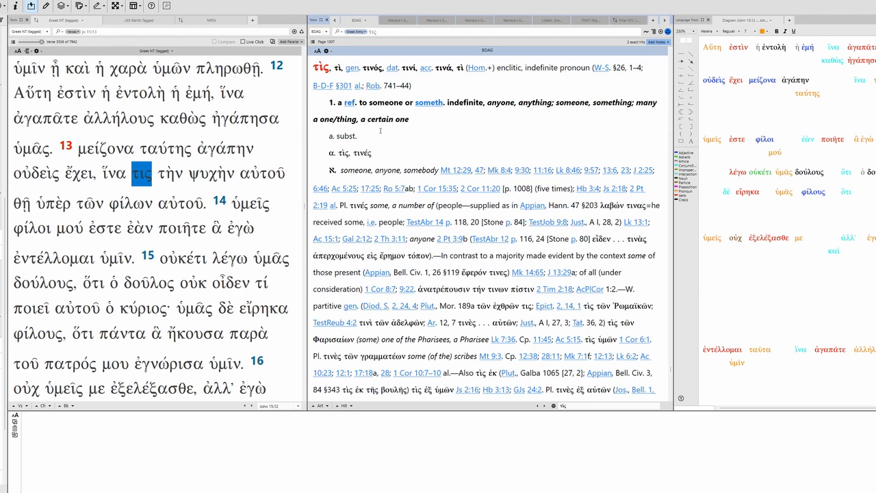
pyautogui.click(112, 173)
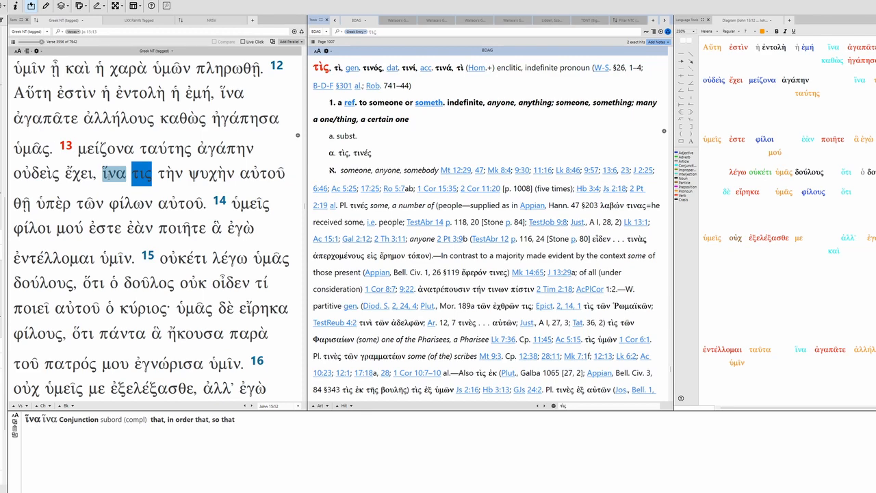
pyautogui.click(141, 173)
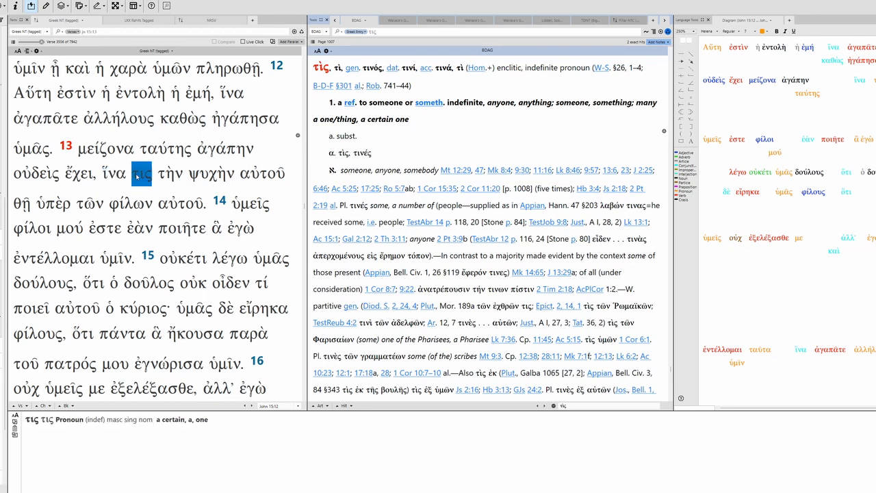
pyautogui.click(22, 203)
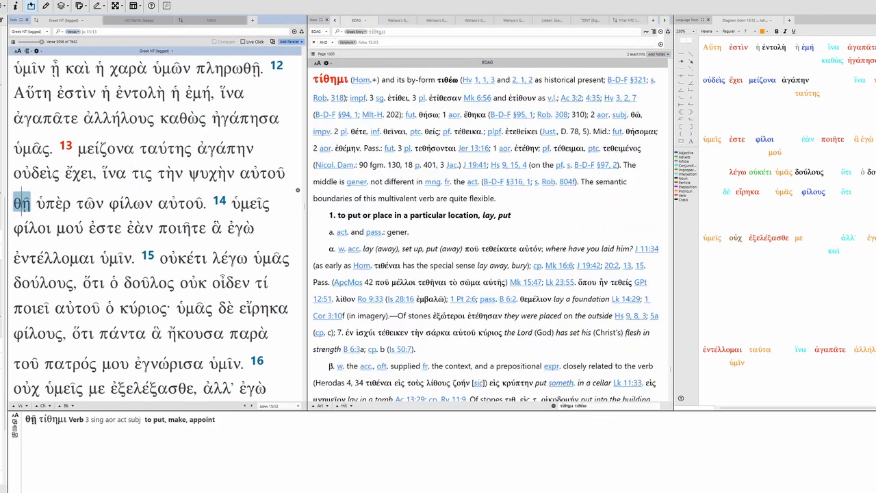
# Step: Parse ψυχὴν and open BDAG's ψυχή entry 'soul, life', checking οὐδεὶς alongside
pyautogui.click(211, 172)
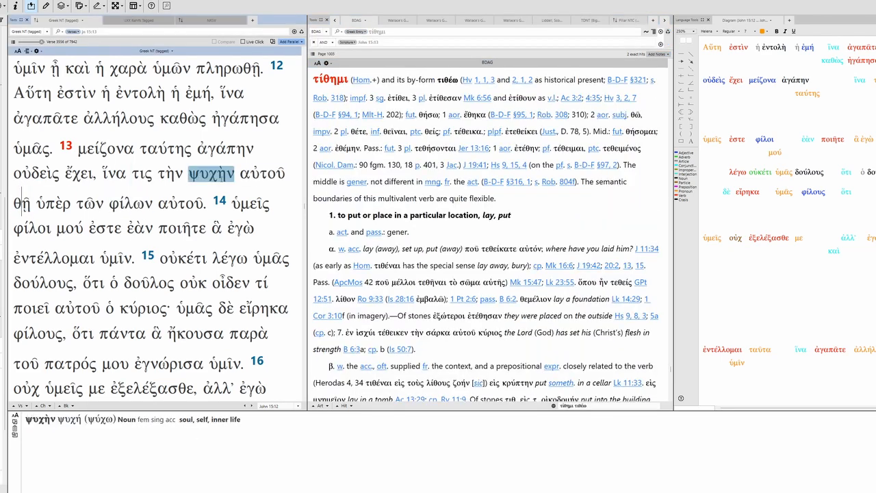
pyautogui.click(211, 173)
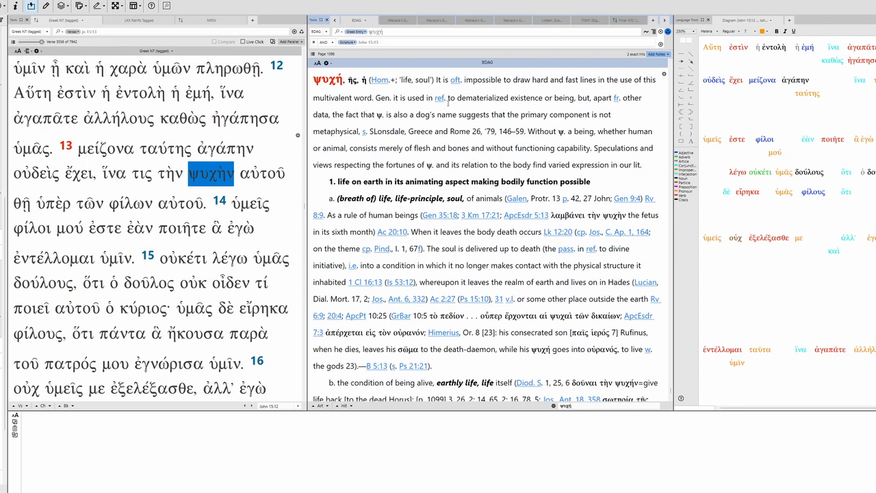
pyautogui.click(35, 172)
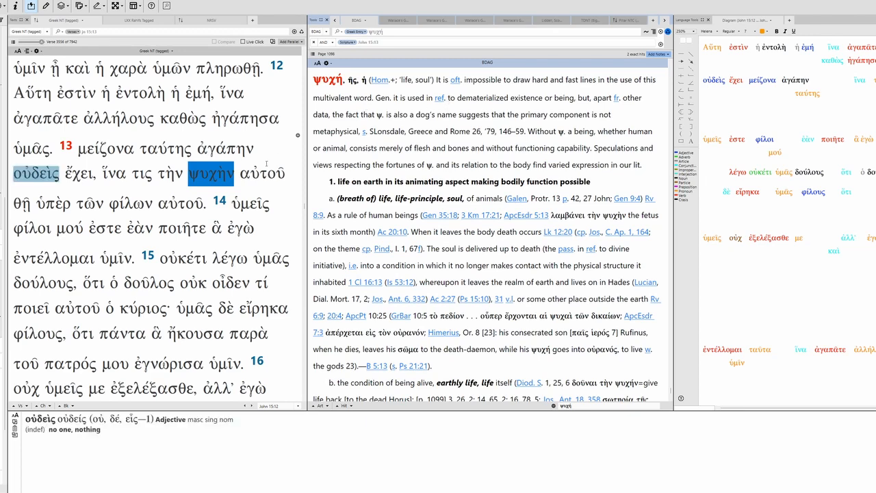
pyautogui.click(211, 172)
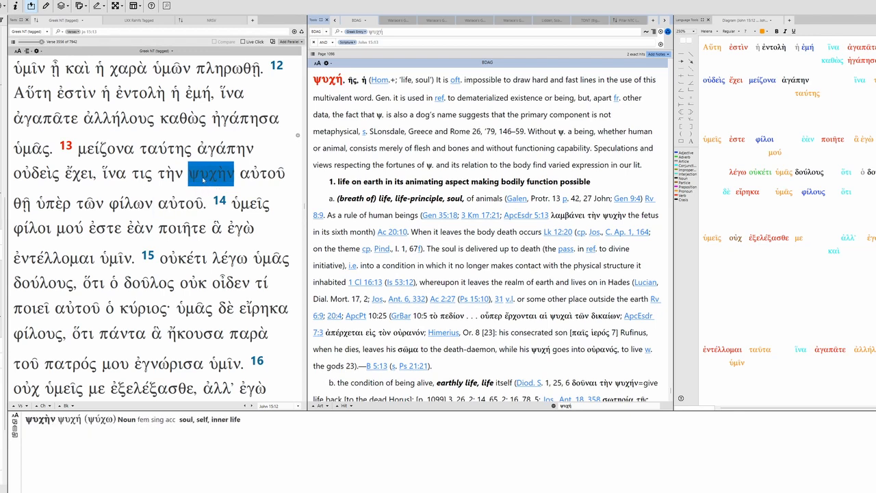
# Step: Check the parsings of ἵνα, ψυχήν and ὑπέρ in verse 13 via Instant Details
pyautogui.click(114, 173)
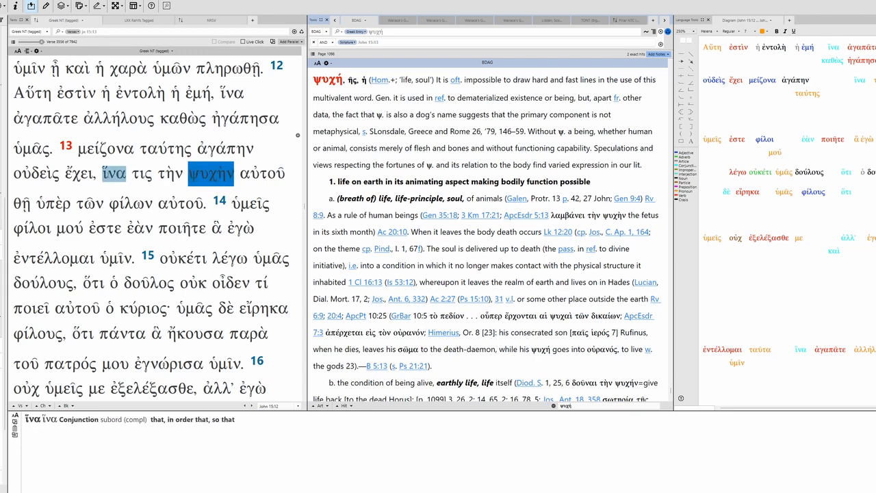
pyautogui.click(22, 202)
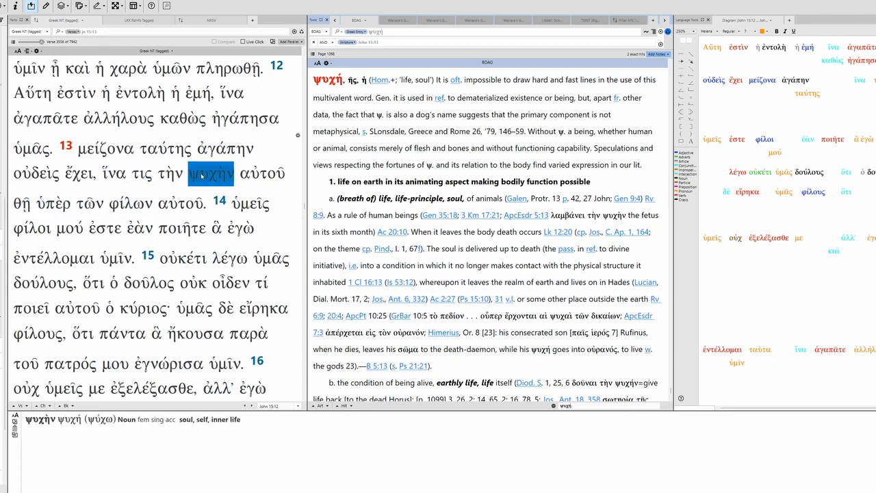
pyautogui.click(114, 174)
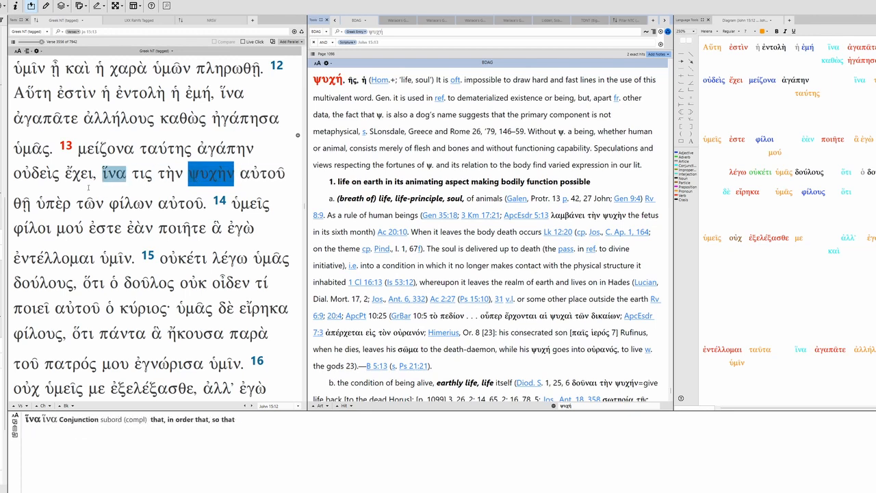
pyautogui.click(130, 203)
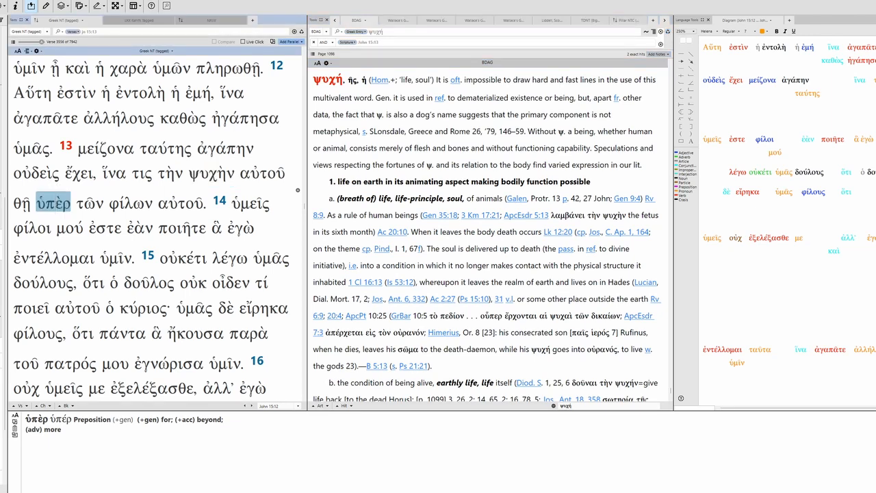
# Step: Load BDAG's ὑπέρ entry, parse φίλων, and bring up BDAG's φίλος entry
pyautogui.click(52, 202)
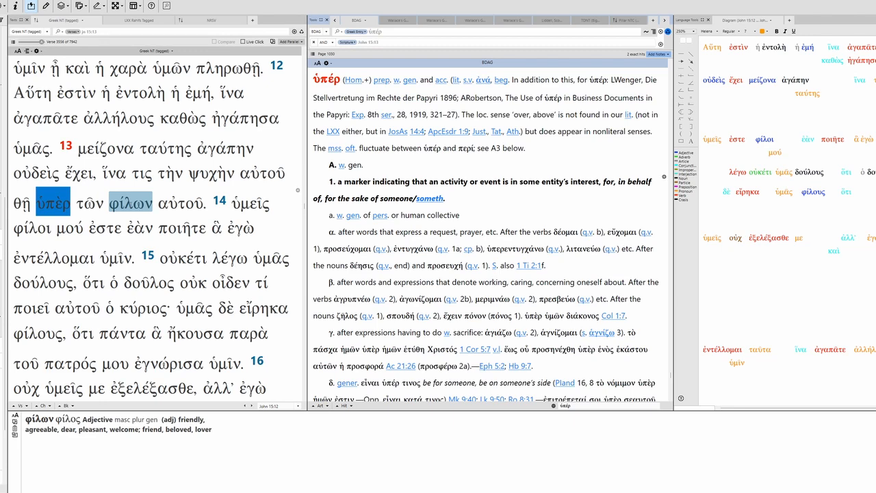
pyautogui.click(131, 202)
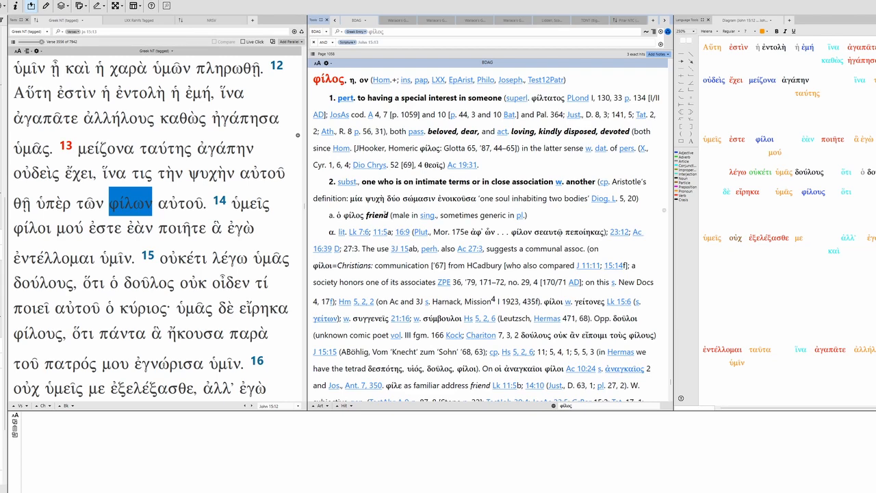
pyautogui.doubleClick(376, 215)
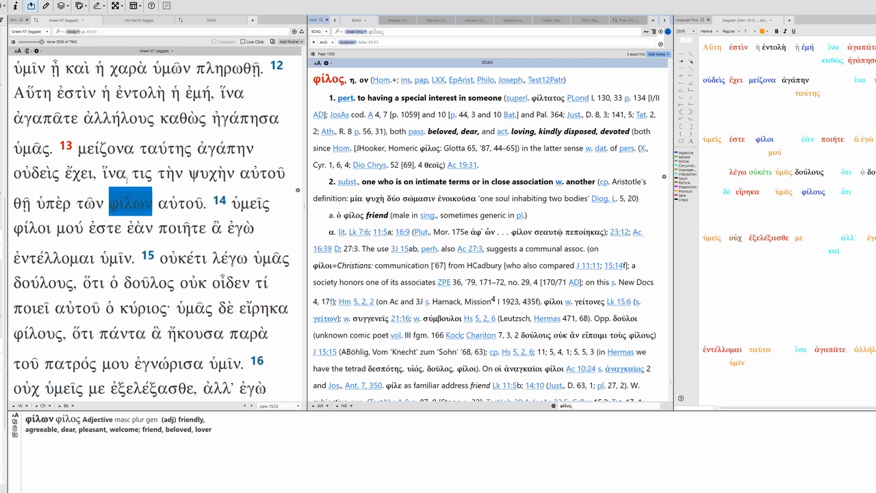
# Step: Recheck parsings of οὐδεὶς, ὑπὲρ, θῇ, ἵνα, τις and ψυχὴν, then load BDAG's ἵνα entry
pyautogui.click(28, 172)
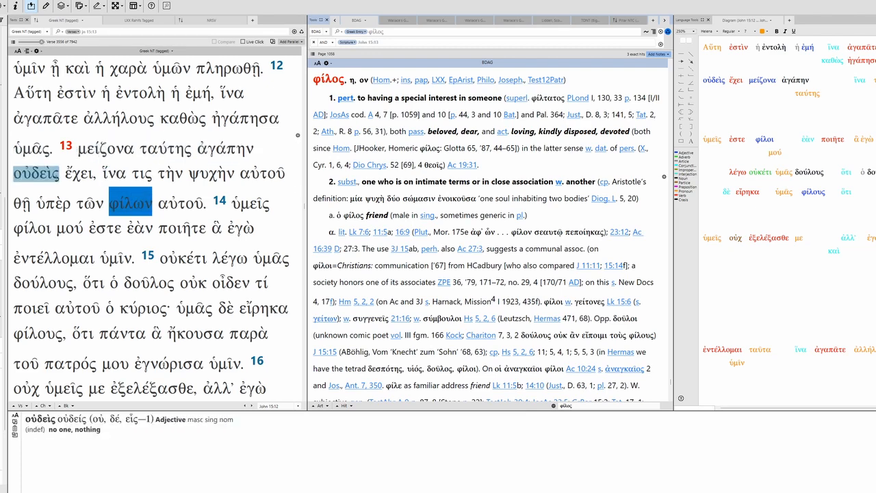
pyautogui.click(115, 173)
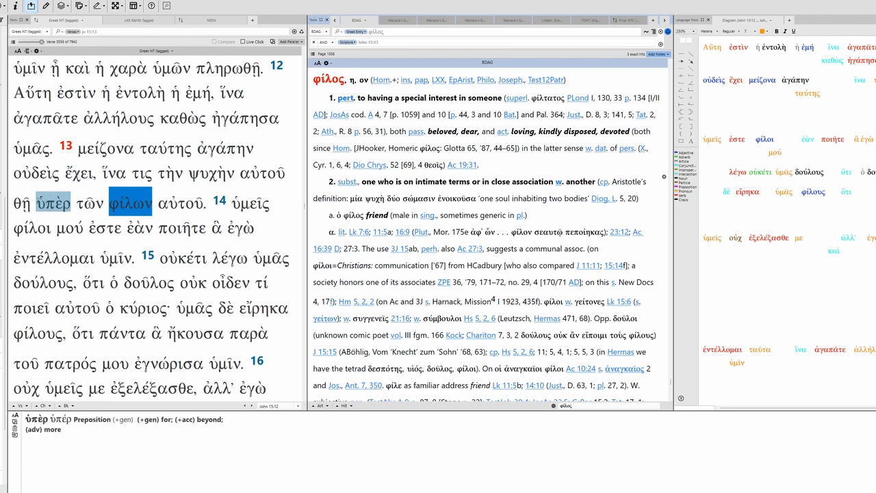
pyautogui.click(22, 201)
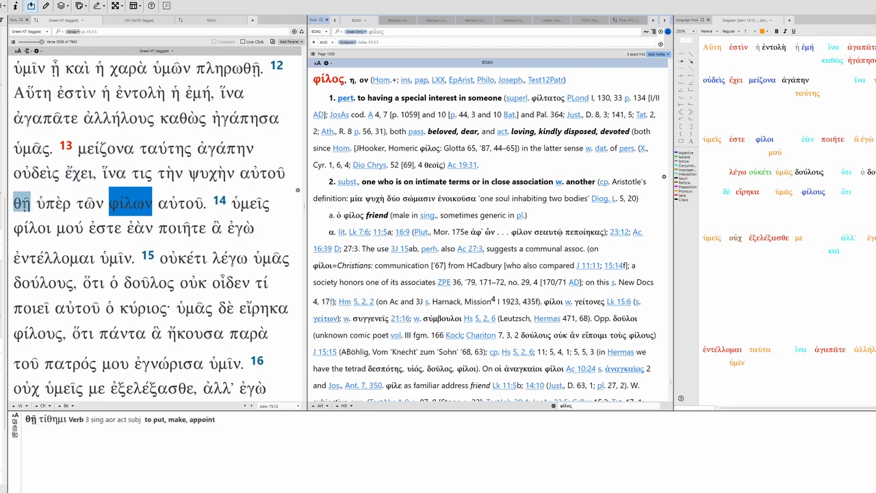
pyautogui.click(113, 173)
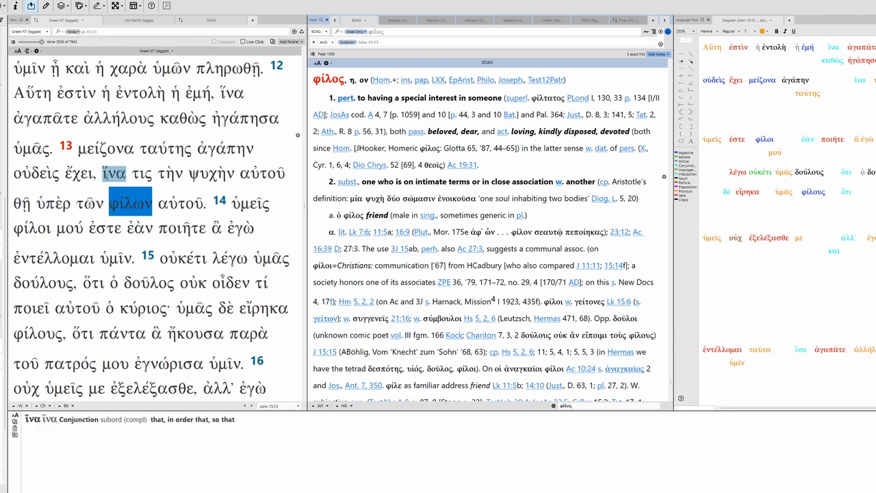
pyautogui.click(143, 173)
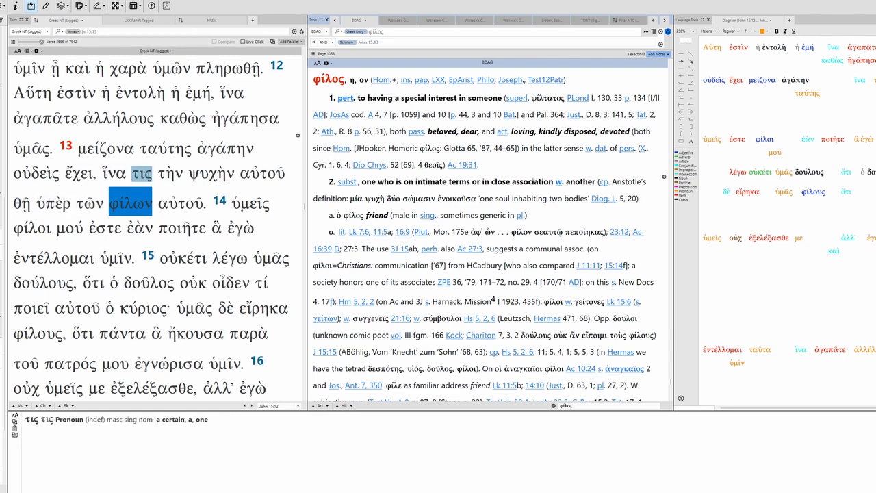
pyautogui.click(22, 203)
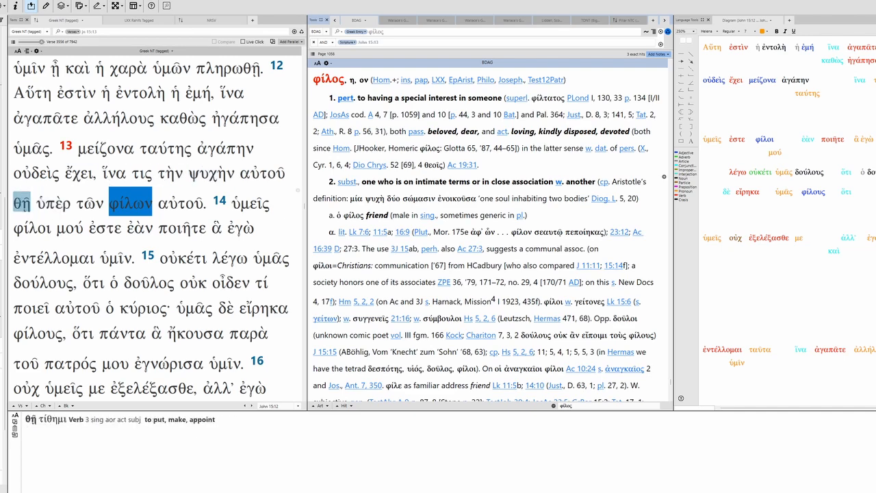
pyautogui.click(210, 172)
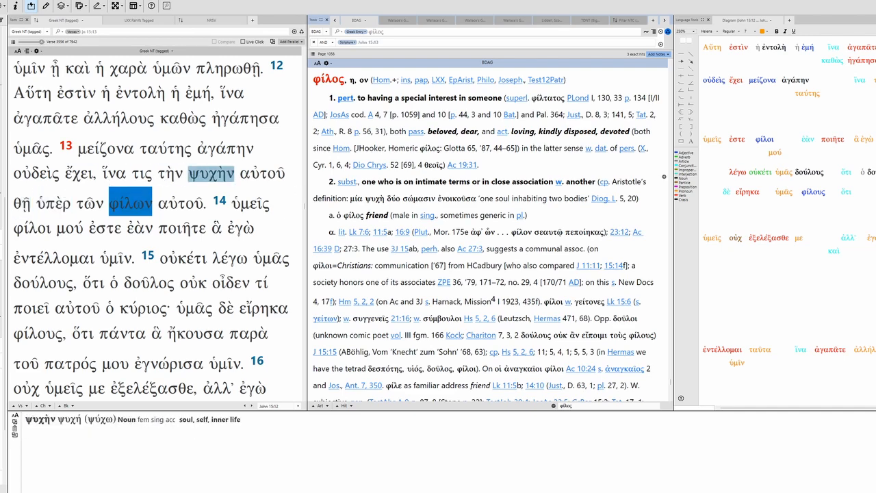
pyautogui.click(115, 172)
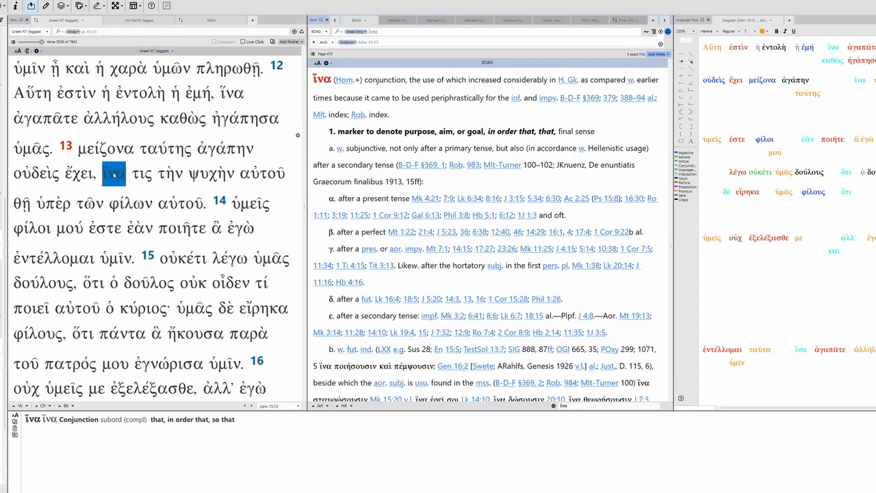
# Step: Read down BDAG's ἵνα article, marking the gloss 'in order to show', into its objective and later uses
pyautogui.scroll(-3)
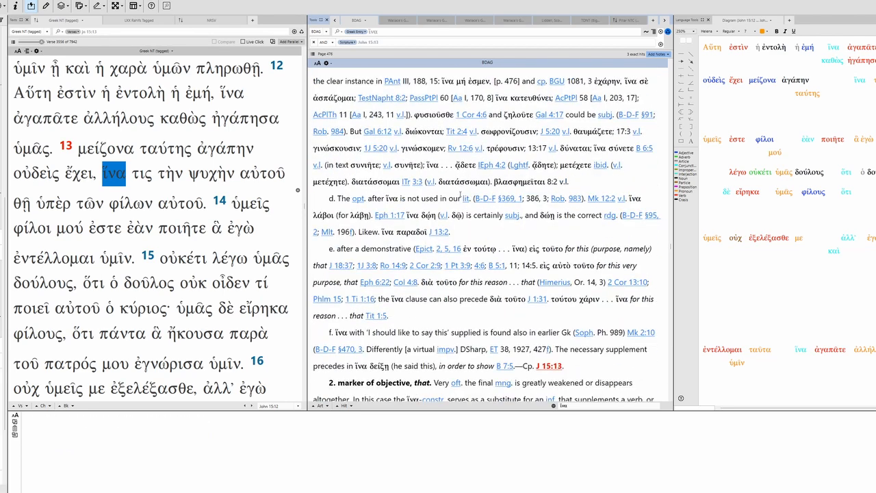
pyautogui.scroll(-3)
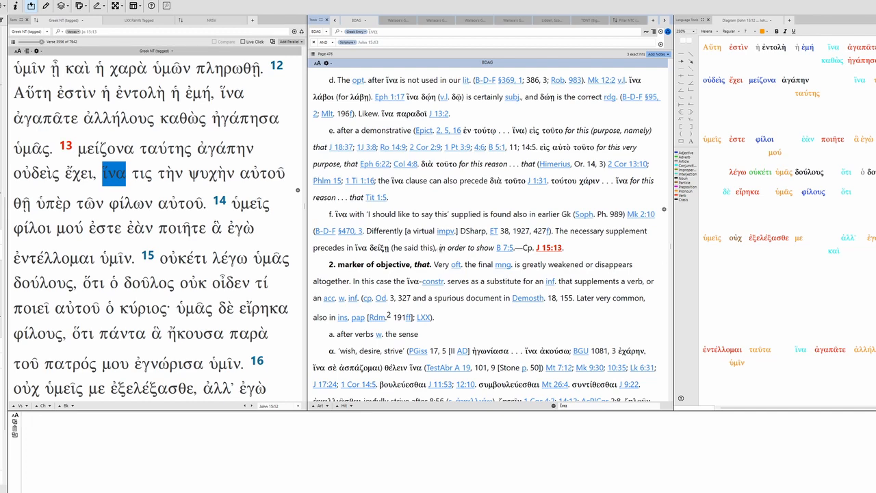
pyautogui.doubleClick(468, 247)
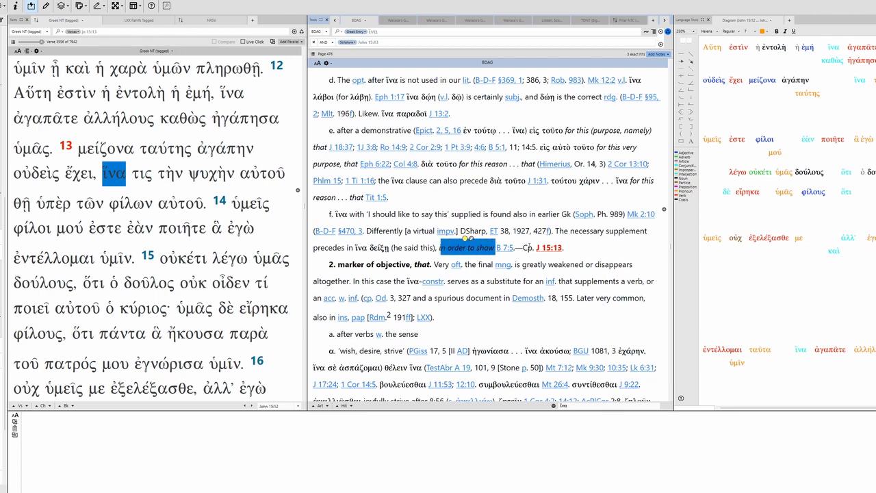
pyautogui.scroll(-3)
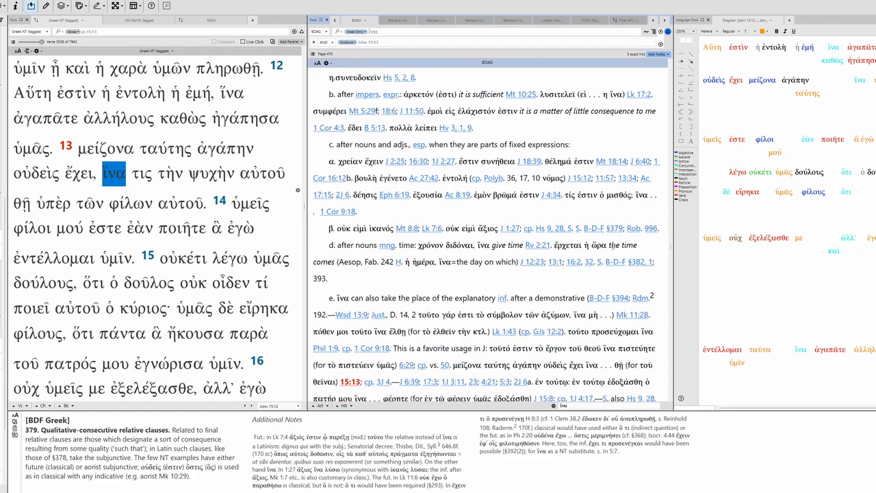
pyautogui.scroll(-3)
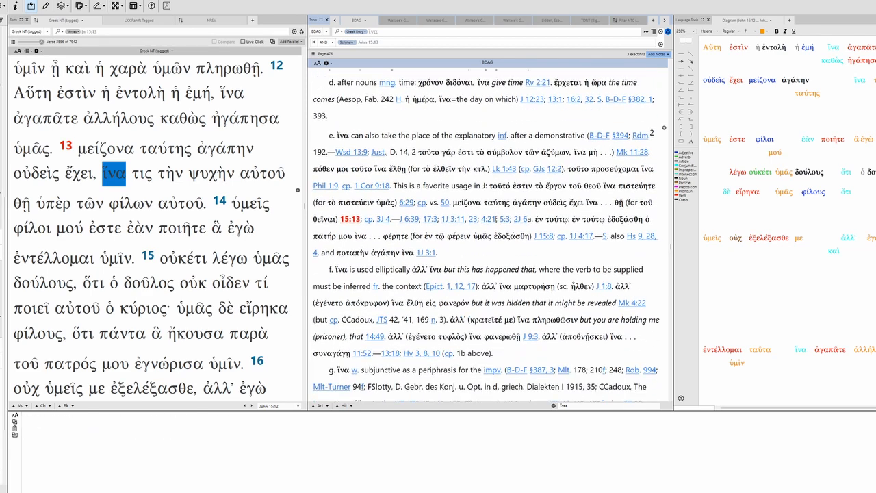
# Step: Recheck parsings of ἀγάπην, ταύτης, μείζονα, οὐδεὶς, ἵνα, τις, φίλων, αὐτοῦ and ὑπὲρ in verse 13
pyautogui.click(224, 148)
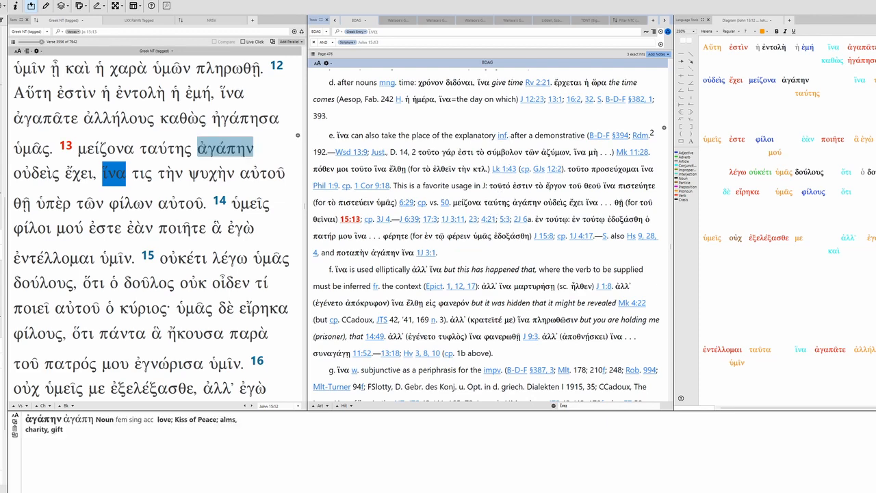
pyautogui.click(164, 148)
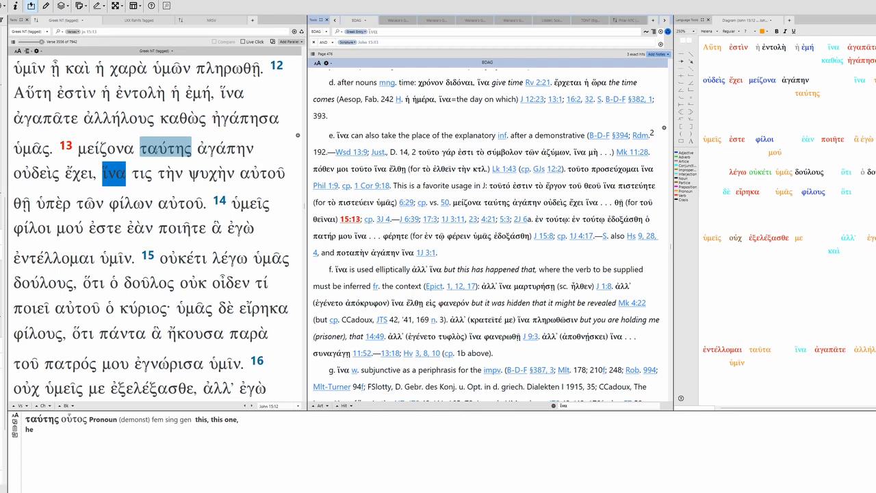
pyautogui.click(114, 172)
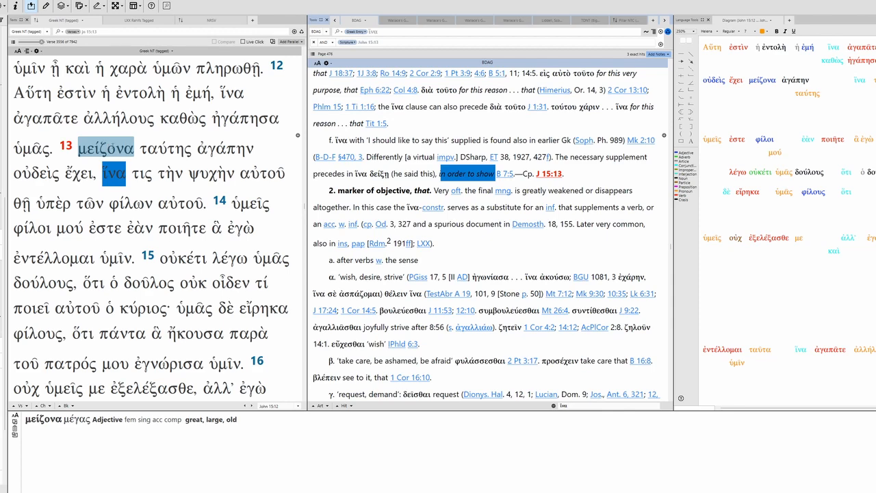
pyautogui.click(35, 173)
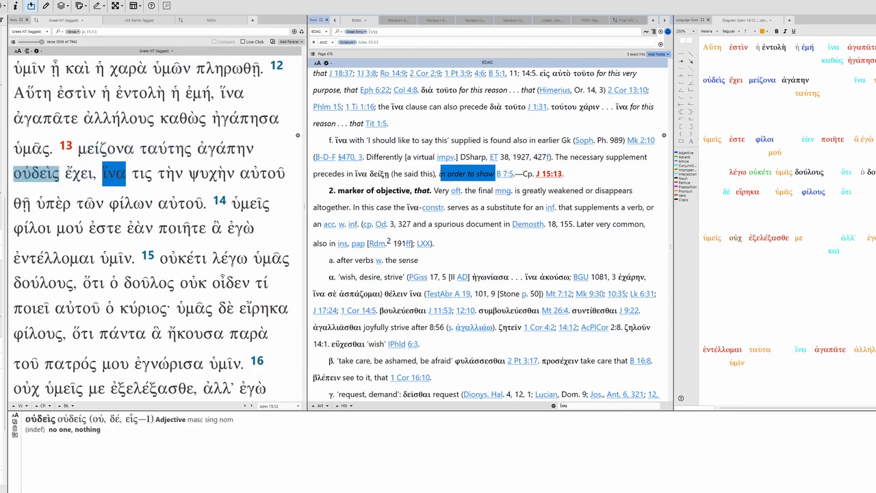
pyautogui.click(112, 172)
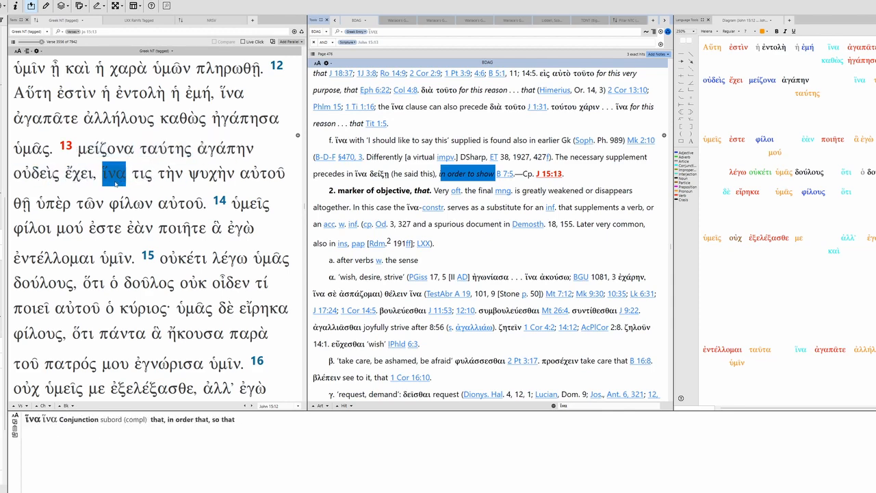
pyautogui.click(142, 172)
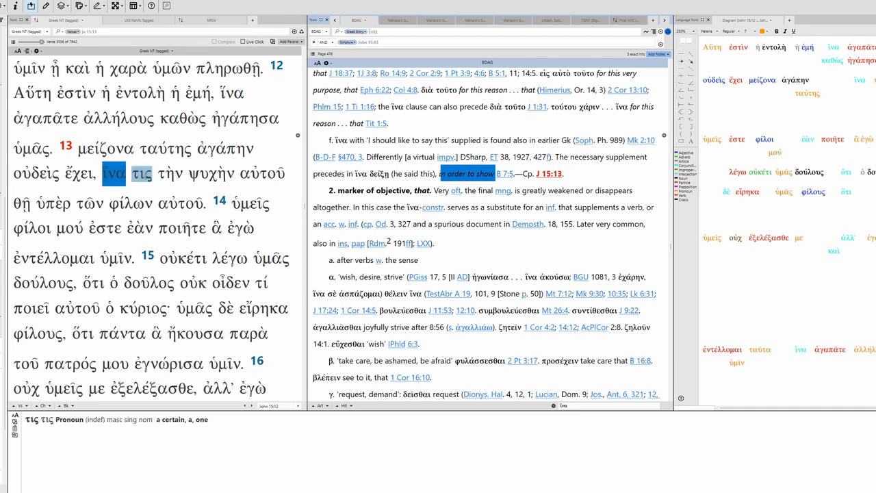
pyautogui.click(130, 202)
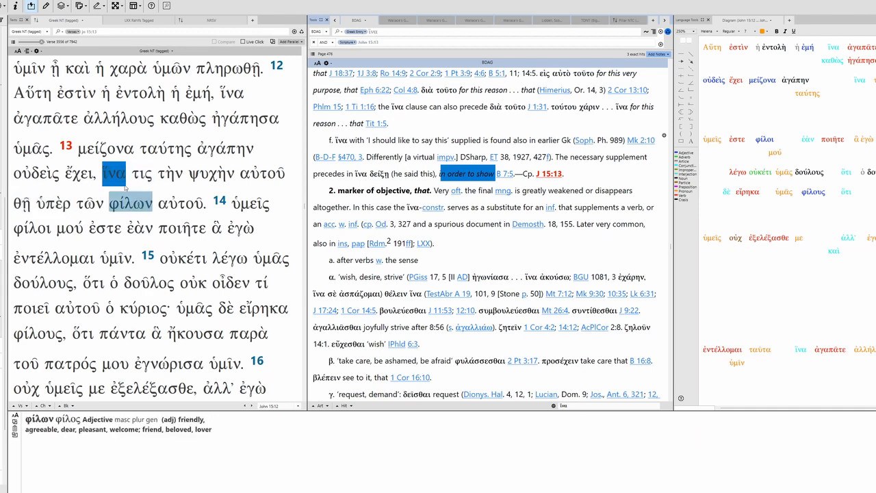
pyautogui.click(263, 173)
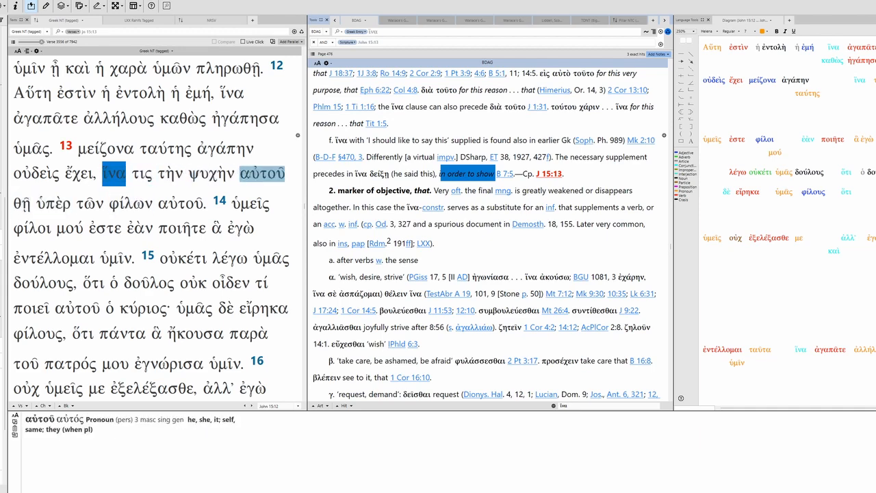
pyautogui.click(53, 203)
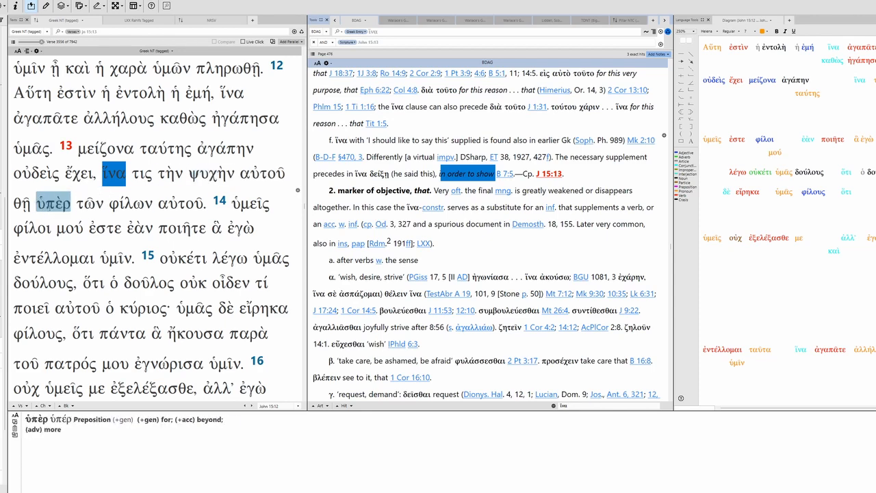
# Step: Parse verse 14's ἐγώ, φίλοι, ἐάν and ποιῆτε, then load BDAG's ἐάν entry 'marker of condition'
pyautogui.click(181, 203)
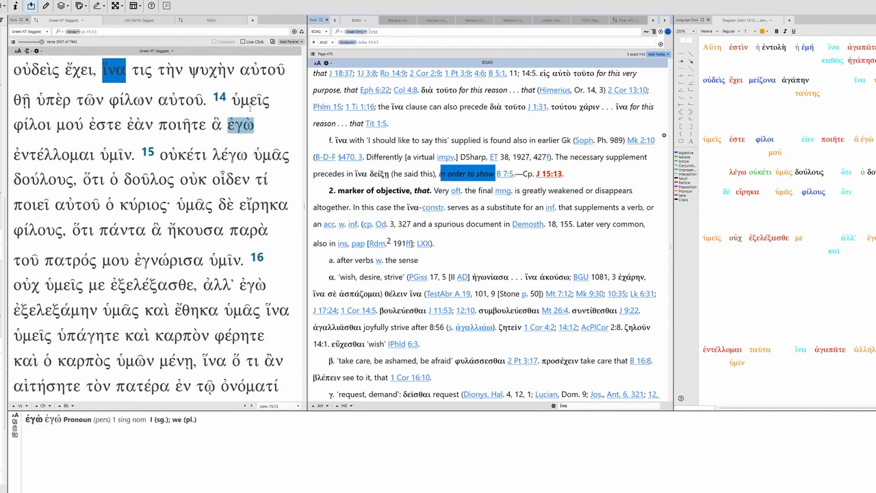
pyautogui.click(31, 125)
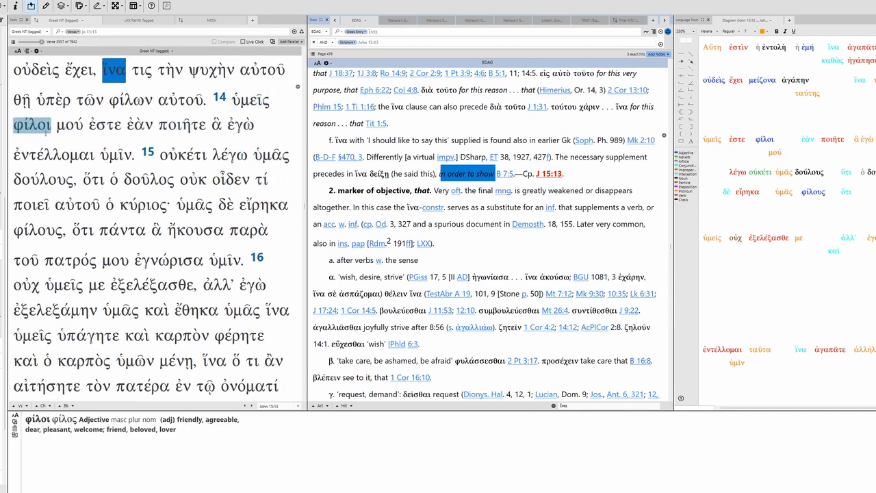
pyautogui.click(140, 124)
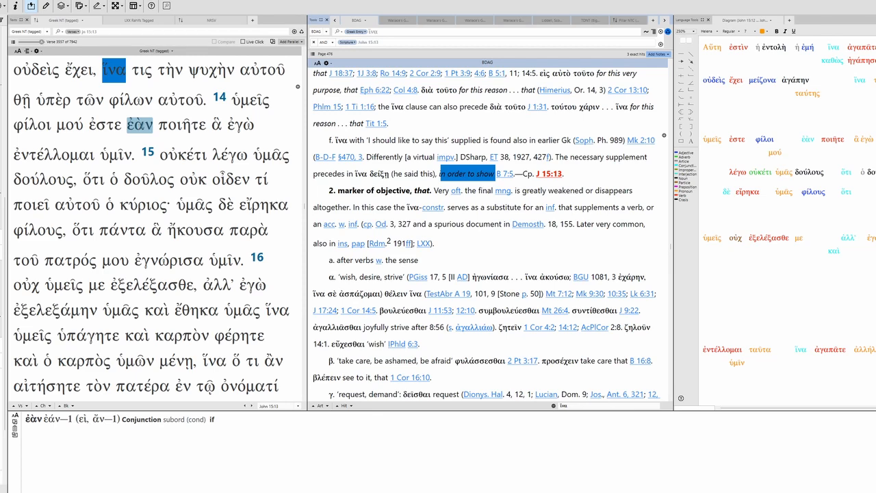
pyautogui.click(181, 124)
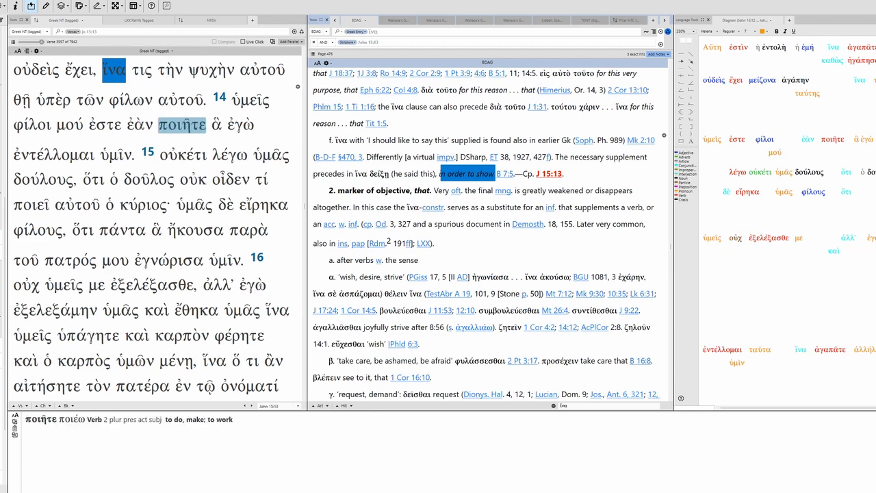
pyautogui.click(140, 125)
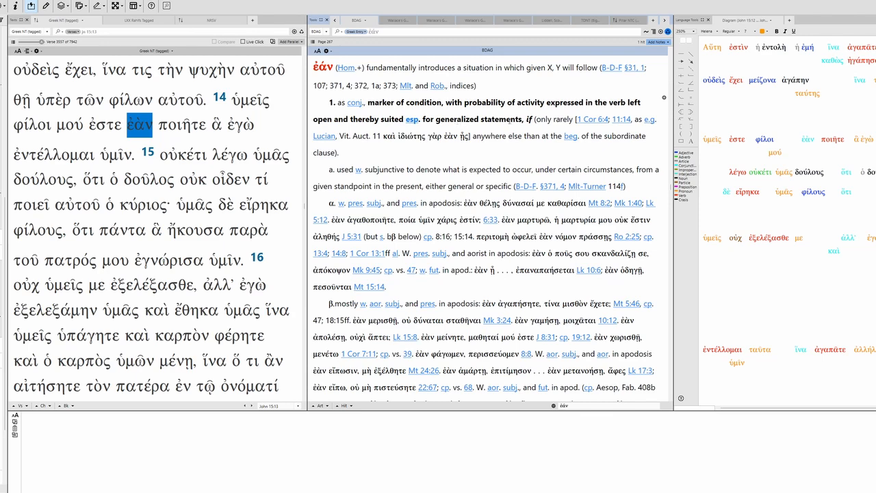
pyautogui.moveTo(505, 123)
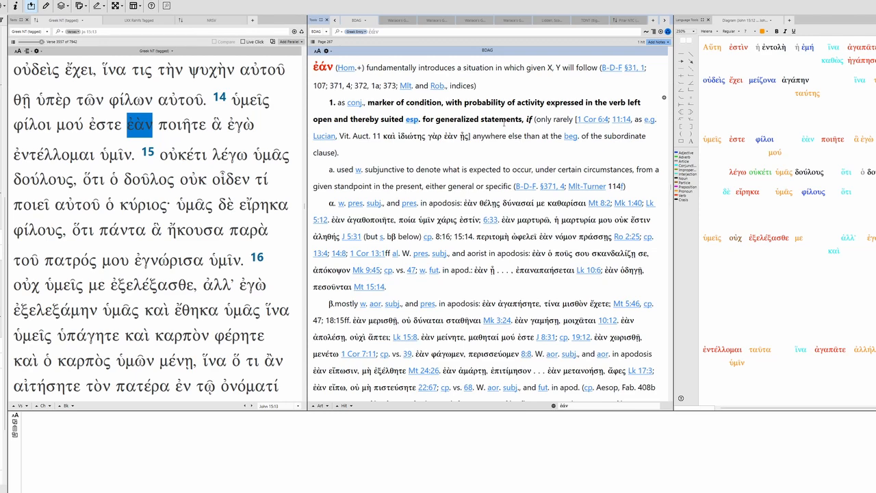
# Step: Parse verse 14's φίλοι, μου, ἐντέλλομαι, ποιῆτε and ἐάν, and verse 15's οὐκέτι 'no longer'
pyautogui.click(32, 125)
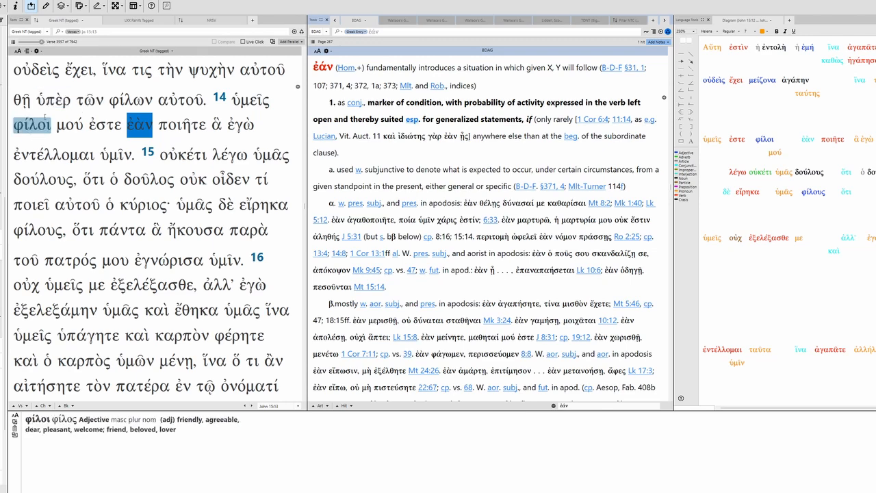
pyautogui.click(70, 124)
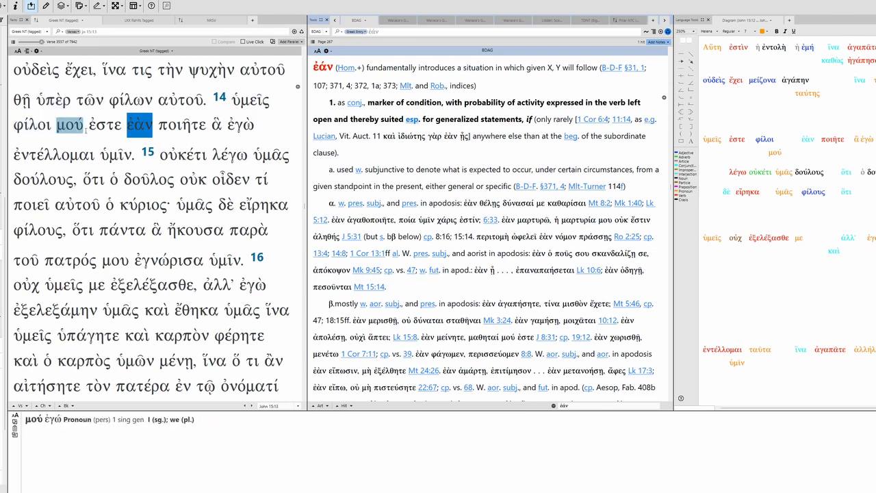
pyautogui.click(52, 153)
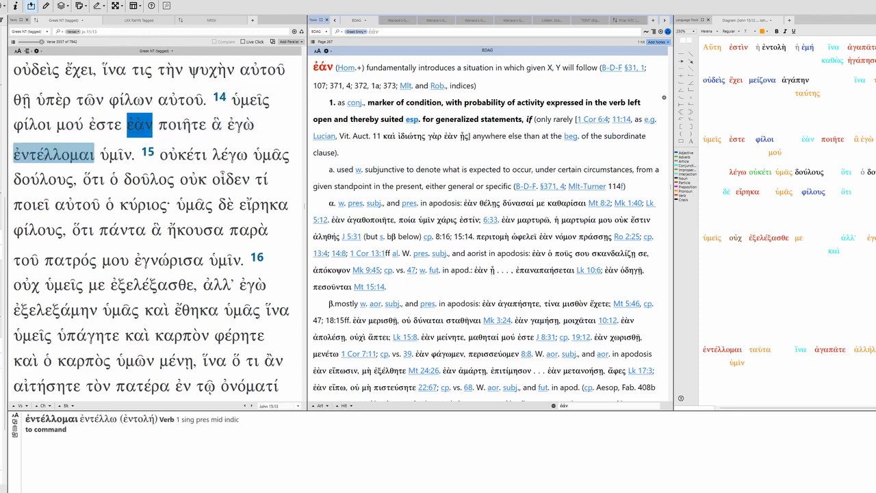
pyautogui.click(31, 125)
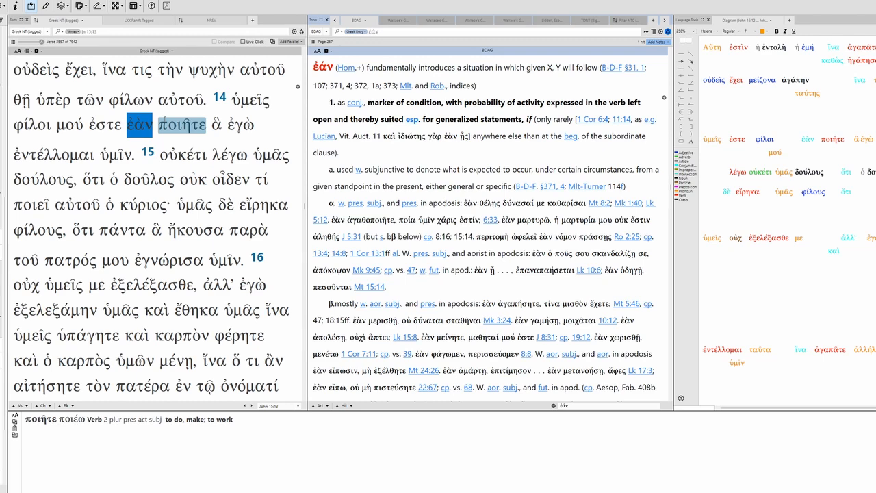
pyautogui.click(140, 125)
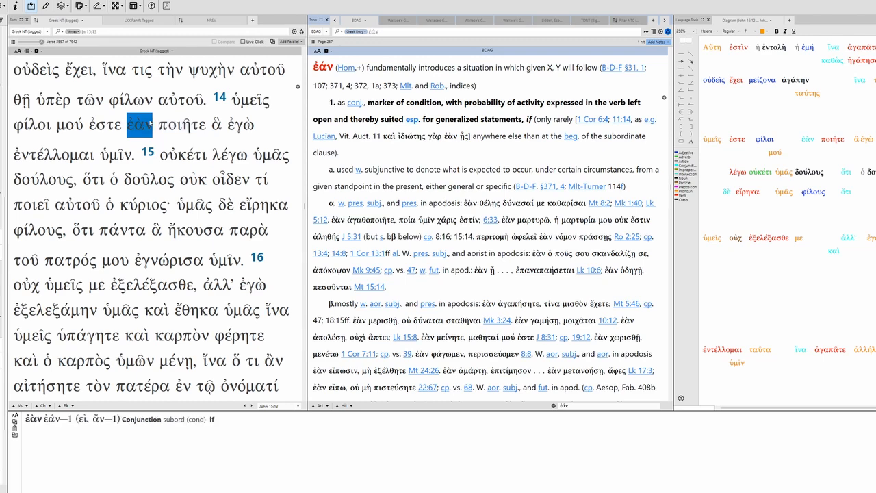
pyautogui.click(181, 125)
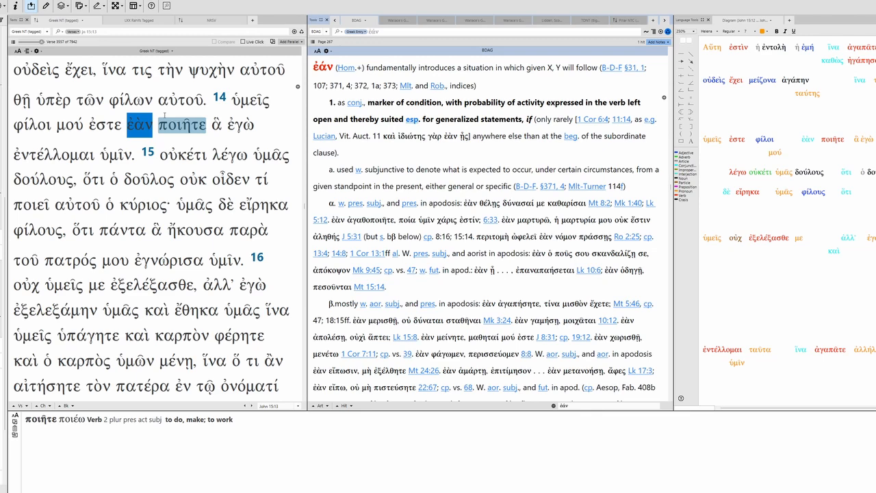
pyautogui.click(182, 154)
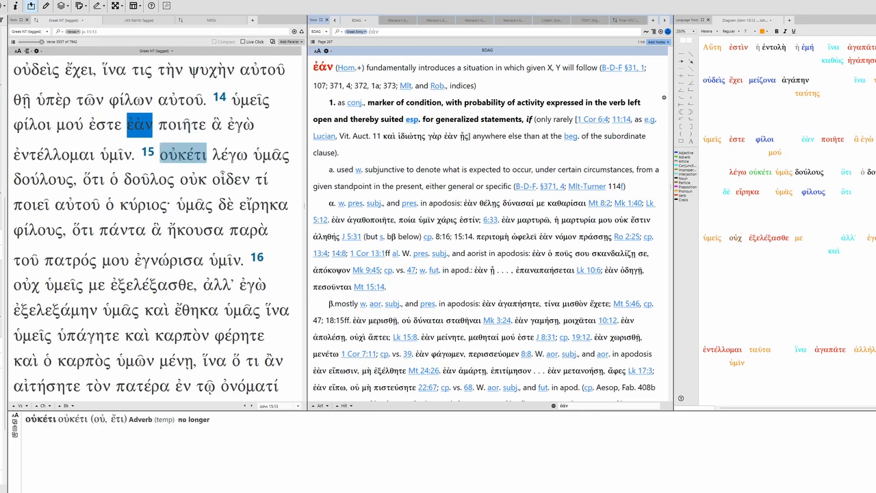
# Step: Bring up BDAG's οὐκέτι entry from verse 15's οὐκέτι
pyautogui.click(182, 153)
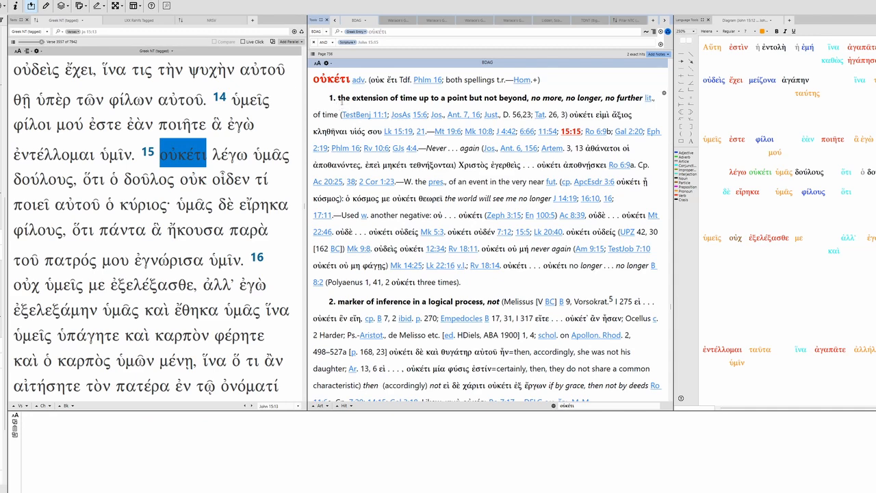
pyautogui.write('eti')
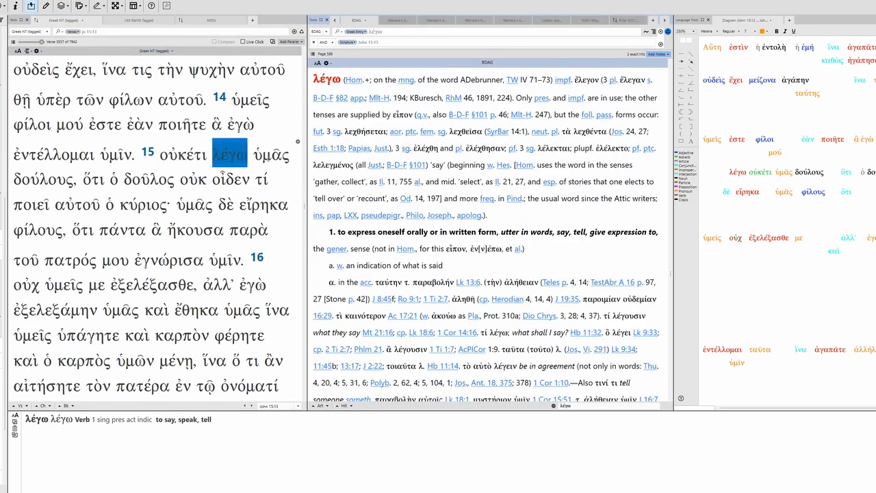
# Step: Read BDAG's λέγω article down to sense 4, 'call, name'
pyautogui.scroll(-3)
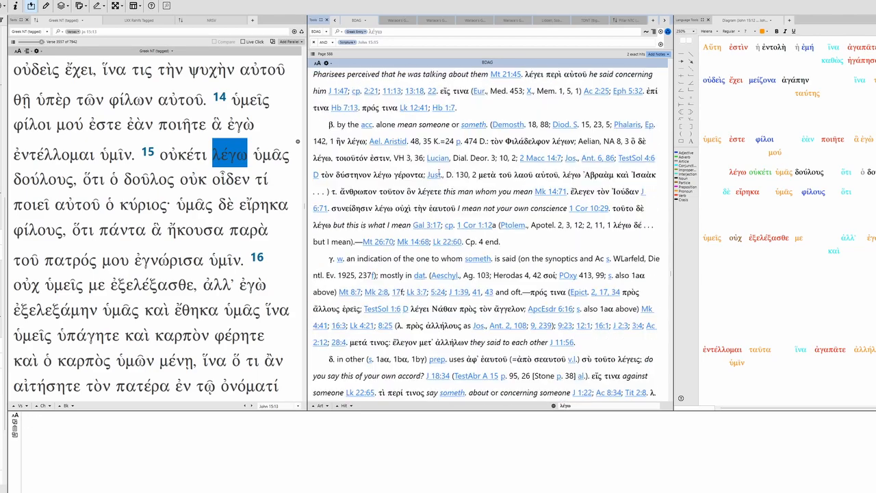
pyautogui.scroll(-3)
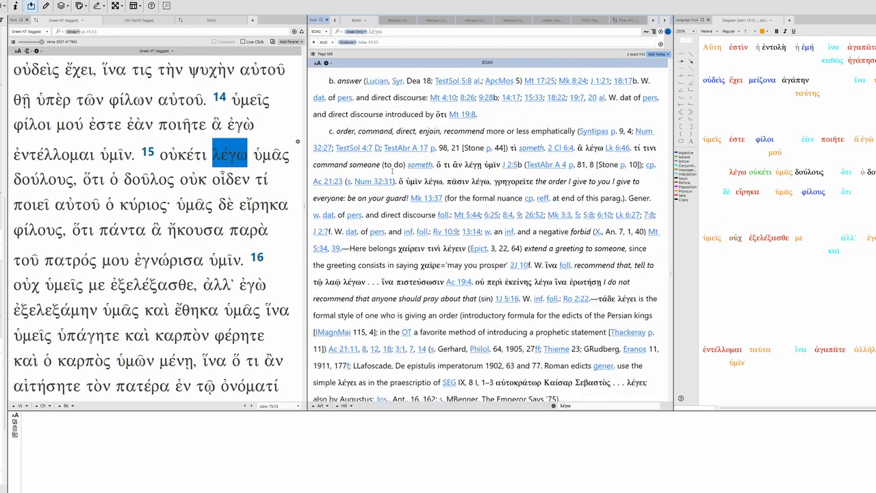
pyautogui.scroll(-3)
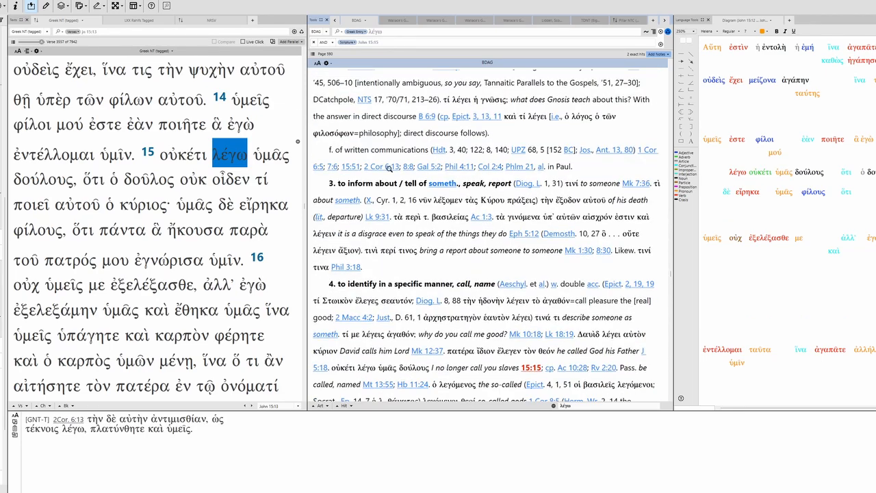
pyautogui.scroll(-3)
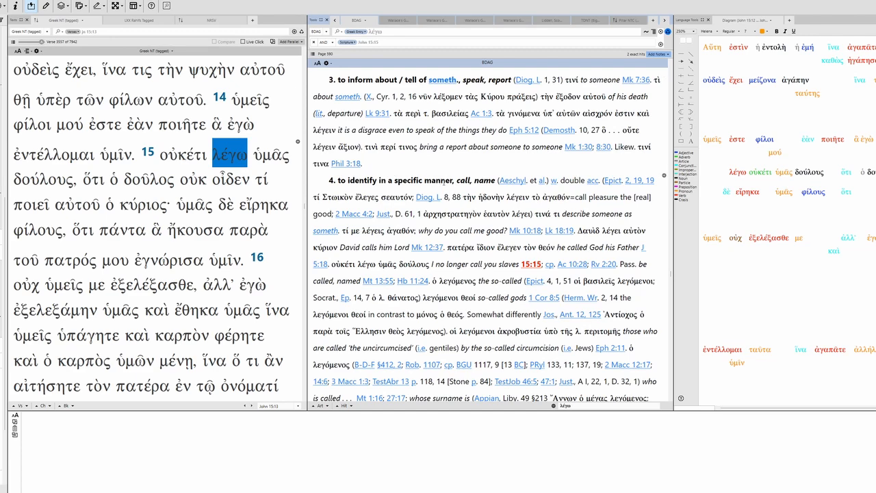
# Step: Parse verse 15's ὑμᾶς, λέγω, δούλους, οὐκ and οὐκέτι, then load BDAG's ὅτι entry
pyautogui.click(271, 153)
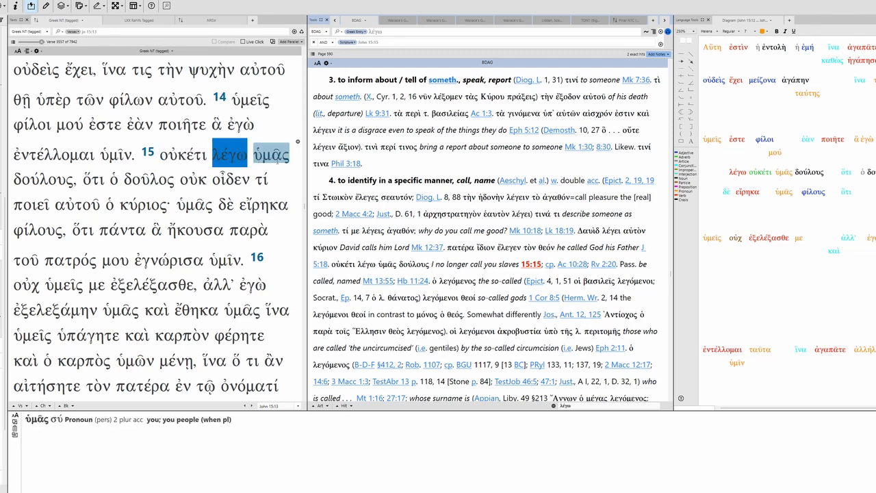
pyautogui.click(230, 155)
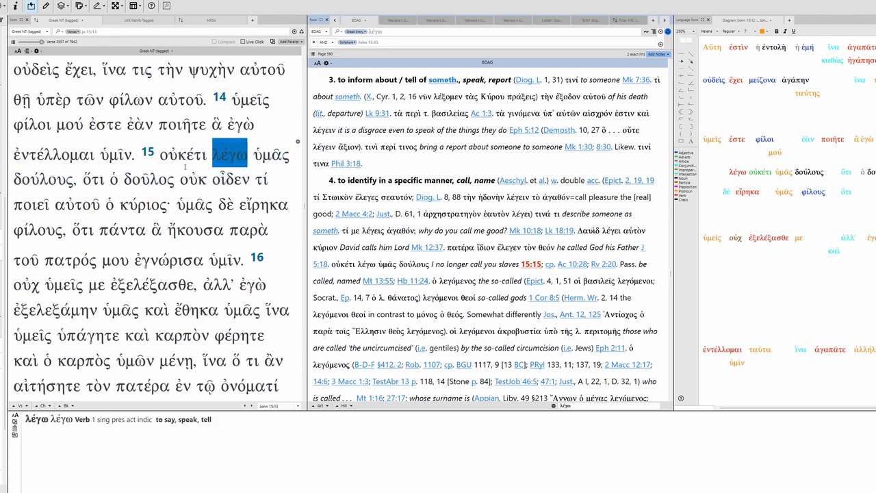
pyautogui.click(42, 180)
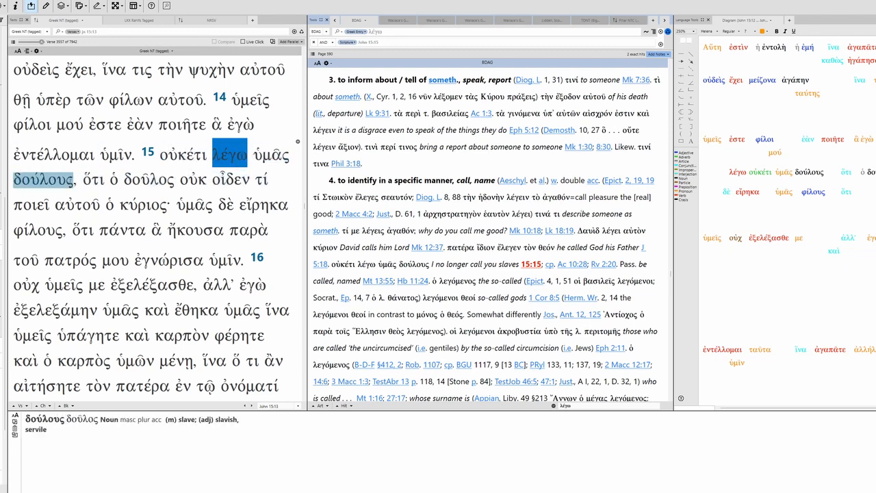
pyautogui.click(192, 181)
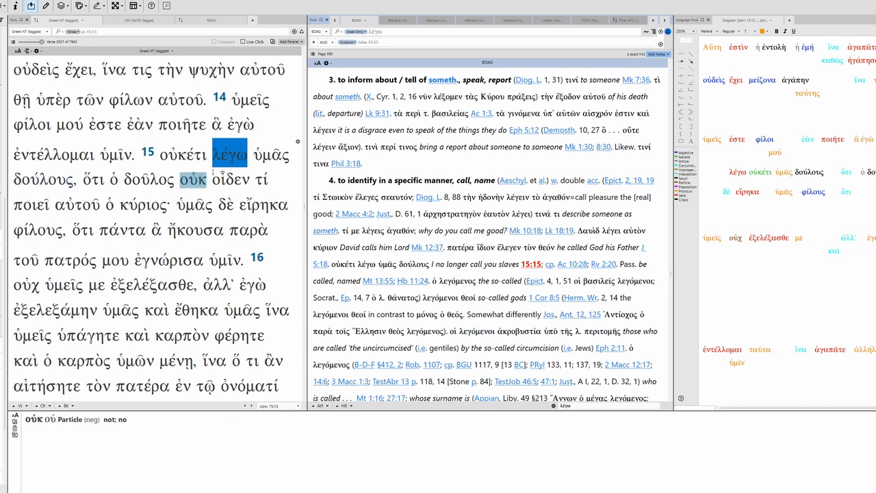
pyautogui.click(181, 153)
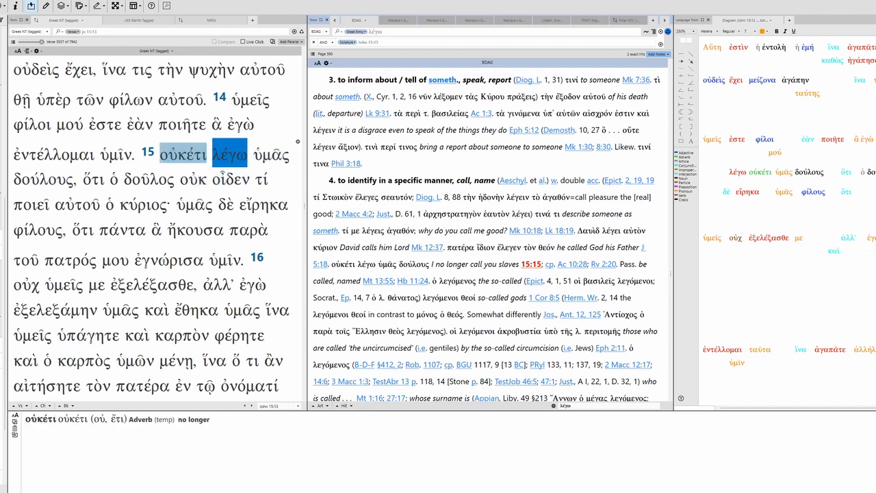
pyautogui.click(43, 179)
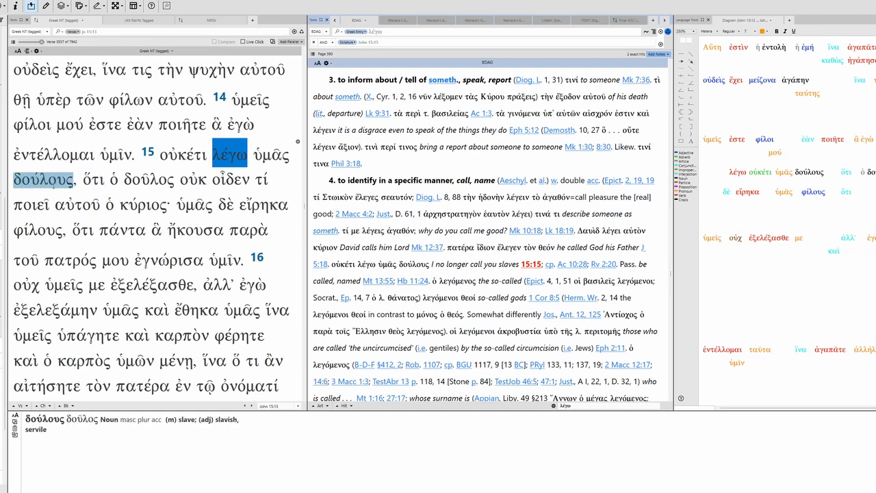
pyautogui.click(93, 179)
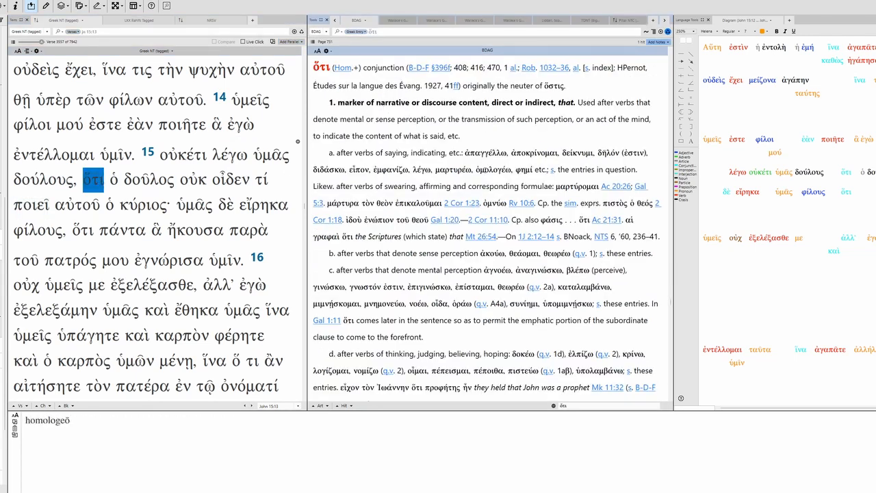
# Step: Read BDAG's ὅτι entry down to sense 4 'because, since', then select οἶδεν in verse 15
pyautogui.scroll(-3)
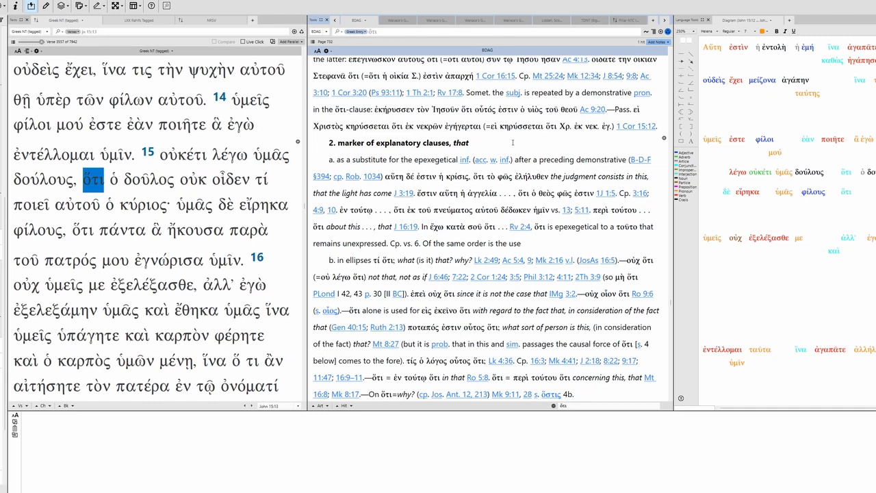
pyautogui.scroll(-3)
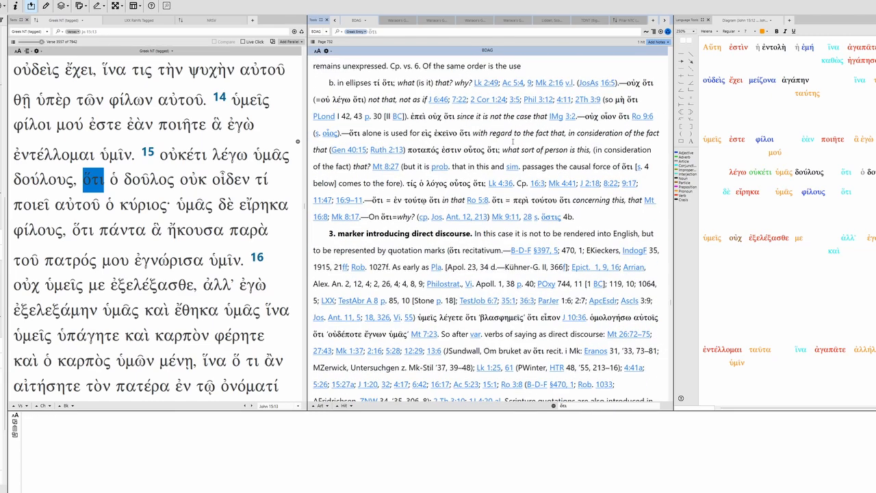
pyautogui.scroll(-3)
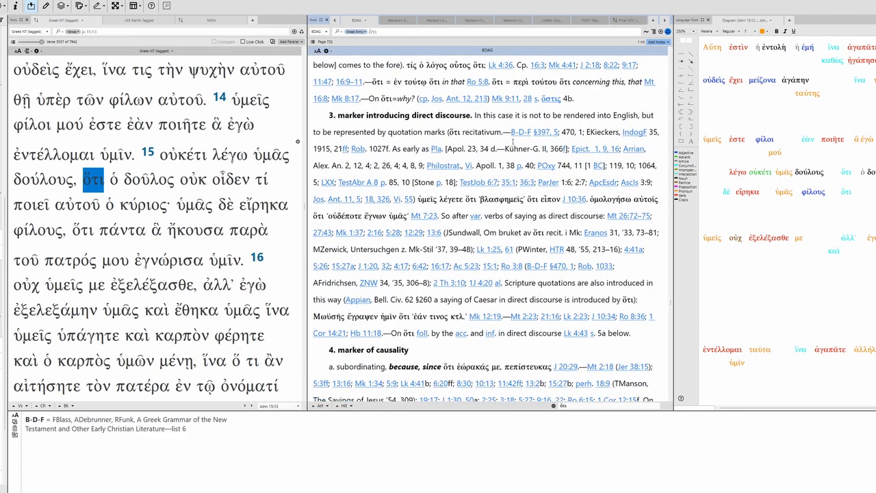
pyautogui.scroll(-3)
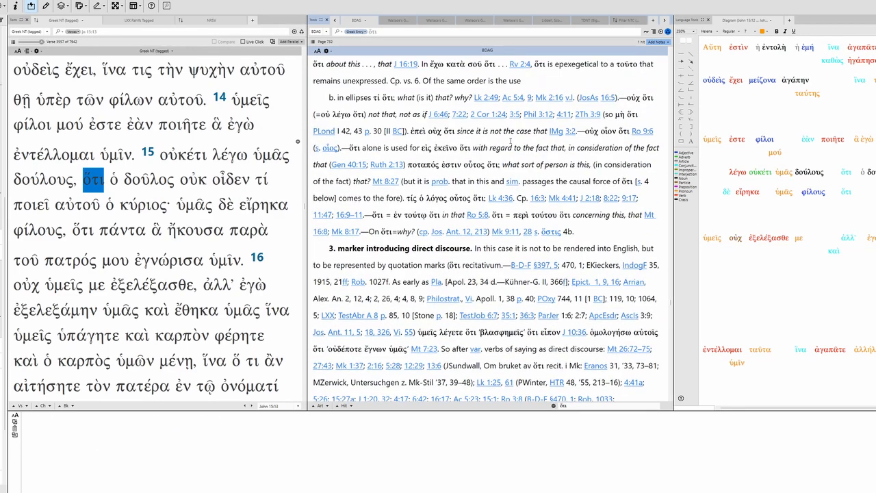
pyautogui.scroll(-3)
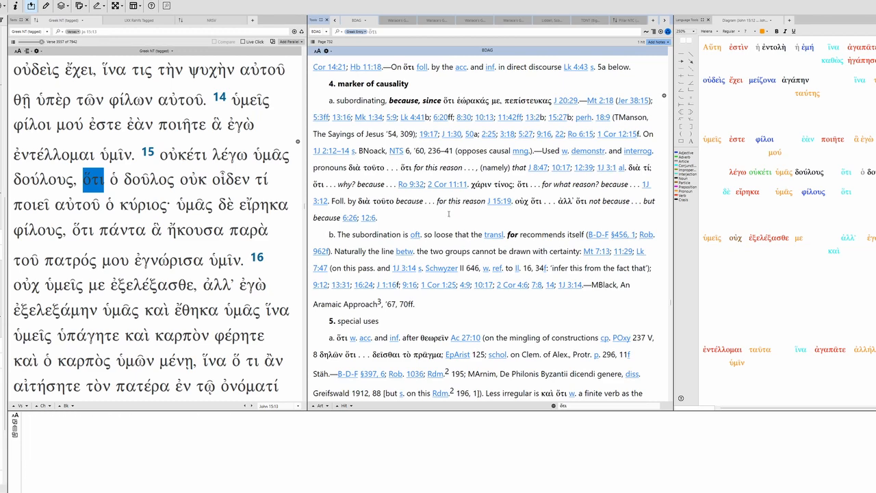
pyautogui.scroll(-3)
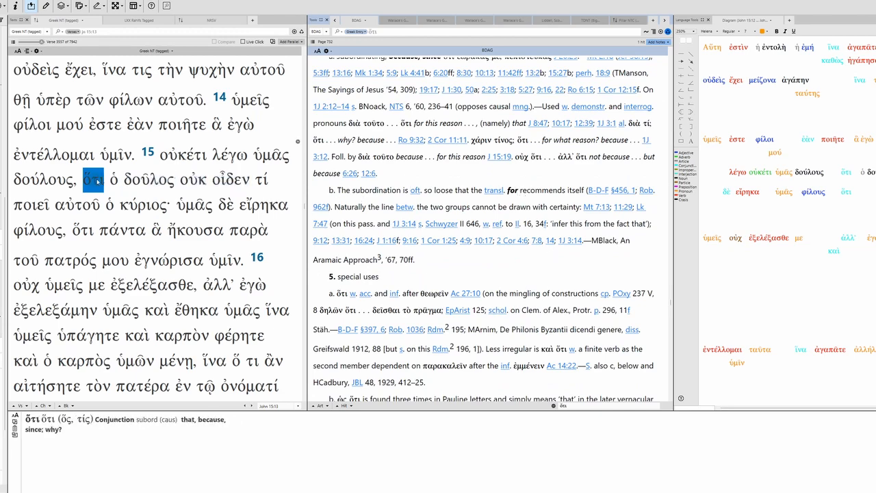
pyautogui.click(230, 180)
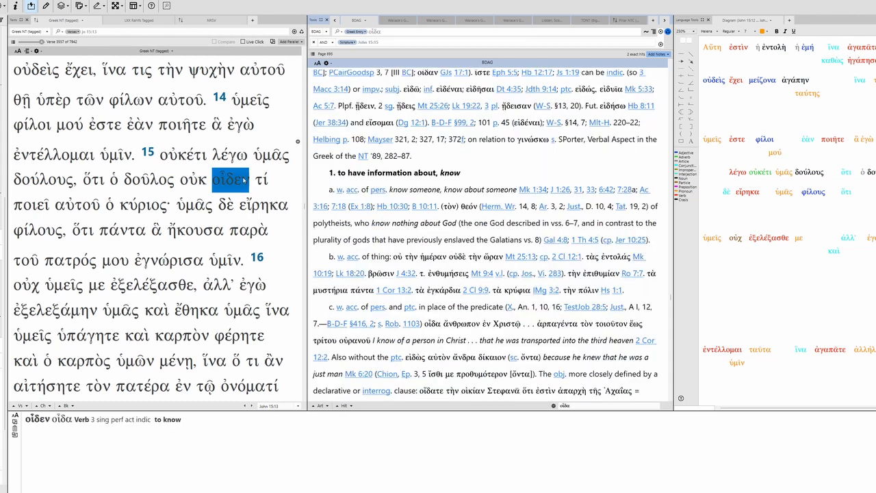
pyautogui.moveTo(222, 191)
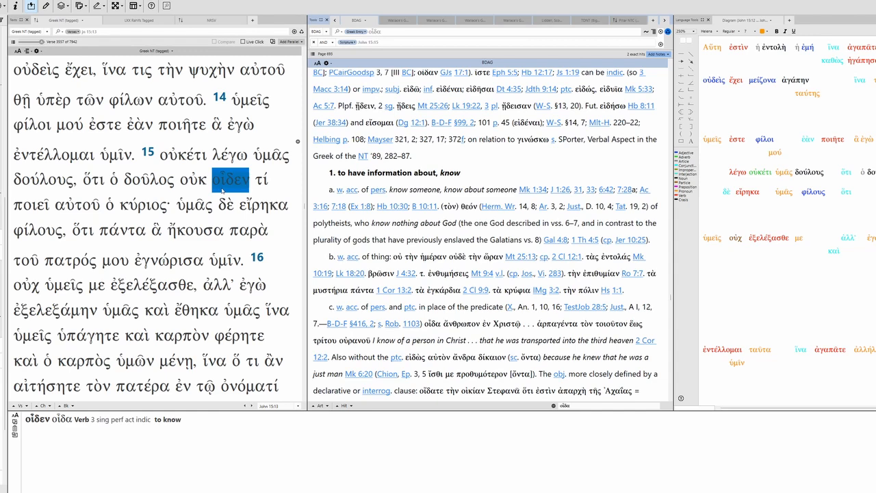
pyautogui.moveTo(226, 186)
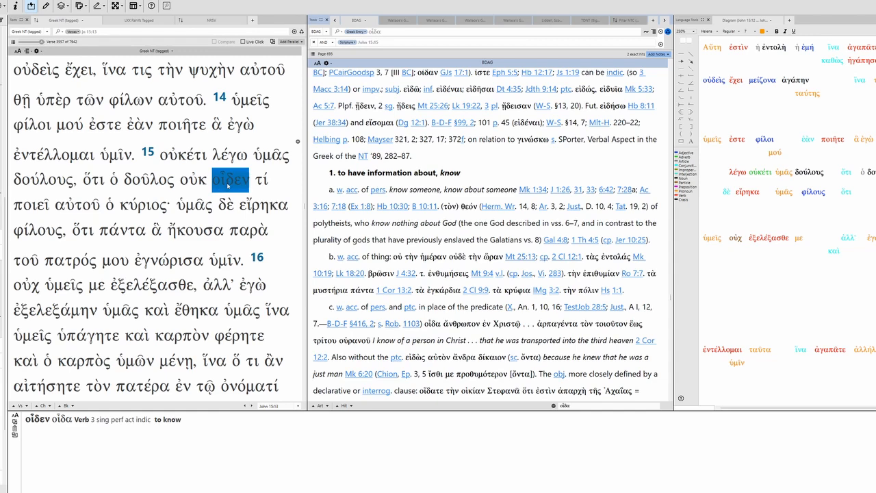
# Step: Check the parsing of οὐκ, οἶδεν, ὁ, κύριος and ποιεῖ ('to do, make') in Instant Details
pyautogui.click(194, 180)
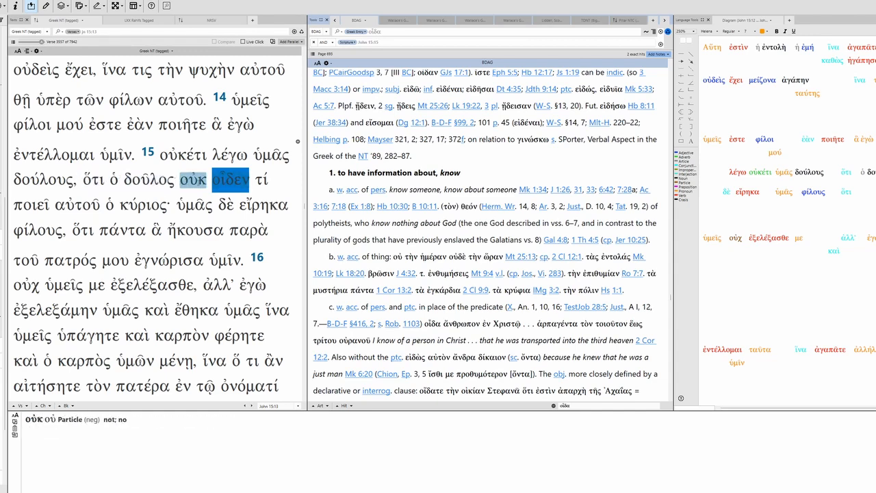
pyautogui.click(230, 181)
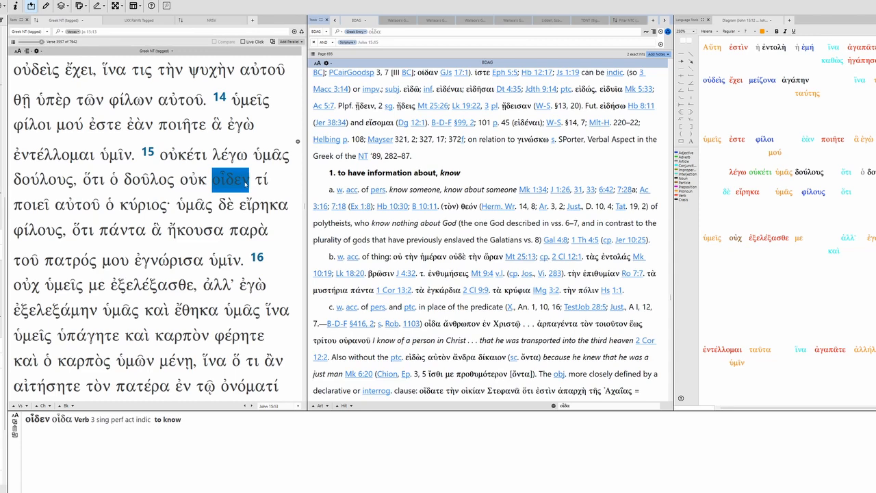
pyautogui.click(107, 206)
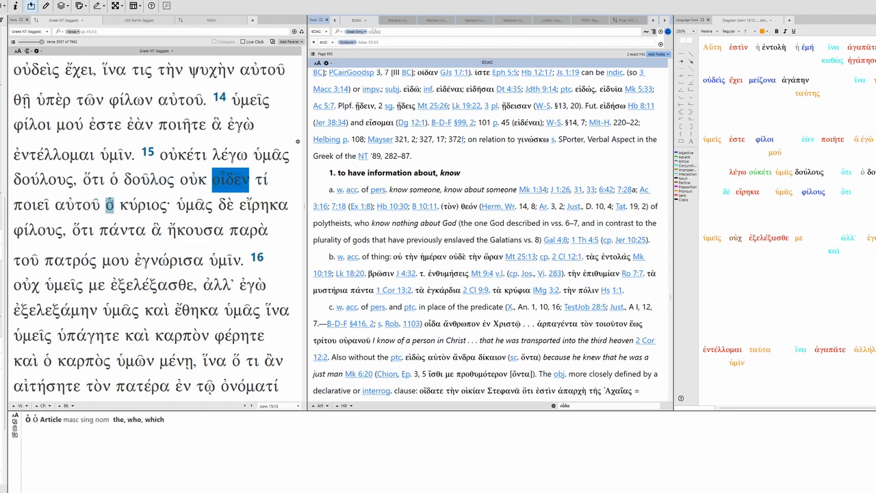
pyautogui.click(143, 205)
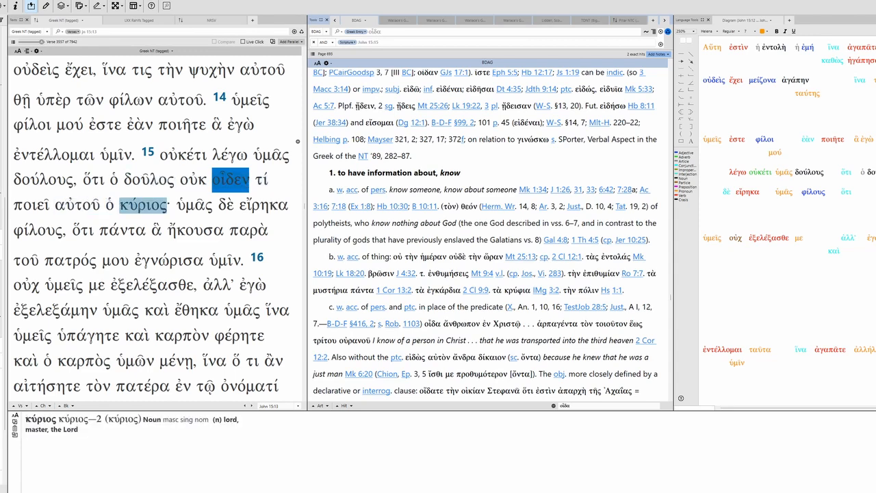
pyautogui.click(30, 205)
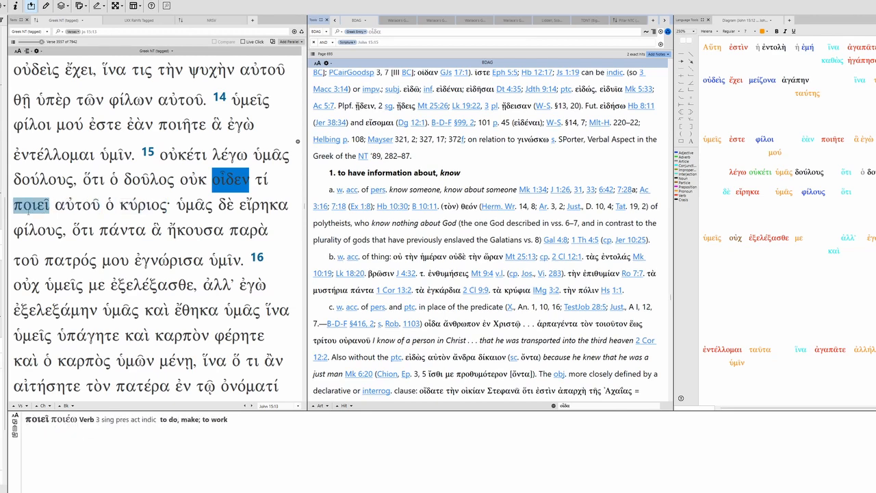
pyautogui.click(30, 205)
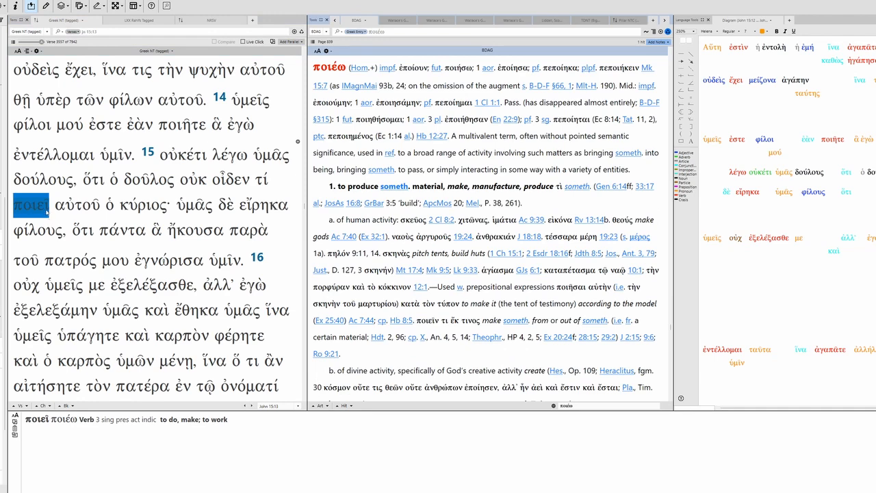
# Step: Check the parsing of δοῦλος ('slave'), ποιεῖ and δὲ with BDAG's ποιέω entry open
pyautogui.click(140, 178)
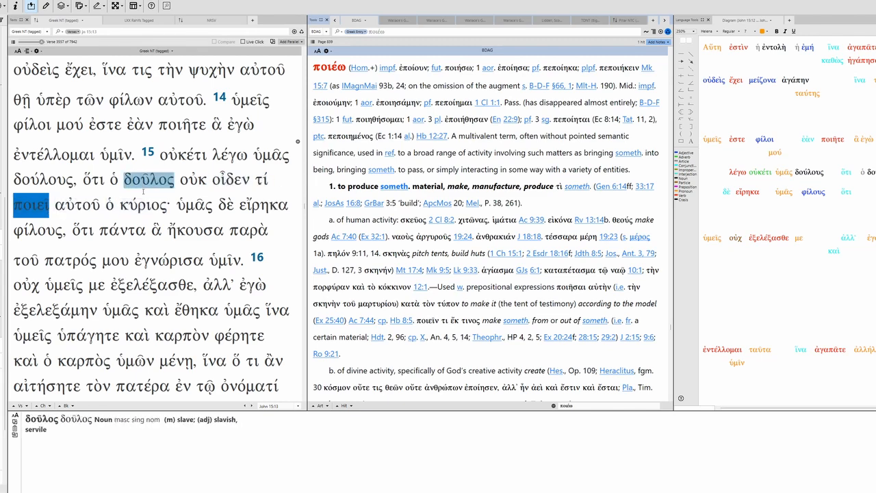
pyautogui.click(30, 205)
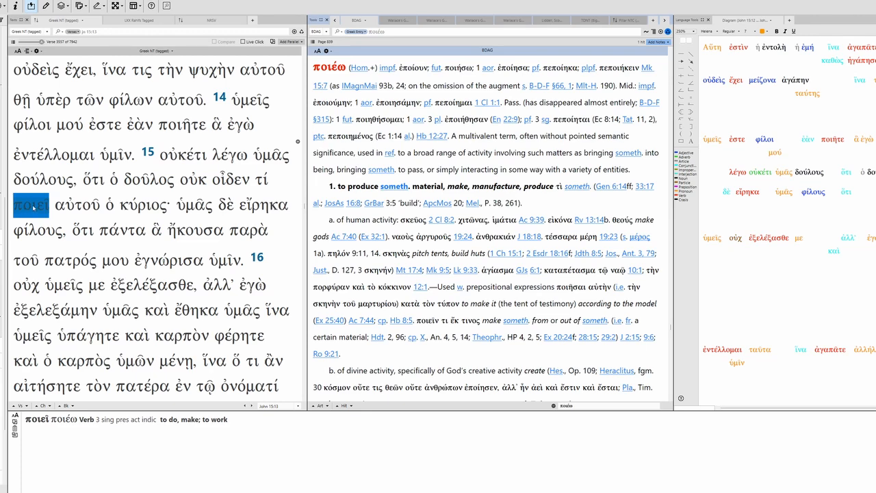
pyautogui.click(110, 205)
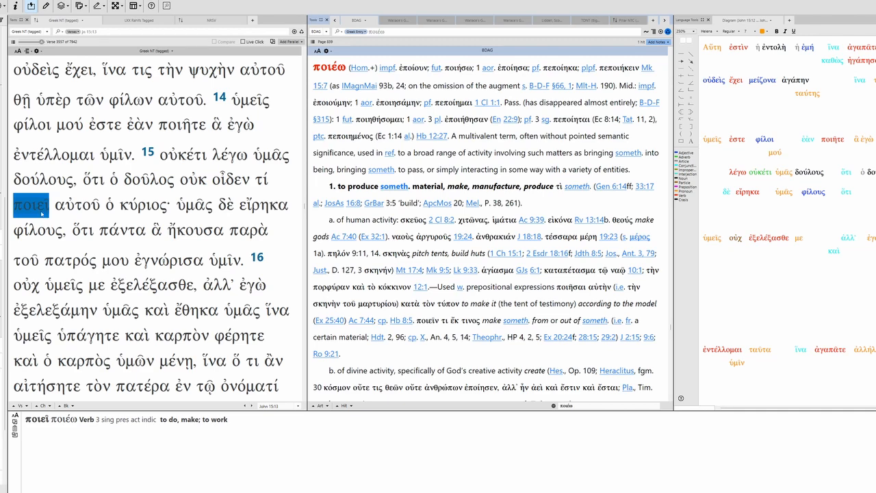
pyautogui.click(226, 206)
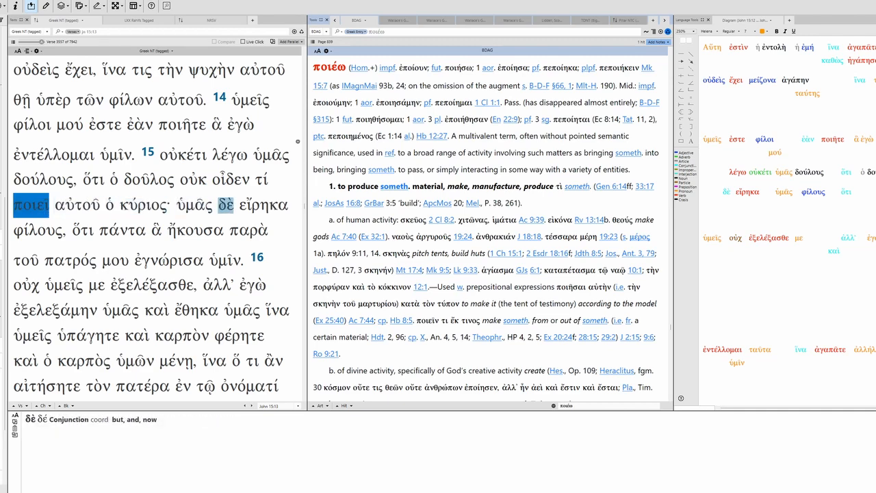
# Step: Read BDAG's δέ entry to its 'marker of contrast' sense, then load the λέγω entry for εἴρηκα
pyautogui.click(224, 205)
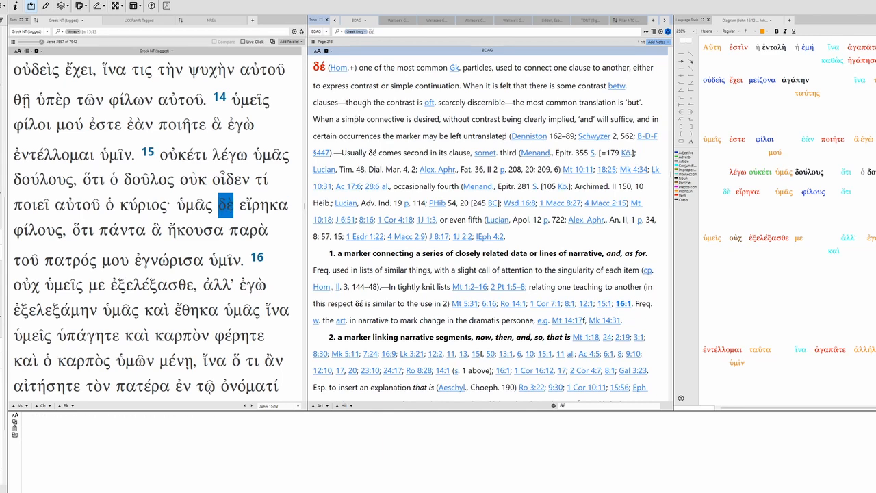
pyautogui.scroll(-3)
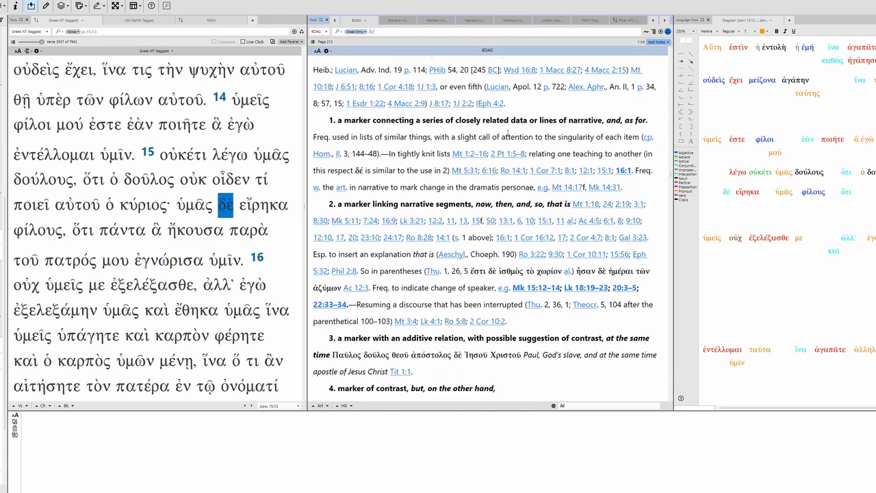
pyautogui.scroll(-3)
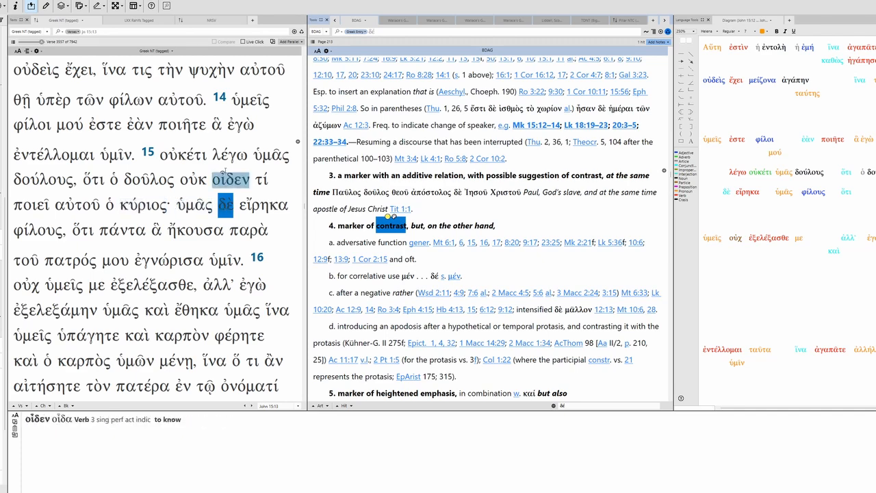
pyautogui.click(267, 205)
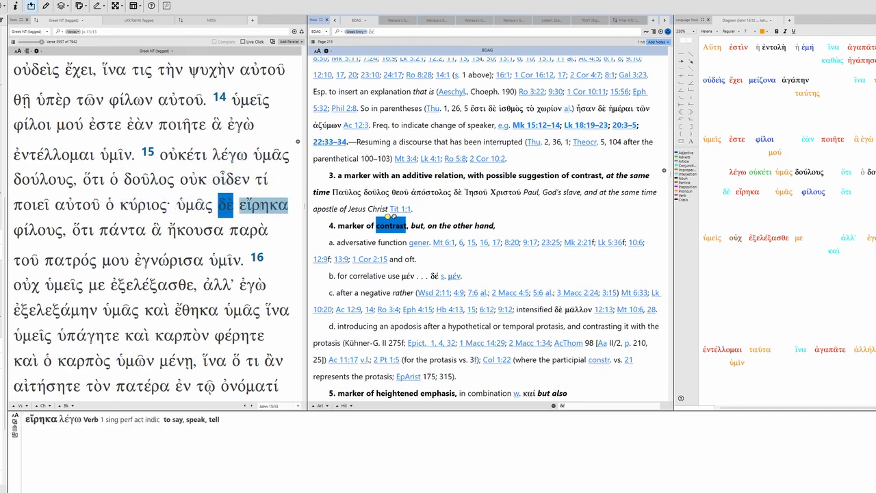
pyautogui.click(265, 206)
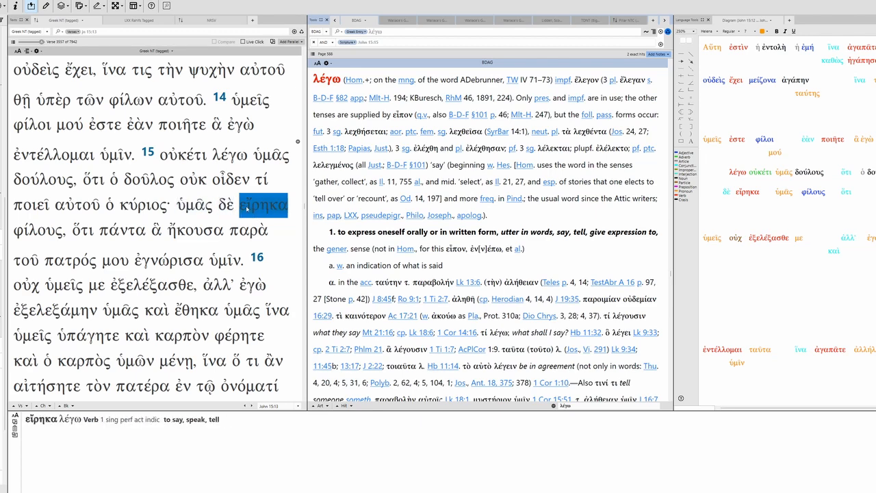
# Step: Check the parsing of πάντα and αὐτοῦ, then load BDAG's πᾶς entry for πάντα
pyautogui.click(122, 230)
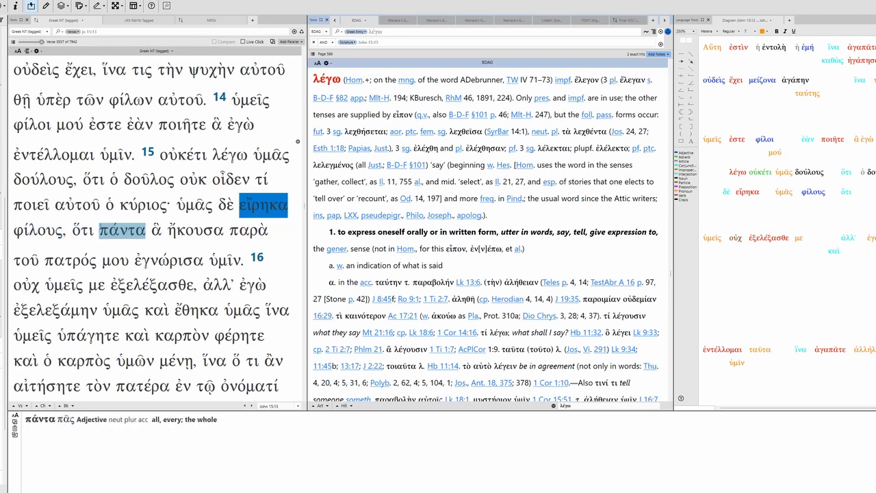
pyautogui.click(76, 205)
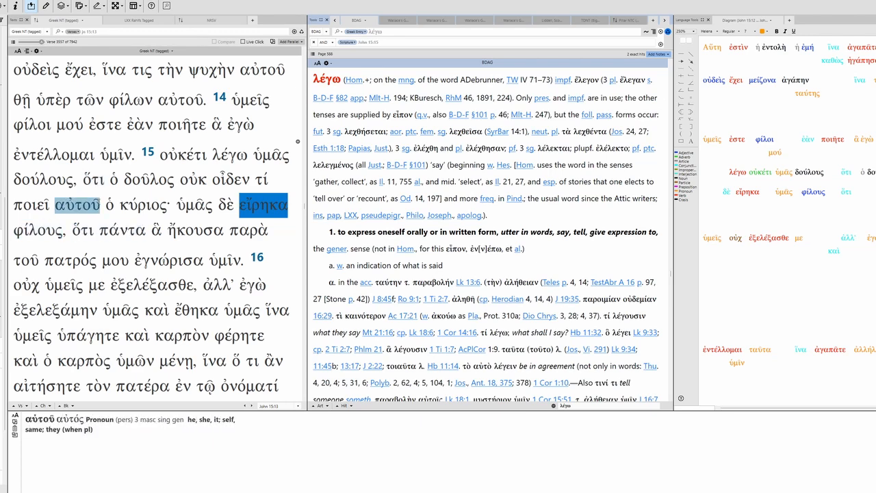
pyautogui.click(122, 230)
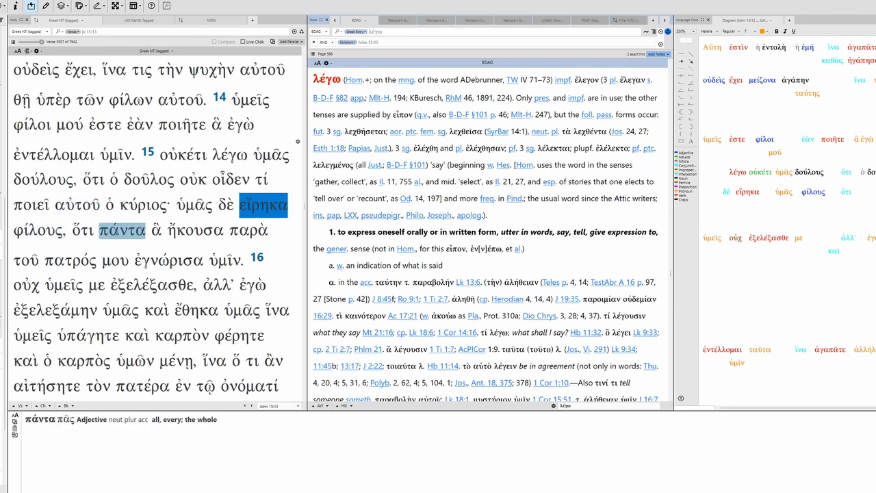
pyautogui.click(122, 230)
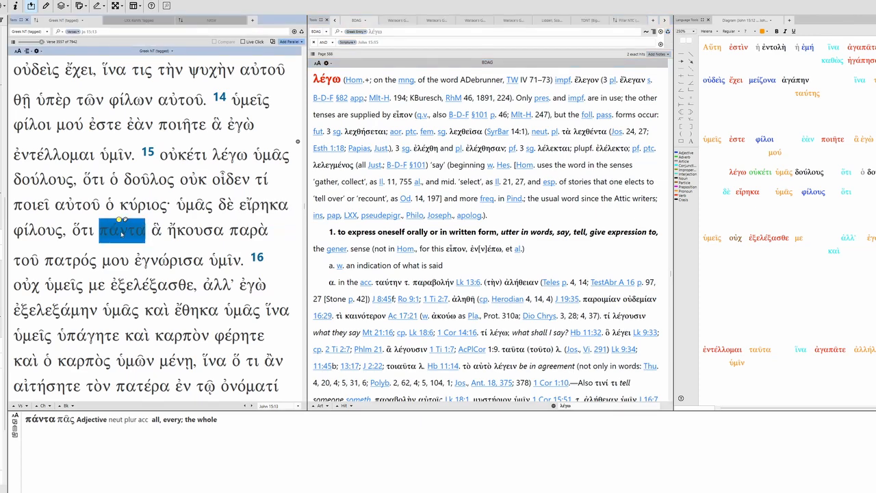
pyautogui.click(120, 230)
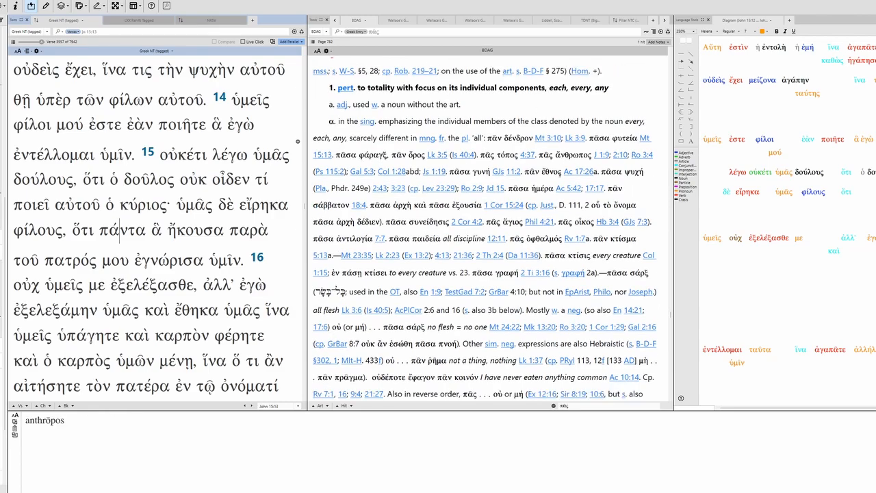
# Step: Read through the πᾶς entry's numbered senses down to 'highest degree, all'
pyautogui.scroll(-3)
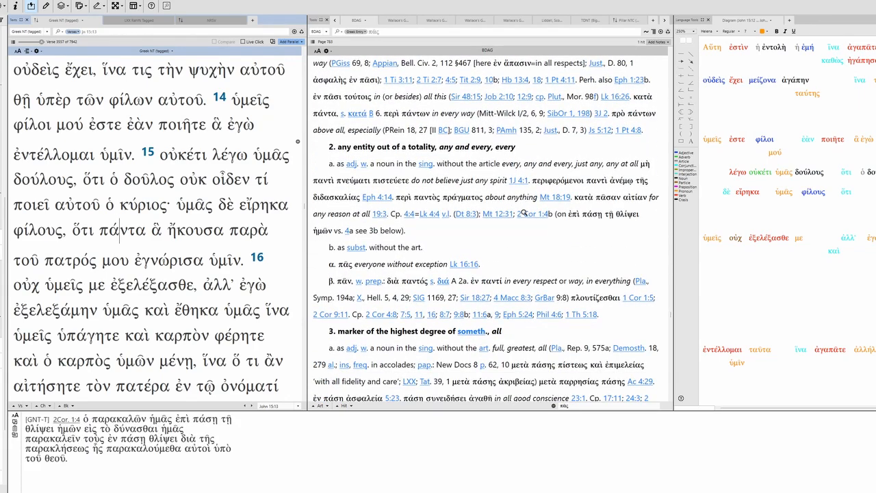
pyautogui.scroll(-3)
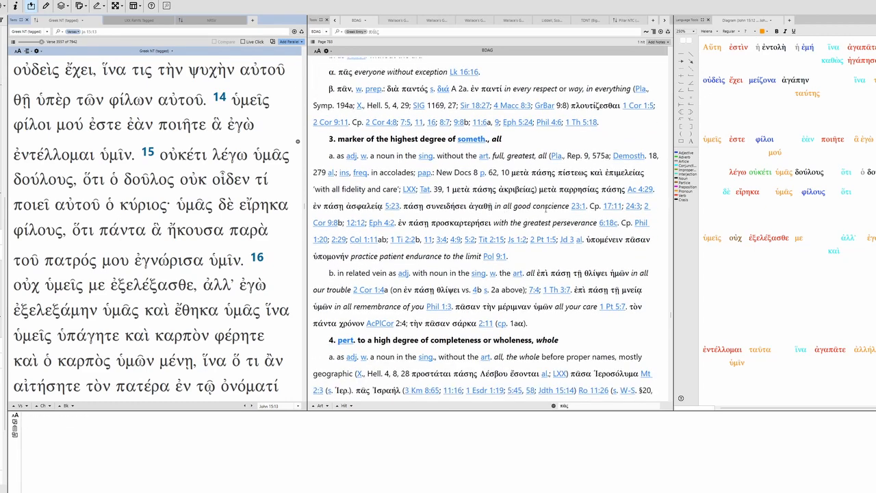
pyautogui.scroll(-3)
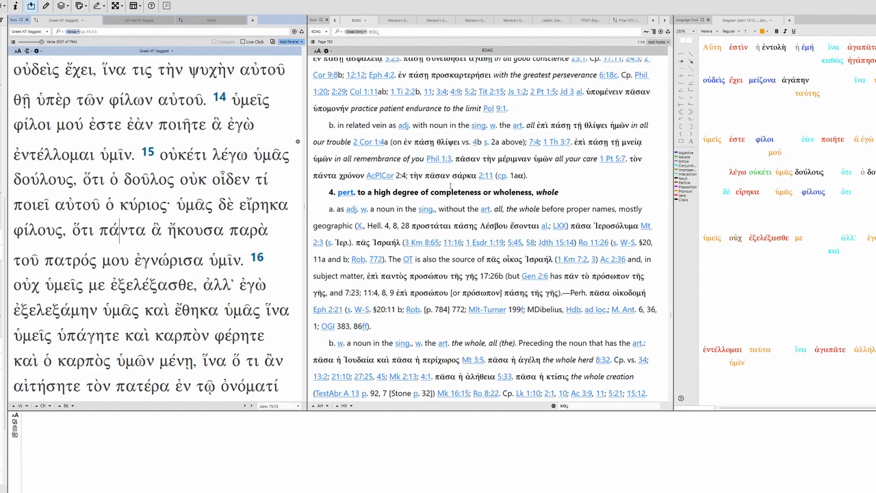
pyautogui.scroll(-3)
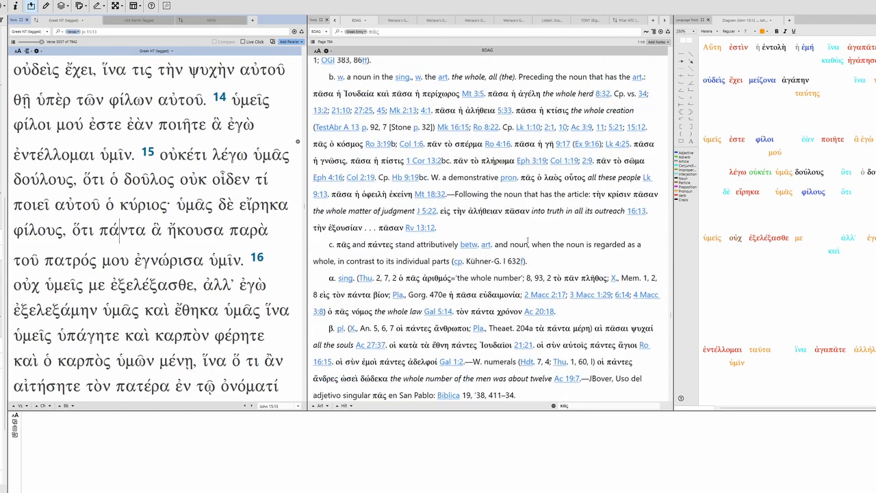
pyautogui.scroll(-3)
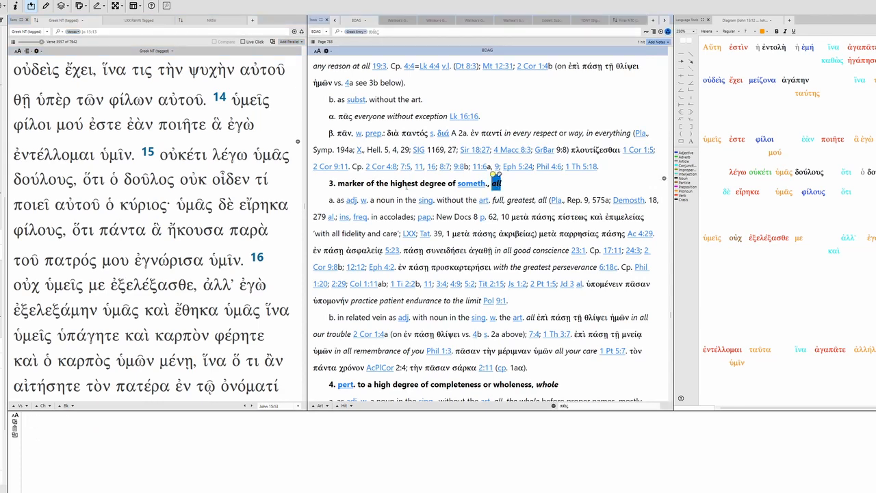
# Step: Check πάντα and ἤκουσα, then load BDAG's ἀκούω entry ('to hear, heed, obey') for ἤκουσα
pyautogui.click(122, 230)
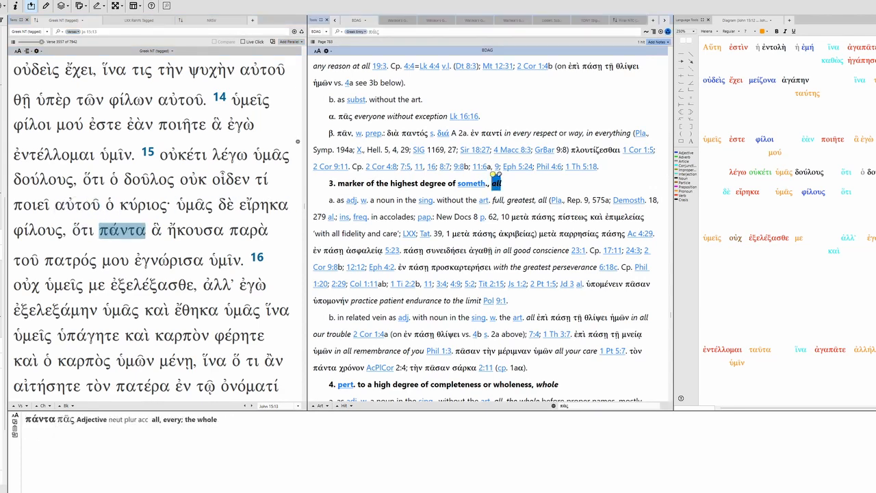
pyautogui.click(194, 230)
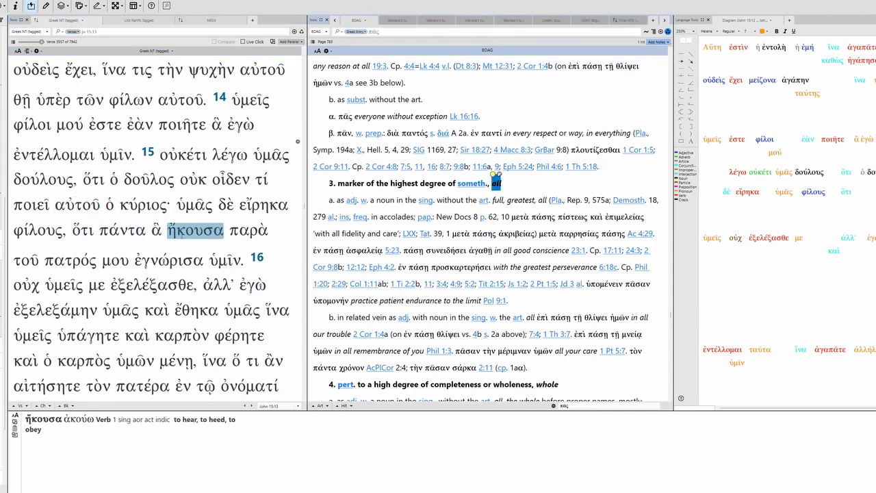
pyautogui.doubleClick(195, 230)
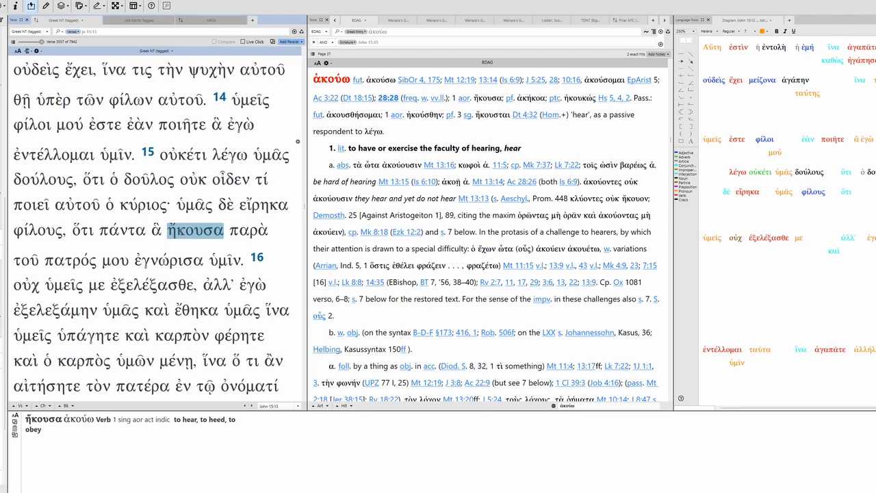
pyautogui.click(68, 258)
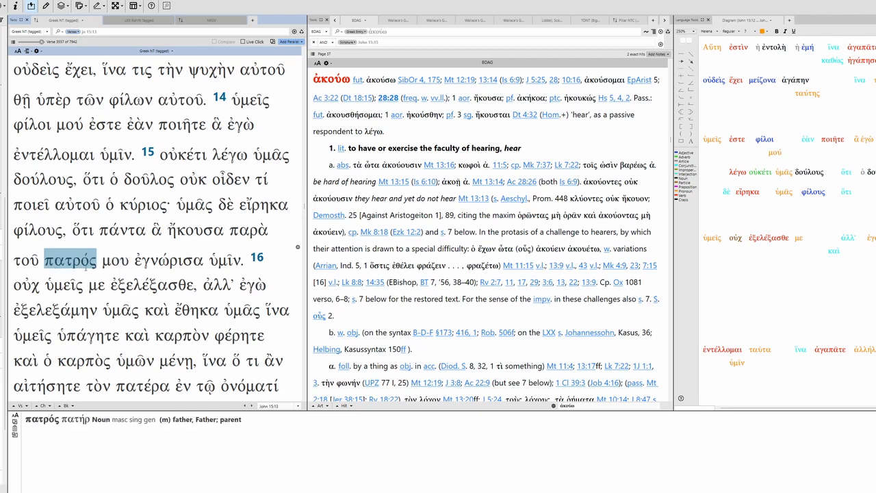
# Step: Check the parsing of ἤκουσα and παρὰ in verse 15 in Instant Details
pyautogui.click(195, 230)
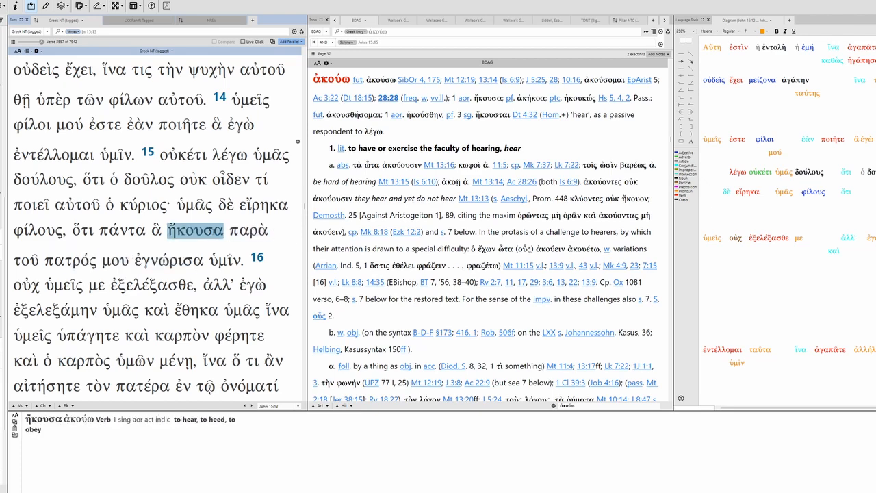
pyautogui.click(249, 230)
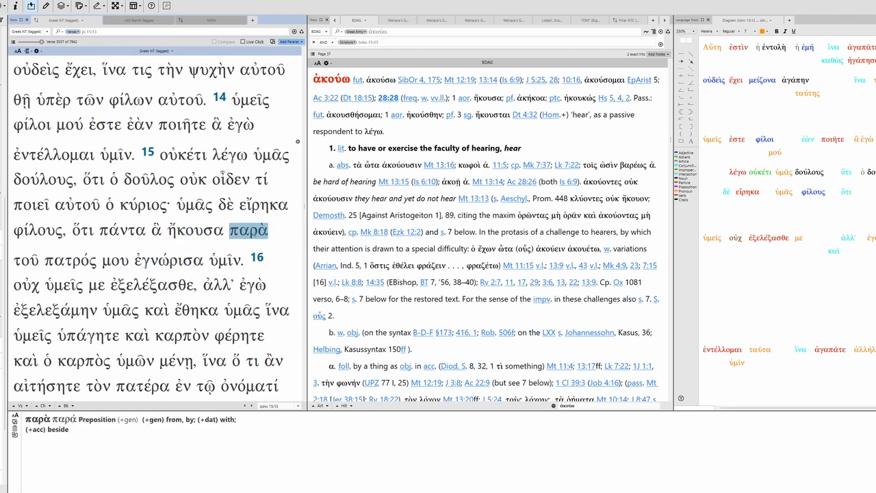
pyautogui.click(194, 230)
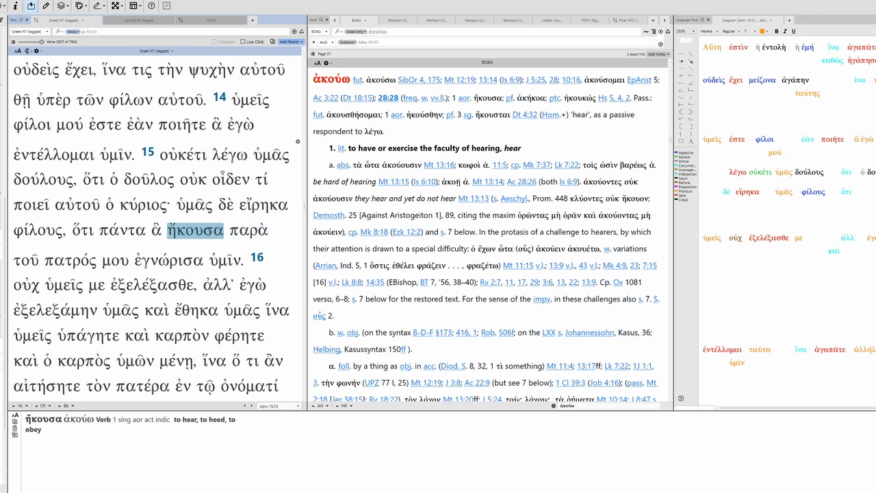
pyautogui.click(194, 230)
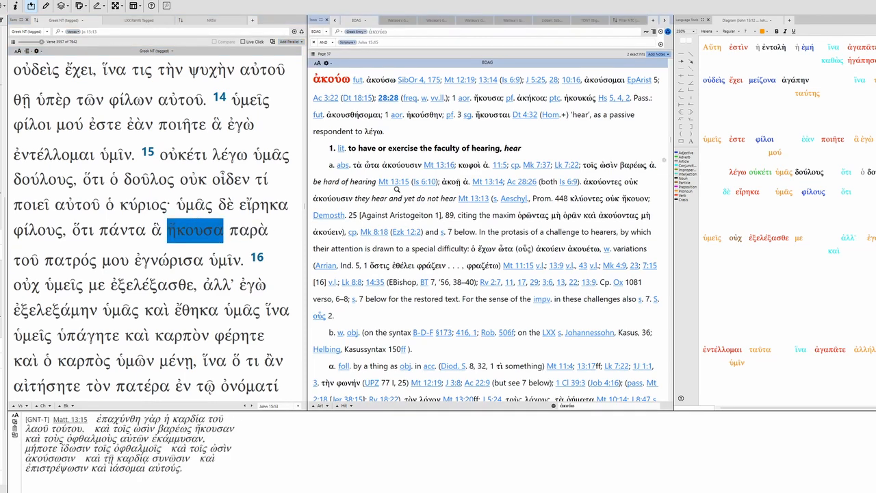
# Step: Load BDAG's παρά entry ('from, by, with, beside') and recheck ἤκουσα and παρὰ
pyautogui.click(250, 230)
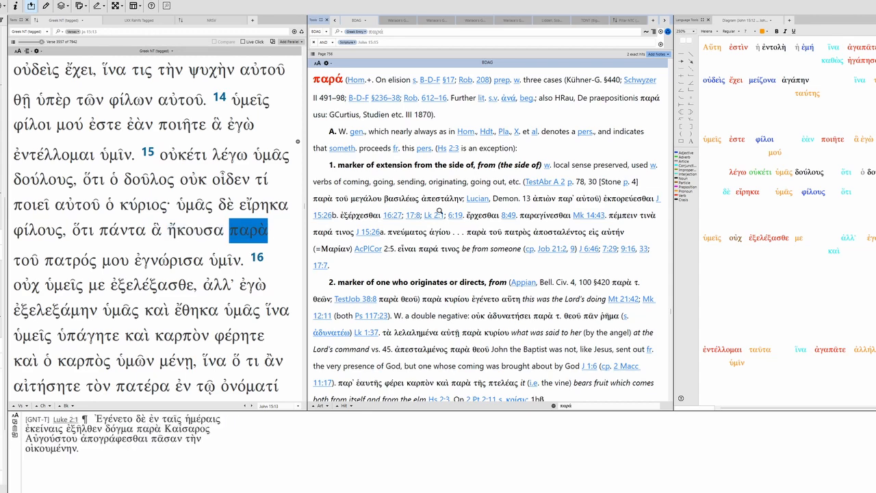
pyautogui.click(195, 230)
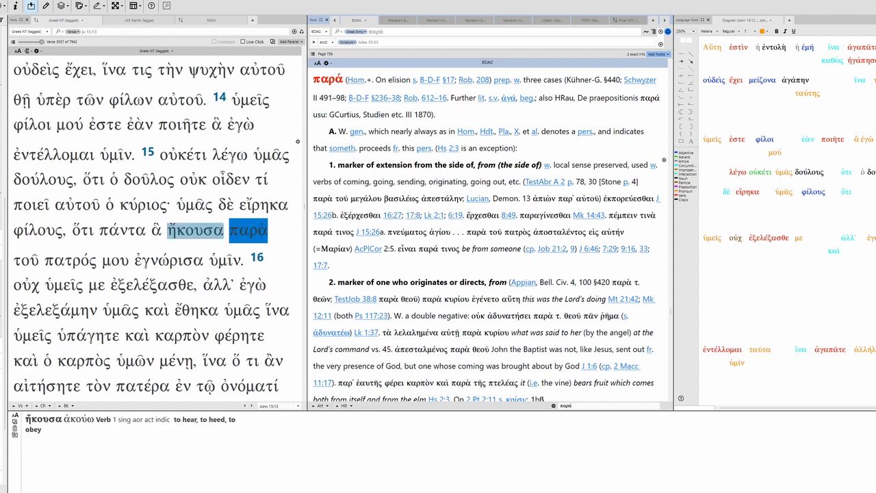
pyautogui.click(249, 230)
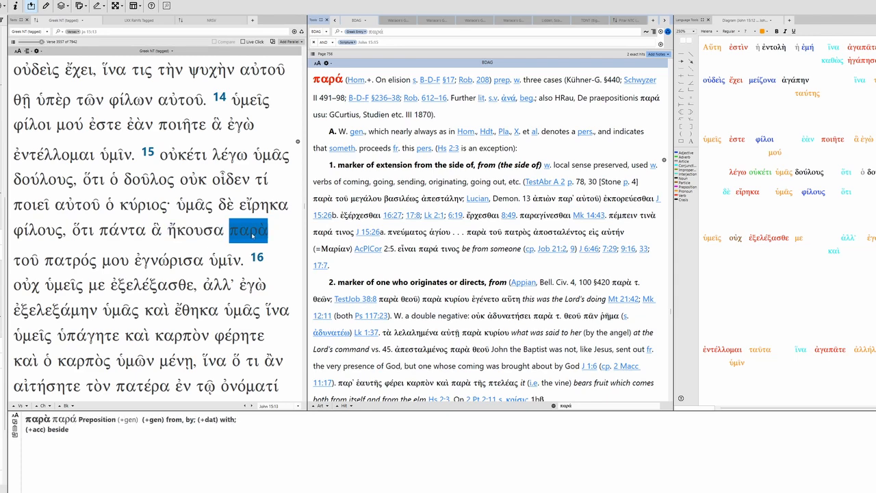
pyautogui.click(68, 260)
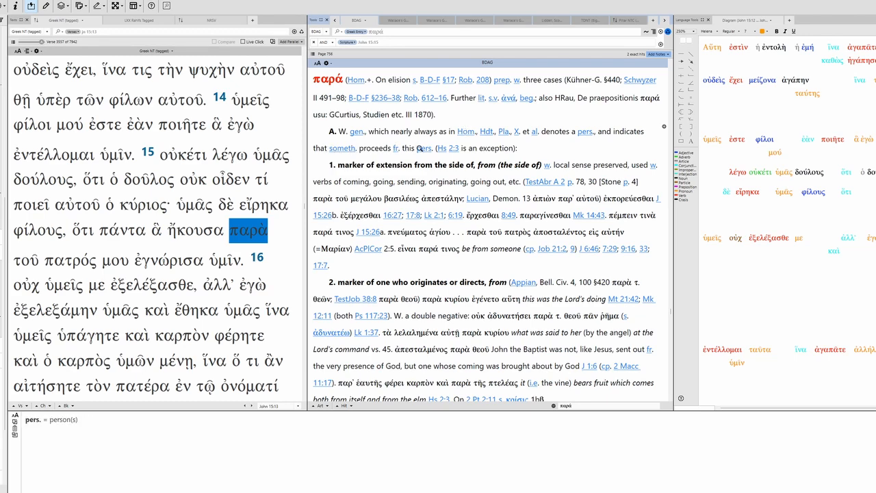
# Step: Check the parsing of εἴρηκα, μου and ὑμῖν ('you') in verse 15
pyautogui.click(265, 205)
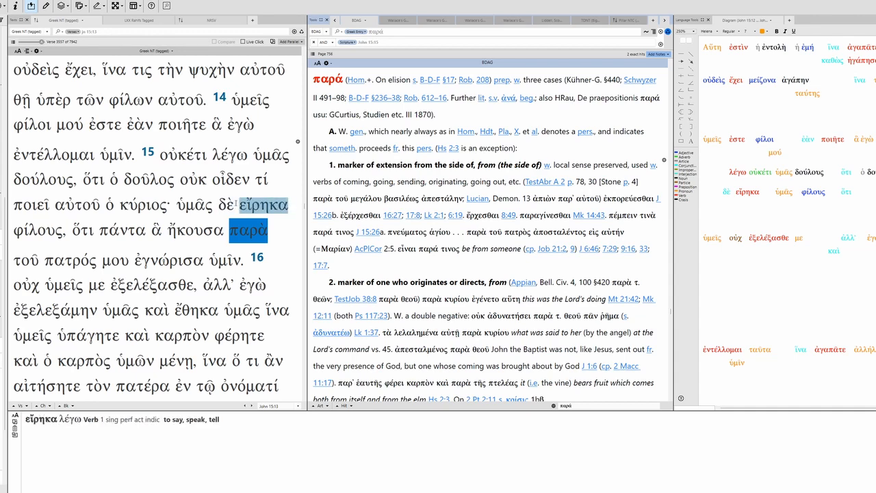
pyautogui.click(115, 260)
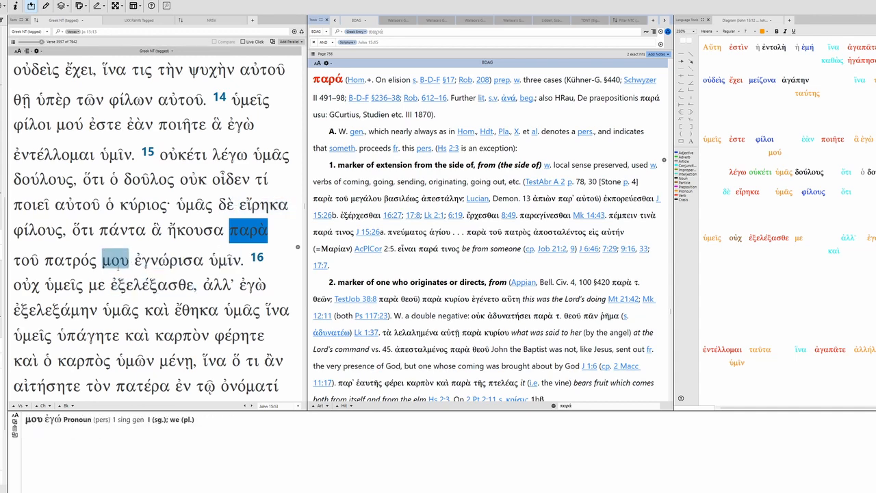
pyautogui.click(225, 260)
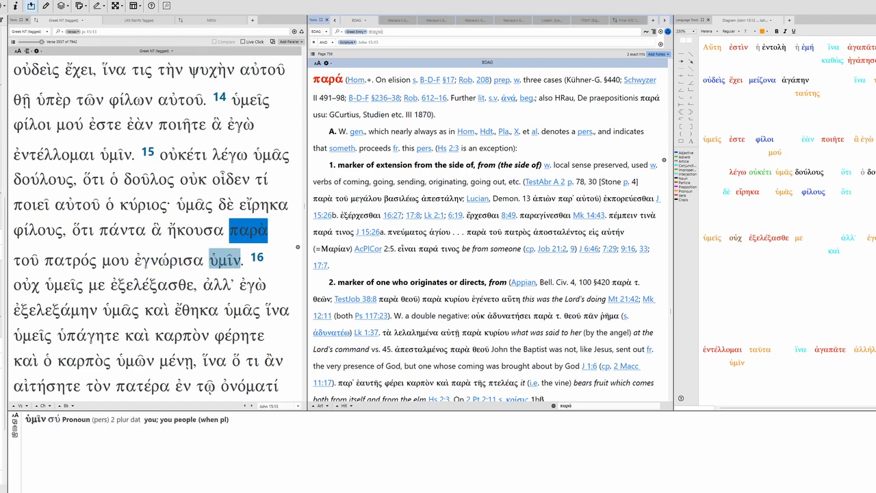
# Step: Load BDAG's γνωρίζω entry for ἐγνώρισα, then check verse 16's ἐξελέξασθε ('to choose, select')
pyautogui.click(169, 260)
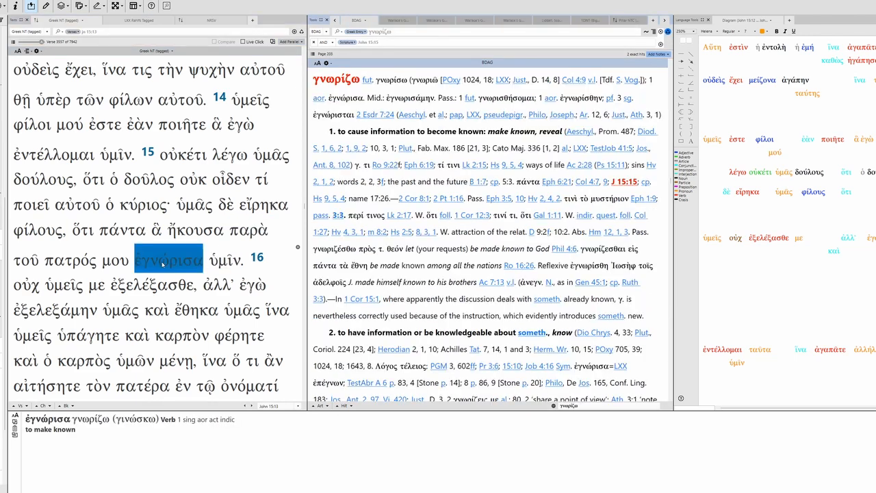
pyautogui.click(225, 260)
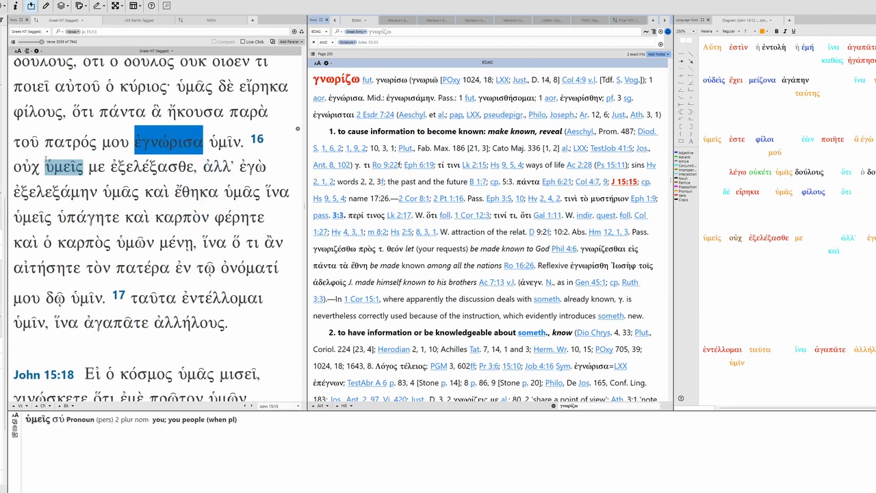
pyautogui.click(150, 167)
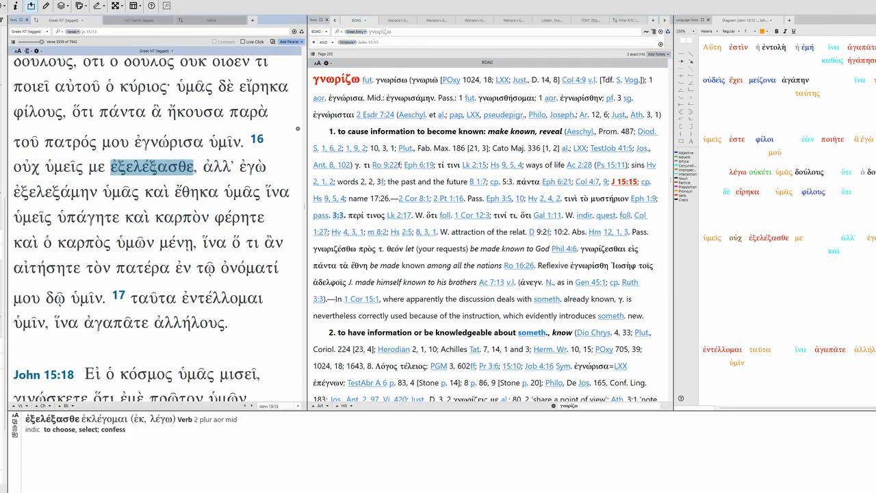
# Step: Load BDAG's ἐκλέγομαι entry for ἐξελέξασθε, then check ἐξελεξάμην, ὑμᾶς and ἔθηκα in verse 16
pyautogui.doubleClick(151, 167)
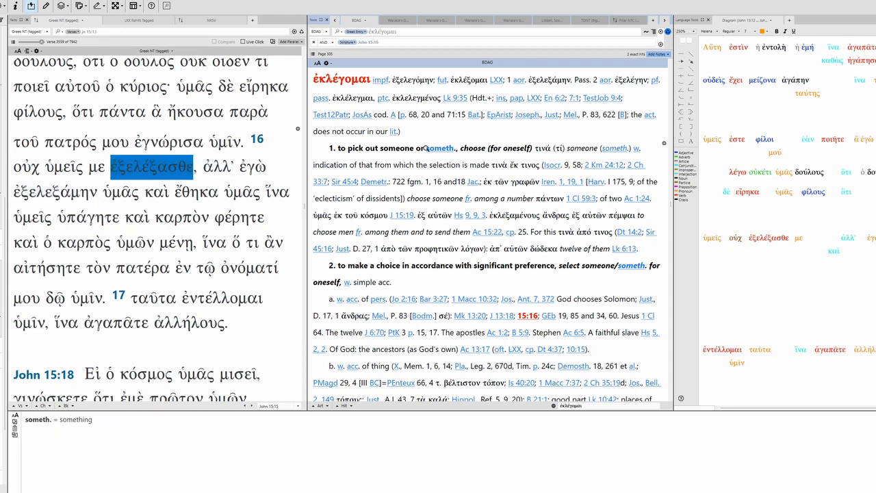
pyautogui.scroll(-3)
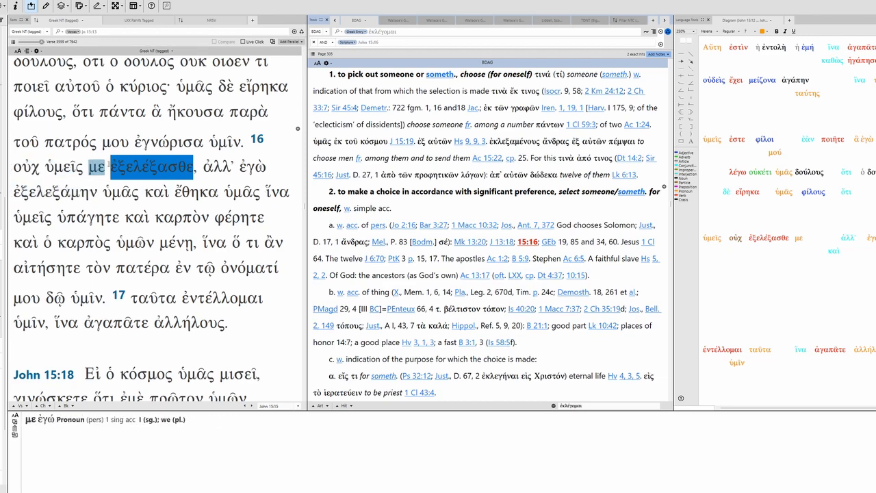
pyautogui.click(152, 167)
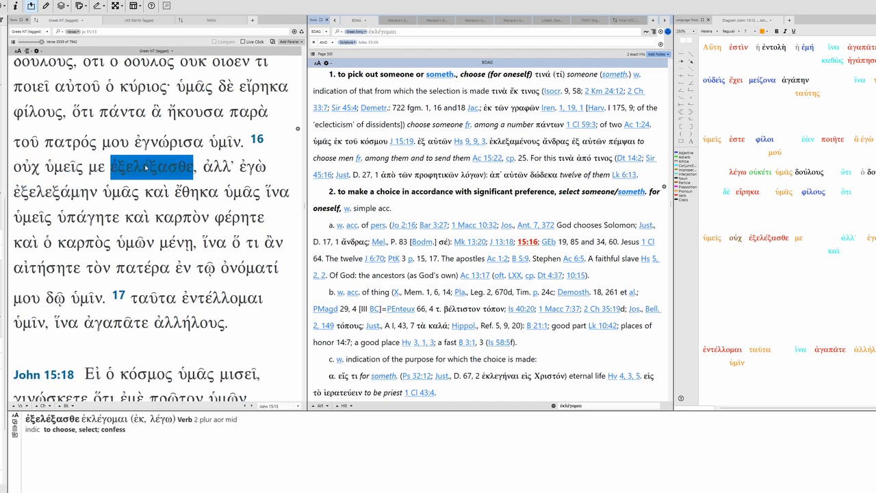
pyautogui.click(55, 192)
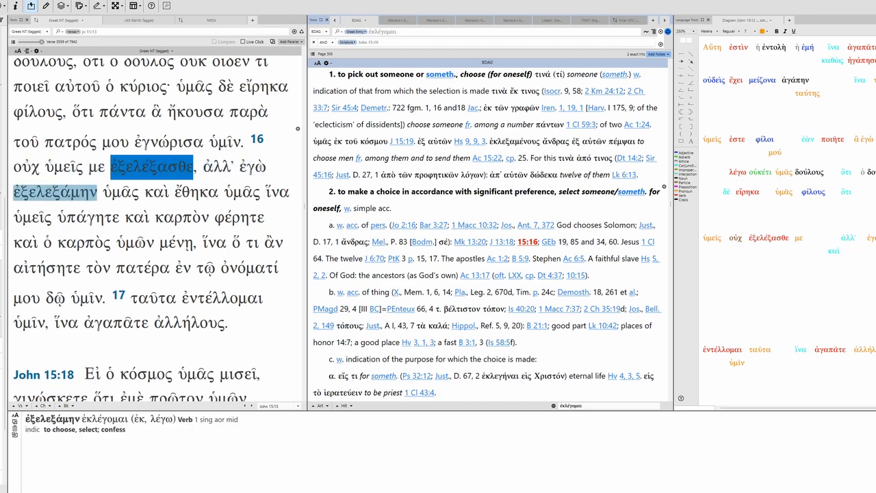
pyautogui.click(121, 192)
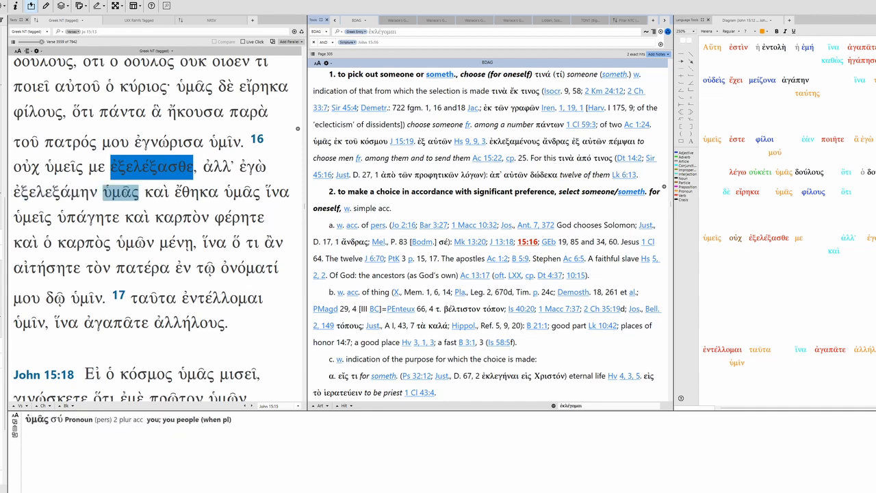
pyautogui.click(195, 192)
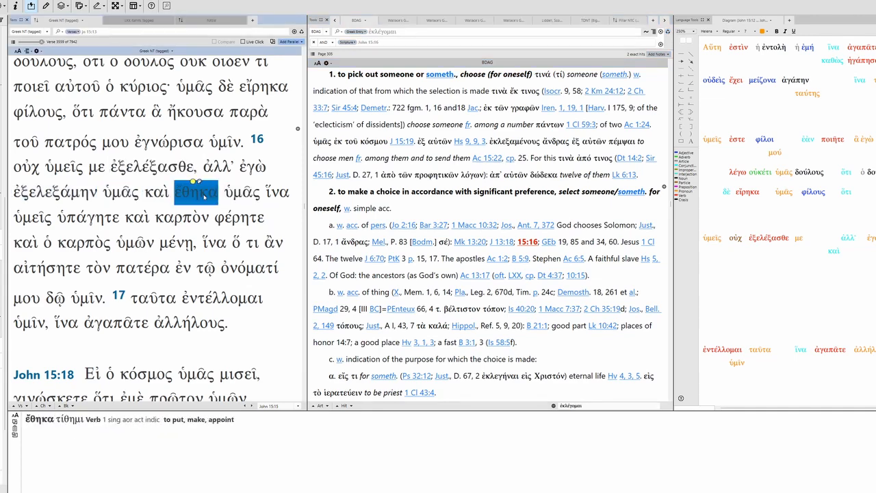
# Step: Load BDAG's τίθημι entry for ἔθηκα and read down to sense 3 'appoint, assign'
pyautogui.click(196, 191)
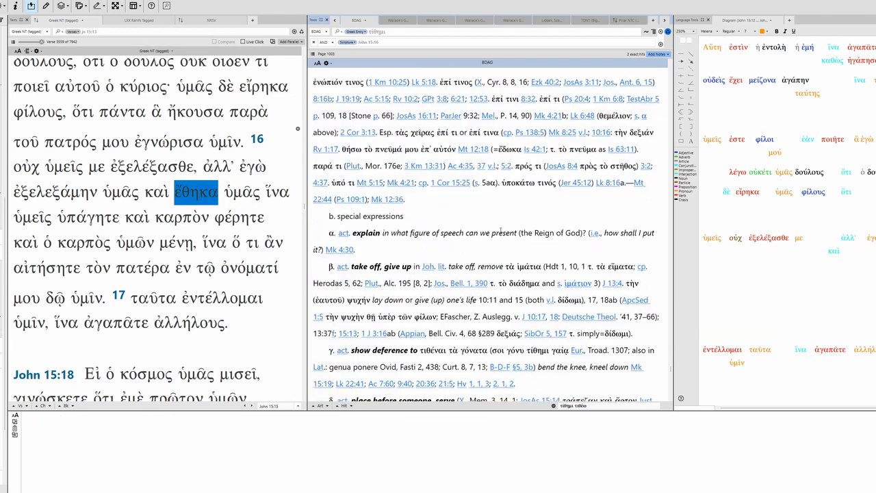
pyautogui.scroll(-3)
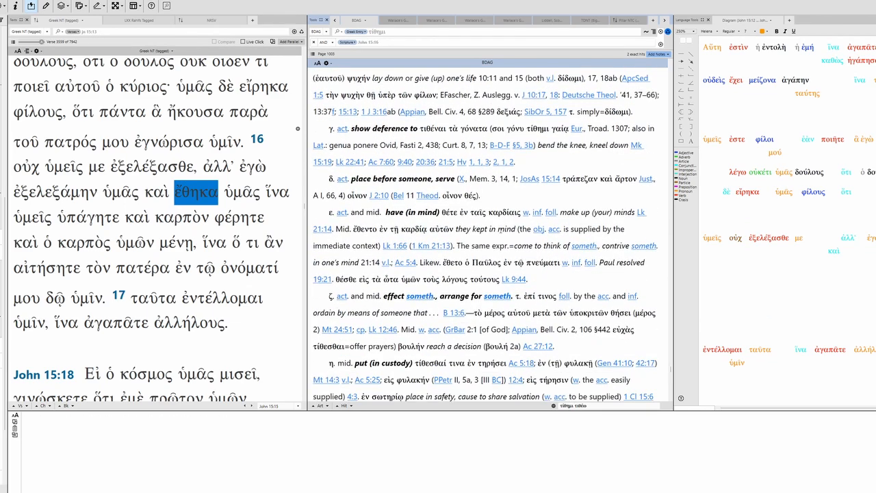
pyautogui.scroll(-3)
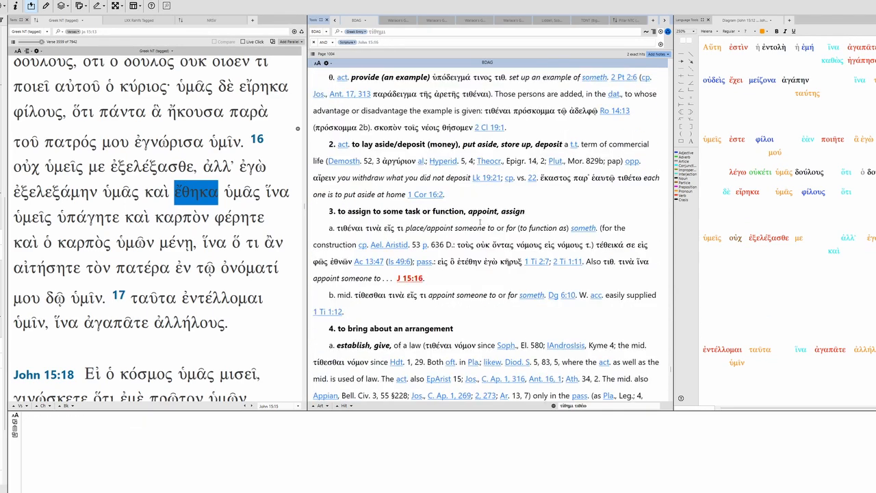
pyautogui.doubleClick(358, 210)
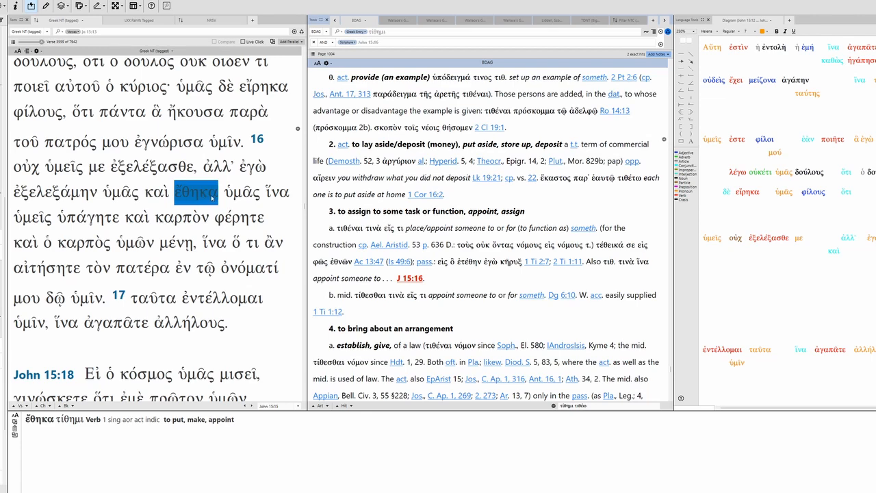
pyautogui.moveTo(183, 199)
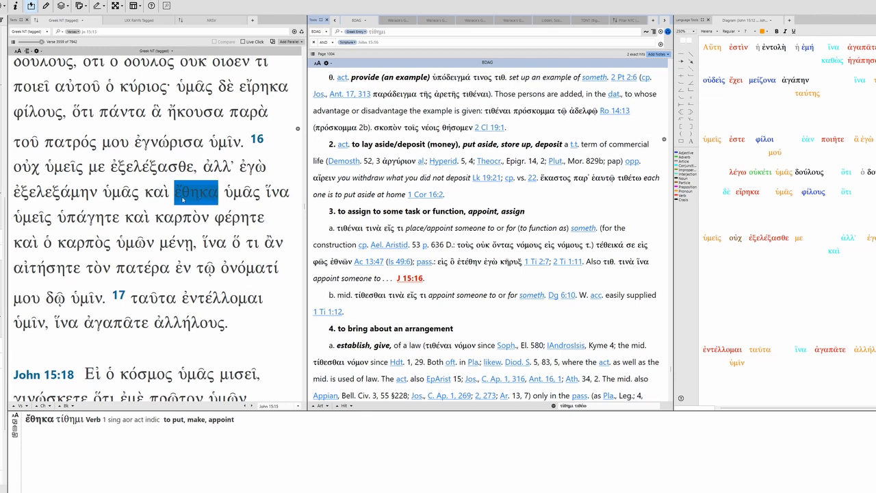
# Step: Check the parsing of ἐξελεξάμην, ἔθηκα, ὑμᾶς and ὑπάγητε ('go away') in verse 16
pyautogui.click(54, 192)
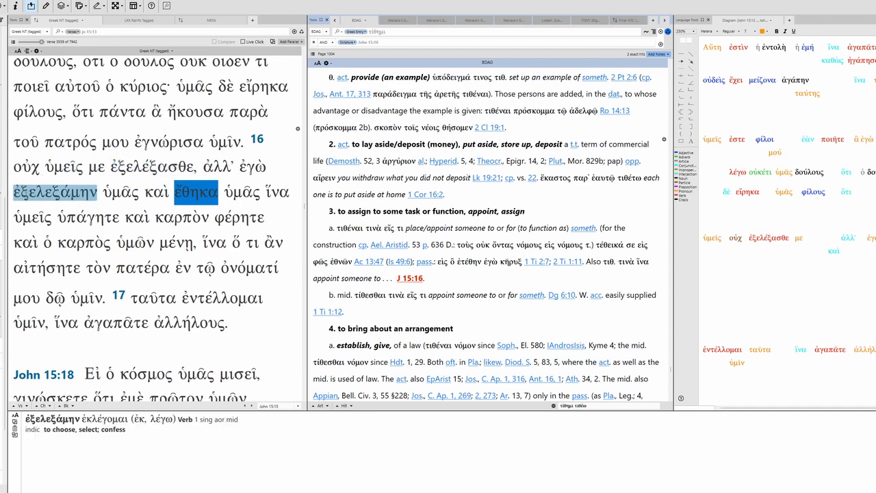
pyautogui.click(195, 192)
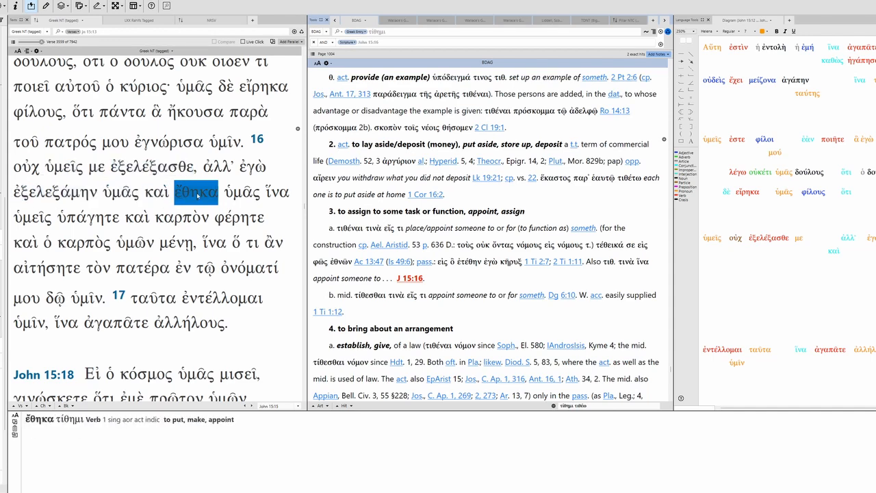
pyautogui.click(241, 192)
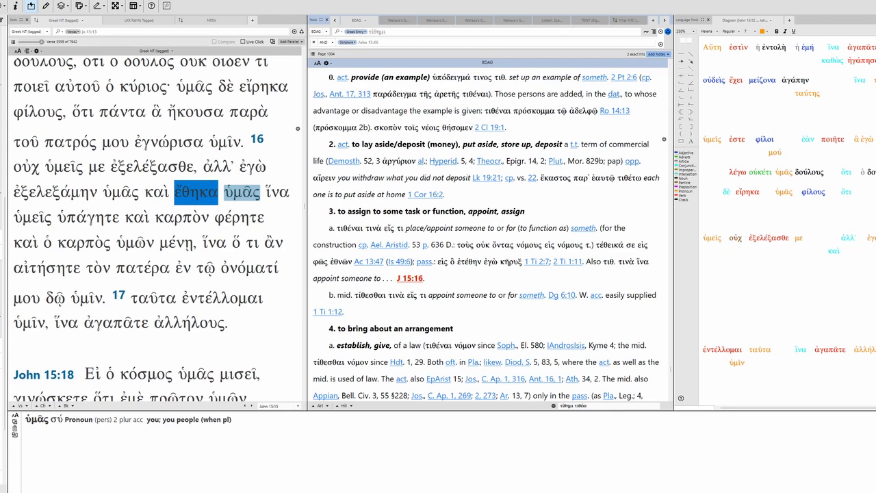
pyautogui.click(88, 216)
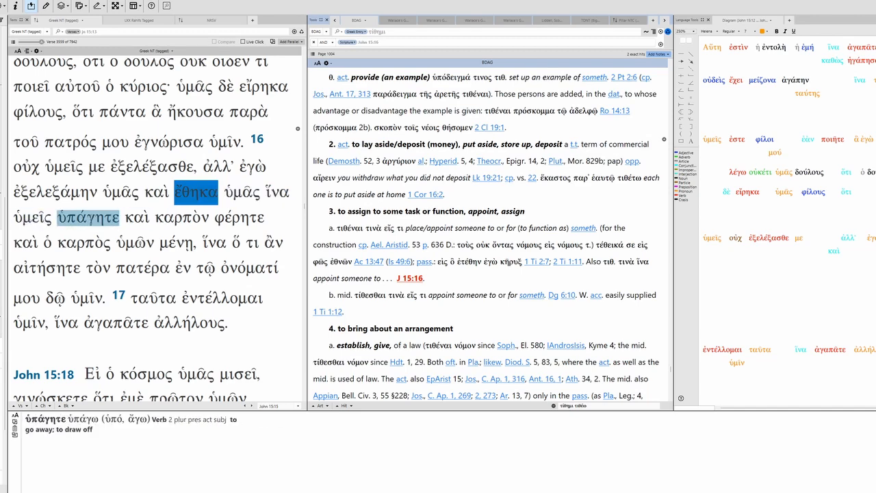
# Step: Look up ὑπάγητε in BDAG, then parse καί ('and') and καρπόν ('fruit') in verse 16
pyautogui.click(87, 218)
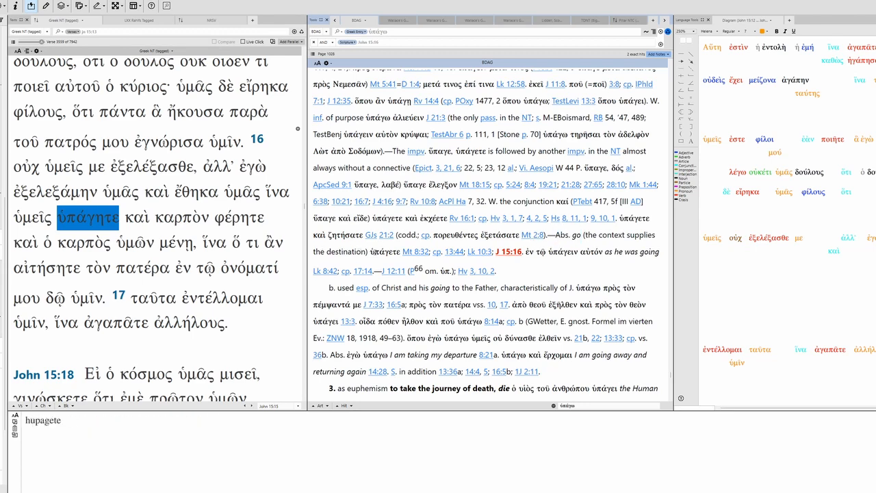
pyautogui.click(137, 216)
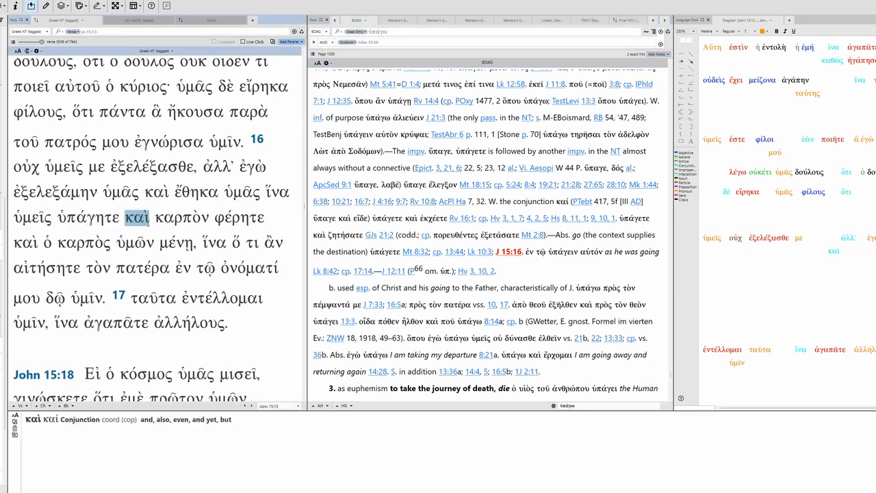
pyautogui.click(181, 216)
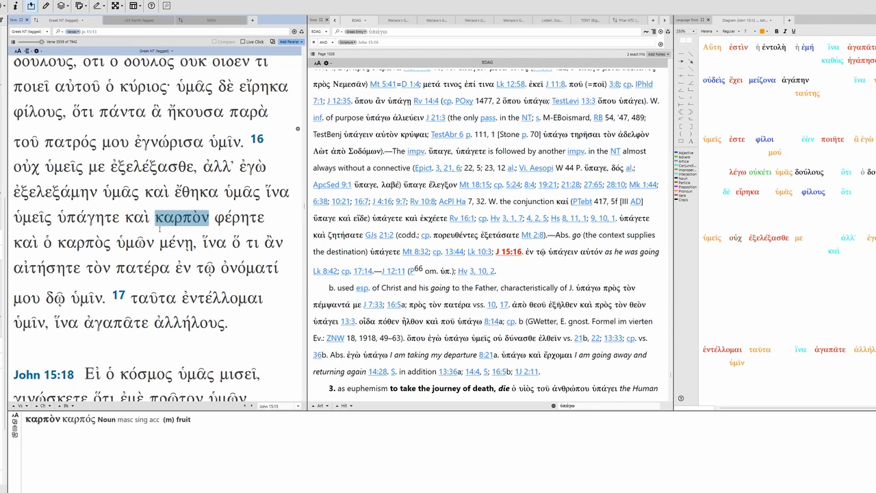
# Step: Look up φέρητε so BDAG opens at φέρω and read down through its senses
pyautogui.click(238, 218)
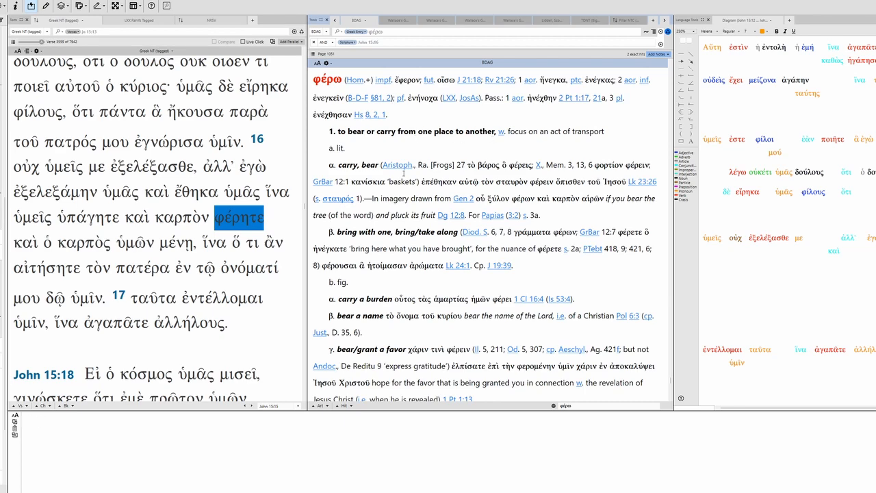
pyautogui.scroll(-3)
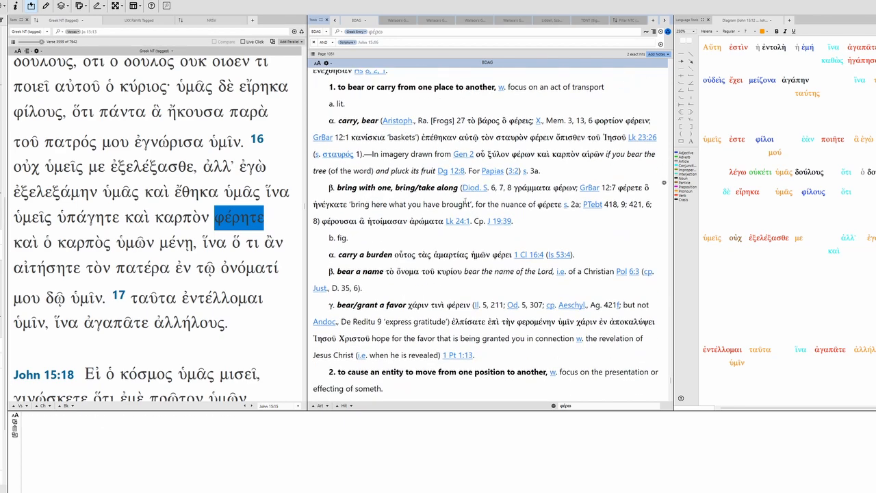
pyautogui.scroll(-3)
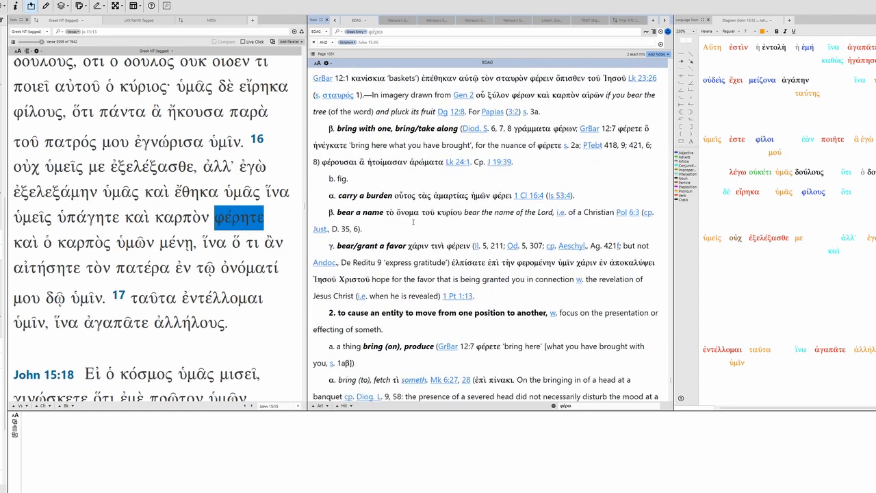
pyautogui.scroll(-3)
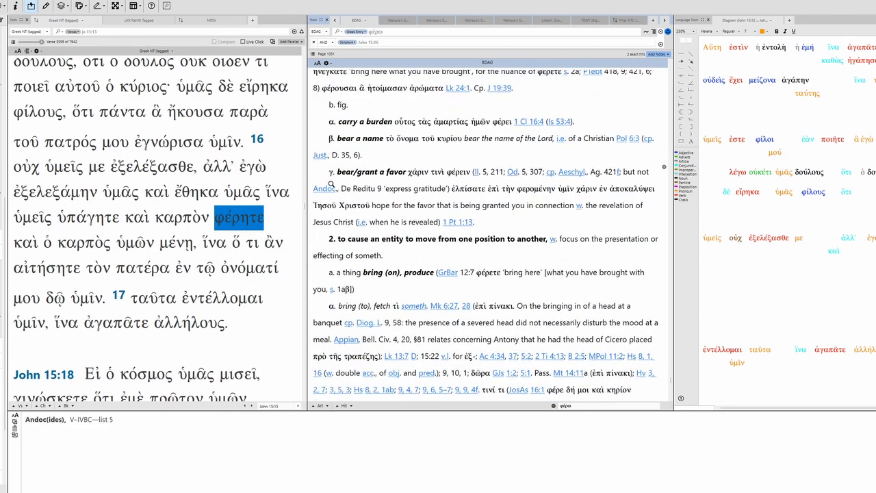
pyautogui.scroll(-3)
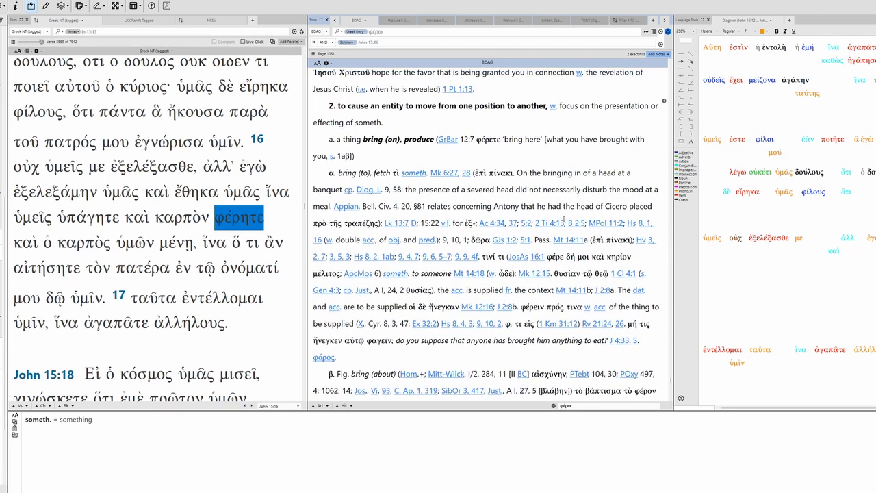
pyautogui.scroll(-3)
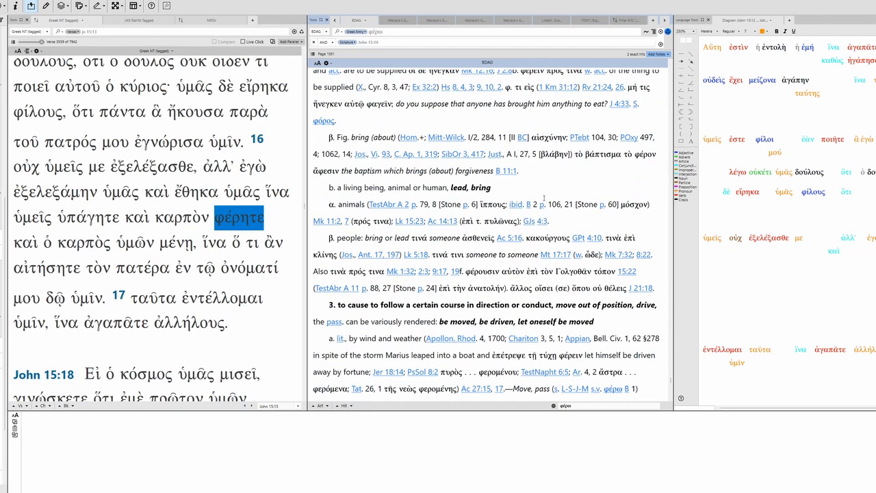
pyautogui.scroll(-3)
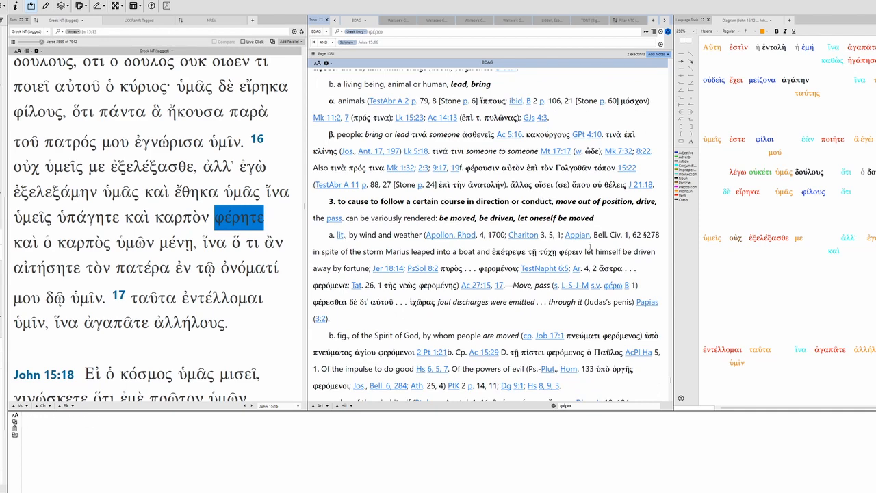
# Step: Continue down the φέρω entry to sense 10, 'to be productive, bear, produce'
pyautogui.scroll(-3)
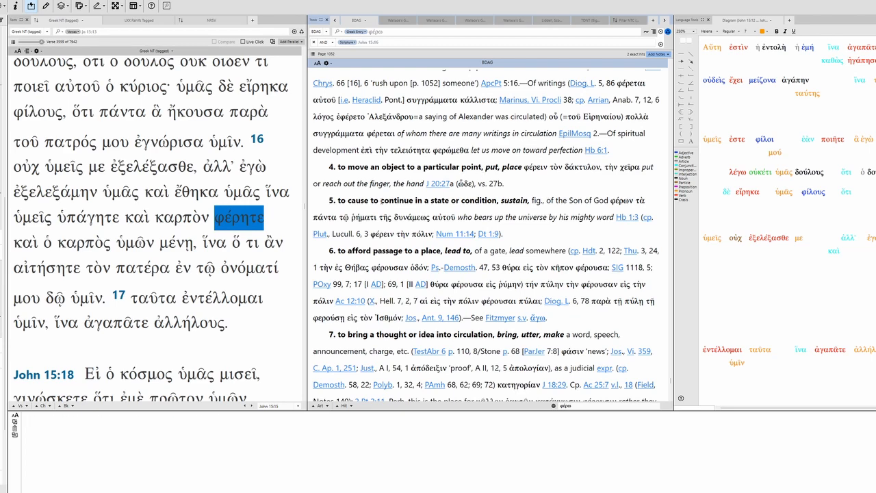
pyautogui.scroll(-3)
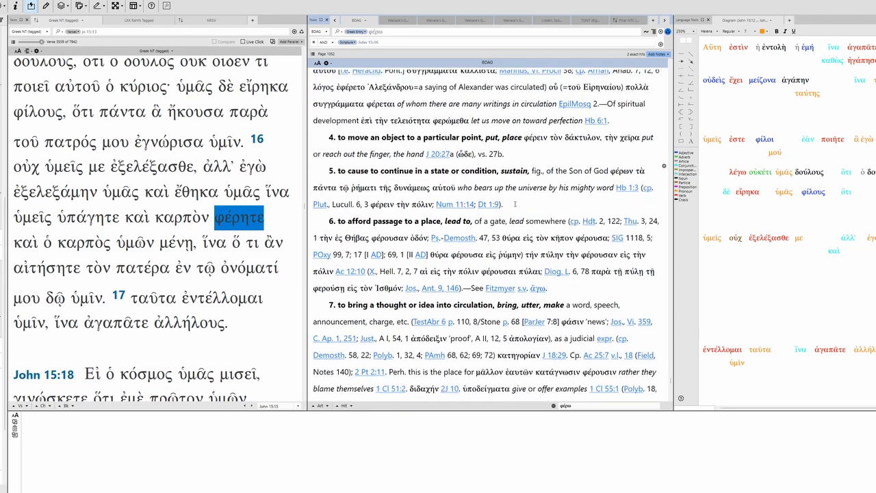
pyautogui.scroll(-3)
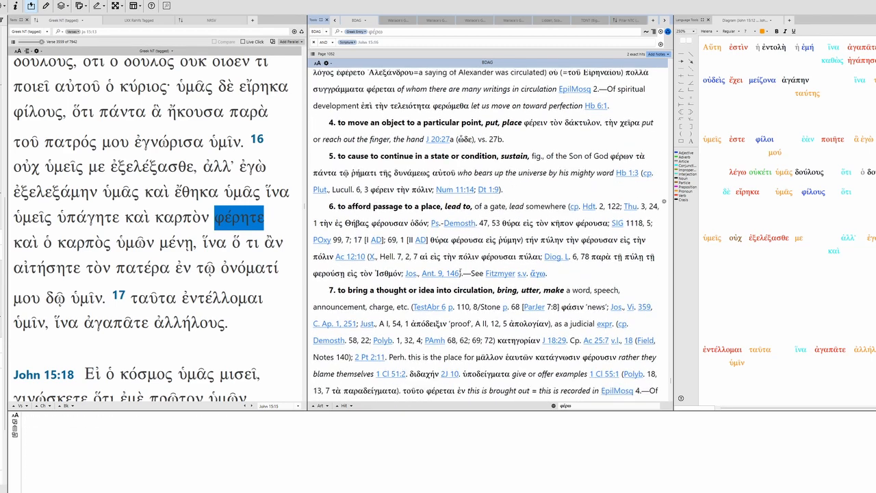
pyautogui.scroll(-3)
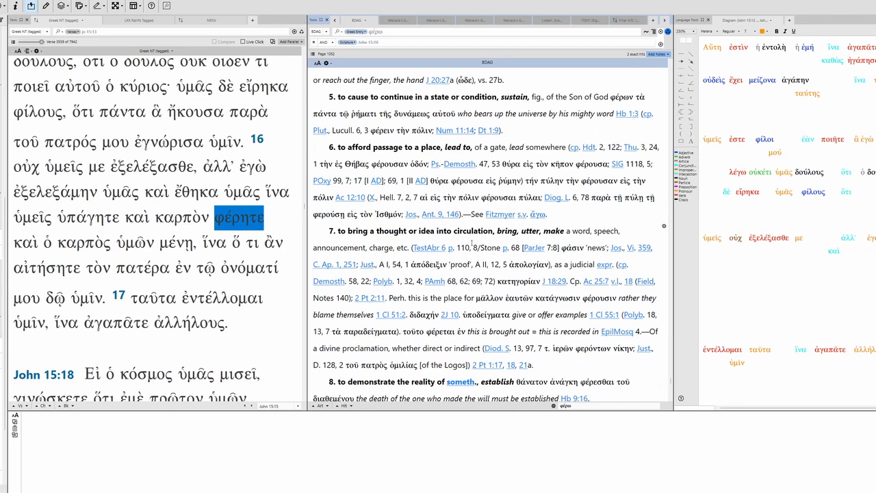
pyautogui.scroll(-3)
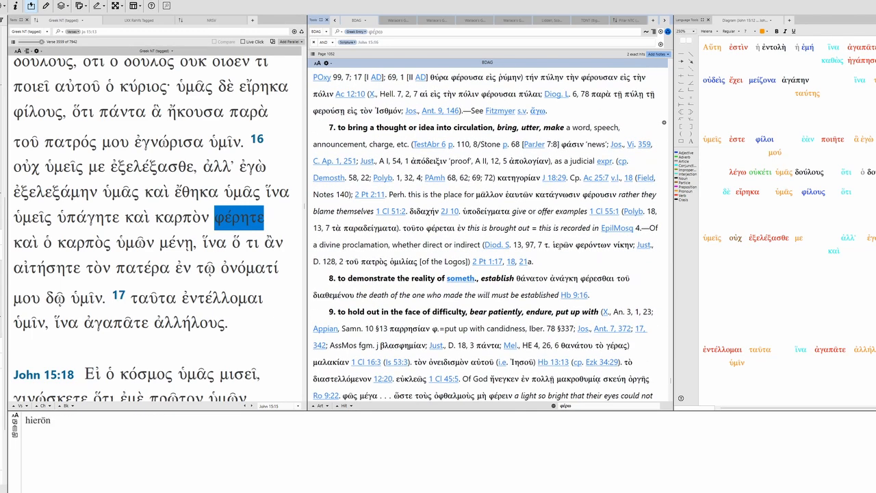
pyautogui.scroll(-3)
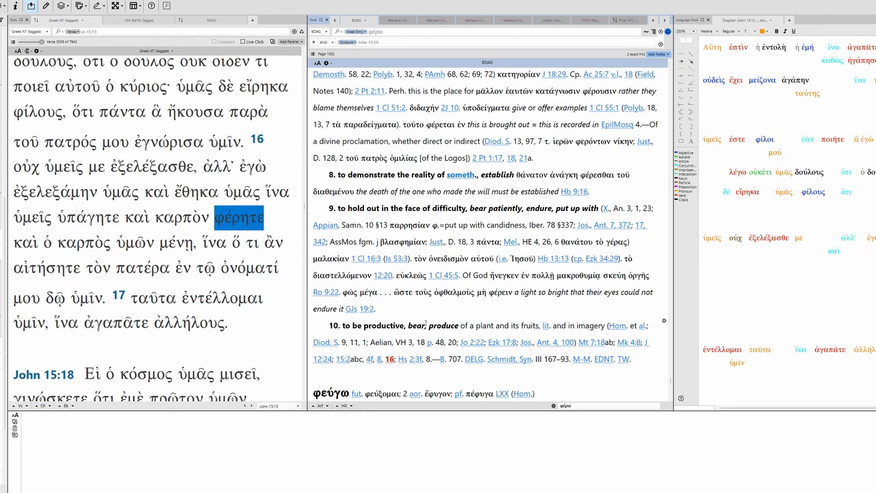
pyautogui.doubleClick(381, 326)
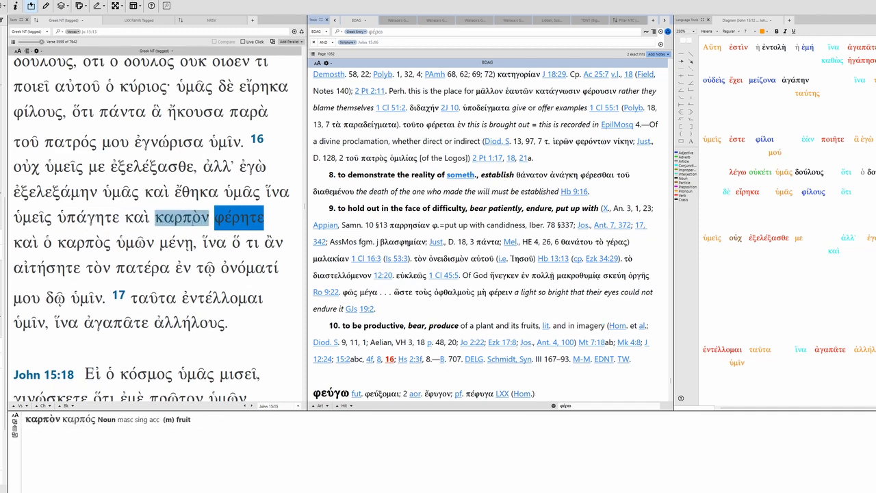
# Step: Parse φέρητε, καρπὸν, ὑμῶν, ὁ and ἵνα in verse 16, then look up μένῃ in BDAG
pyautogui.click(240, 216)
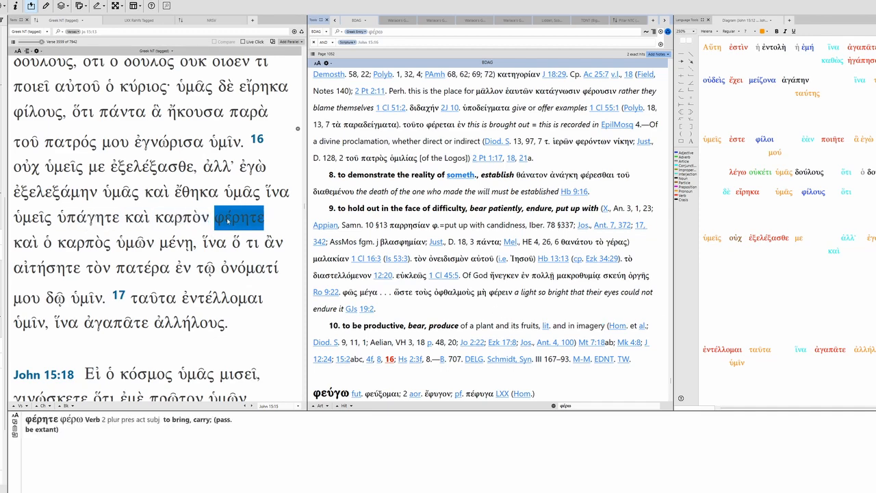
pyautogui.click(181, 217)
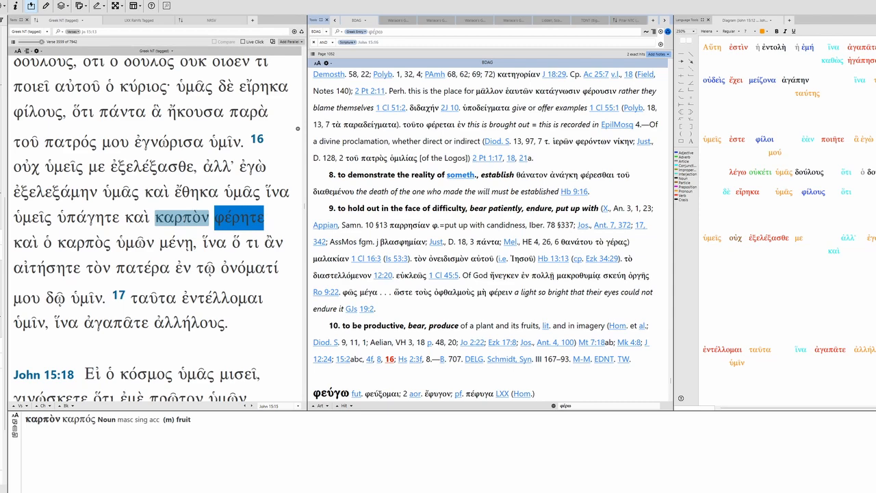
pyautogui.click(134, 242)
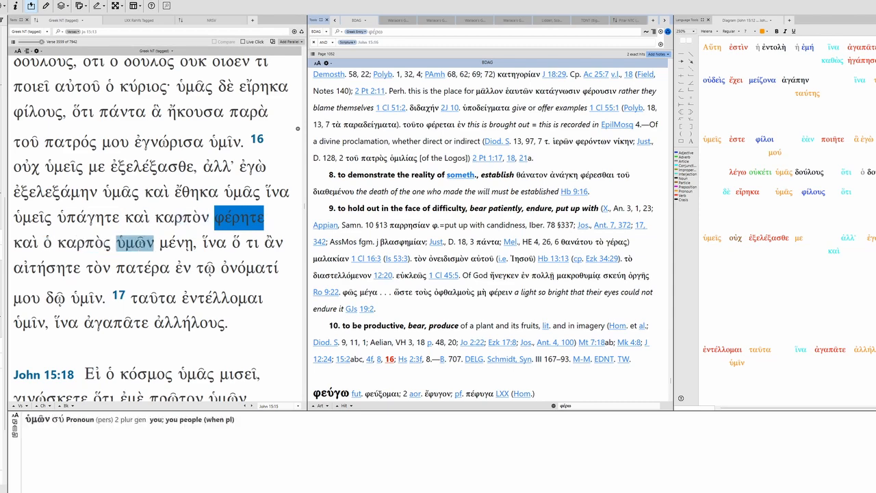
pyautogui.click(46, 243)
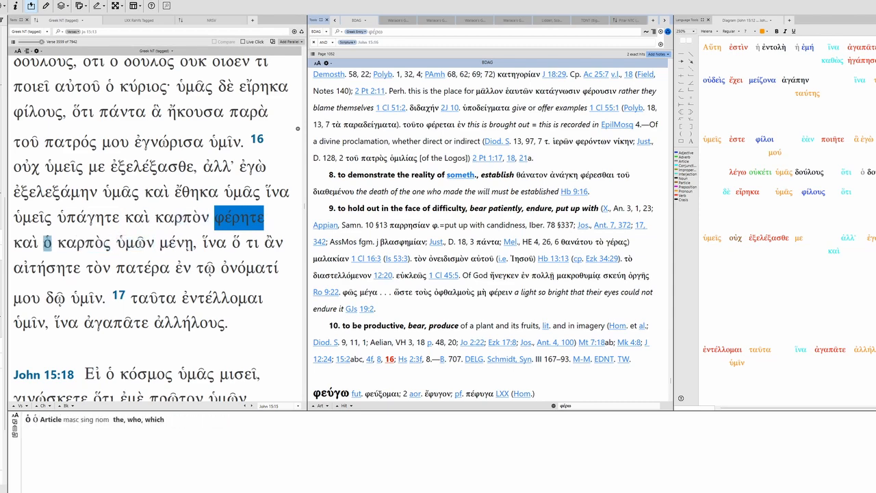
pyautogui.click(134, 242)
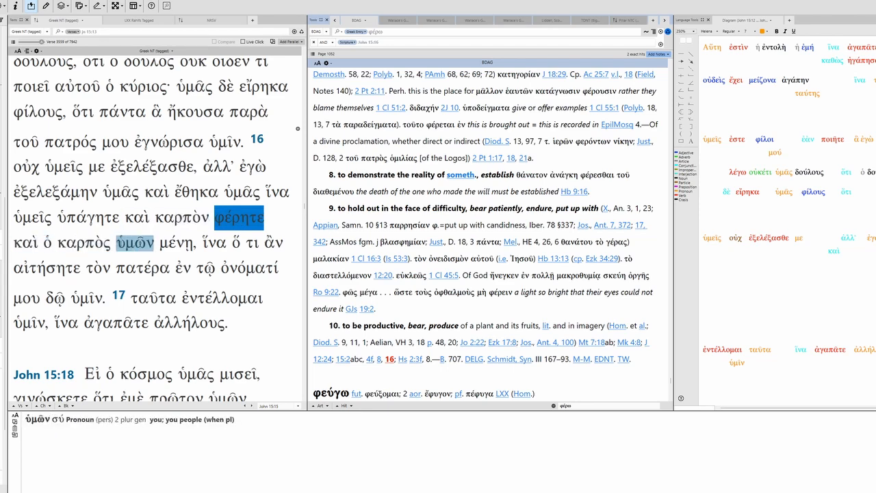
pyautogui.click(276, 192)
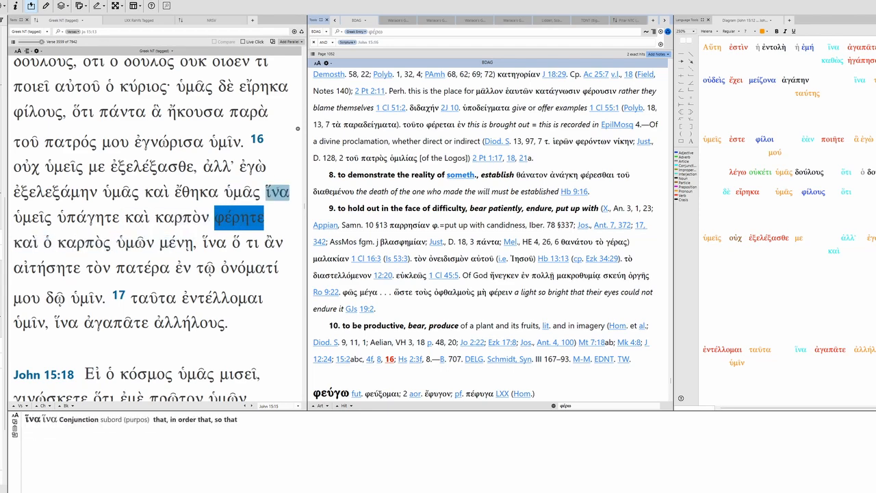
pyautogui.click(134, 244)
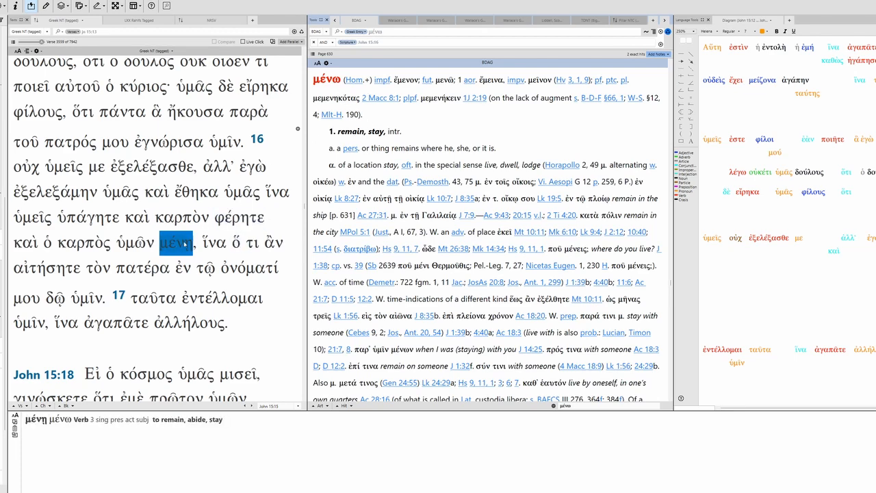
# Step: Read down BDAG's μένω entry toward sense 2, selecting a Greek word in it
pyautogui.click(33, 216)
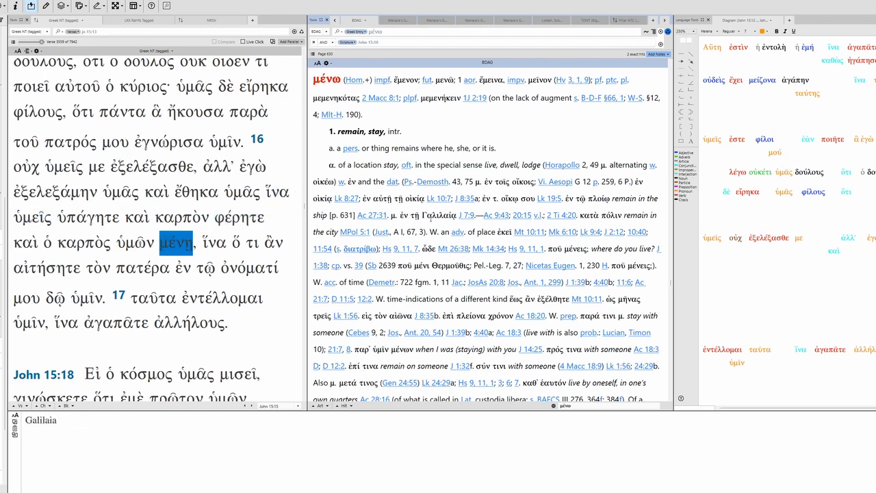
pyautogui.scroll(-3)
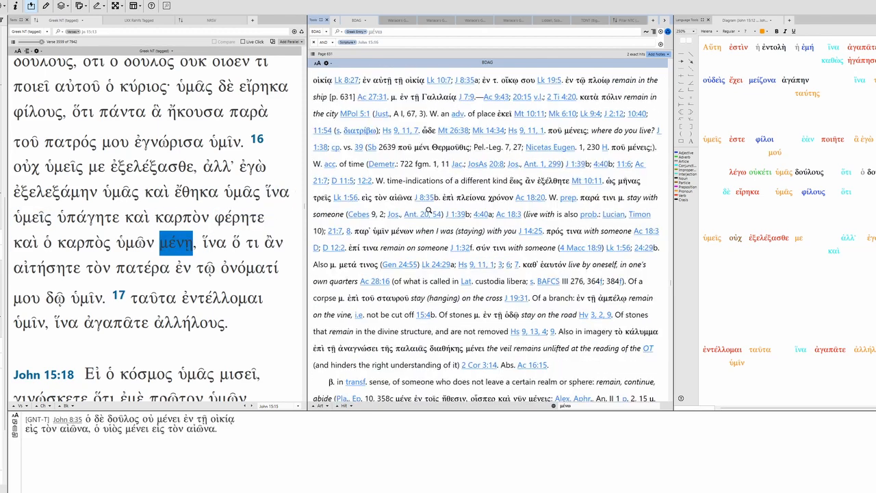
pyautogui.scroll(-3)
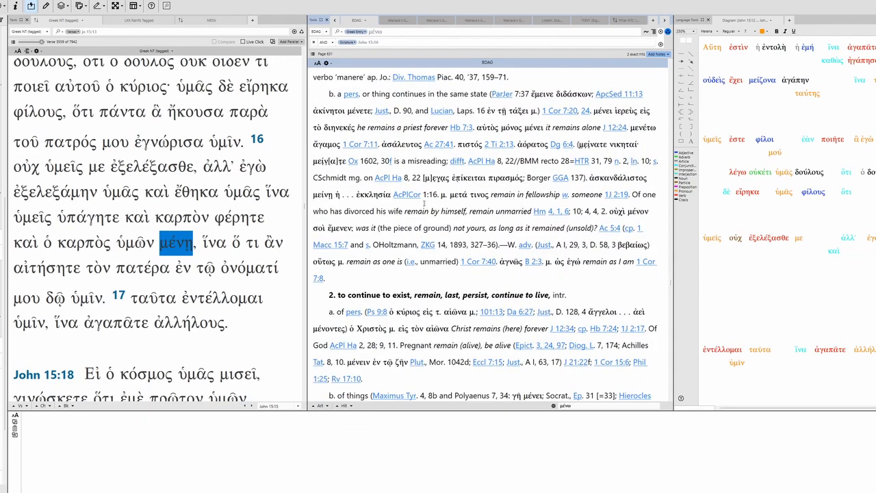
pyautogui.scroll(-3)
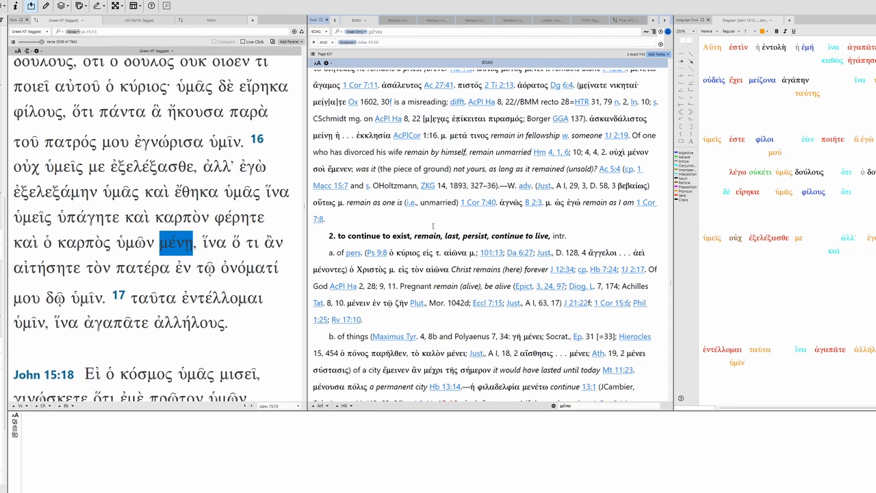
pyautogui.doubleClick(474, 236)
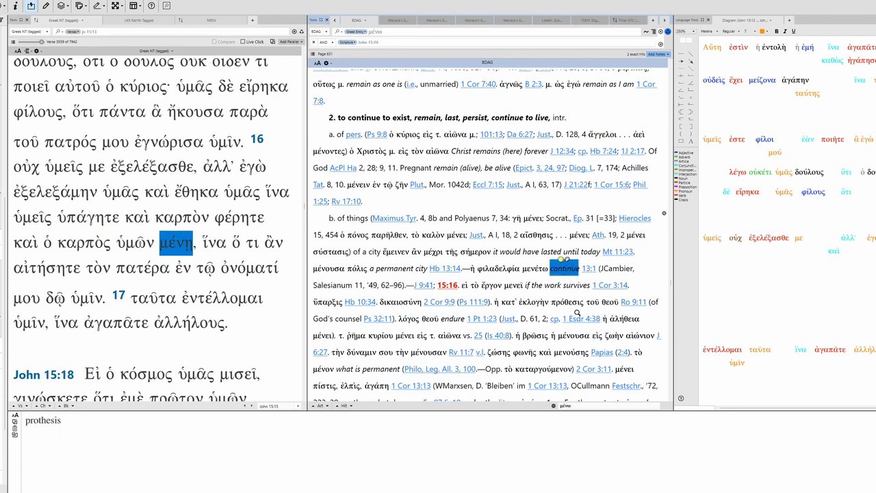
# Step: Reach sense 2, 'continue to exist, remain, persist', then reparse καρπός and ἵνα
pyautogui.scroll(-3)
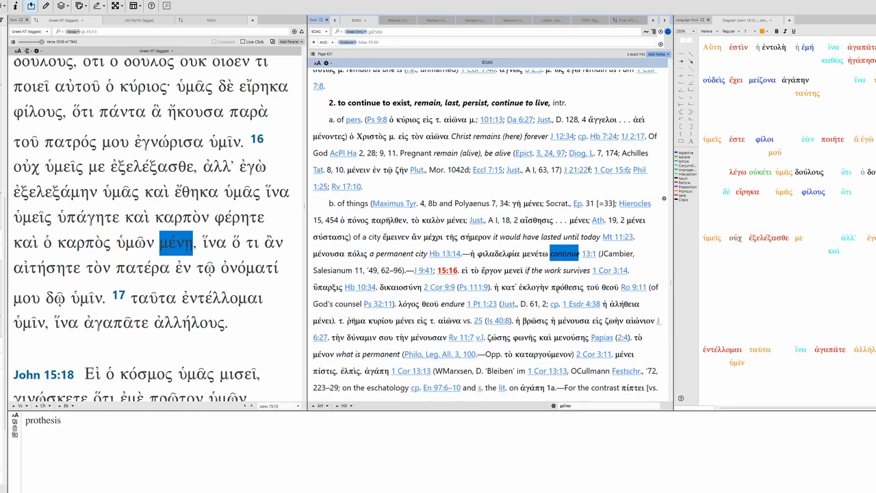
pyautogui.scroll(-3)
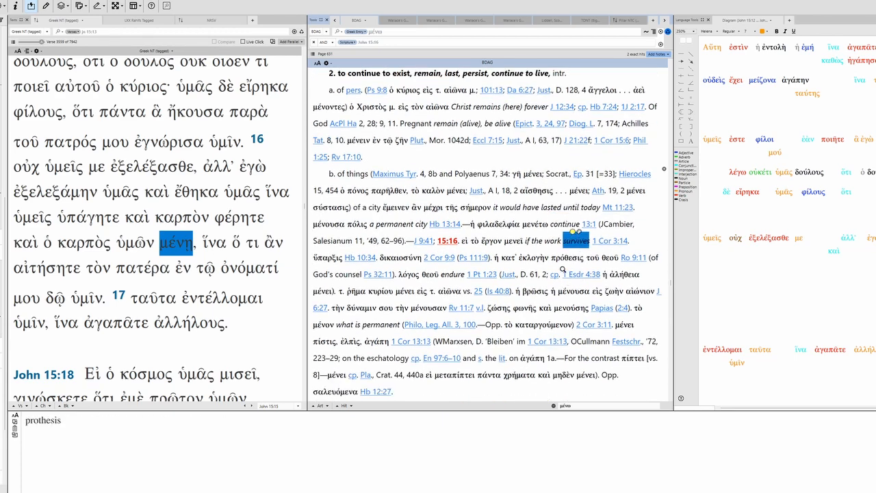
pyautogui.click(84, 244)
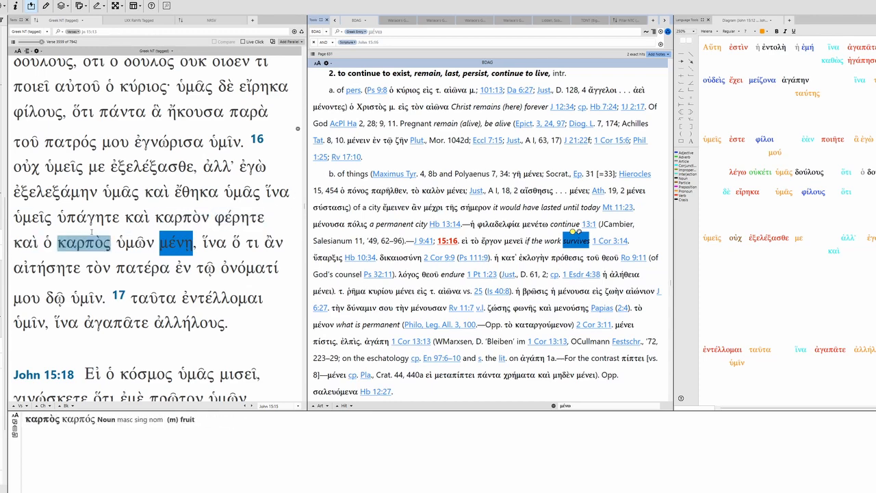
pyautogui.click(214, 241)
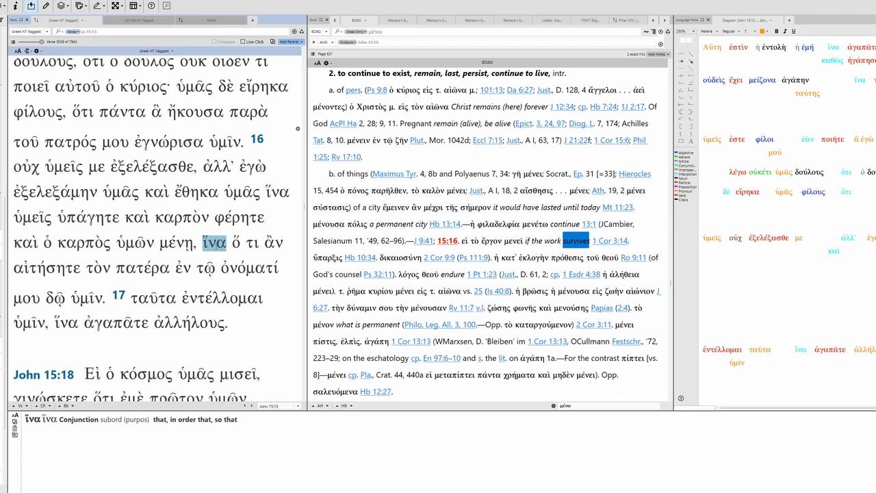
# Step: Look up ἵνα in BDAG and read down to sense 2, 'marker of objective, that'
pyautogui.click(214, 243)
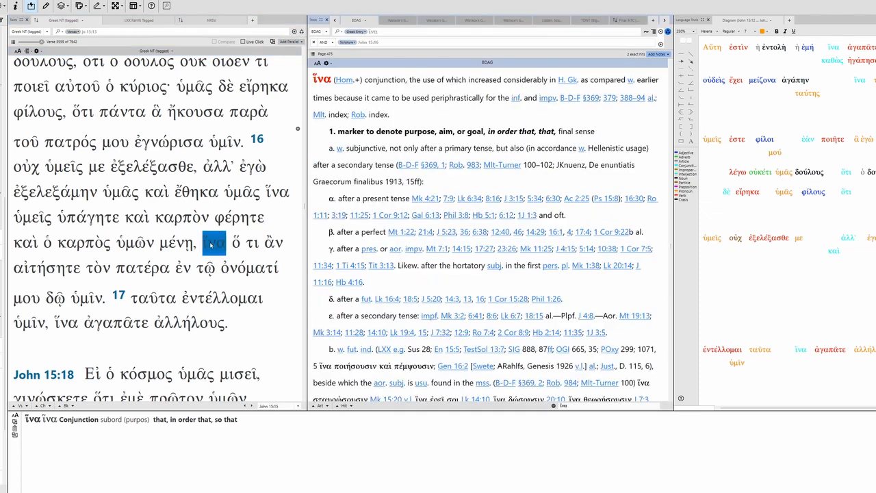
pyautogui.scroll(-3)
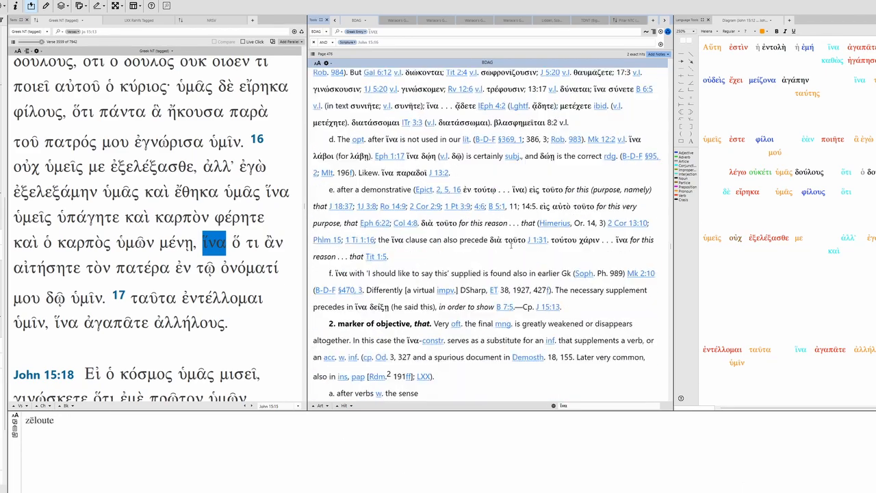
pyautogui.scroll(-3)
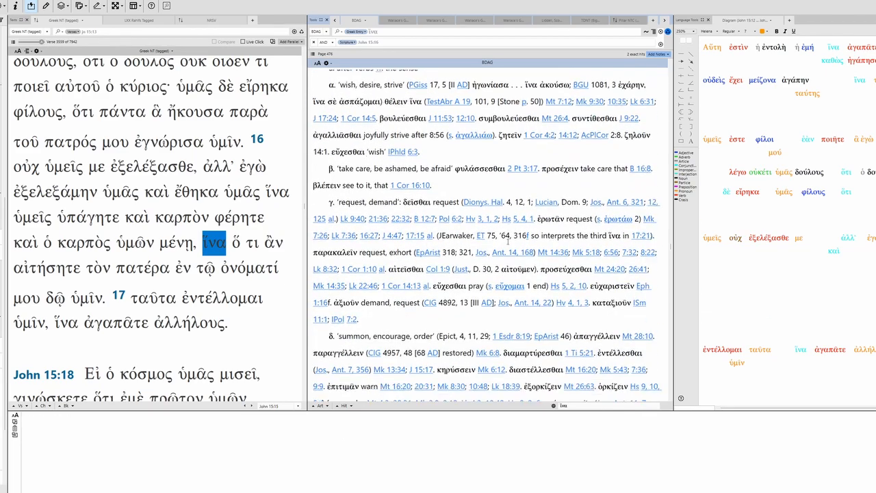
pyautogui.scroll(-3)
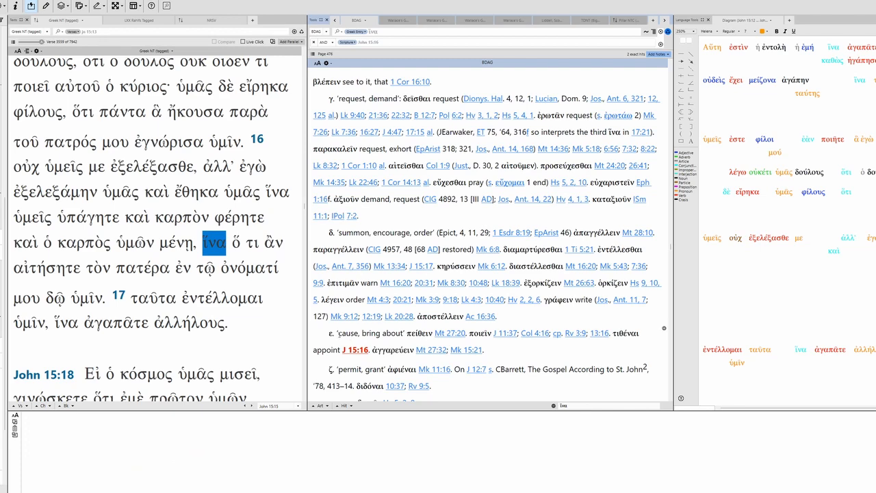
pyautogui.doubleClick(370, 333)
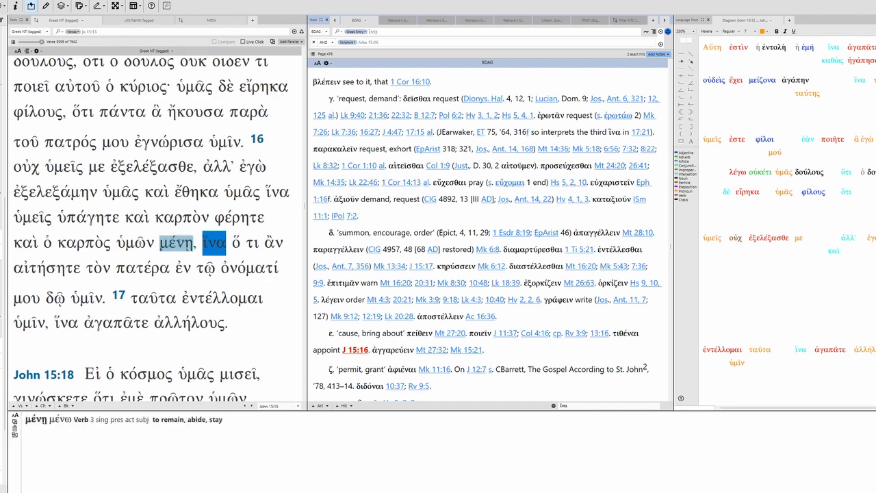
pyautogui.click(213, 241)
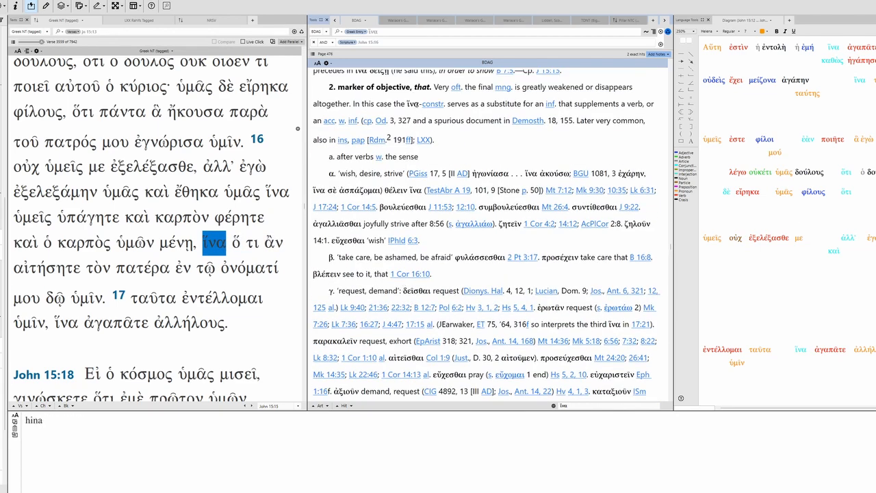
pyautogui.click(213, 242)
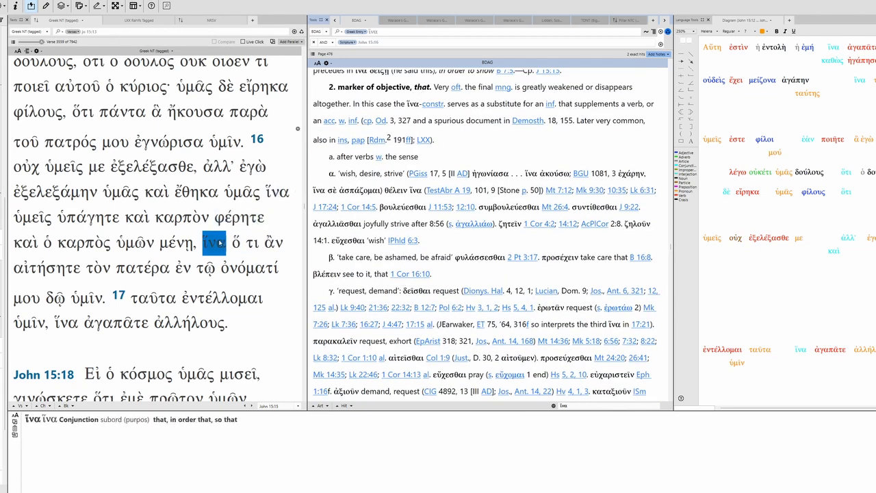
pyautogui.click(47, 267)
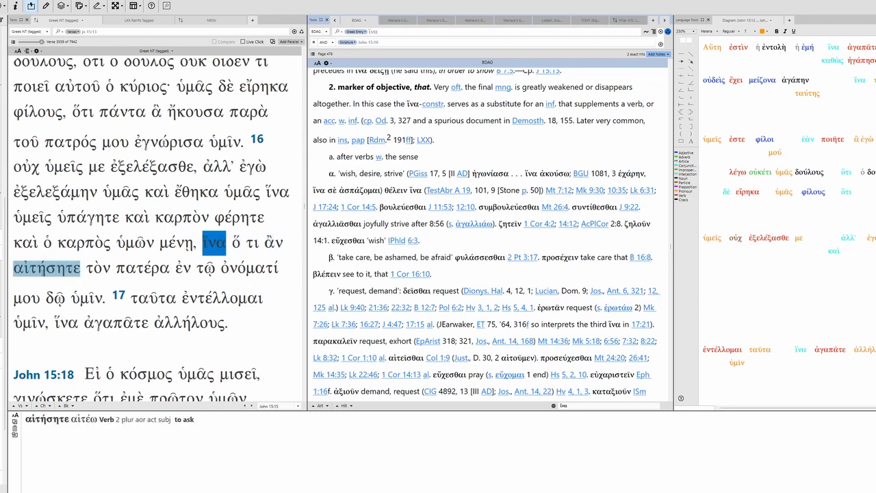
pyautogui.click(98, 267)
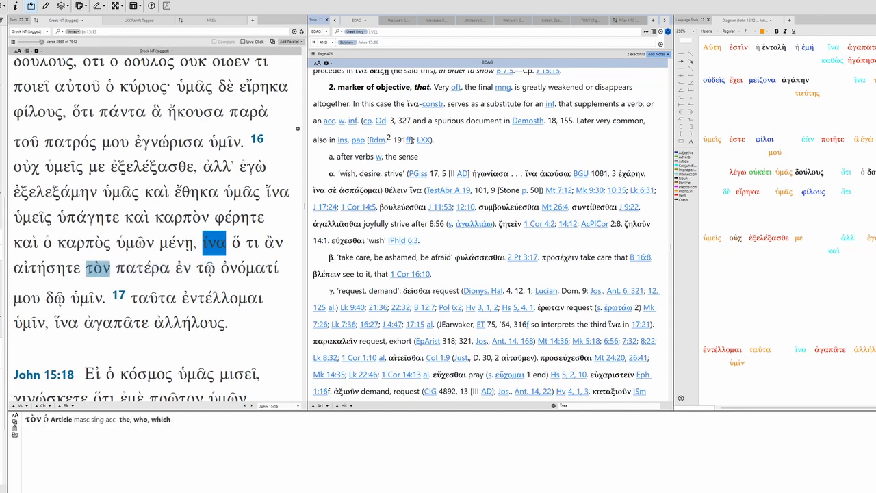
pyautogui.click(142, 267)
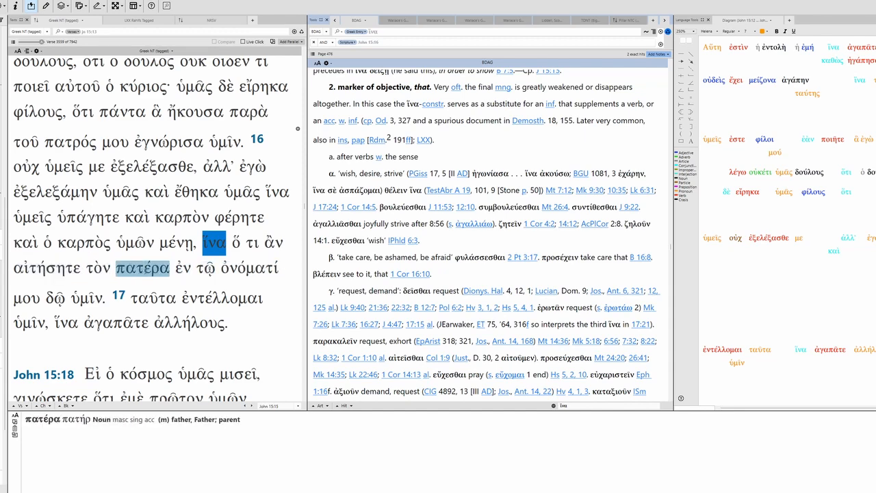
pyautogui.click(205, 266)
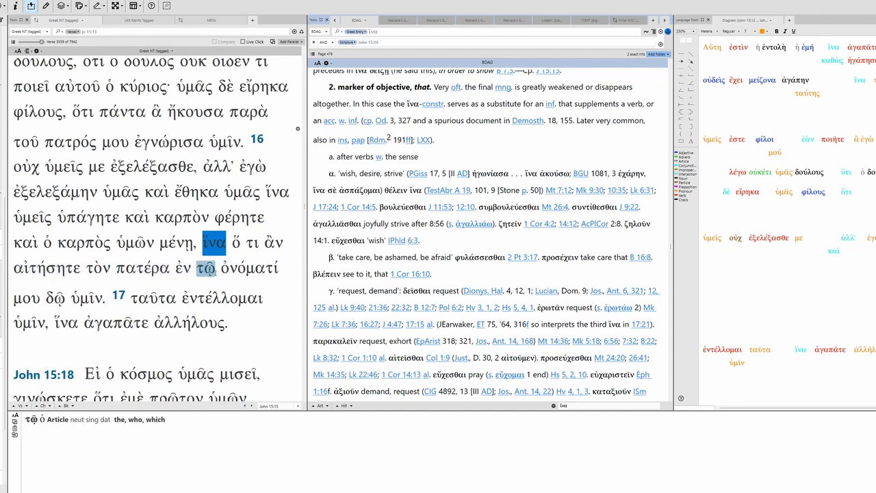
pyautogui.click(85, 297)
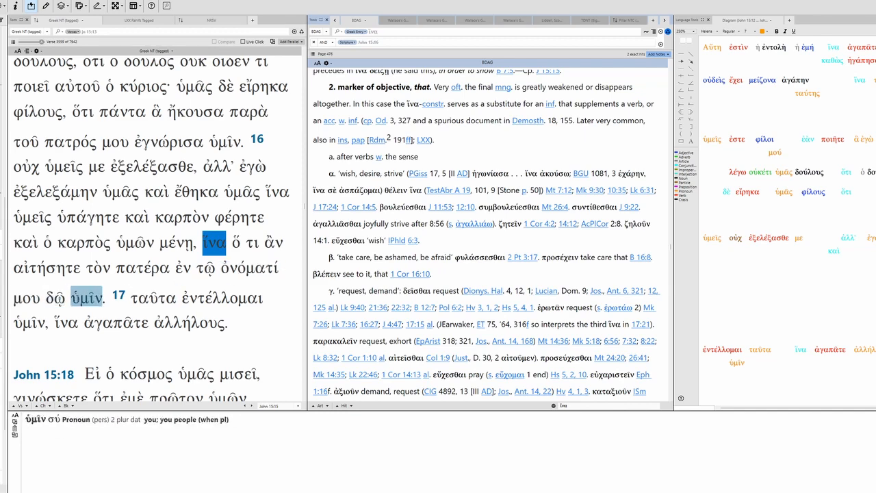
pyautogui.click(54, 297)
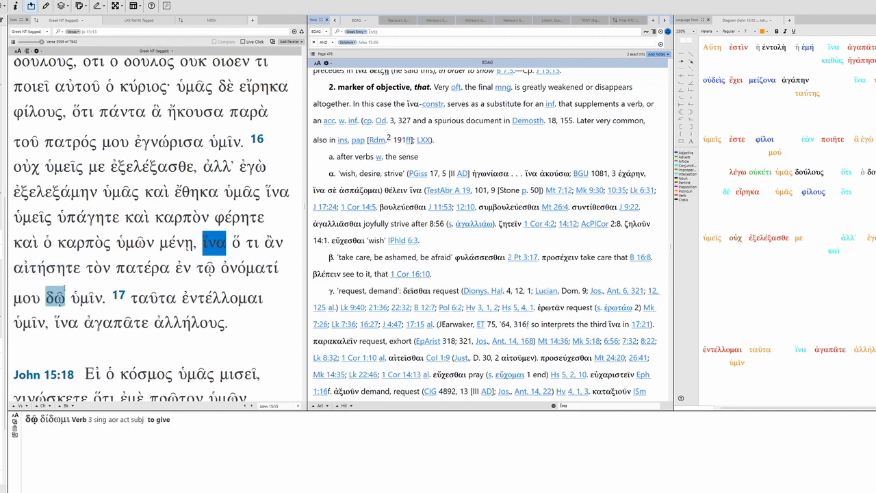
pyautogui.click(47, 267)
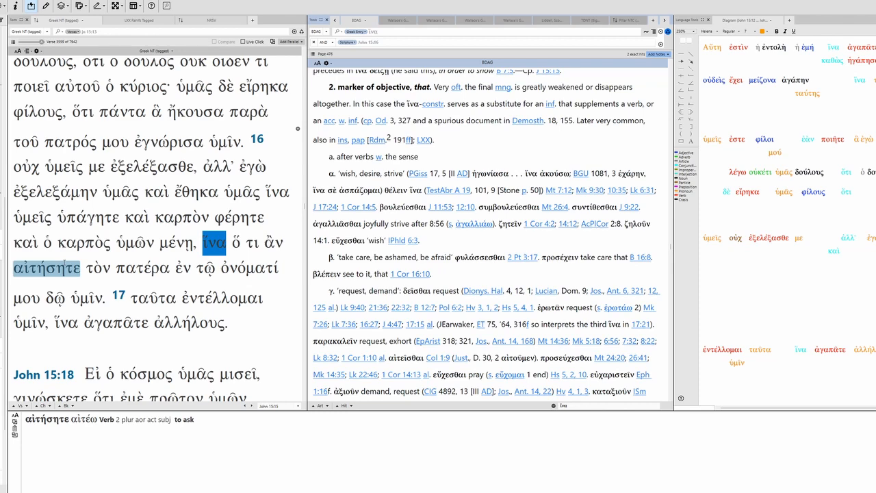
pyautogui.click(134, 243)
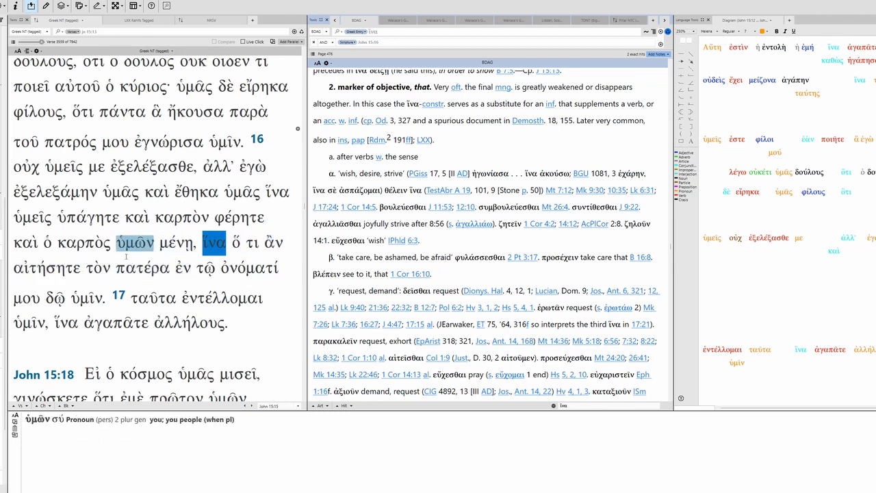
pyautogui.click(47, 267)
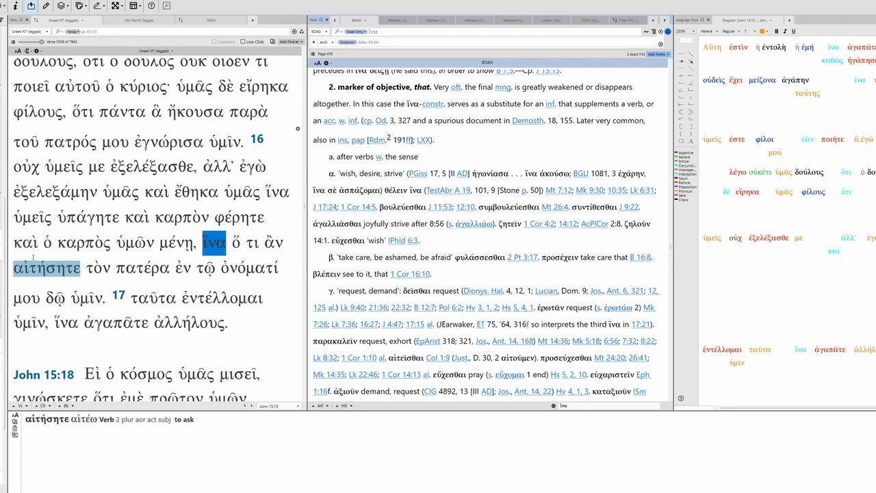
pyautogui.click(135, 244)
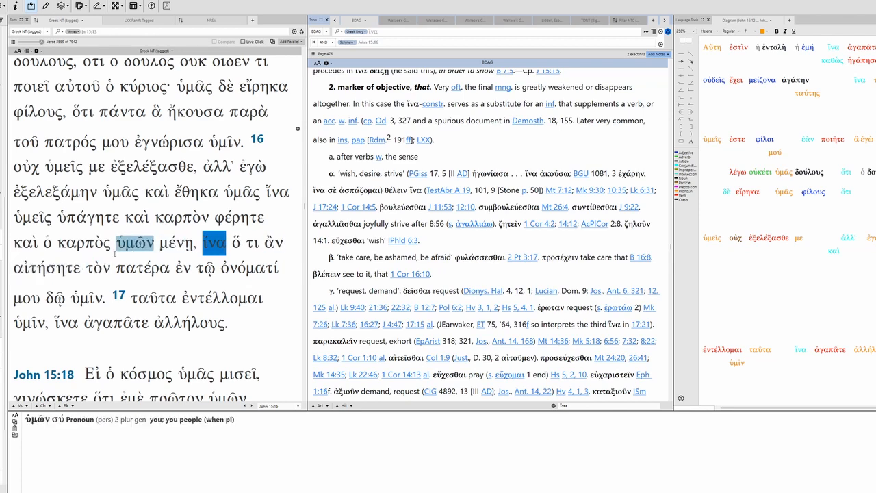
pyautogui.click(44, 267)
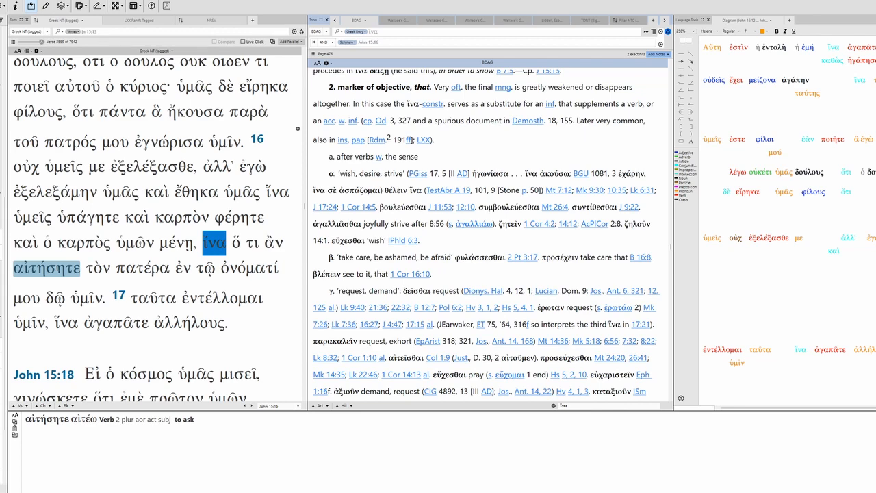
pyautogui.click(54, 297)
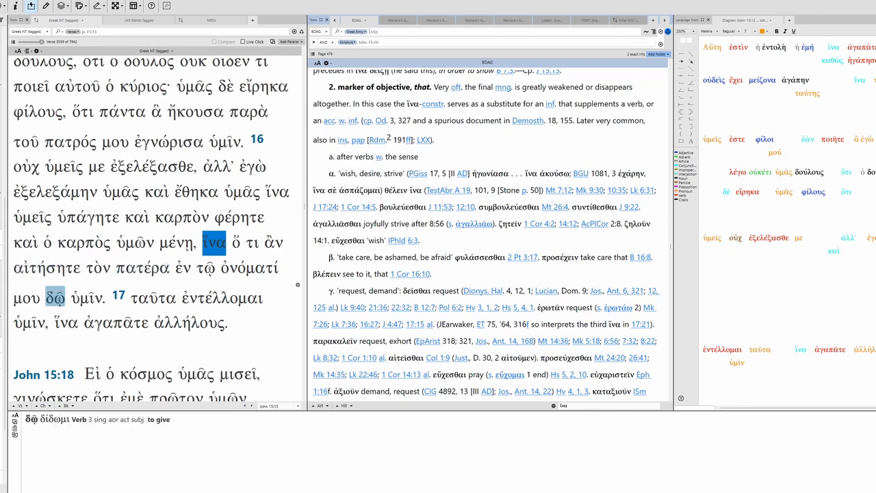
pyautogui.click(65, 323)
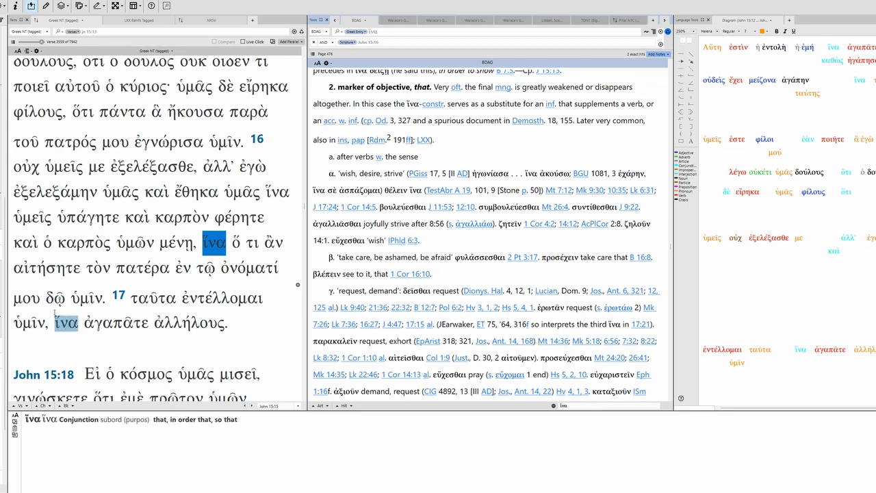
pyautogui.click(54, 297)
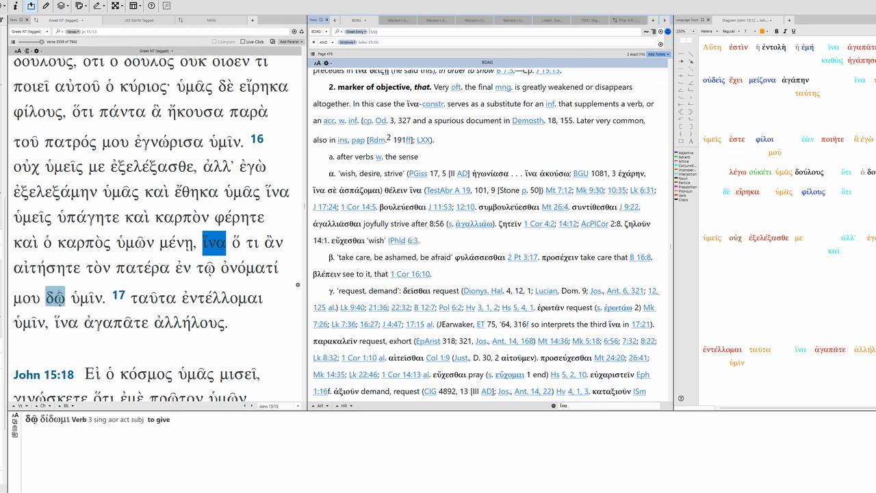
pyautogui.click(153, 297)
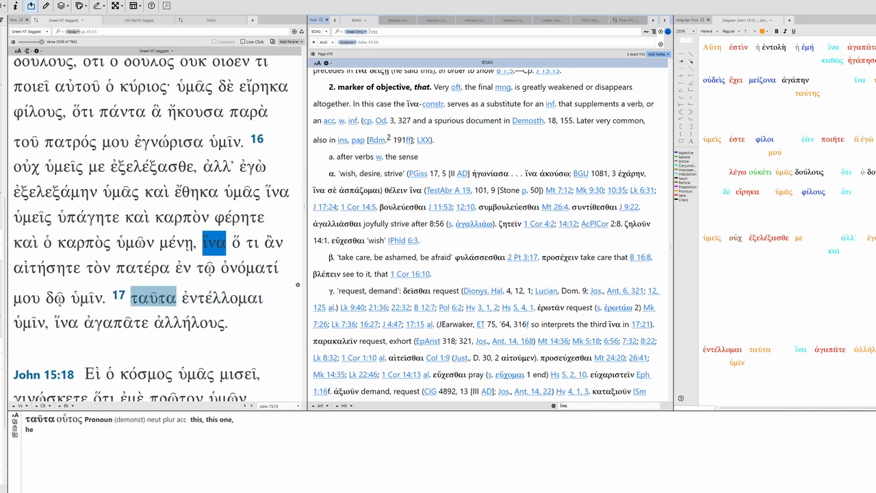
# Step: Parse ὑμῖν, ἀλλήλους, ταῦτα and ἐντέλλομαι in verse 17
pyautogui.click(27, 323)
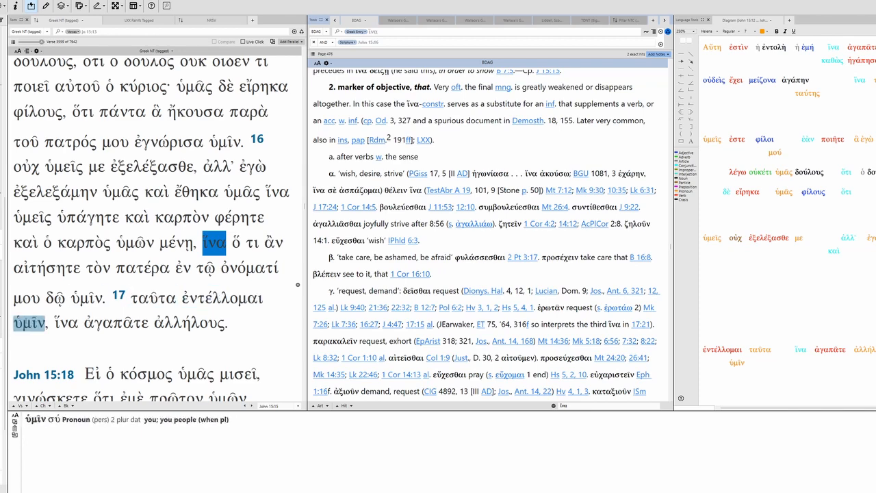
pyautogui.click(189, 323)
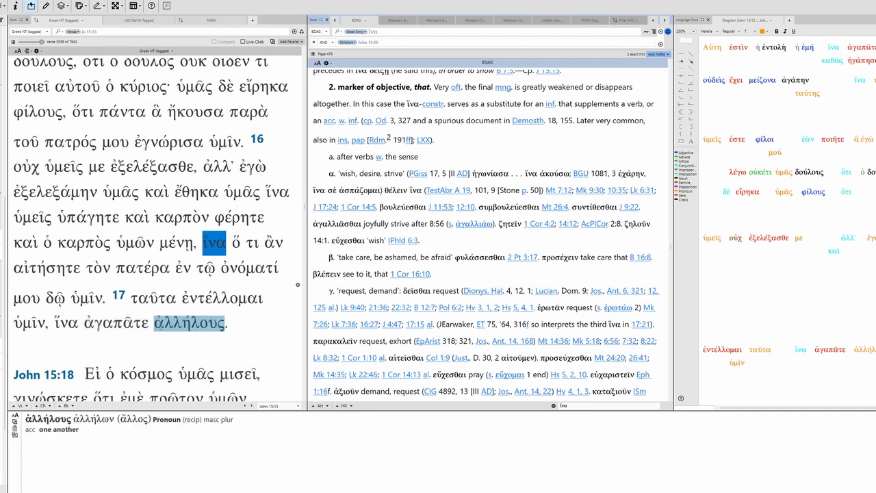
pyautogui.click(154, 297)
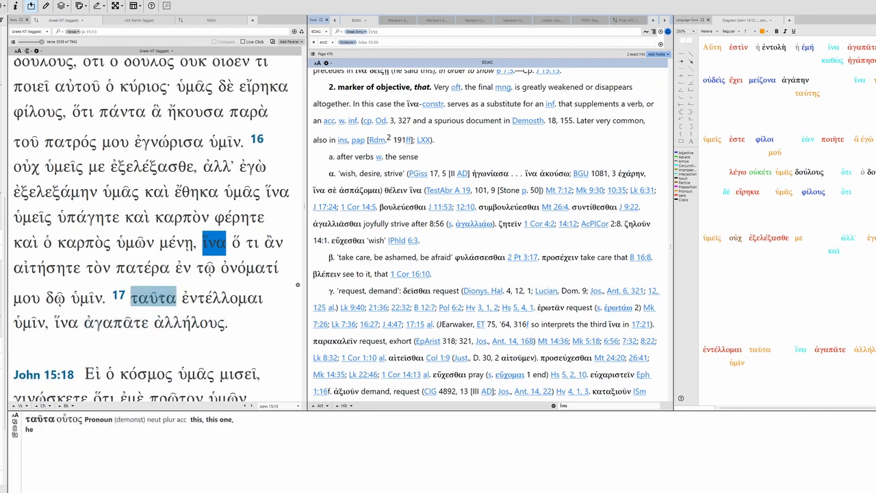
pyautogui.click(222, 297)
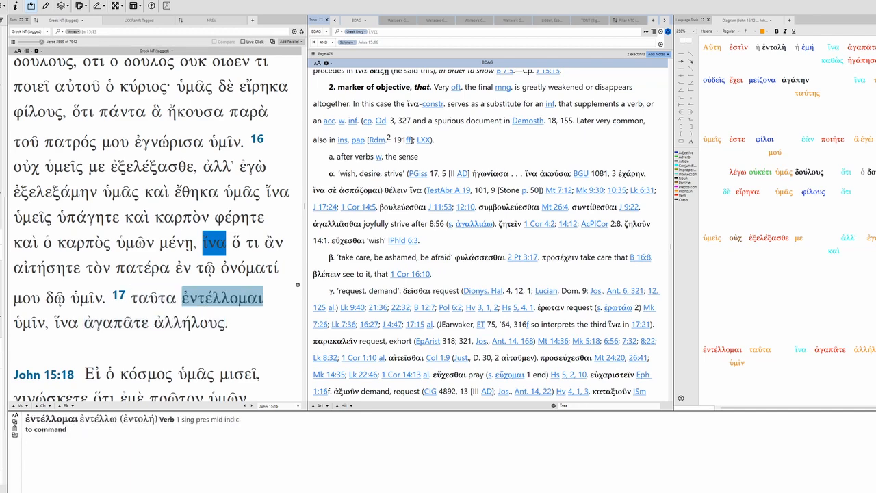
pyautogui.click(28, 323)
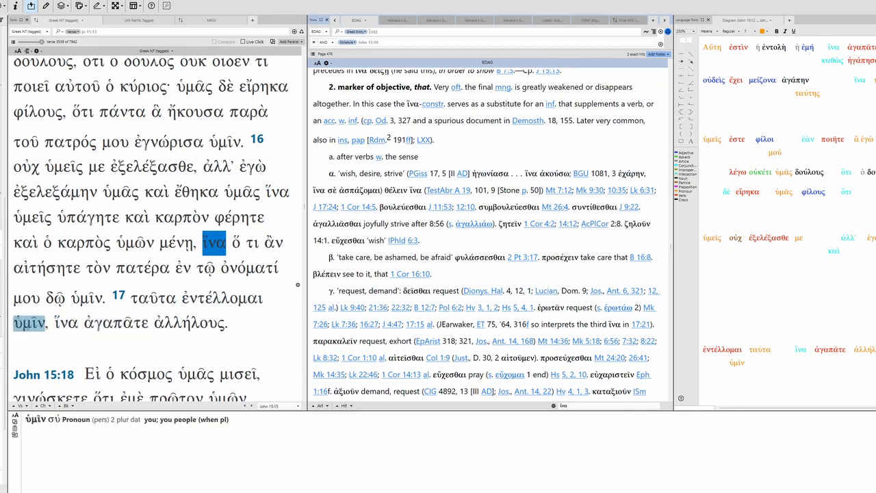
# Step: Parse ἵνα, ἀλλήλους and ἀγαπᾶτε, picking out verse 17's ἵνα against BDAG's objective sense
pyautogui.click(65, 323)
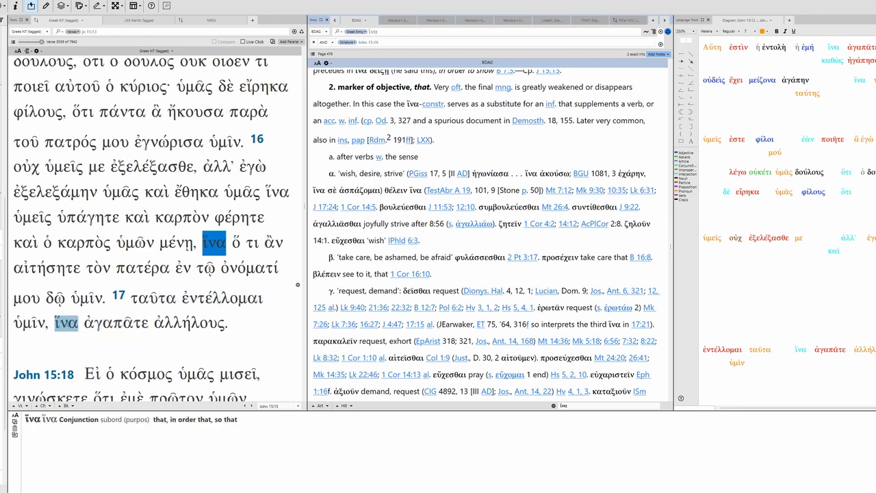
pyautogui.click(189, 323)
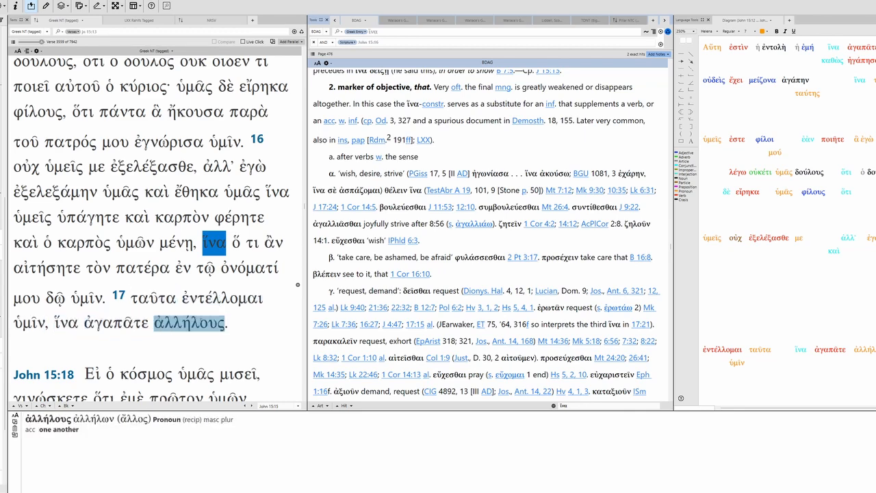
pyautogui.click(115, 323)
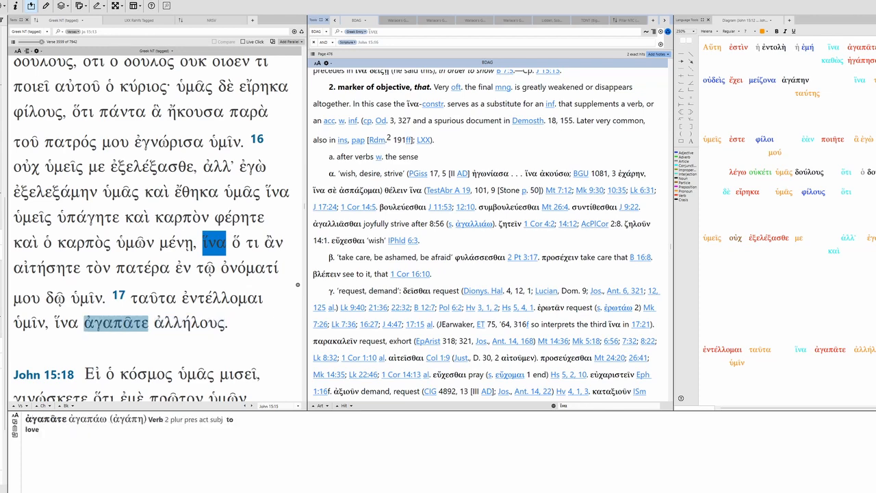
pyautogui.click(189, 323)
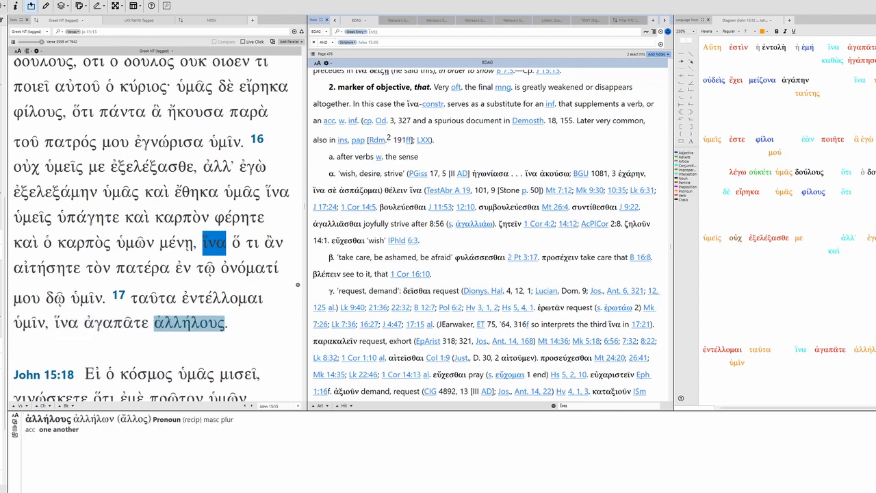
pyautogui.click(66, 323)
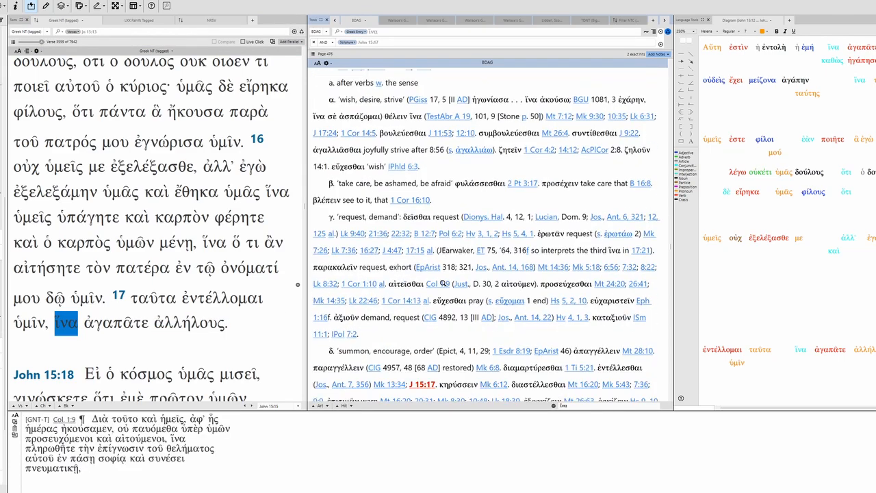
# Step: Recheck ἀλλήλους, then look up ἐντέλλομαι so BDAG opens ἐντέλλω, 'give orders, command'
pyautogui.scroll(-3)
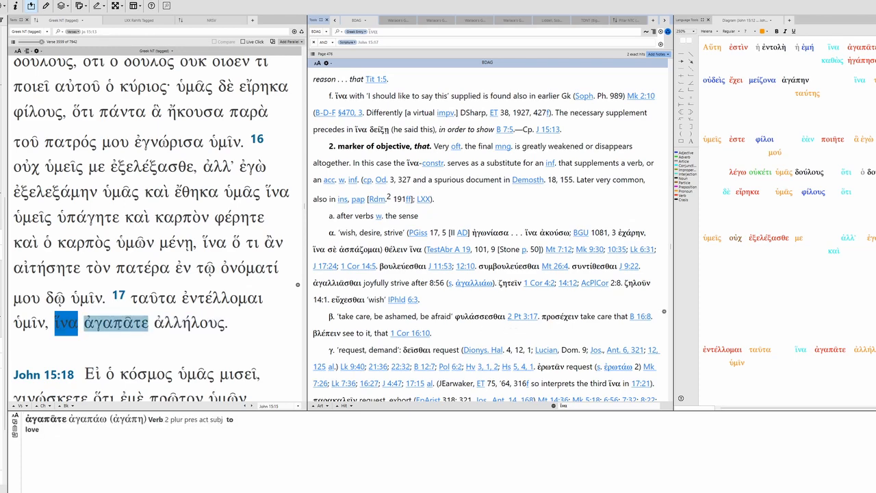
pyautogui.click(188, 322)
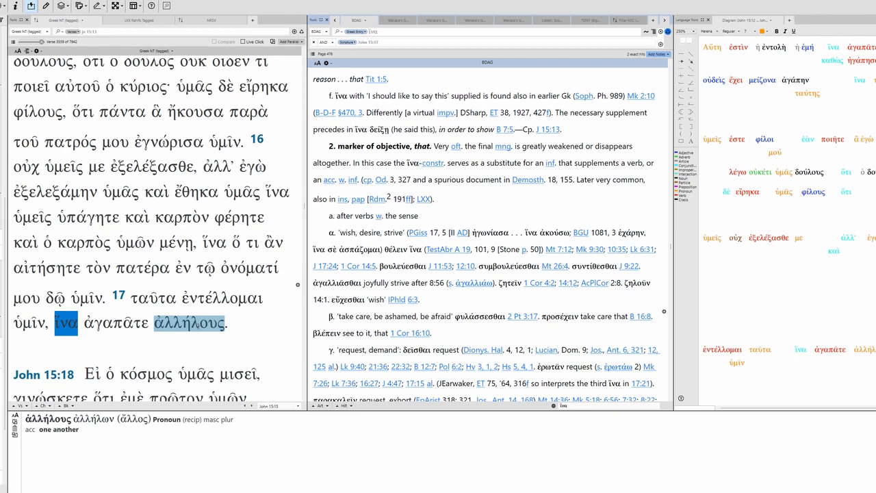
pyautogui.click(153, 297)
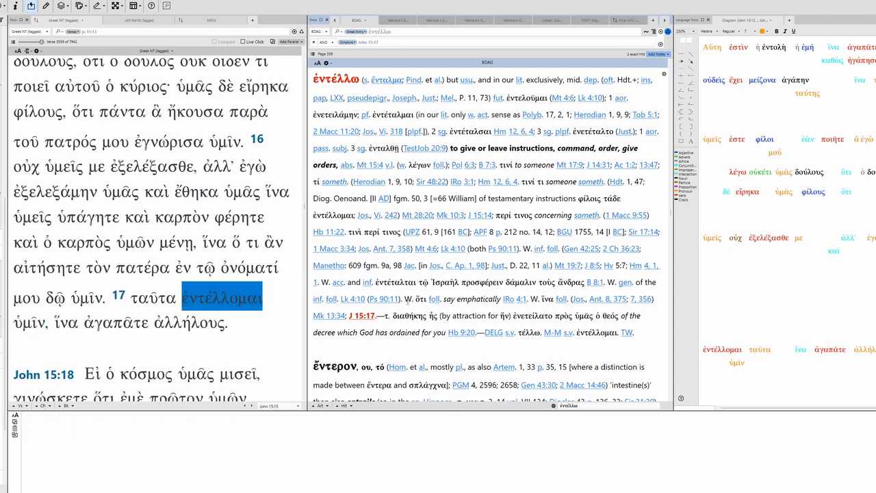
pyautogui.moveTo(433, 298)
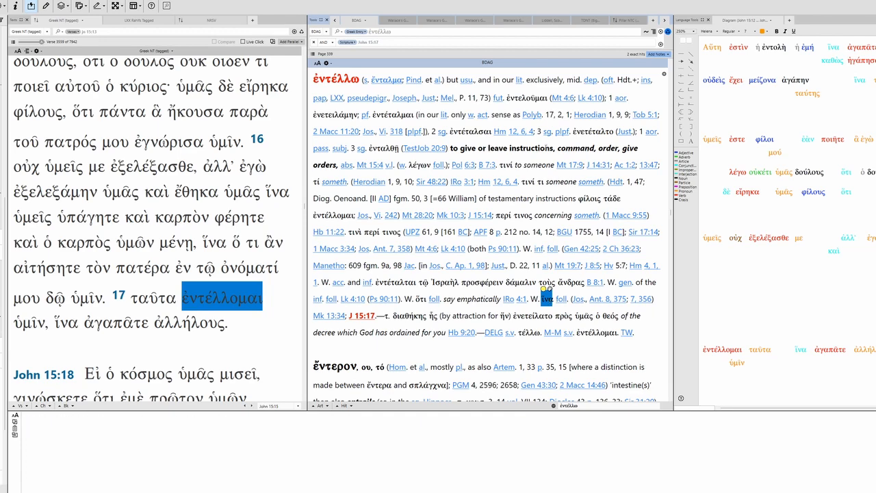
pyautogui.click(24, 297)
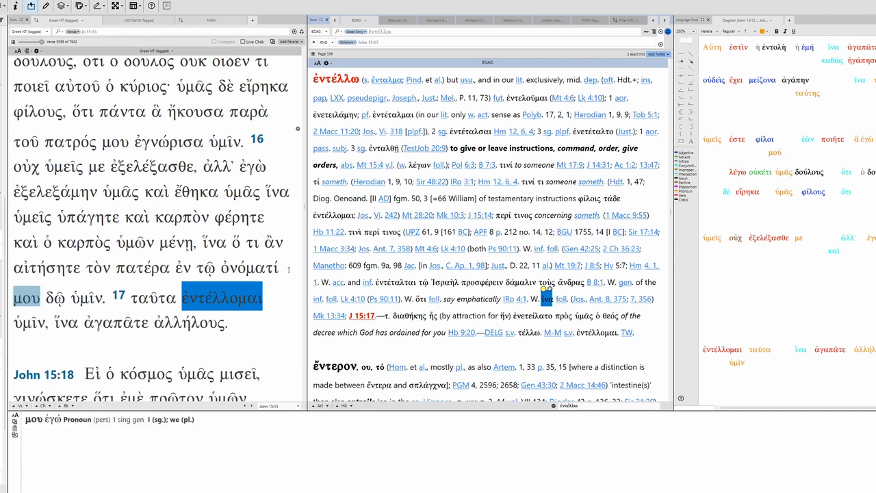
pyautogui.click(153, 297)
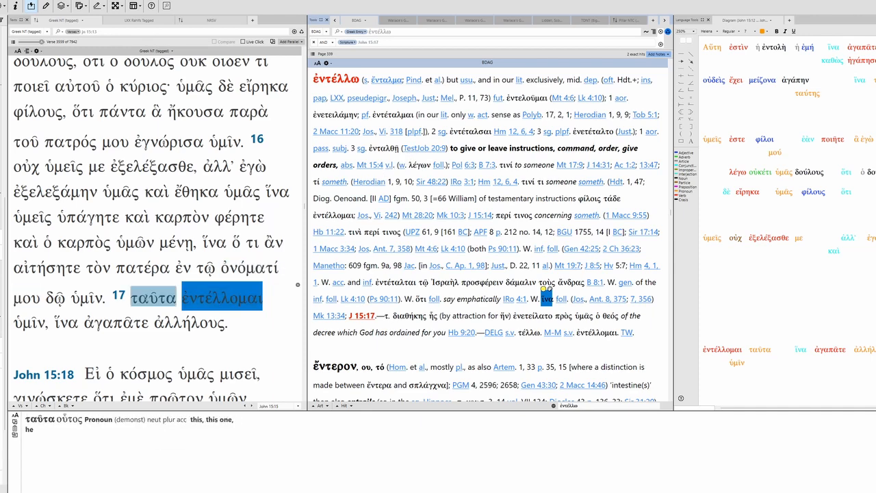
pyautogui.click(28, 324)
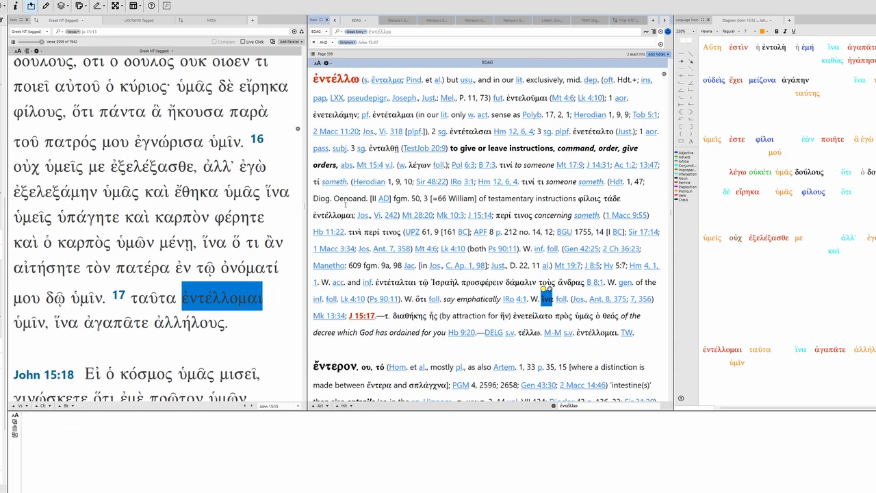
pyautogui.click(66, 324)
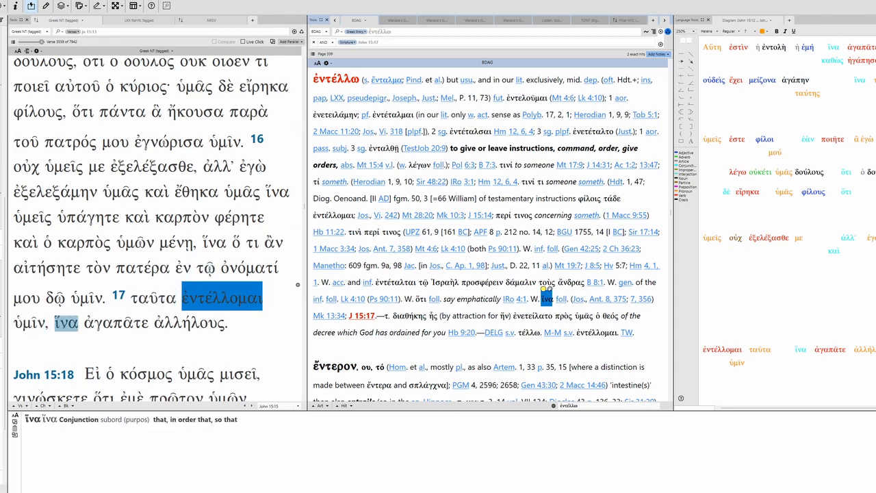
pyautogui.click(115, 323)
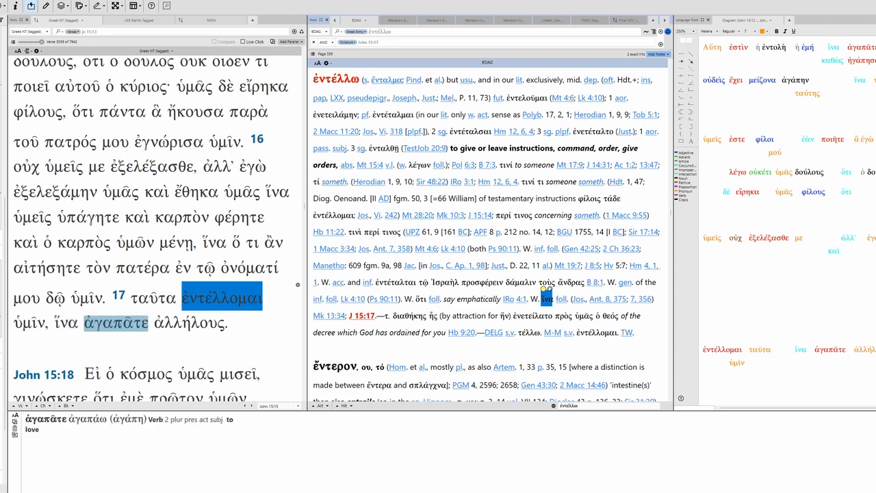
pyautogui.click(197, 323)
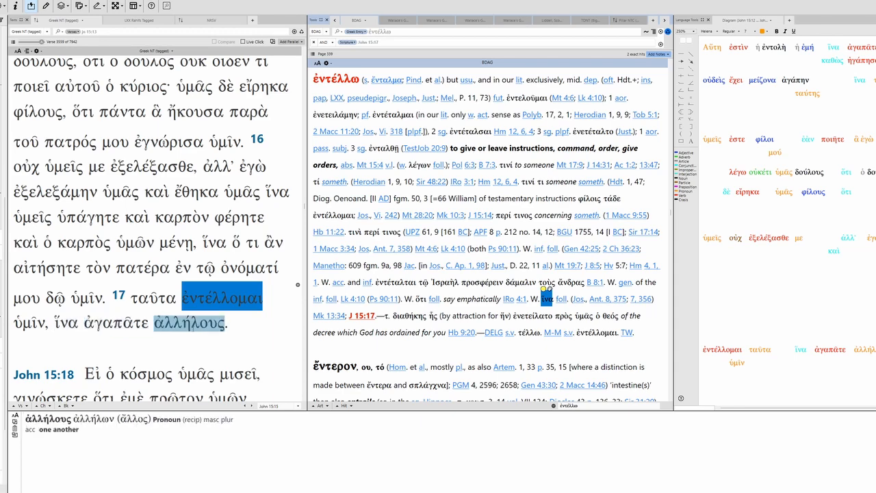
pyautogui.click(153, 297)
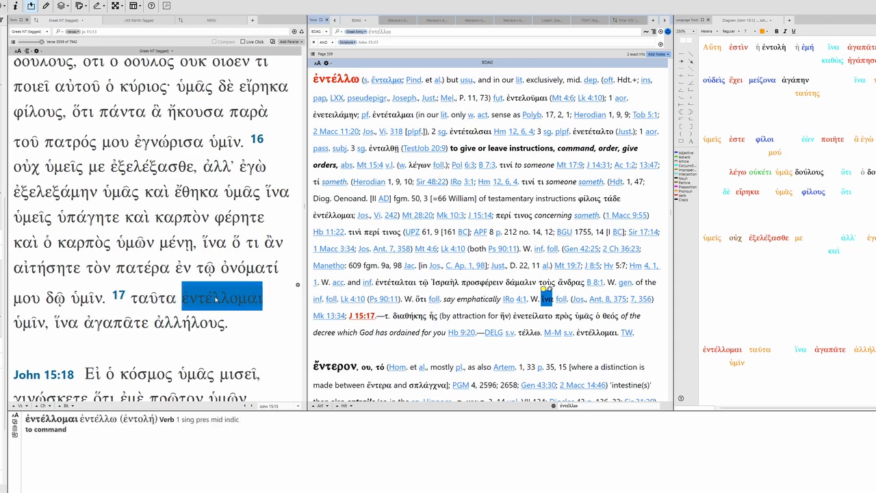
pyautogui.click(65, 323)
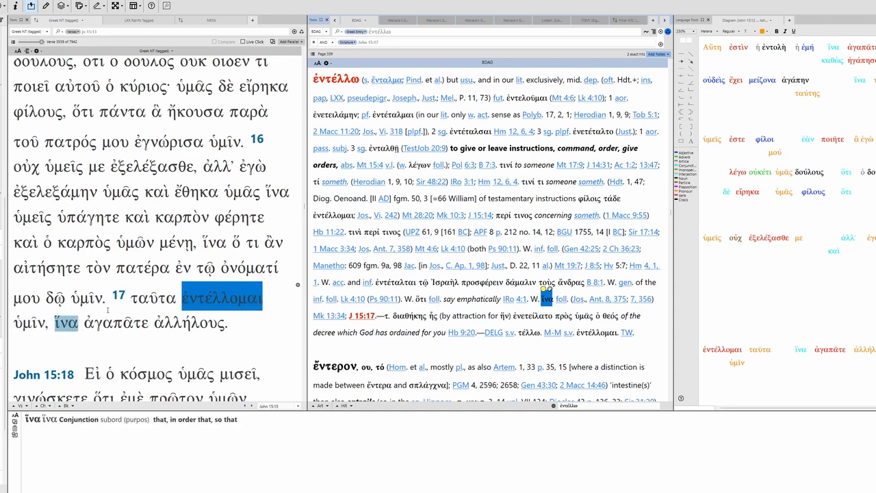
pyautogui.click(154, 297)
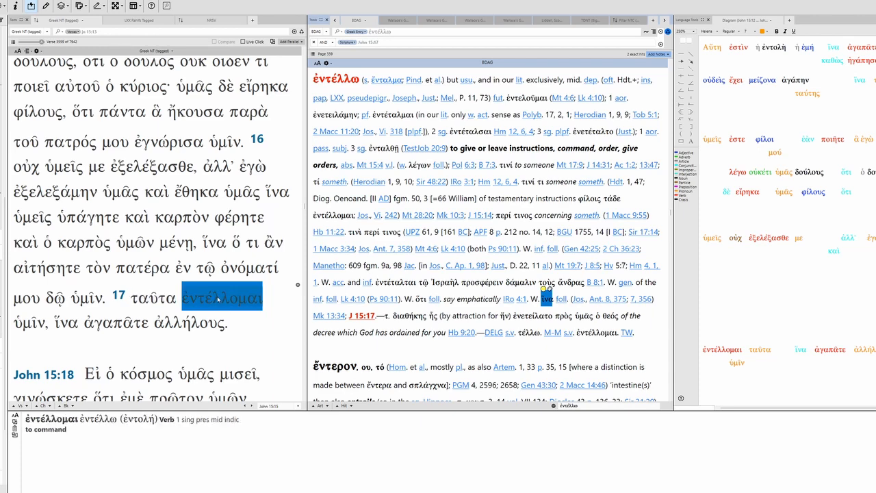
pyautogui.click(154, 297)
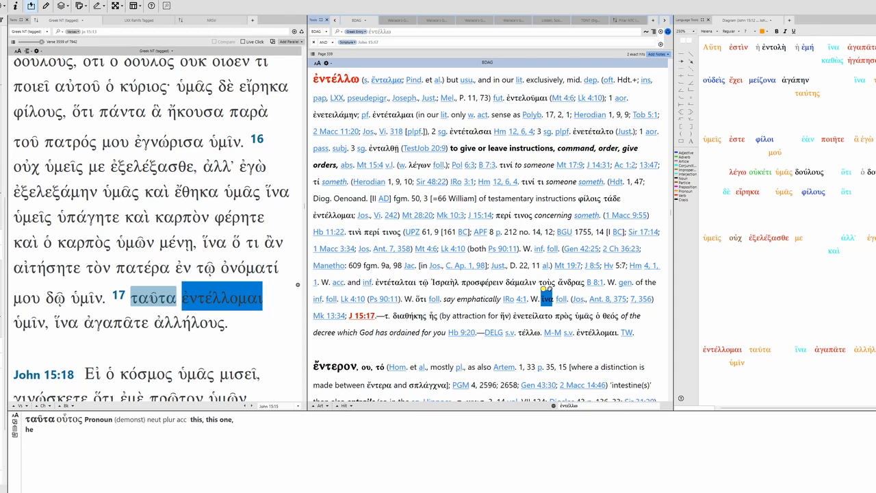
pyautogui.click(28, 323)
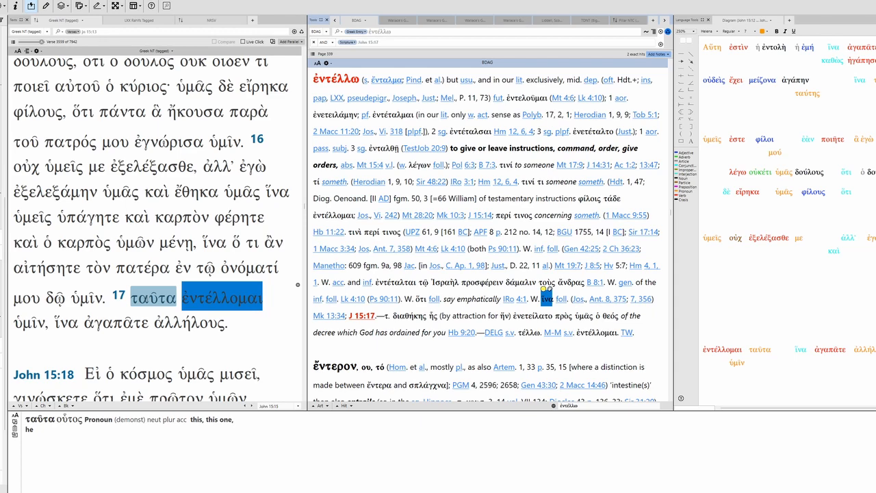
pyautogui.click(222, 297)
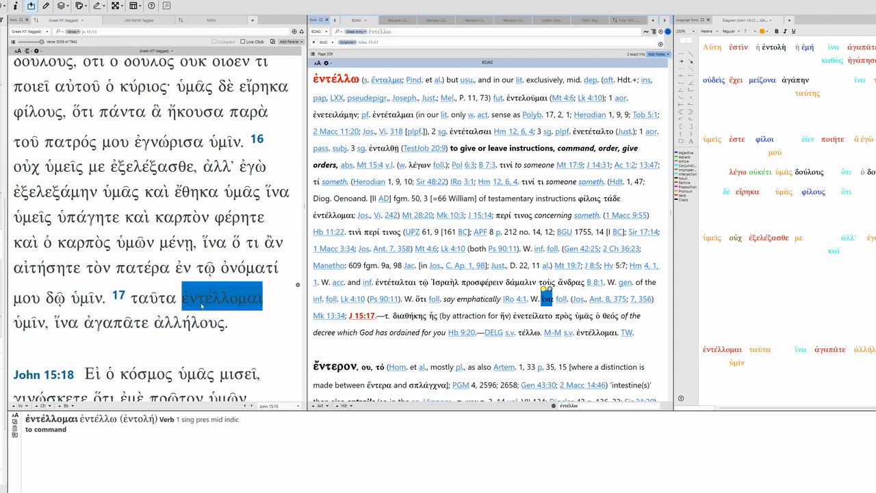